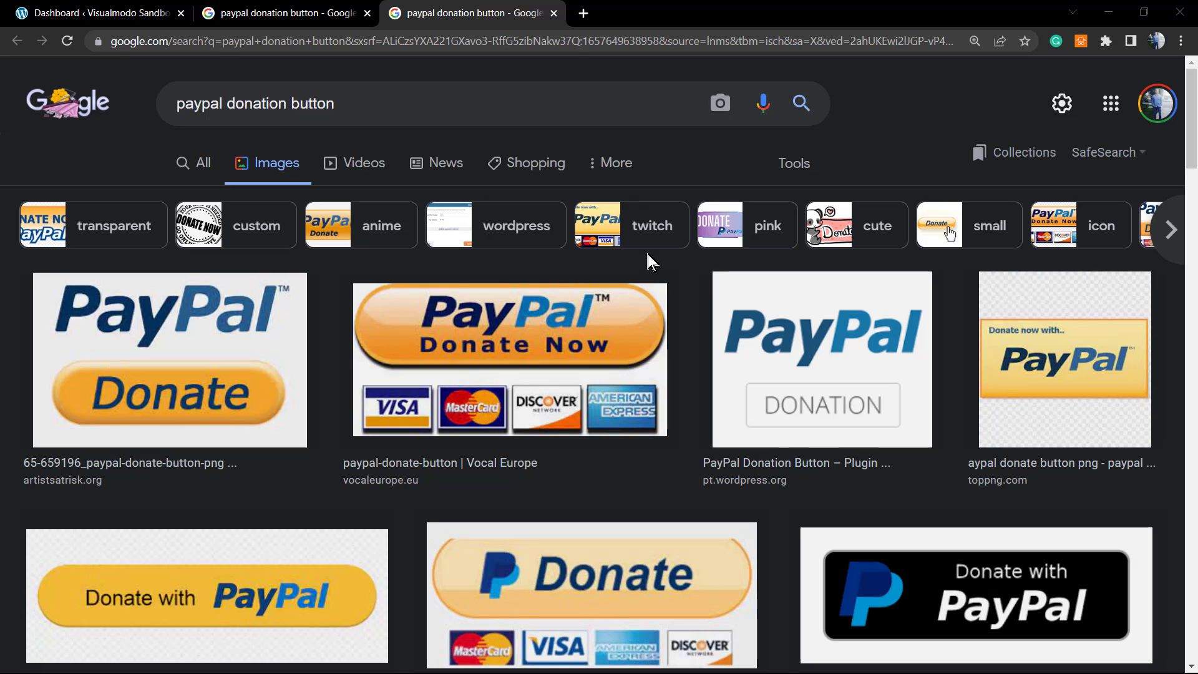
{"action": "mouse_move", "coordinate": [549, 506]}
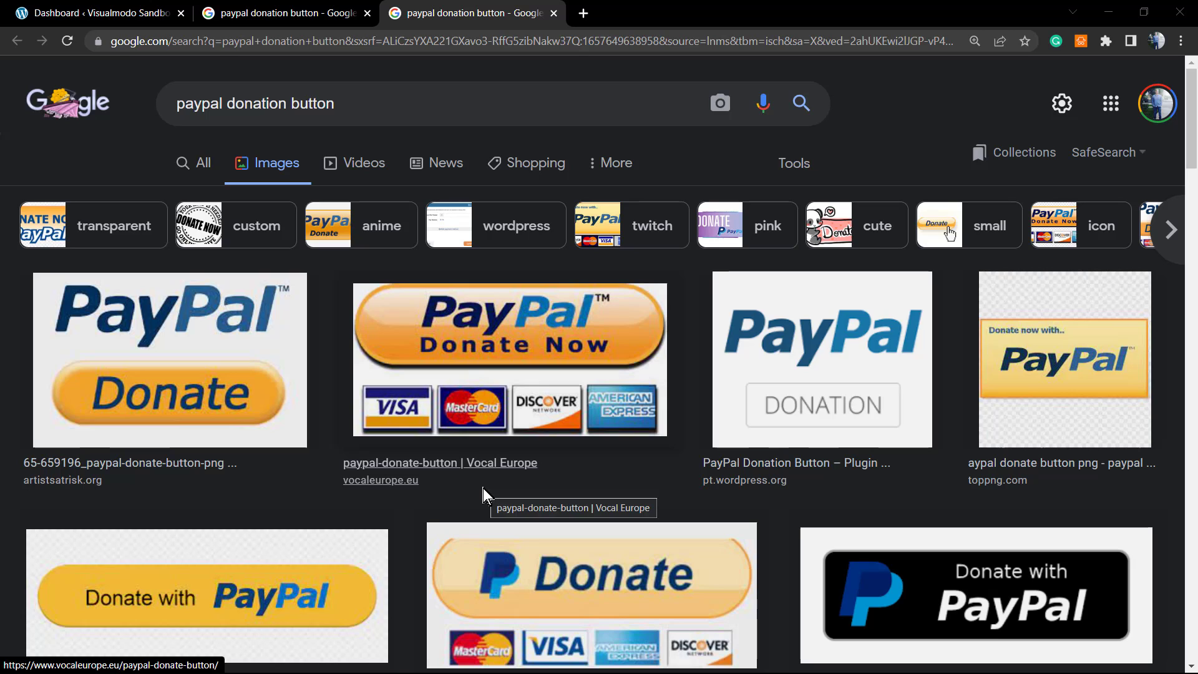
{"action": "mouse_move", "coordinate": [327, 506]}
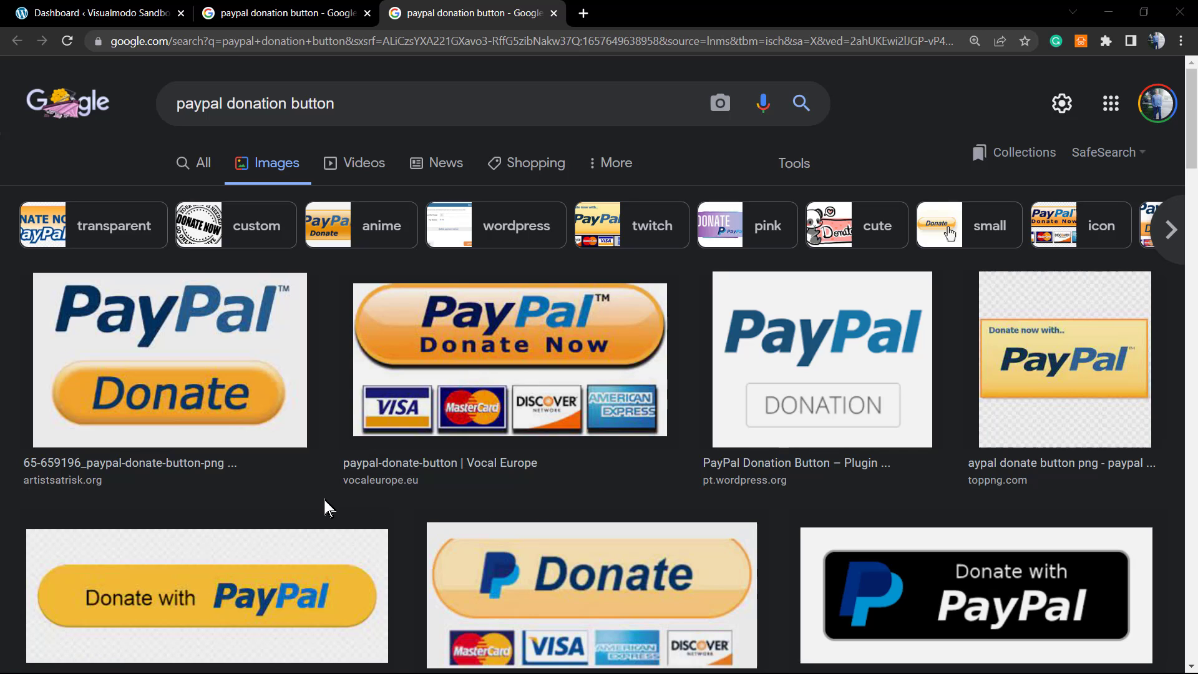
{"action": "mouse_move", "coordinate": [327, 491]}
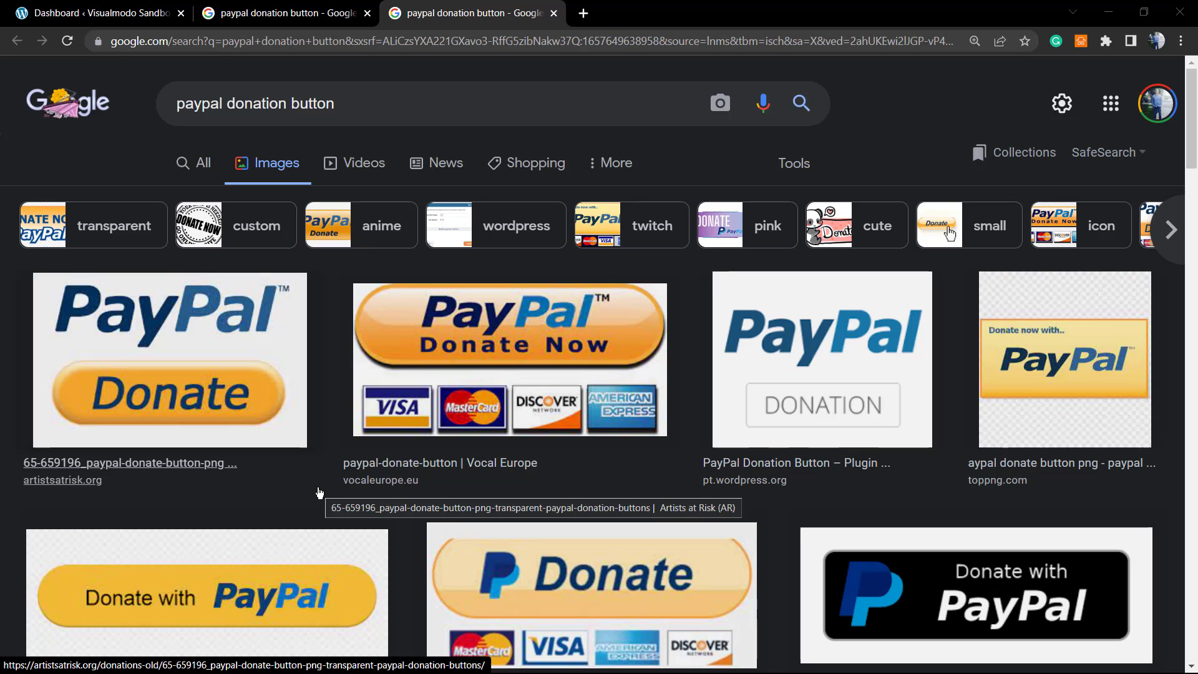
{"action": "mouse_move", "coordinate": [401, 523]}
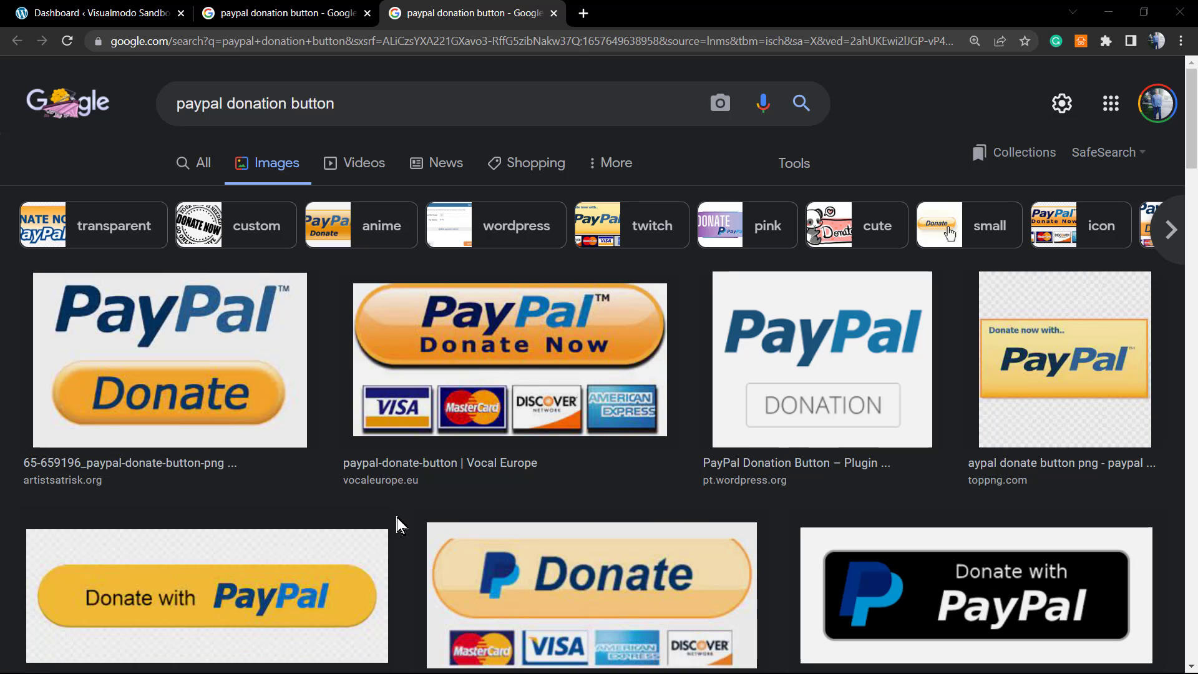
{"action": "mouse_move", "coordinate": [408, 534]}
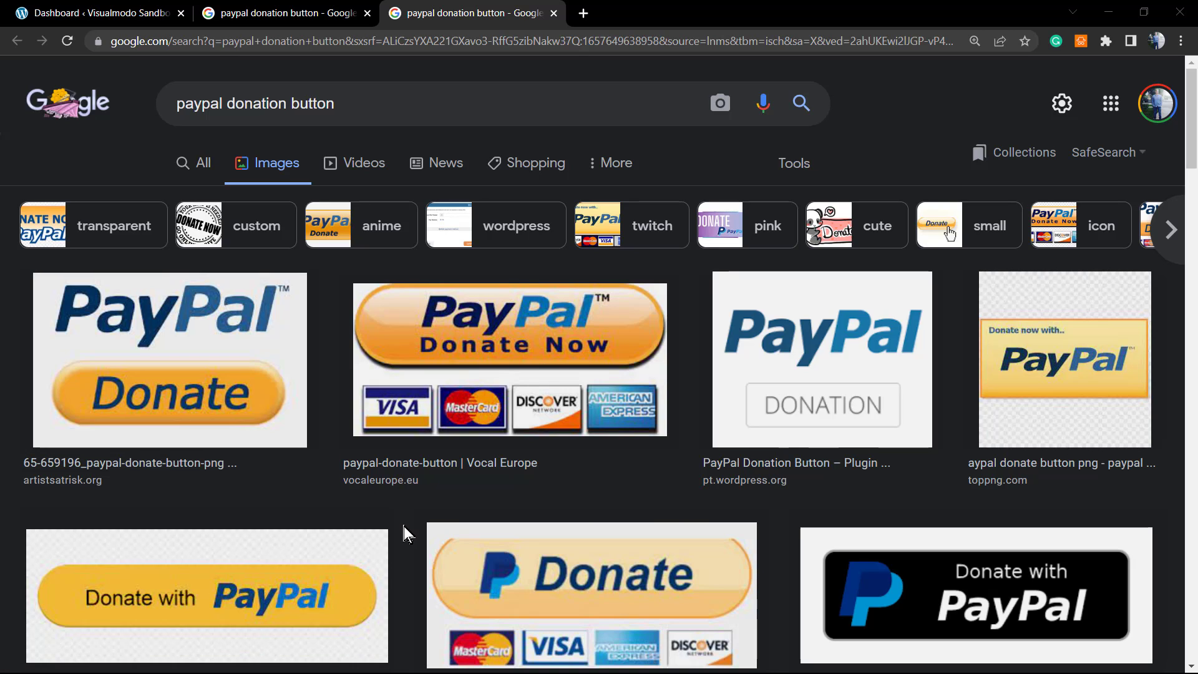
{"action": "mouse_move", "coordinate": [367, 397]}
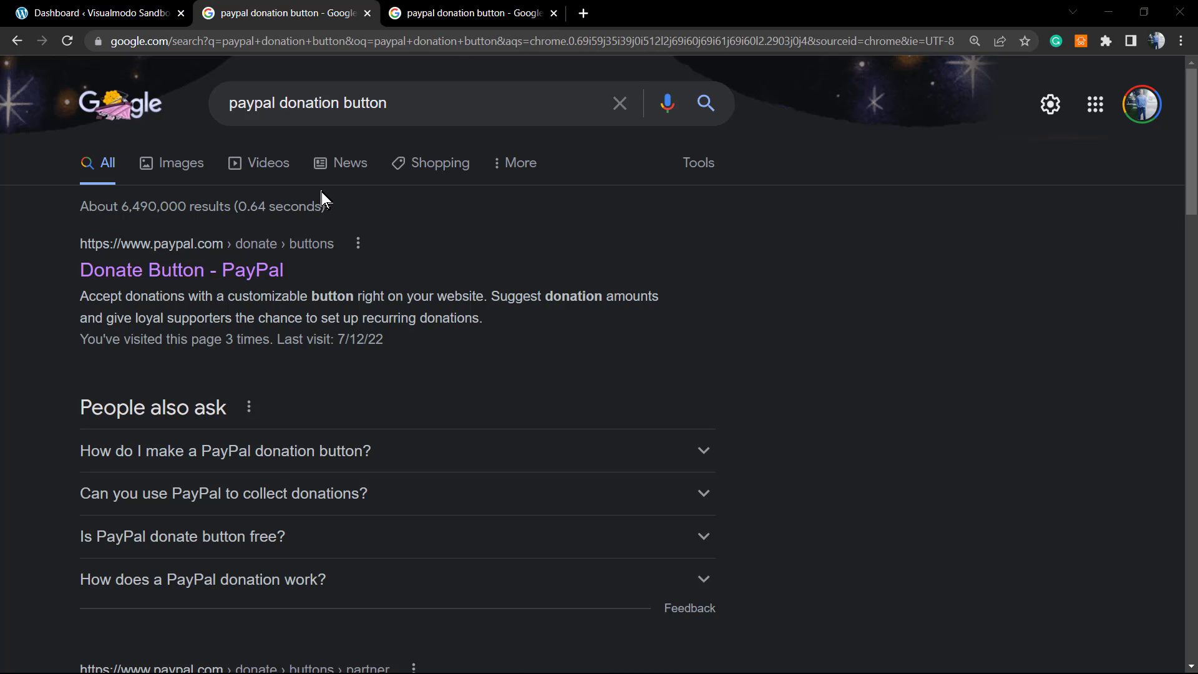
{"action": "mouse_move", "coordinate": [167, 270]}
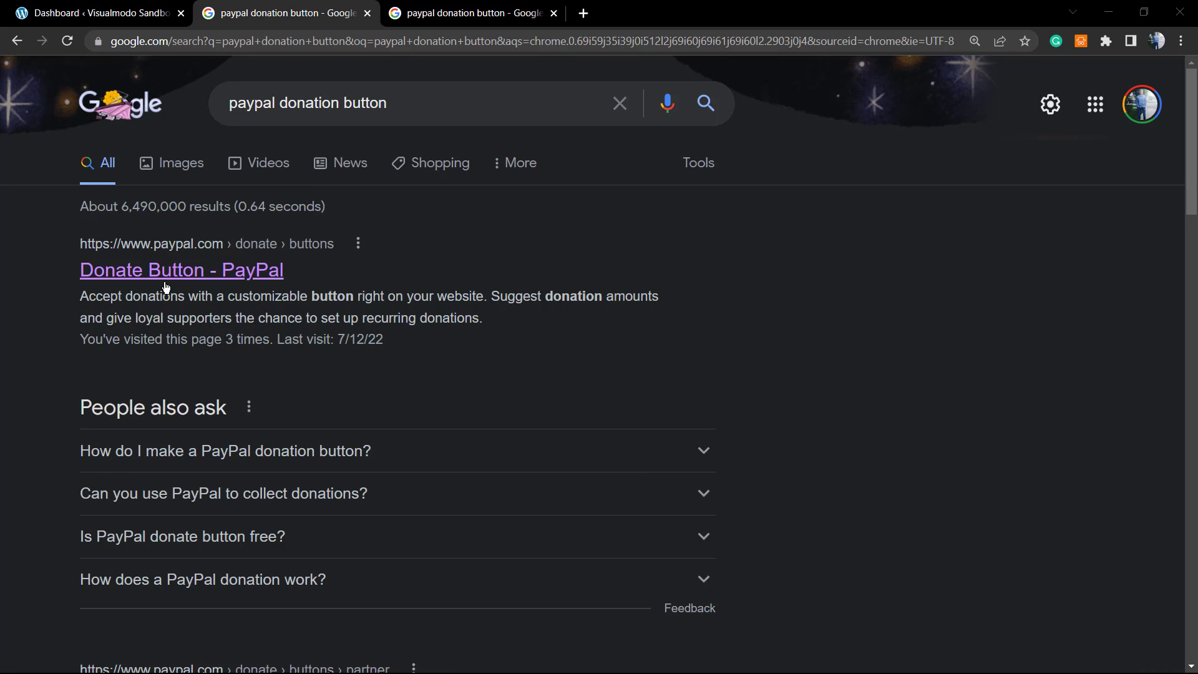
{"action": "mouse_move", "coordinate": [212, 273]}
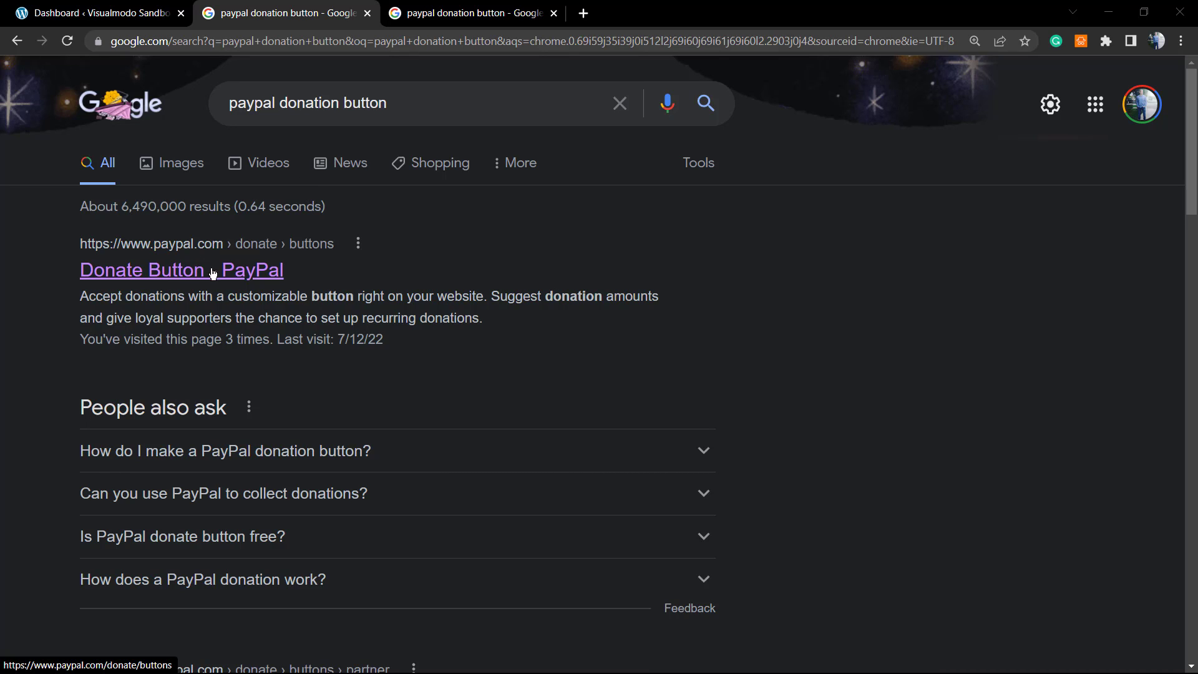
{"action": "mouse_move", "coordinate": [176, 285]}
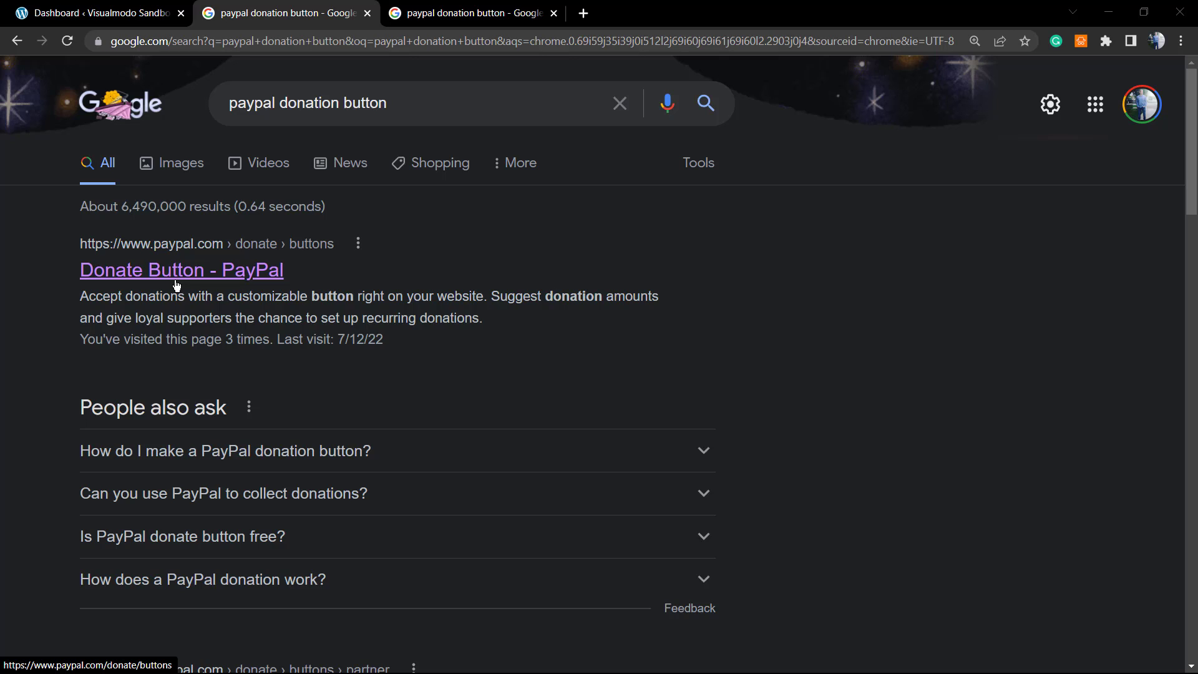
Step: Open the 'Donate Button - PayPal' Google result to reach PayPal's donate page
{"action": "left_click", "coordinate": [181, 269]}
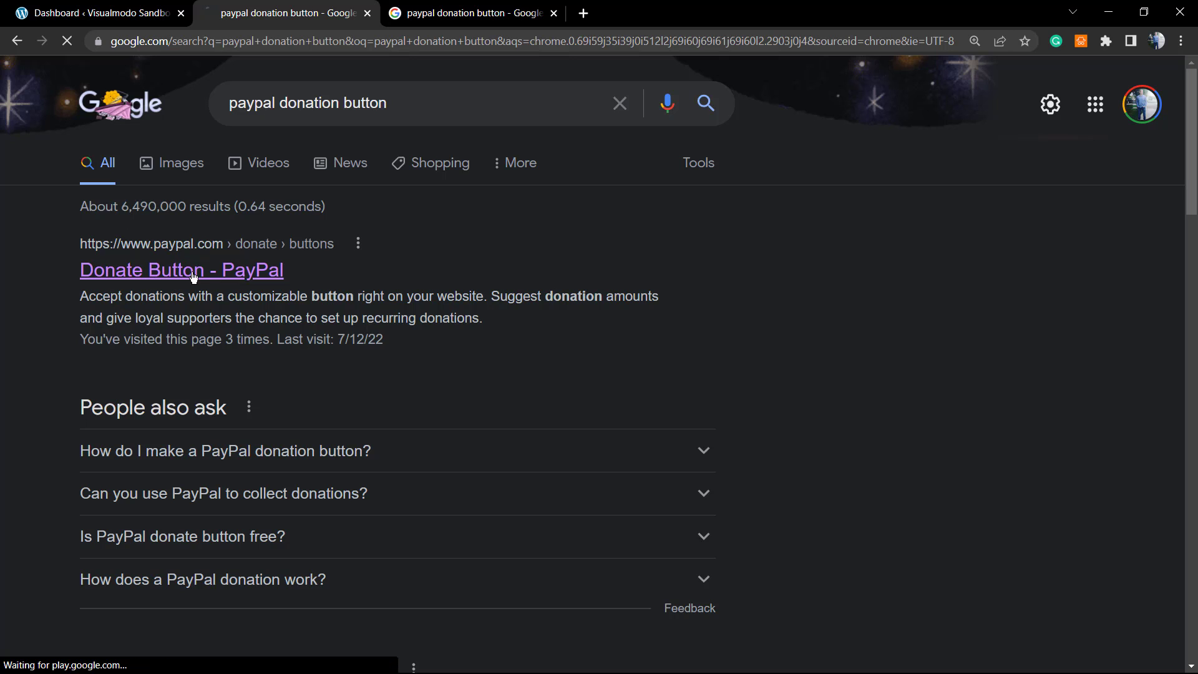
{"action": "left_click", "coordinate": [181, 269]}
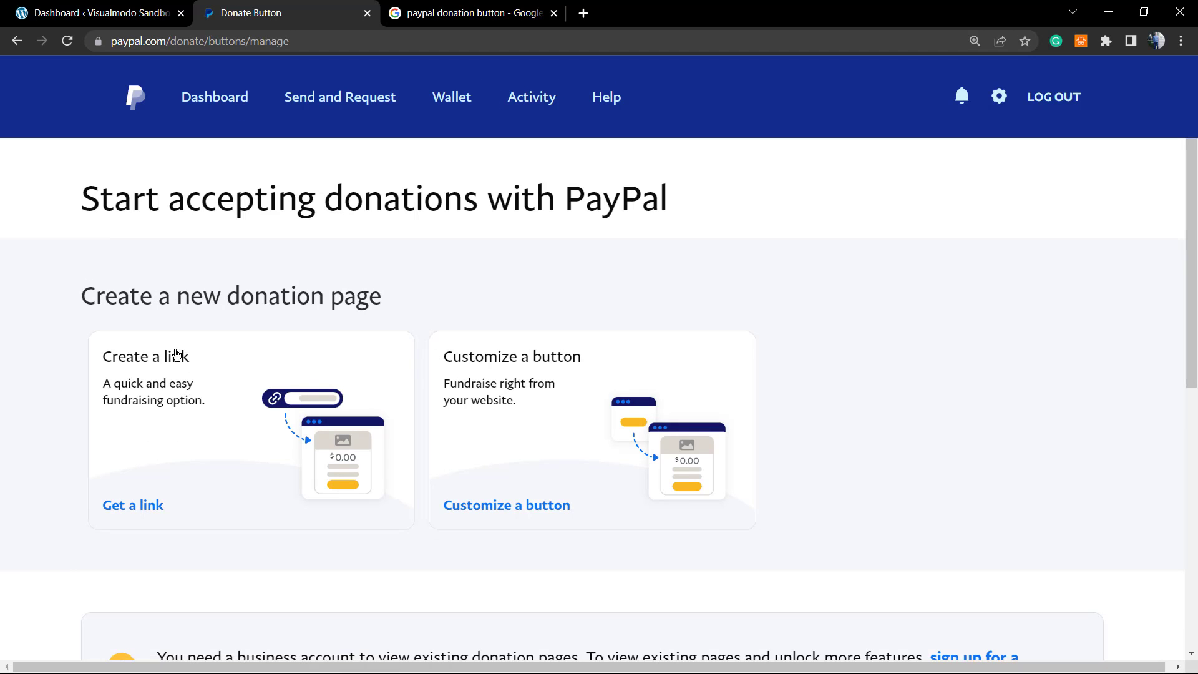
{"action": "mouse_move", "coordinate": [512, 389]}
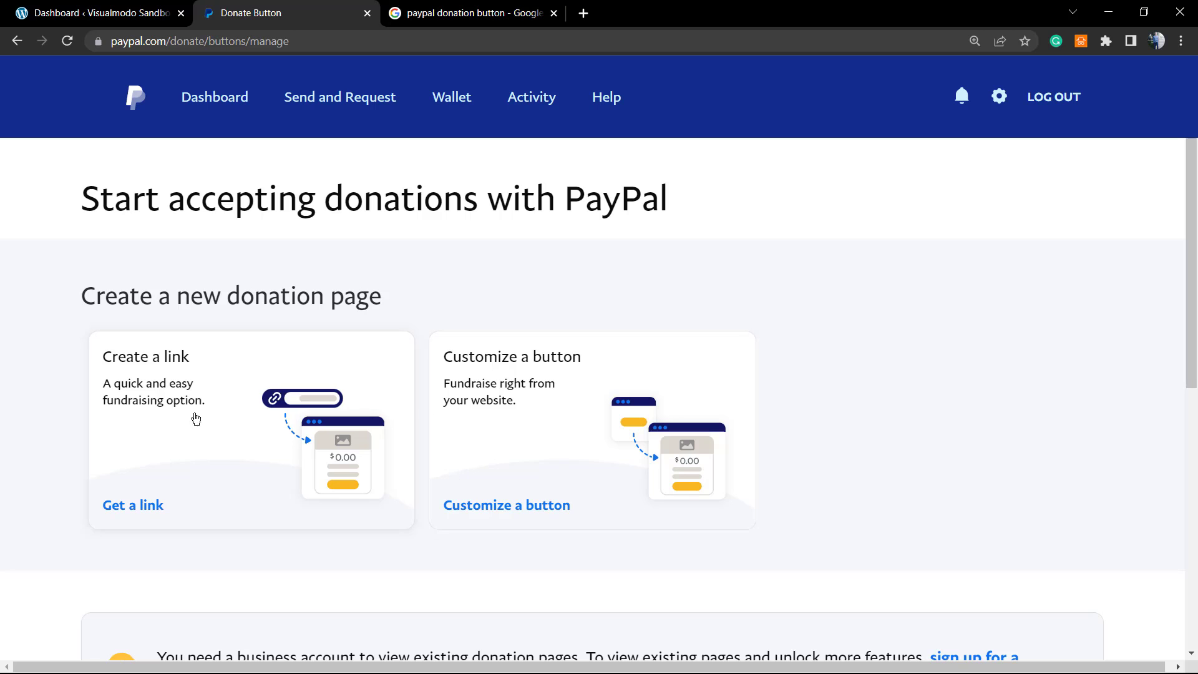
{"action": "mouse_move", "coordinate": [146, 482]}
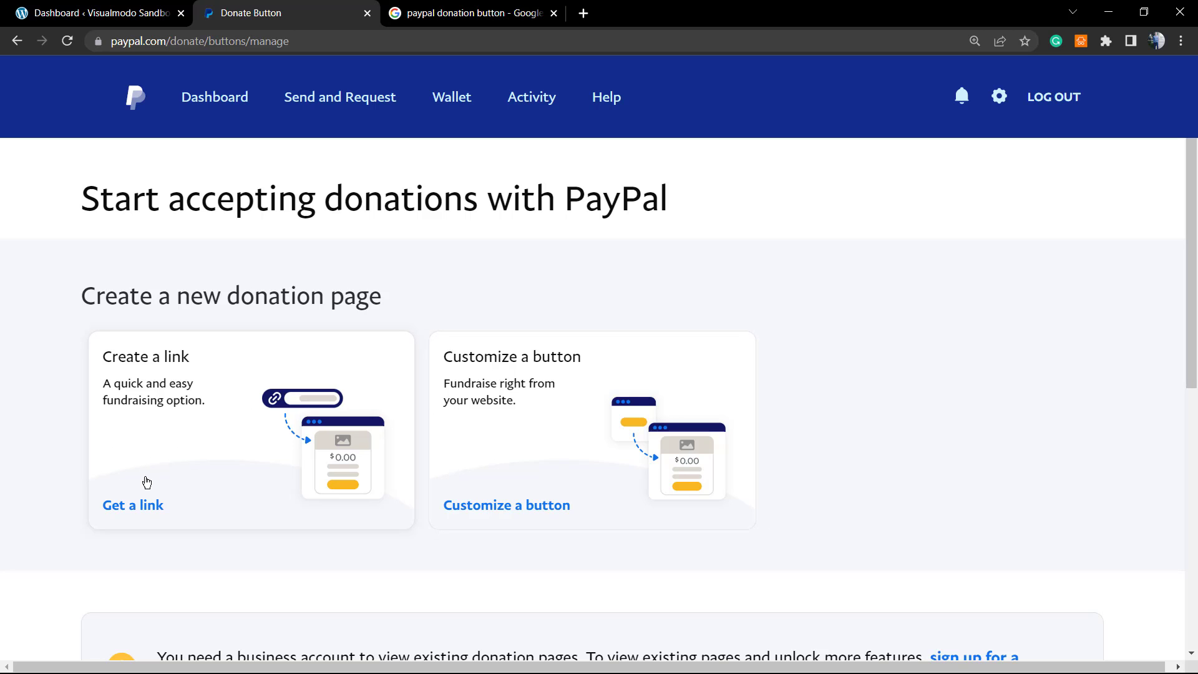
Step: Choose 'Get a link' under Create a link to start a quick donation page
{"action": "scroll", "scroll_direction": "down", "scroll_amount": 3}
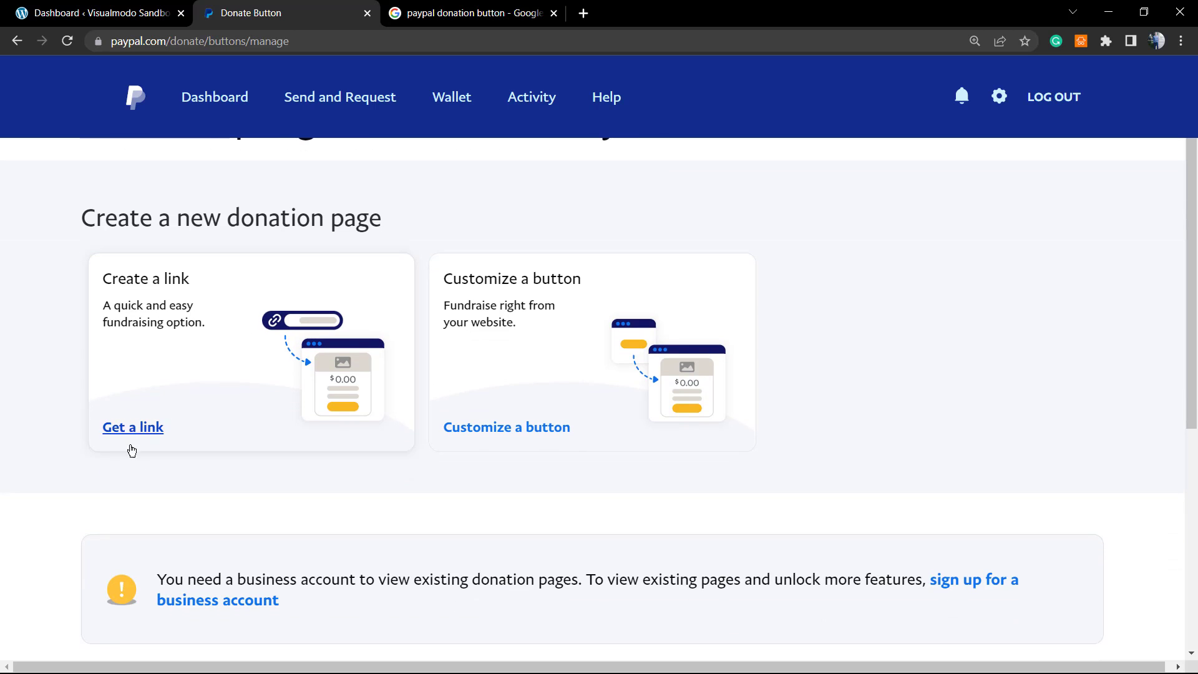
{"action": "mouse_move", "coordinate": [131, 440]}
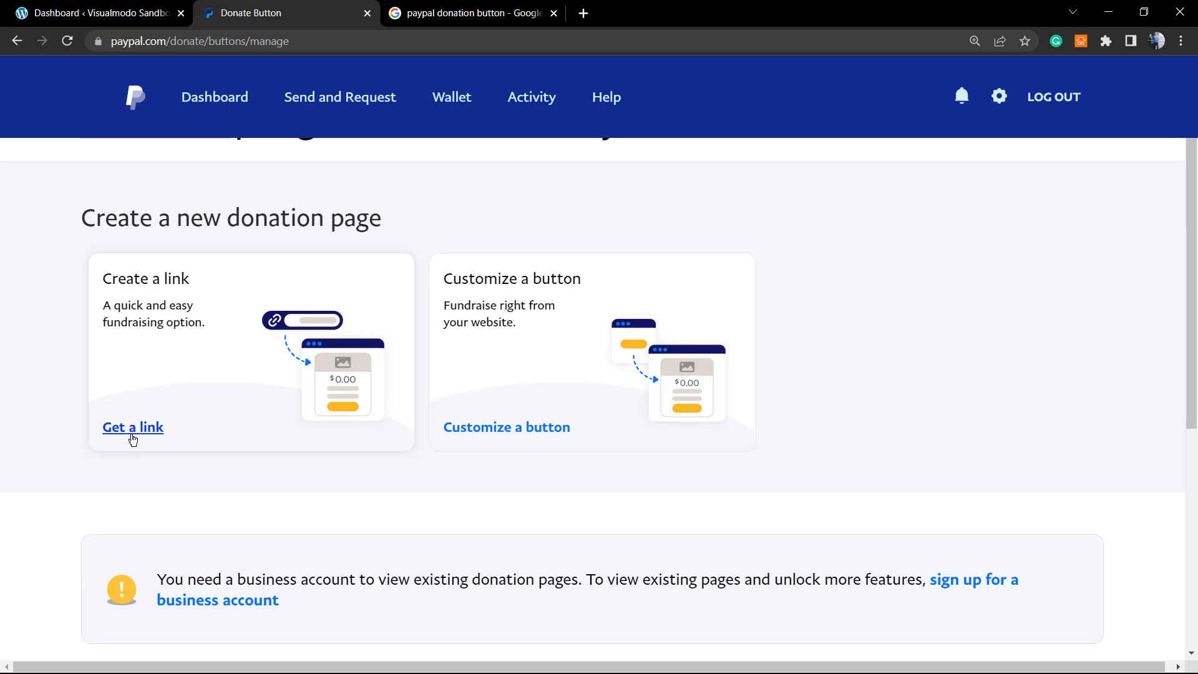
{"action": "left_click", "coordinate": [132, 426]}
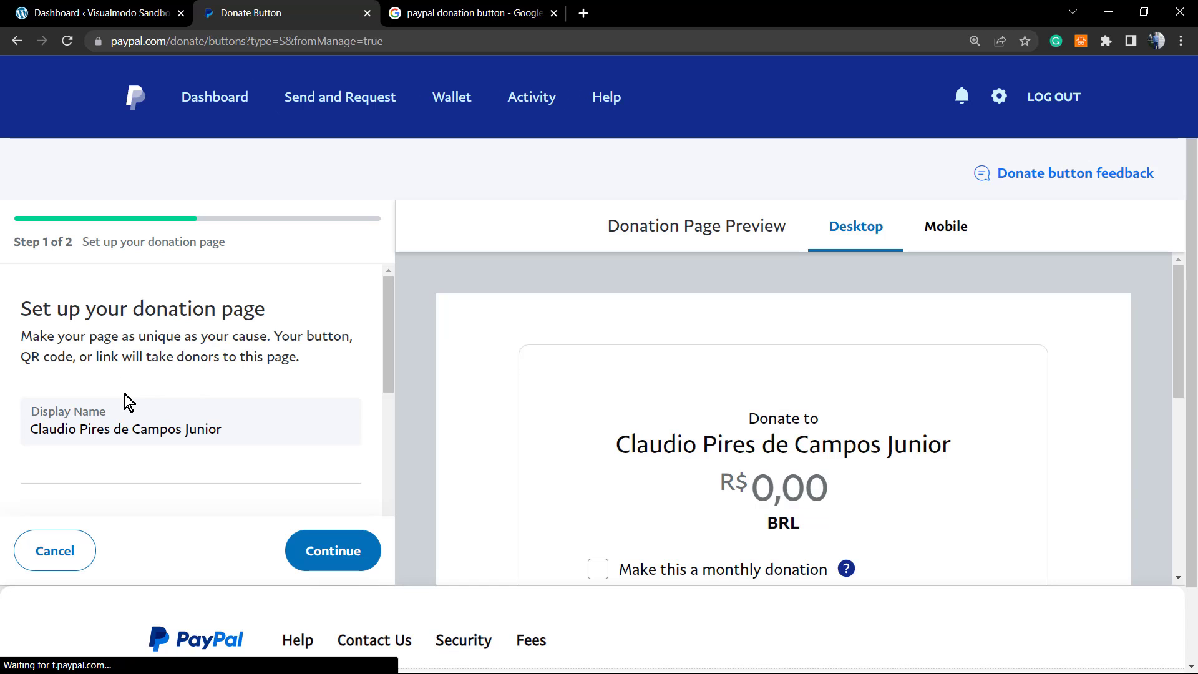
{"action": "mouse_move", "coordinate": [117, 354]}
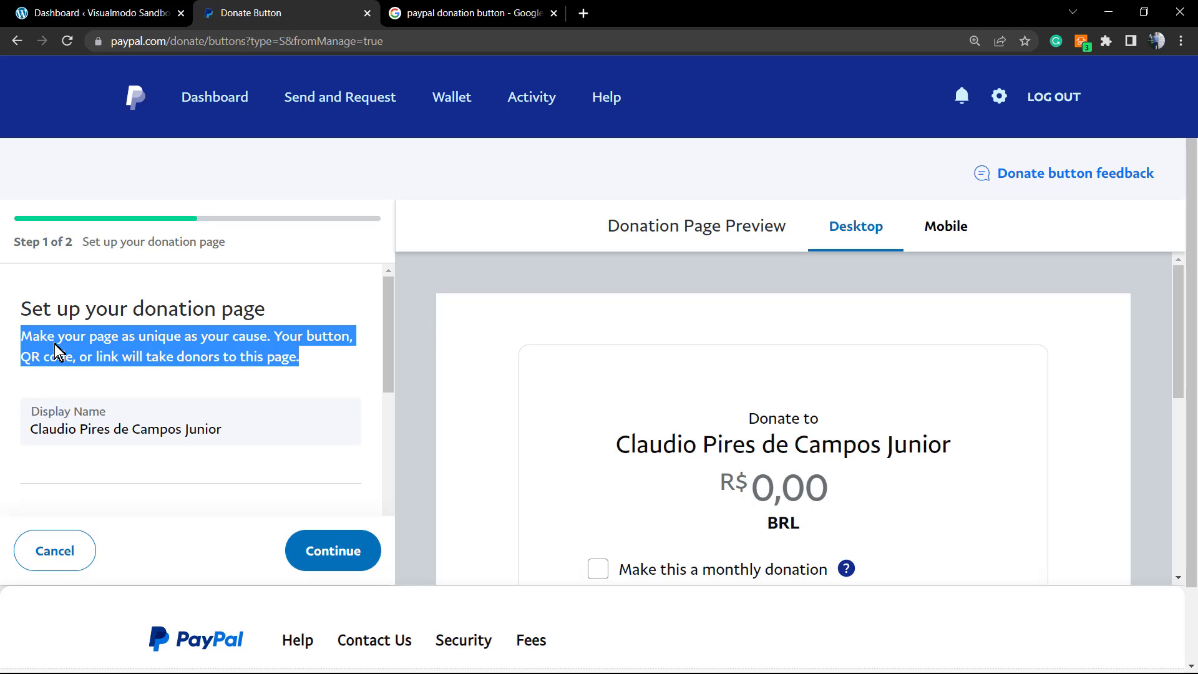
Step: Keep the display name, leave the purpose message empty, and continue to step 2
{"action": "scroll", "scroll_direction": "down", "scroll_amount": 3}
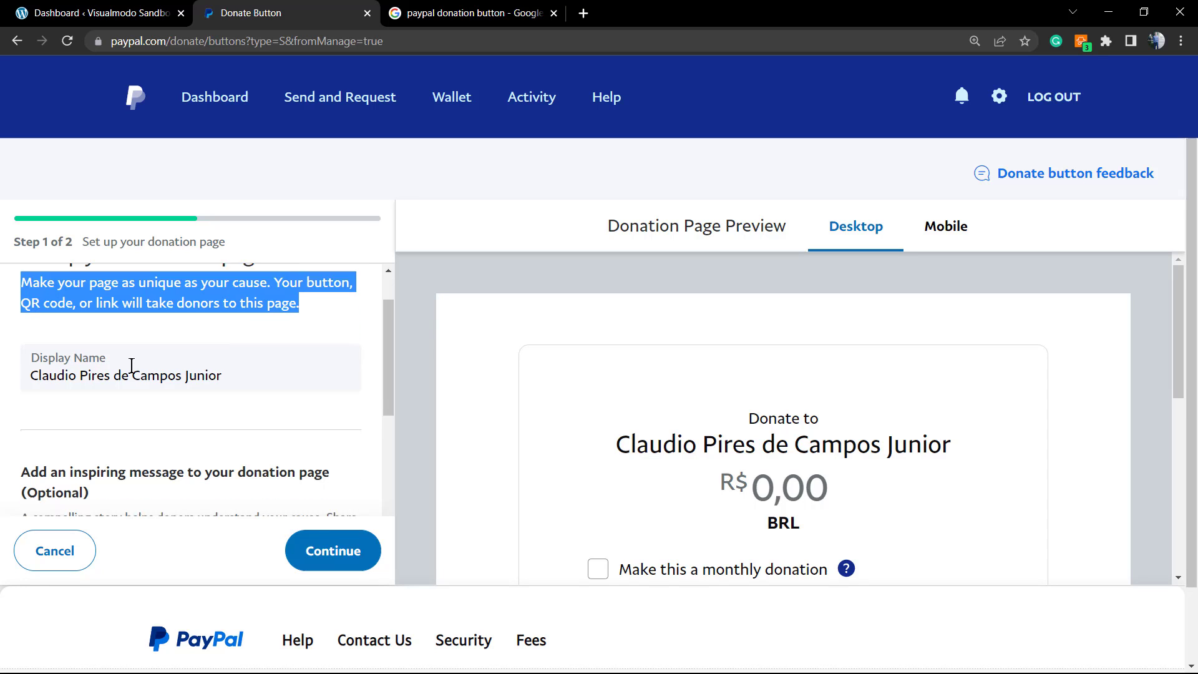
{"action": "triple_click", "coordinate": [126, 374]}
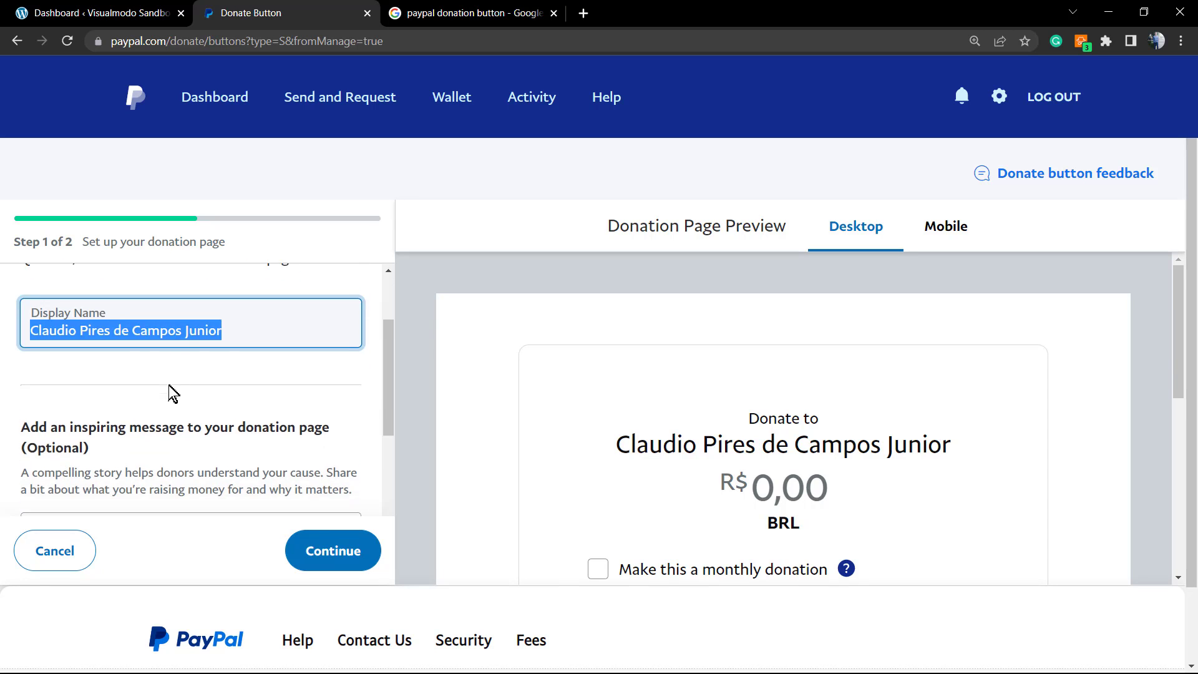
{"action": "scroll", "scroll_direction": "down", "scroll_amount": 3}
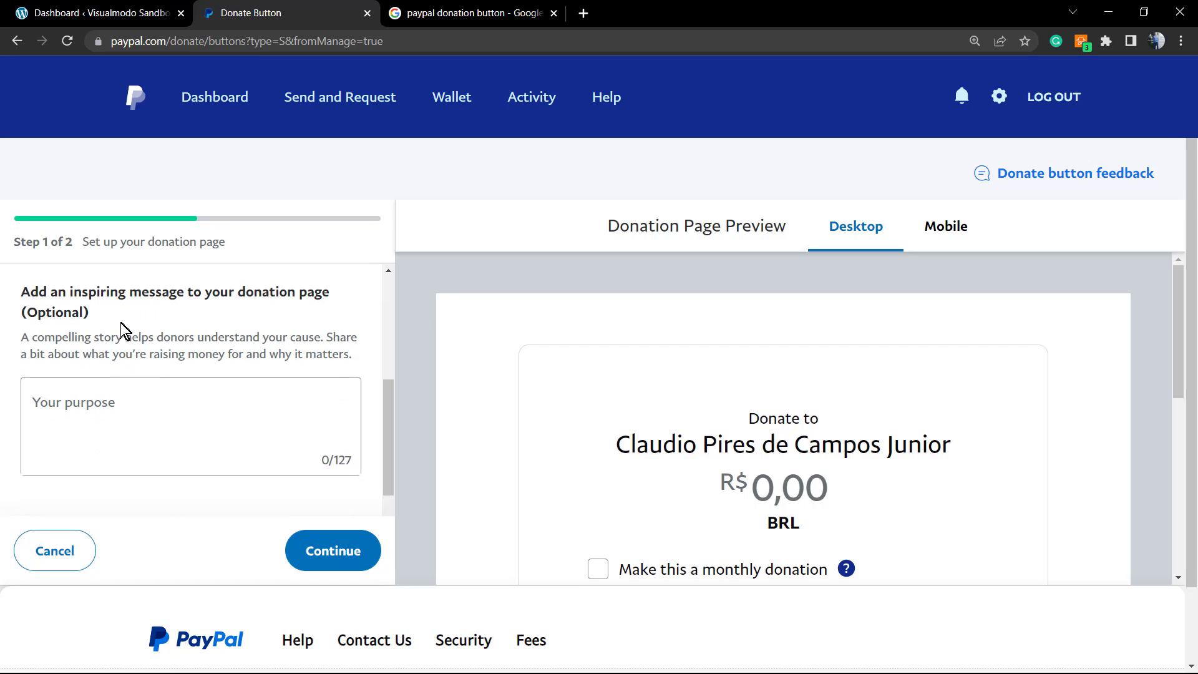
{"action": "mouse_move", "coordinate": [136, 340]}
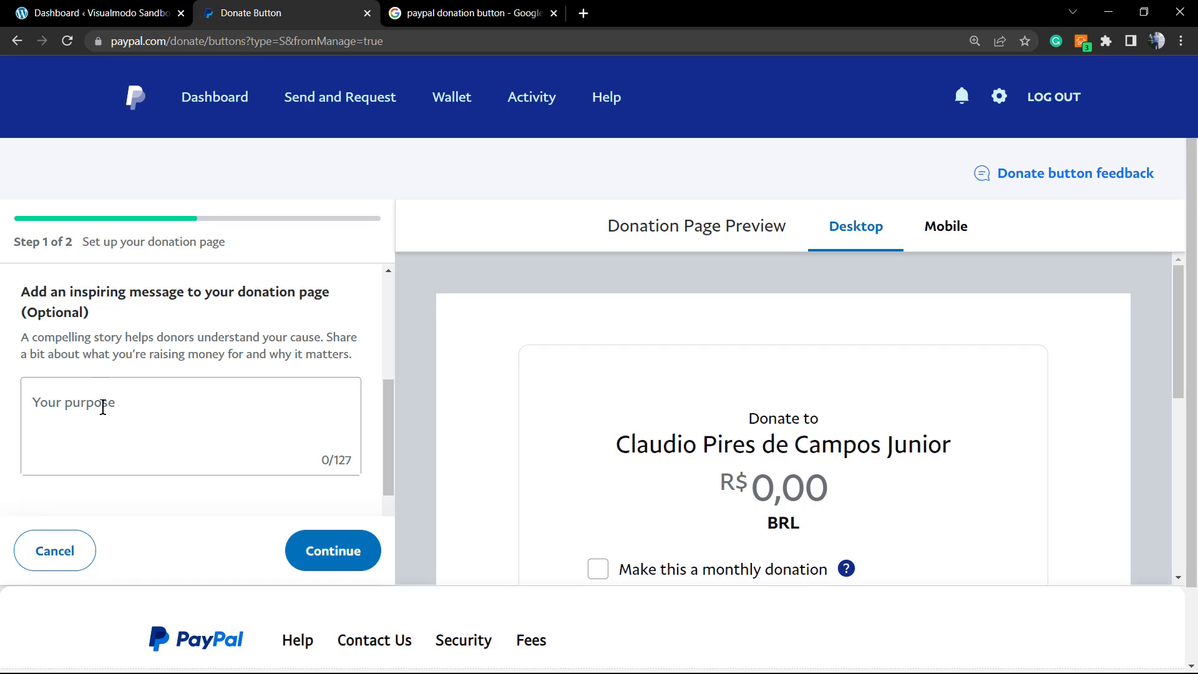
{"action": "mouse_move", "coordinate": [202, 413]}
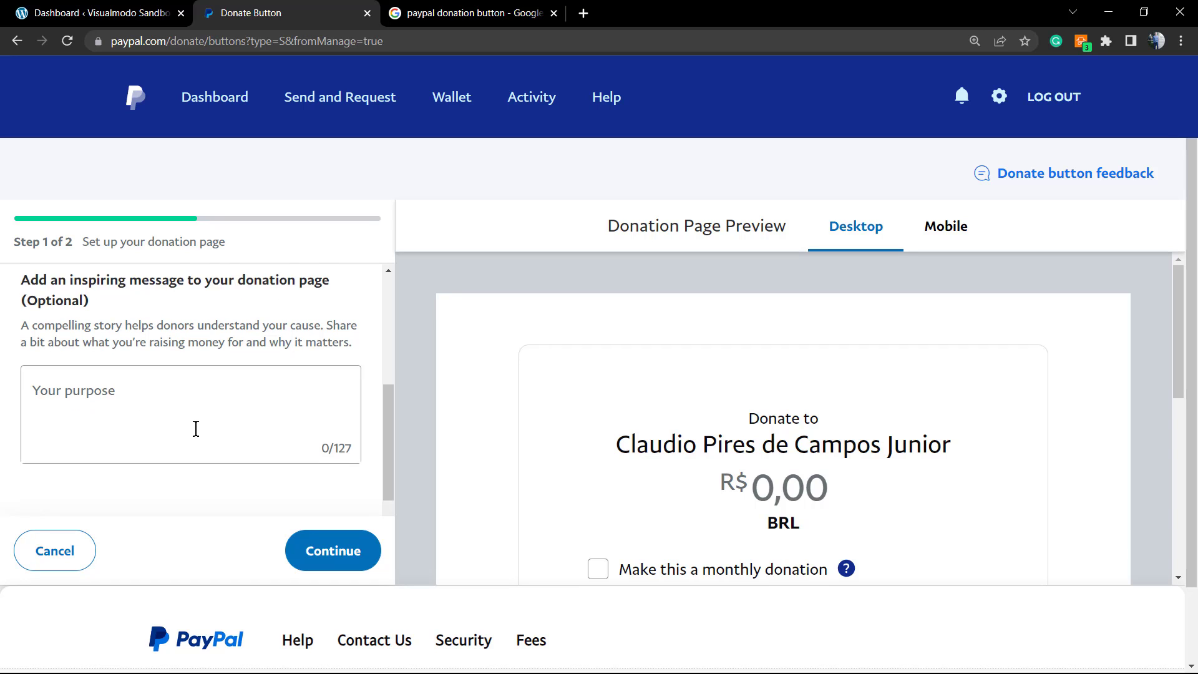
{"action": "left_click", "coordinate": [191, 413]}
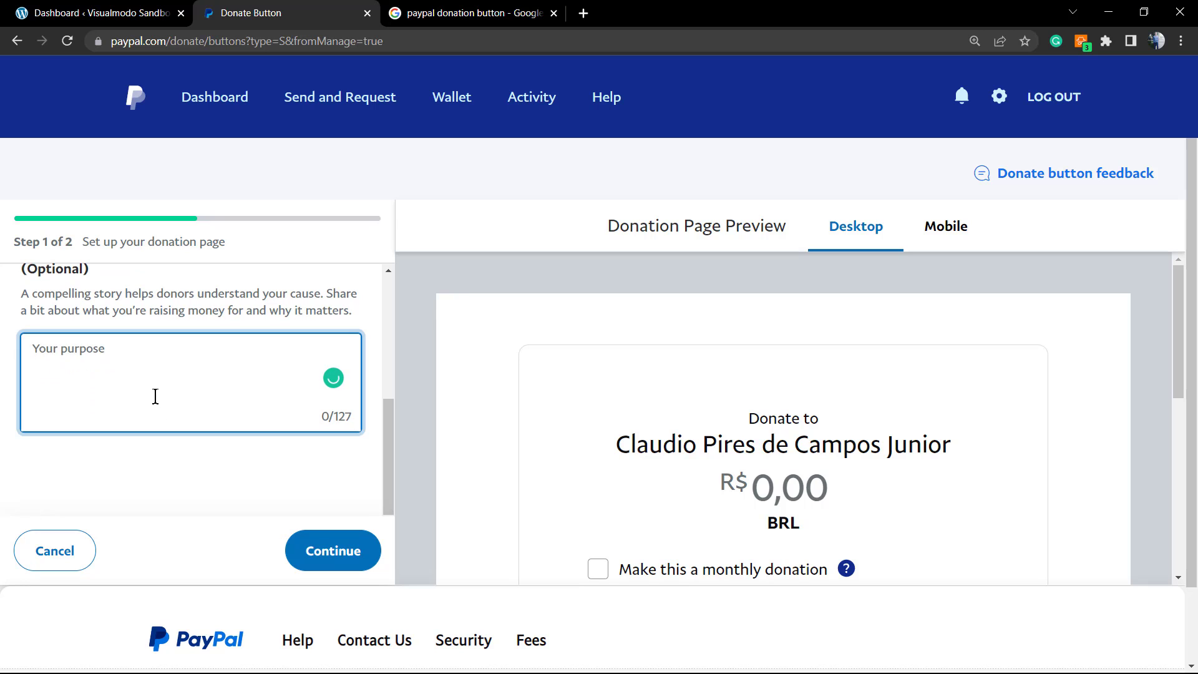
{"action": "scroll", "scroll_direction": "down", "scroll_amount": 3}
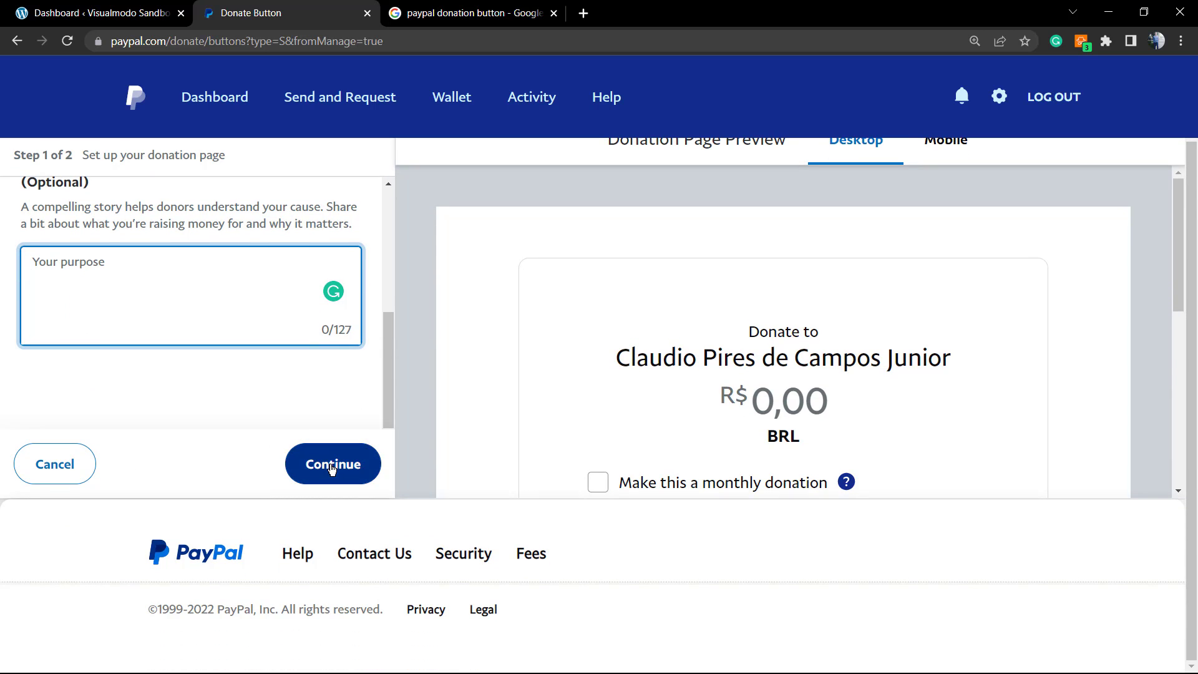
{"action": "left_click", "coordinate": [332, 464]}
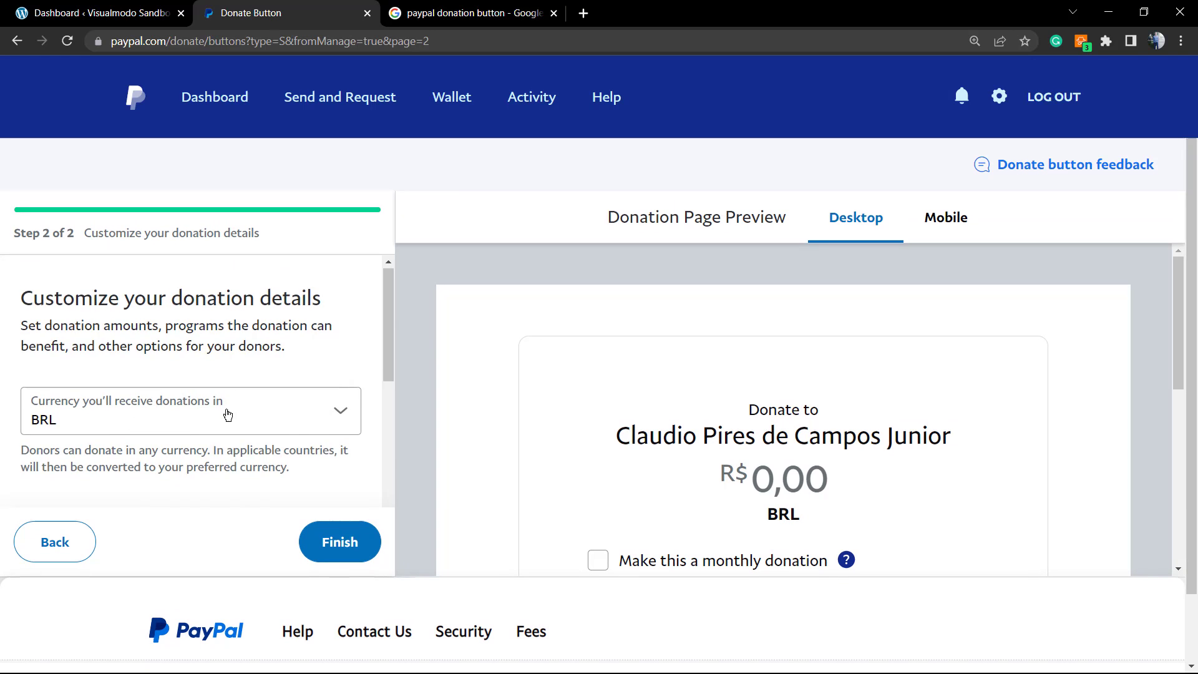
Step: Allow any amount in USD with monthly recurring donations, and finish the donation page
{"action": "scroll", "scroll_direction": "down", "scroll_amount": 3}
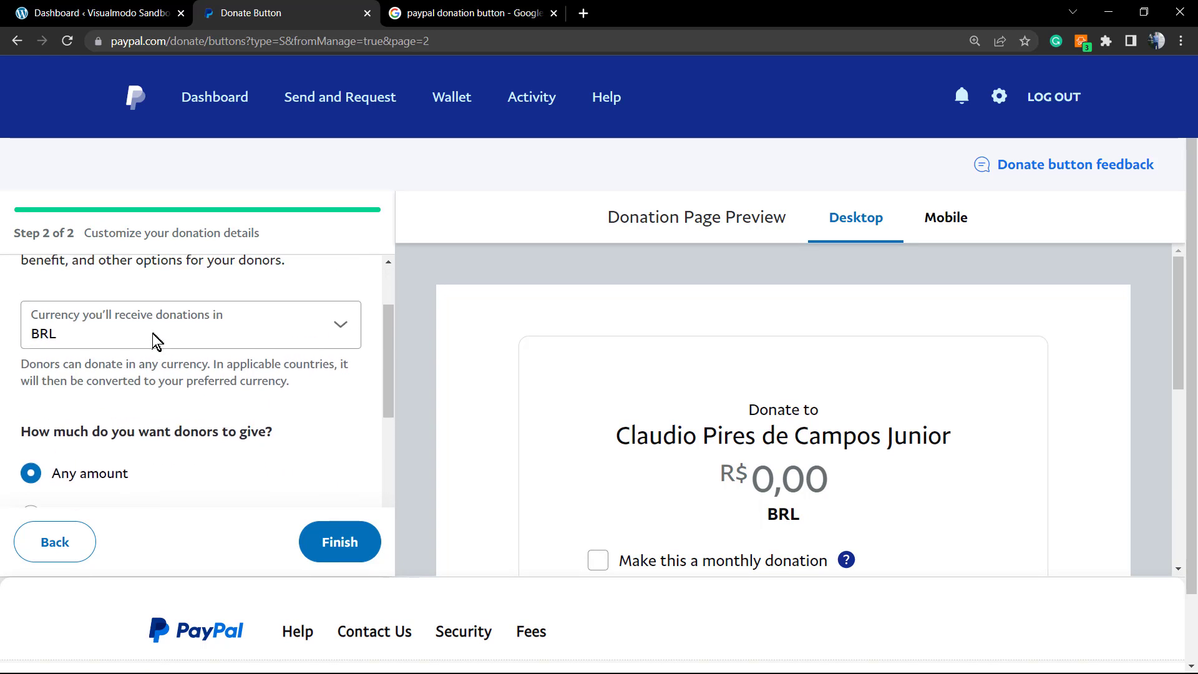
{"action": "left_click", "coordinate": [31, 449]}
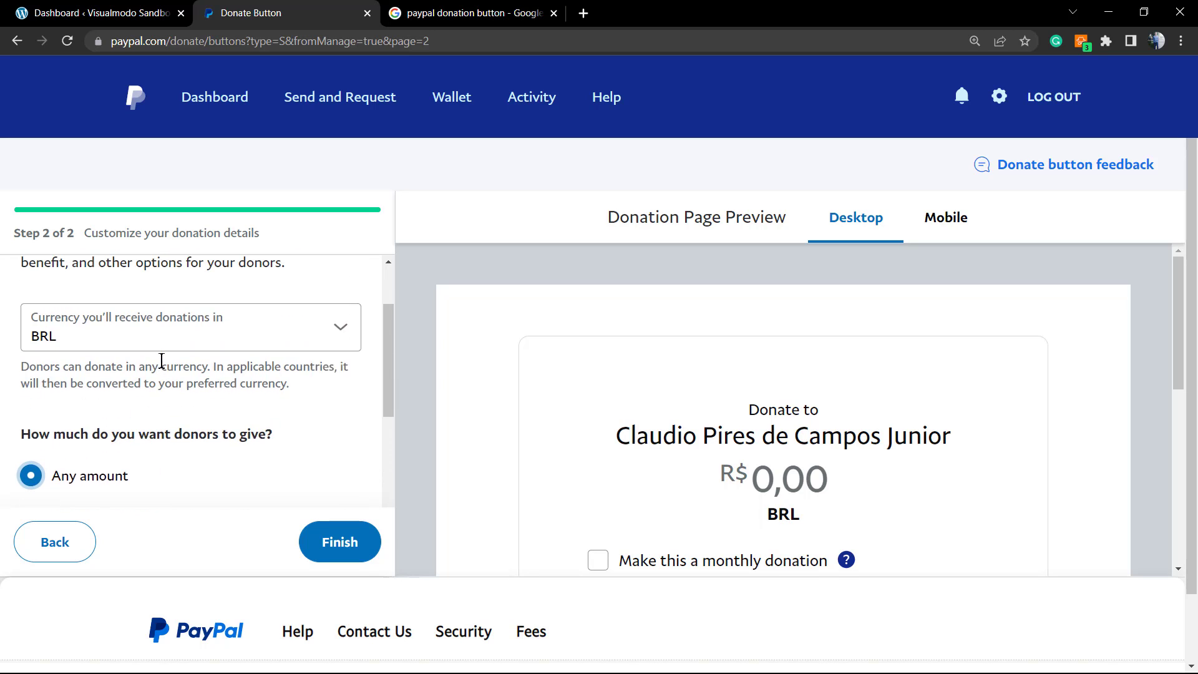
{"action": "left_click", "coordinate": [191, 332]}
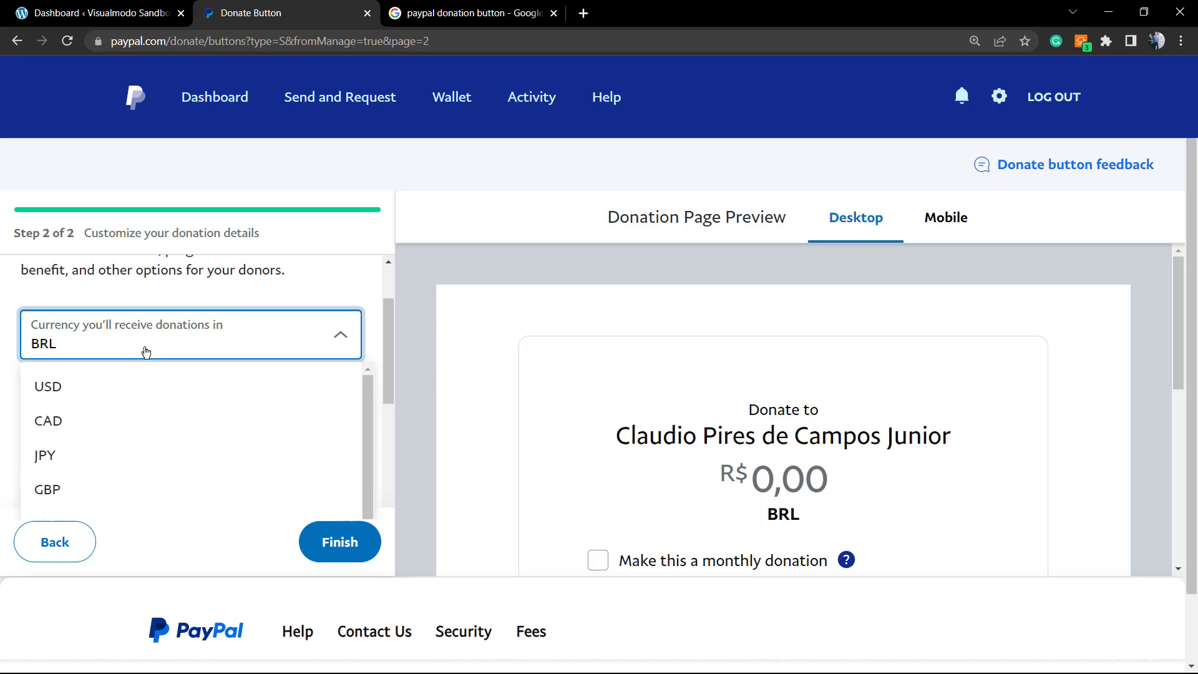
{"action": "left_click", "coordinate": [47, 386]}
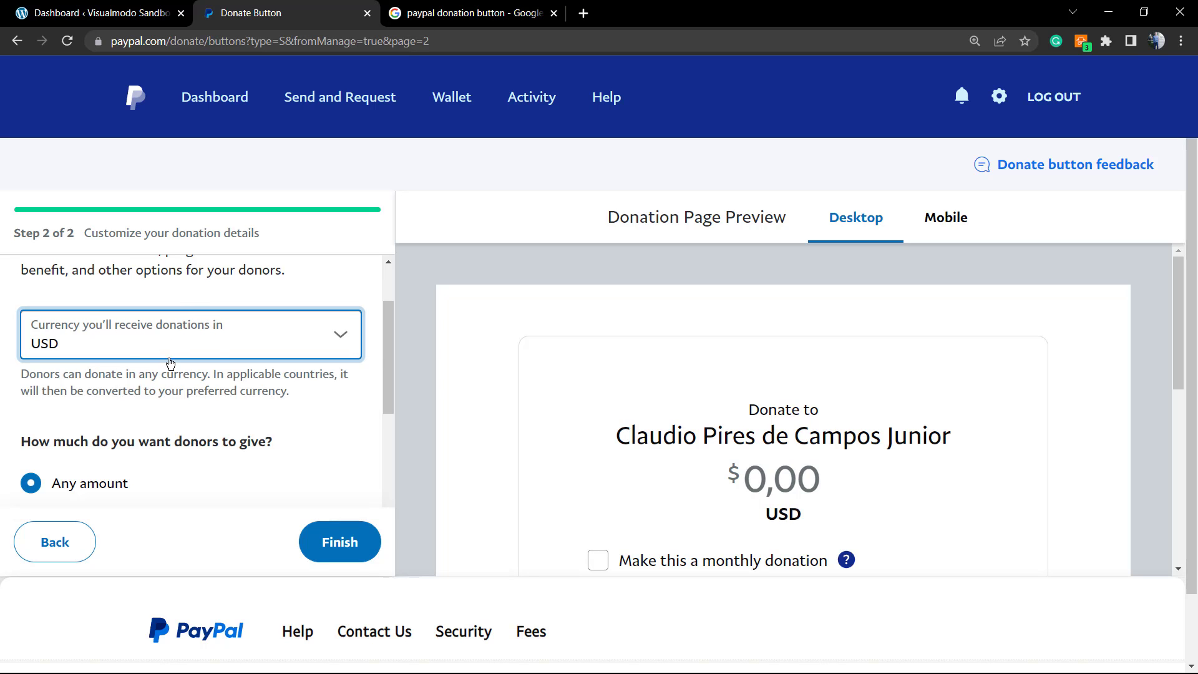
{"action": "scroll", "scroll_direction": "down", "scroll_amount": 3}
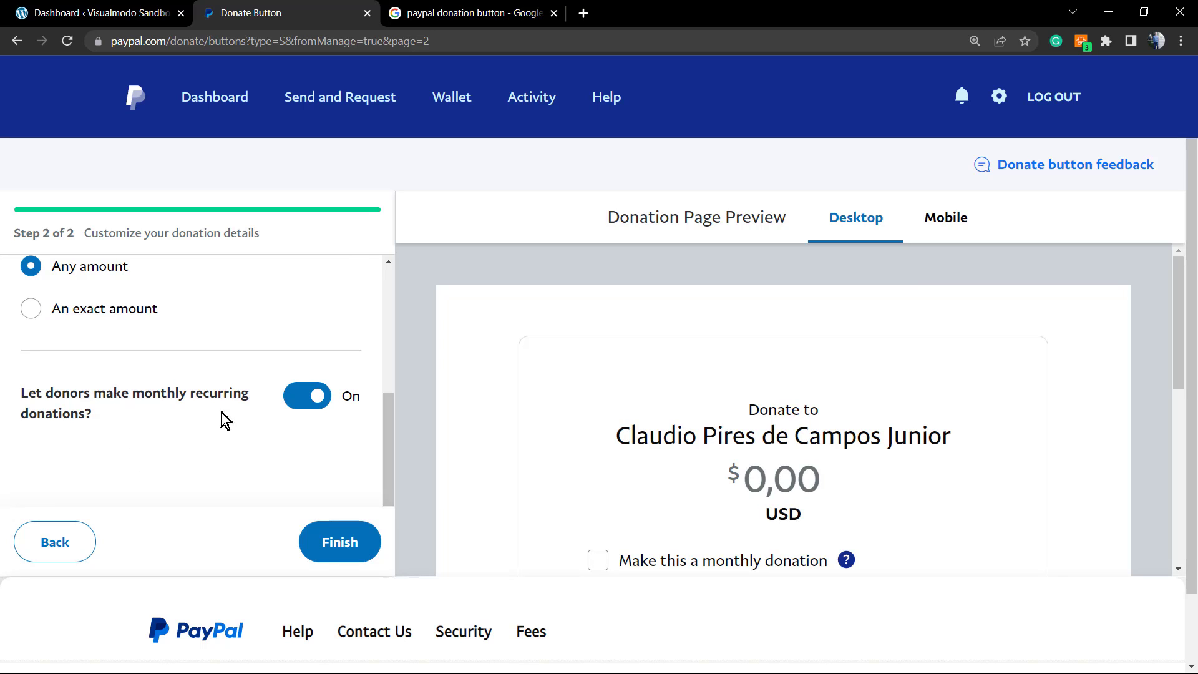
{"action": "mouse_move", "coordinate": [177, 401]}
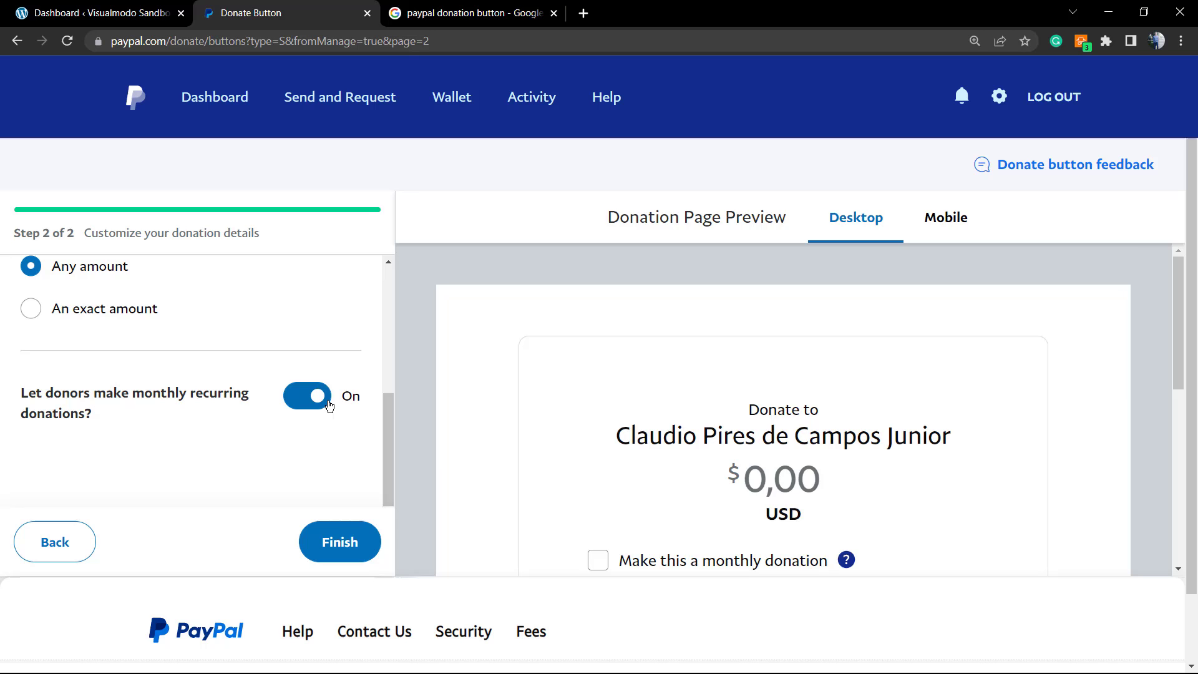
{"action": "scroll", "scroll_direction": "down", "scroll_amount": 3}
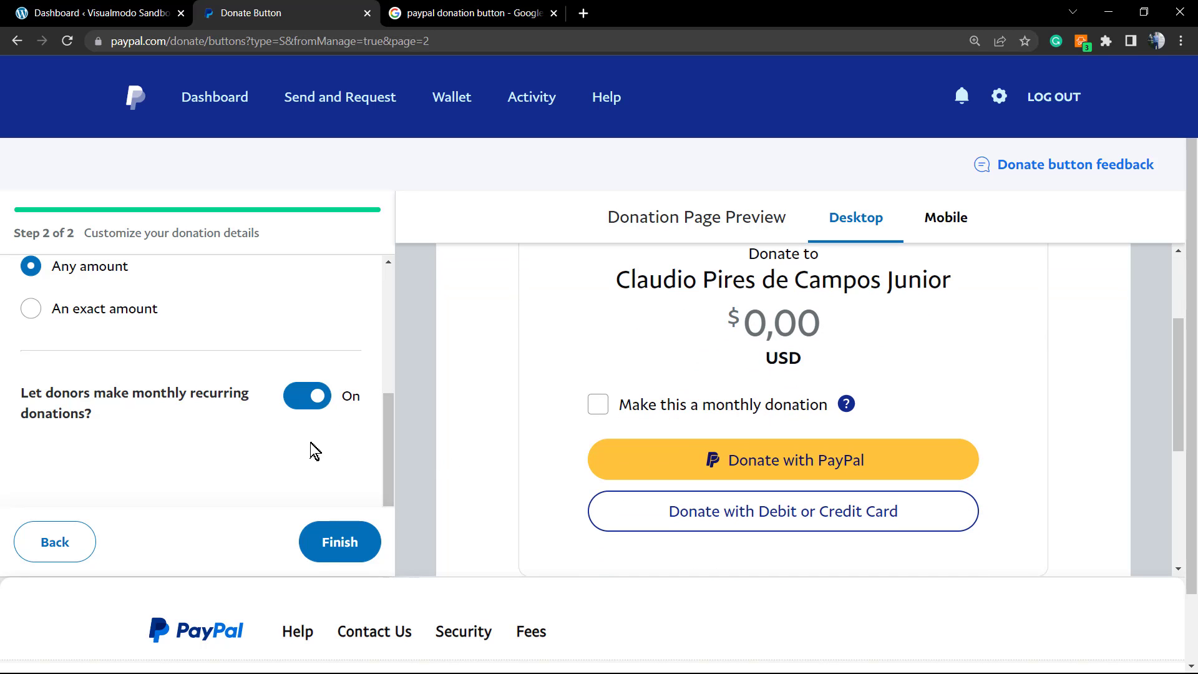
{"action": "scroll", "scroll_direction": "up", "scroll_amount": 3}
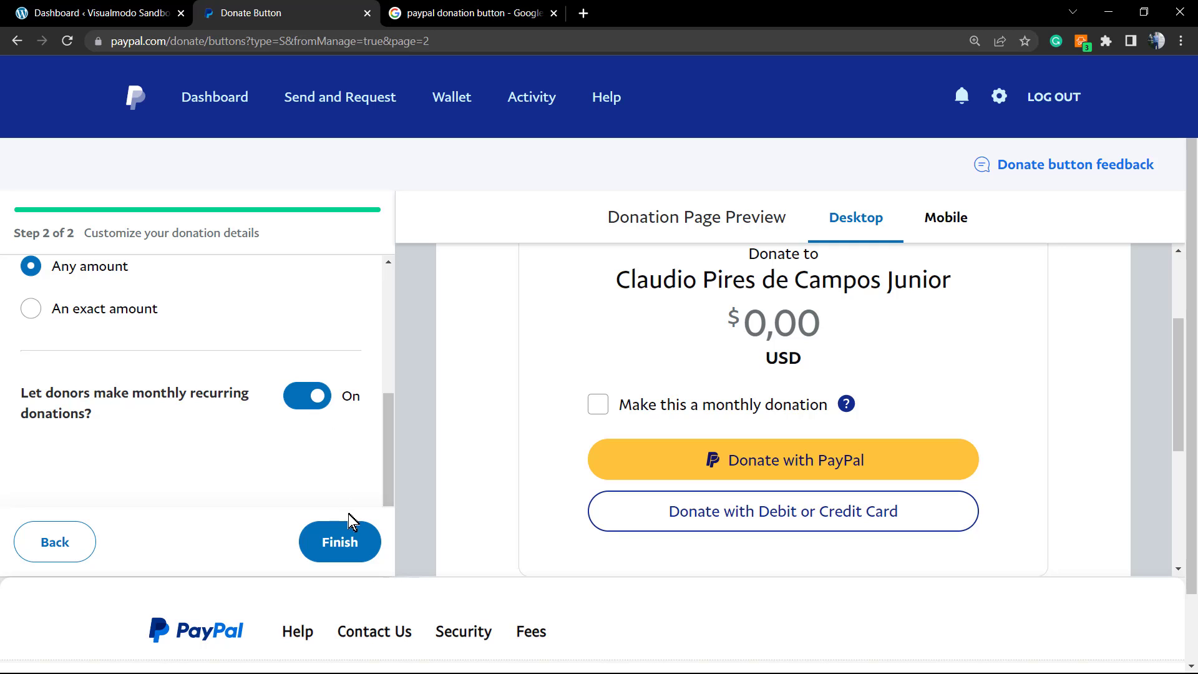
{"action": "left_click", "coordinate": [340, 541]}
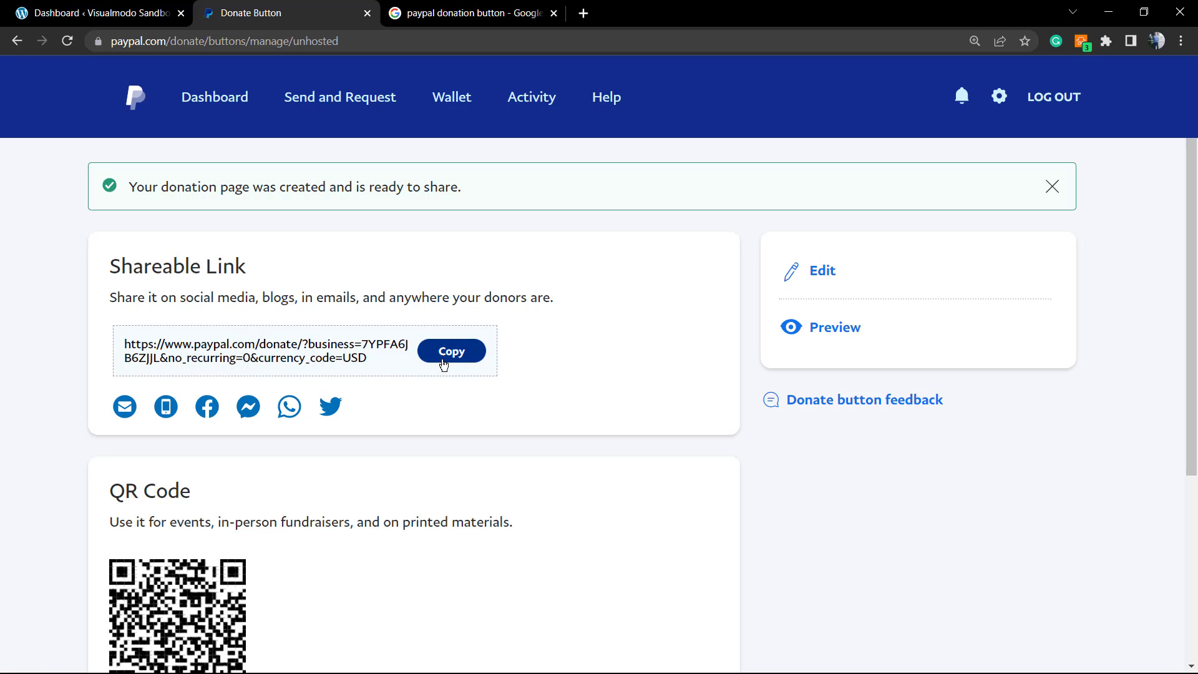
Step: Copy PayPal's shareable donation link and go to the WordPress dashboard tab
{"action": "scroll", "scroll_direction": "down", "scroll_amount": 3}
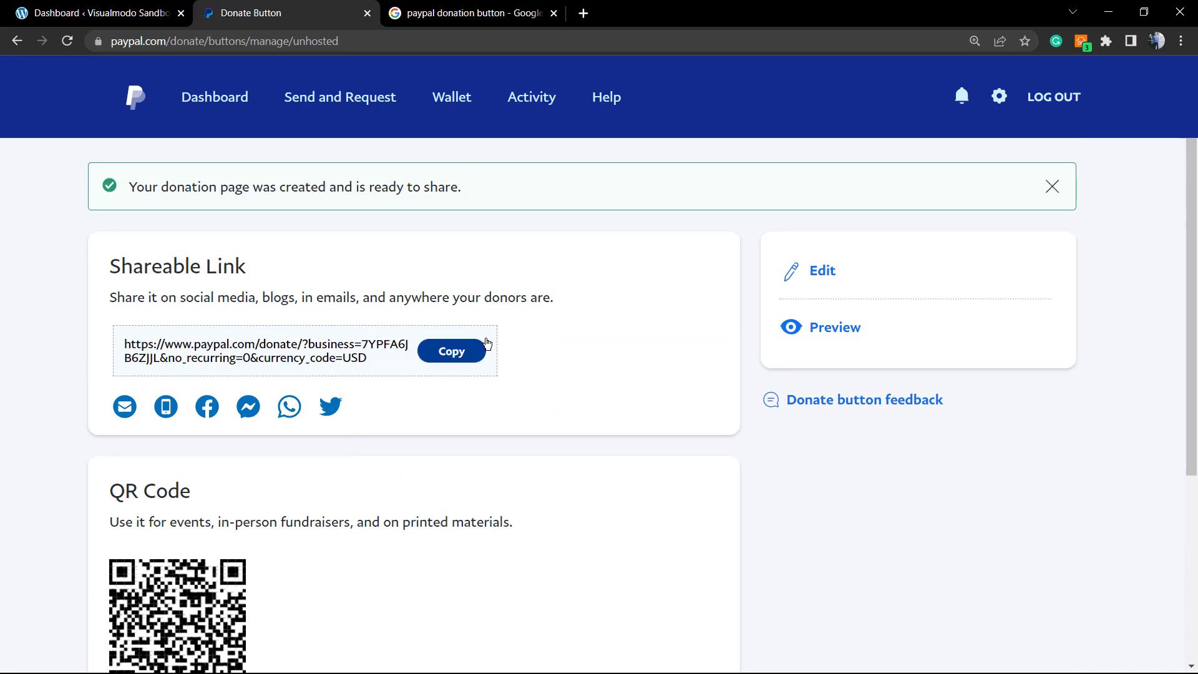
{"action": "left_click", "coordinate": [451, 351]}
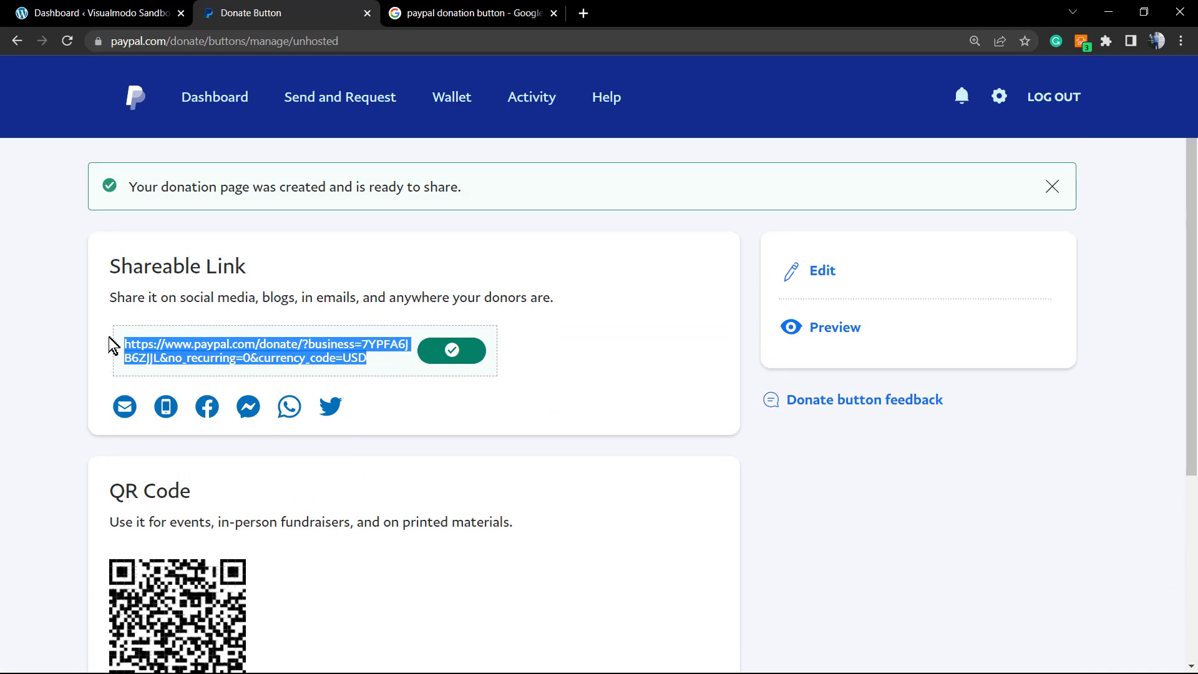
{"action": "mouse_move", "coordinate": [226, 375]}
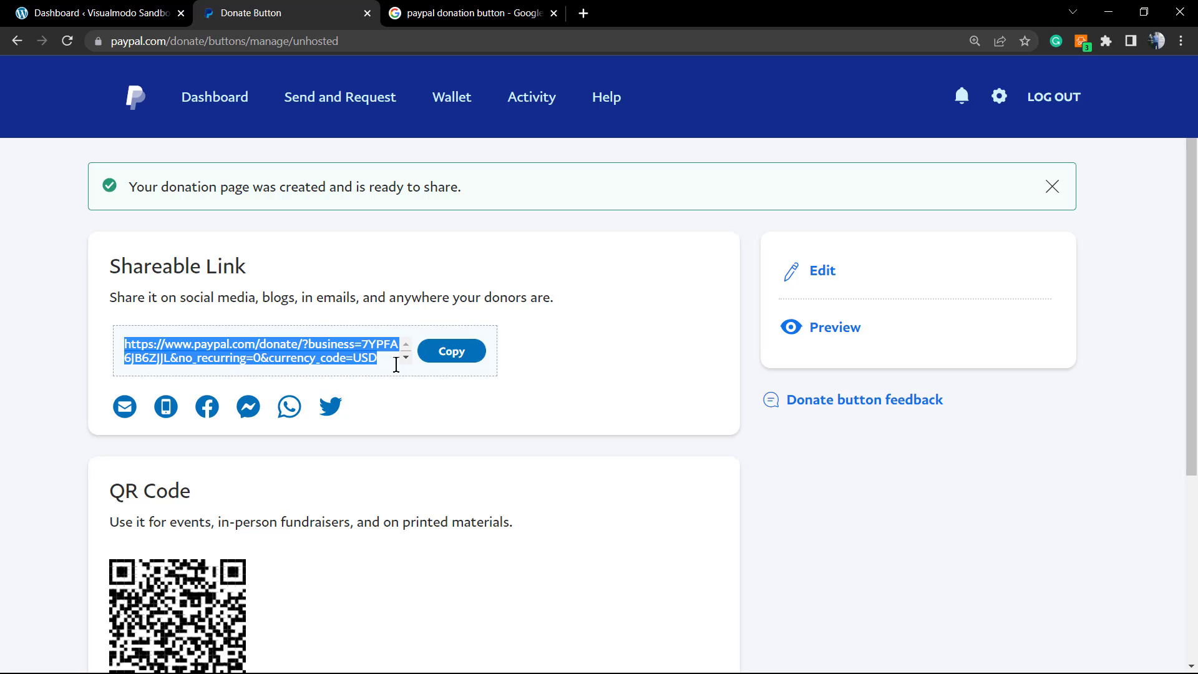
{"action": "scroll", "scroll_direction": "down", "scroll_amount": 3}
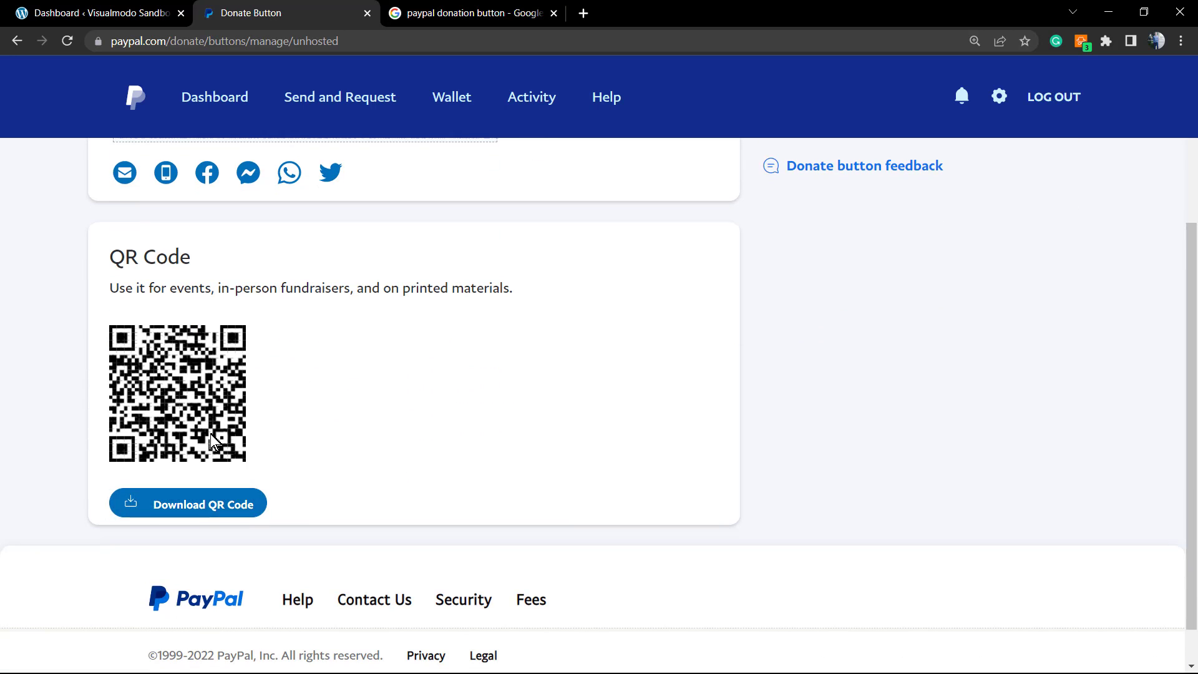
{"action": "scroll", "scroll_direction": "up", "scroll_amount": 3}
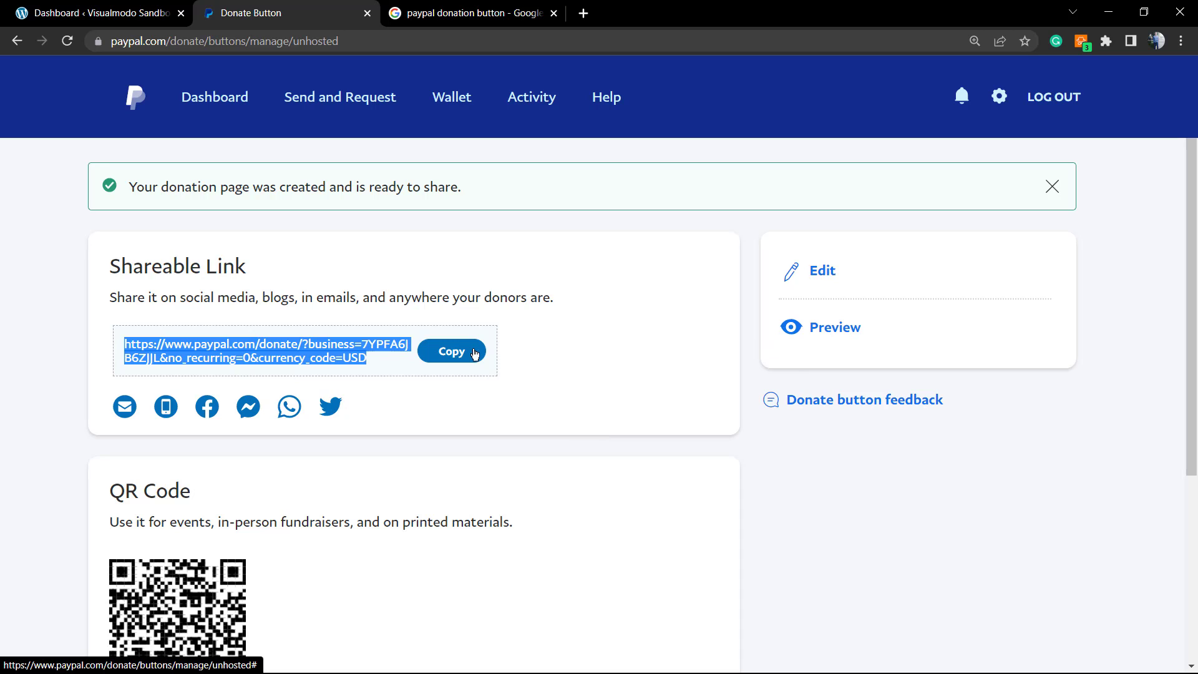
{"action": "mouse_move", "coordinate": [340, 436]}
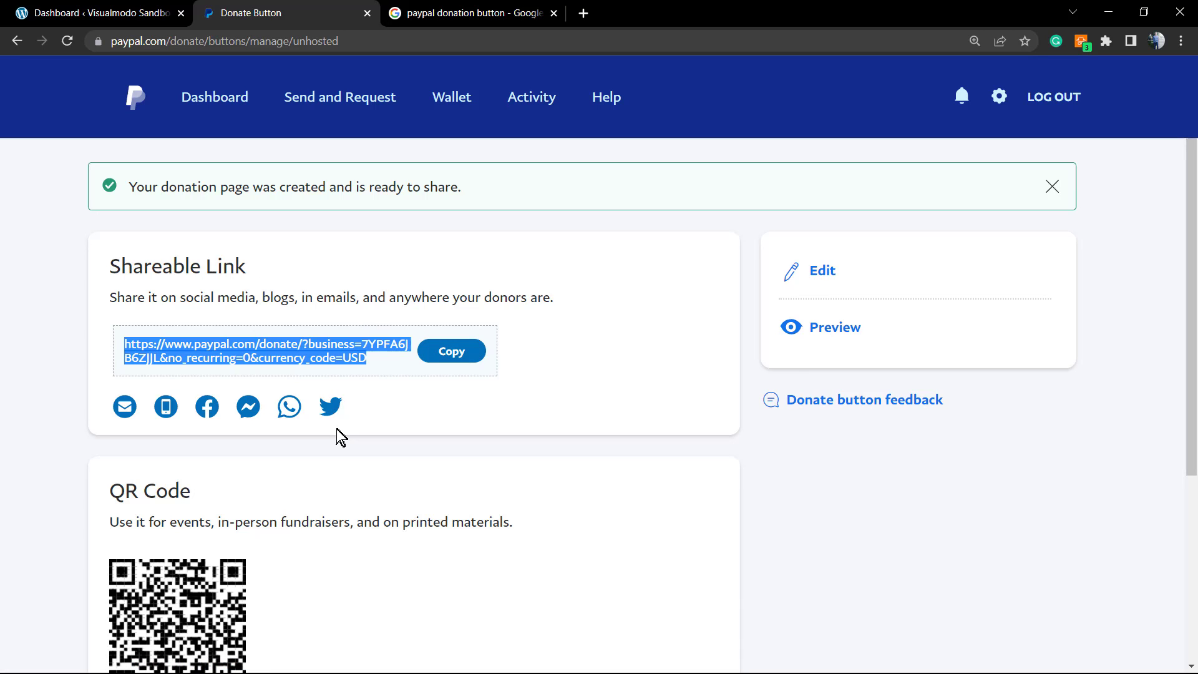
{"action": "mouse_move", "coordinate": [205, 406]}
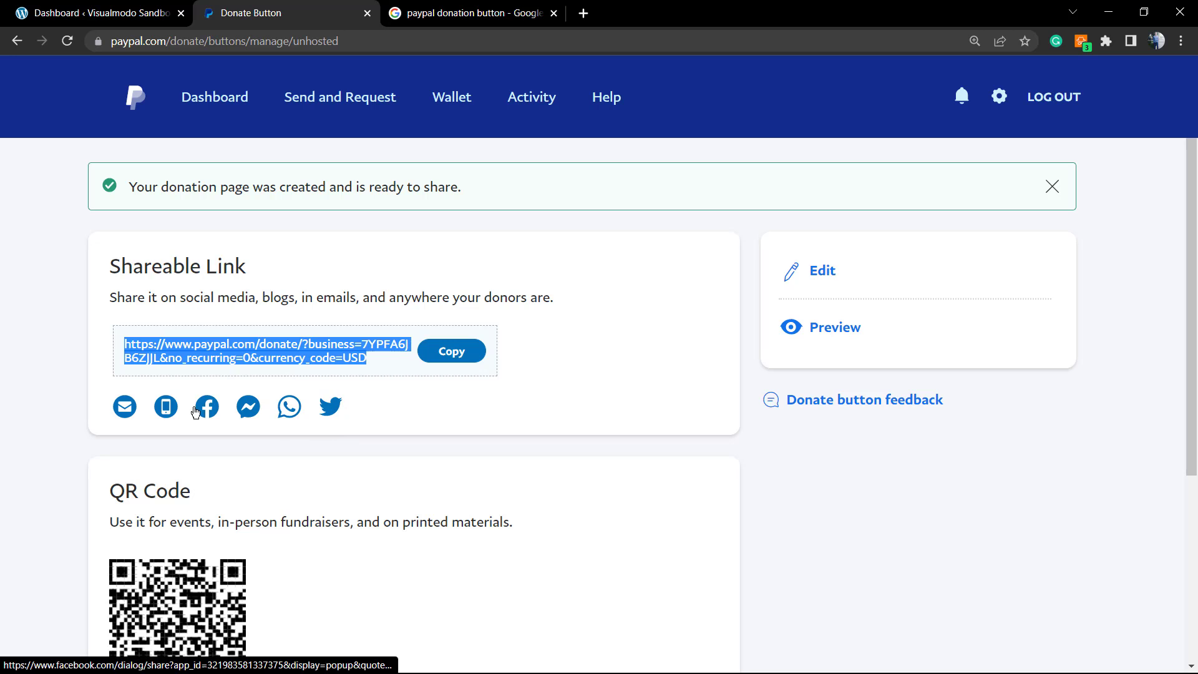
{"action": "scroll", "scroll_direction": "down", "scroll_amount": 3}
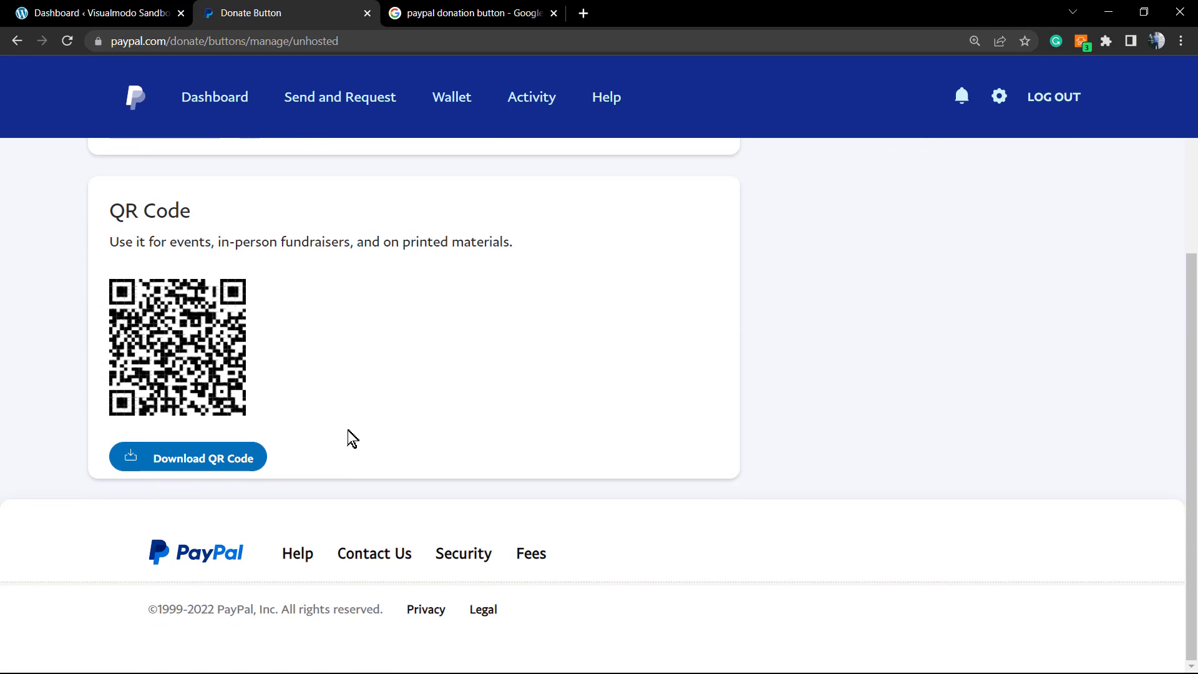
{"action": "scroll", "scroll_direction": "up", "scroll_amount": 3}
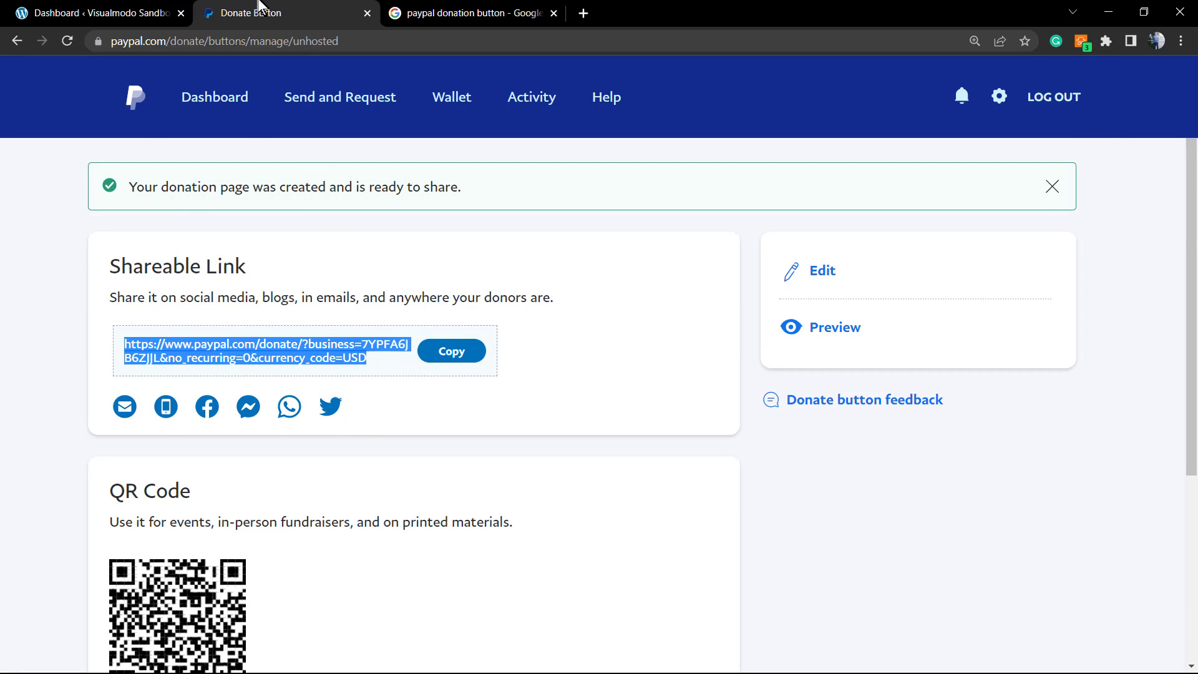
{"action": "left_click", "coordinate": [99, 13]}
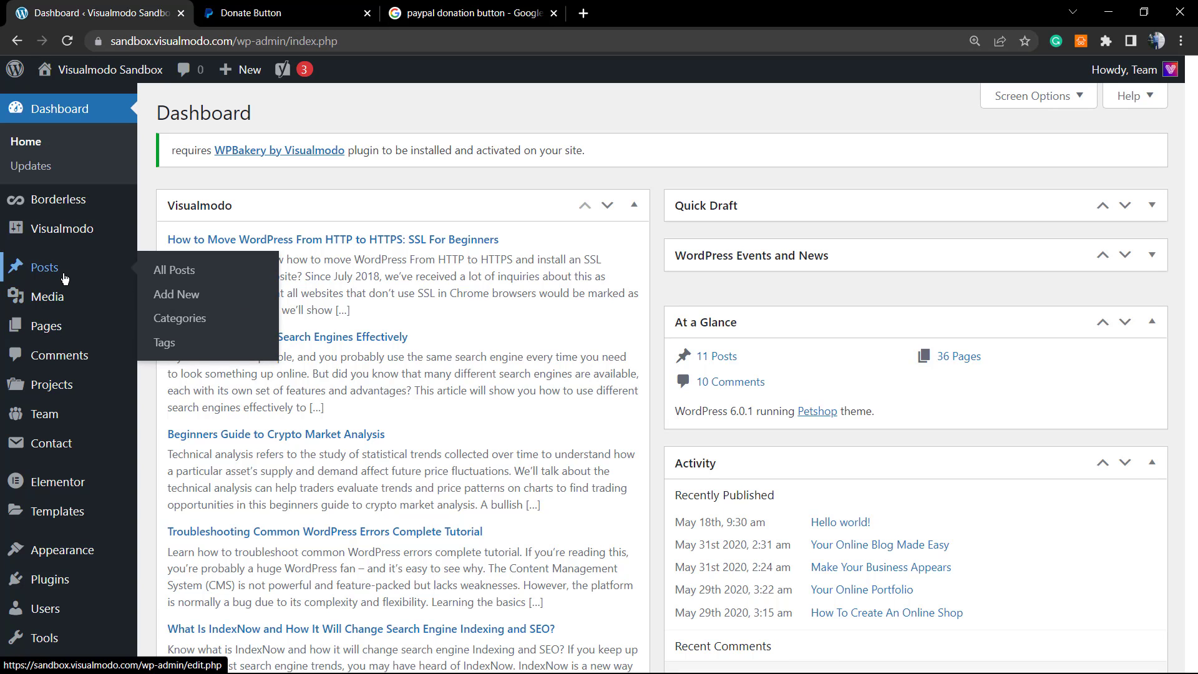
{"action": "mouse_move", "coordinate": [174, 289]}
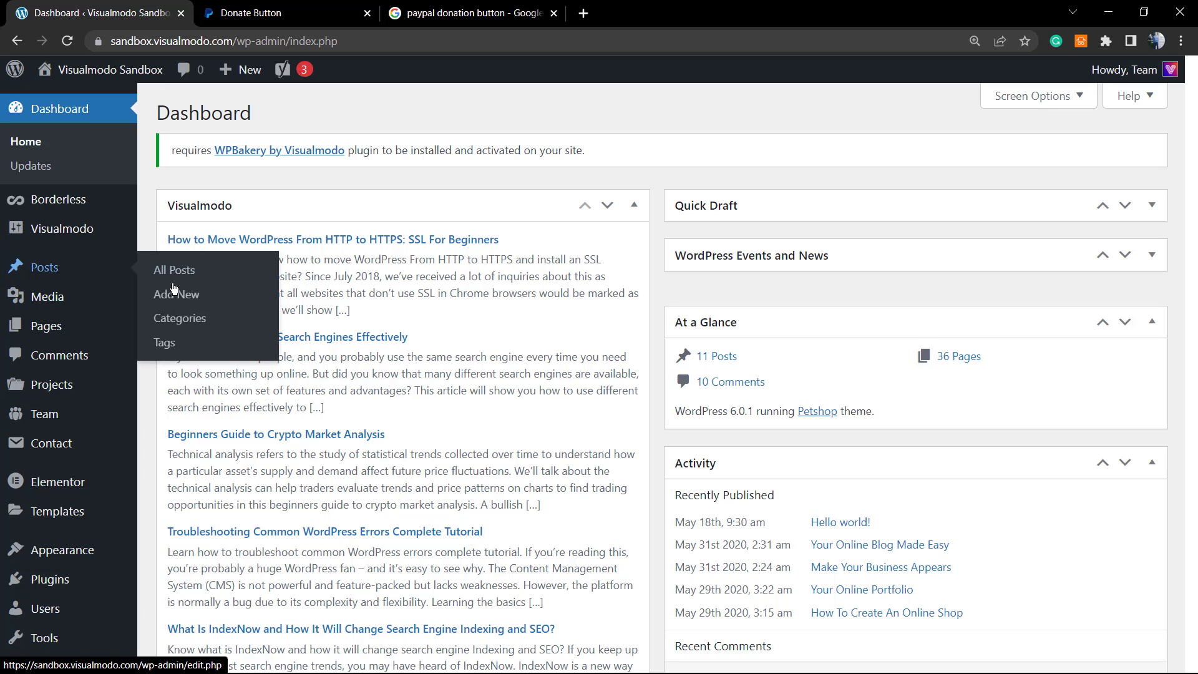
Step: Create a new blank post via Posts > Add New
{"action": "left_click", "coordinate": [177, 294]}
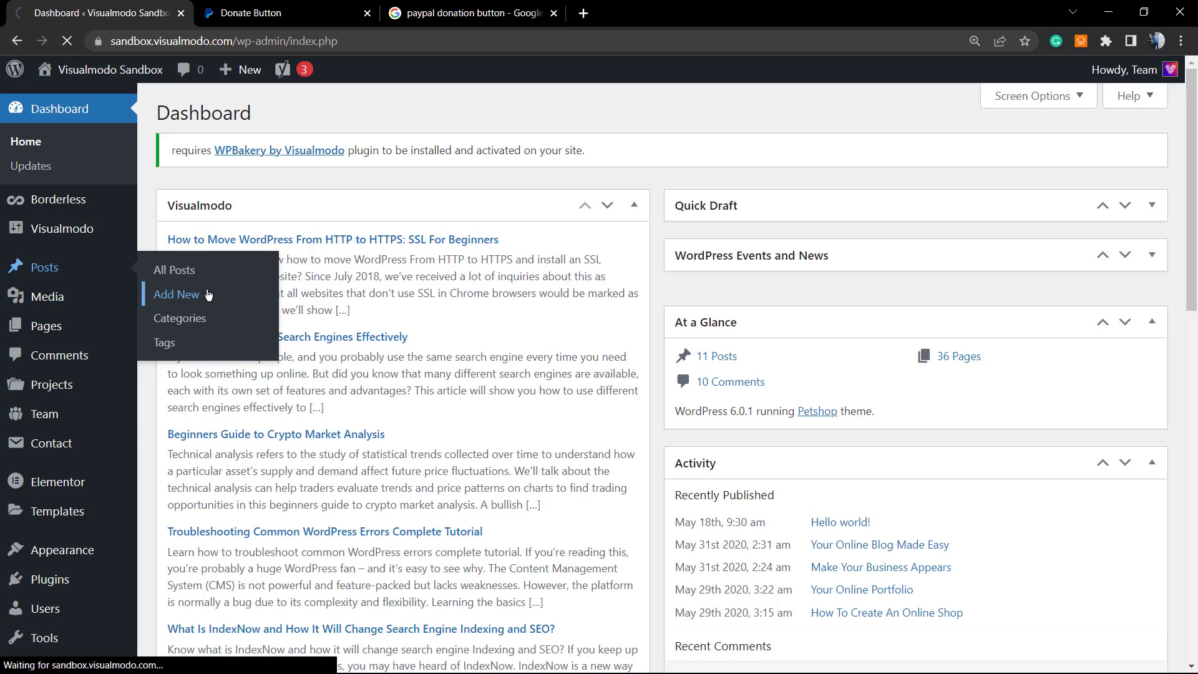
{"action": "left_click", "coordinate": [176, 294]}
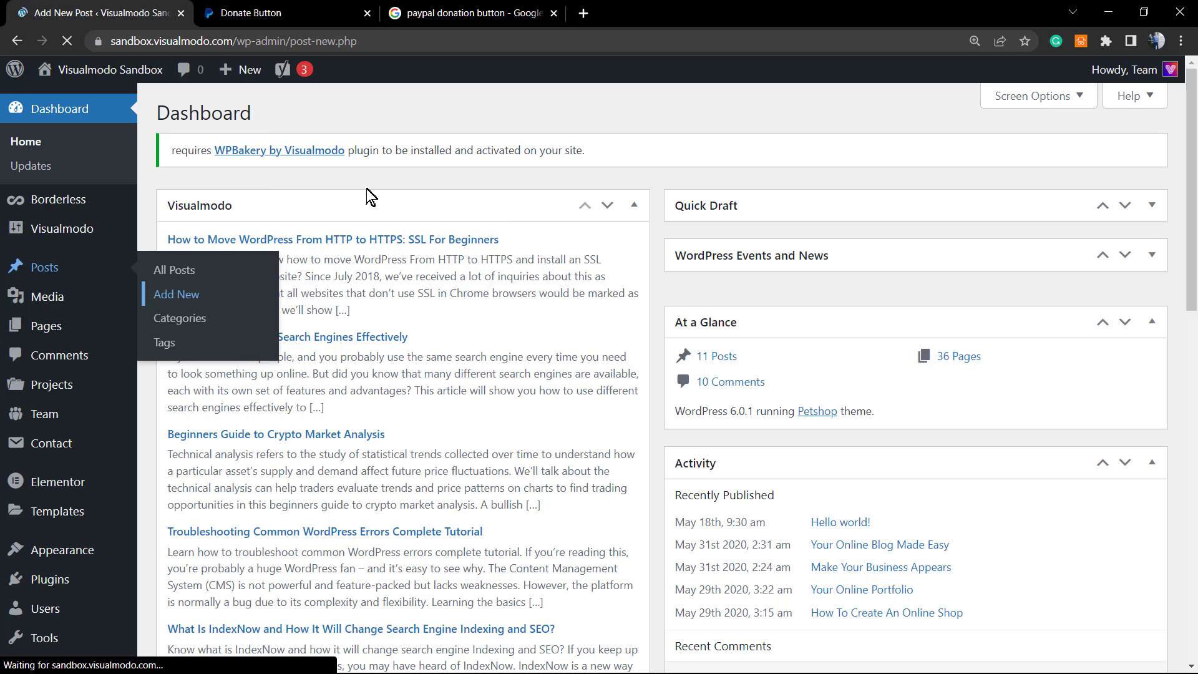
{"action": "left_click", "coordinate": [176, 294]}
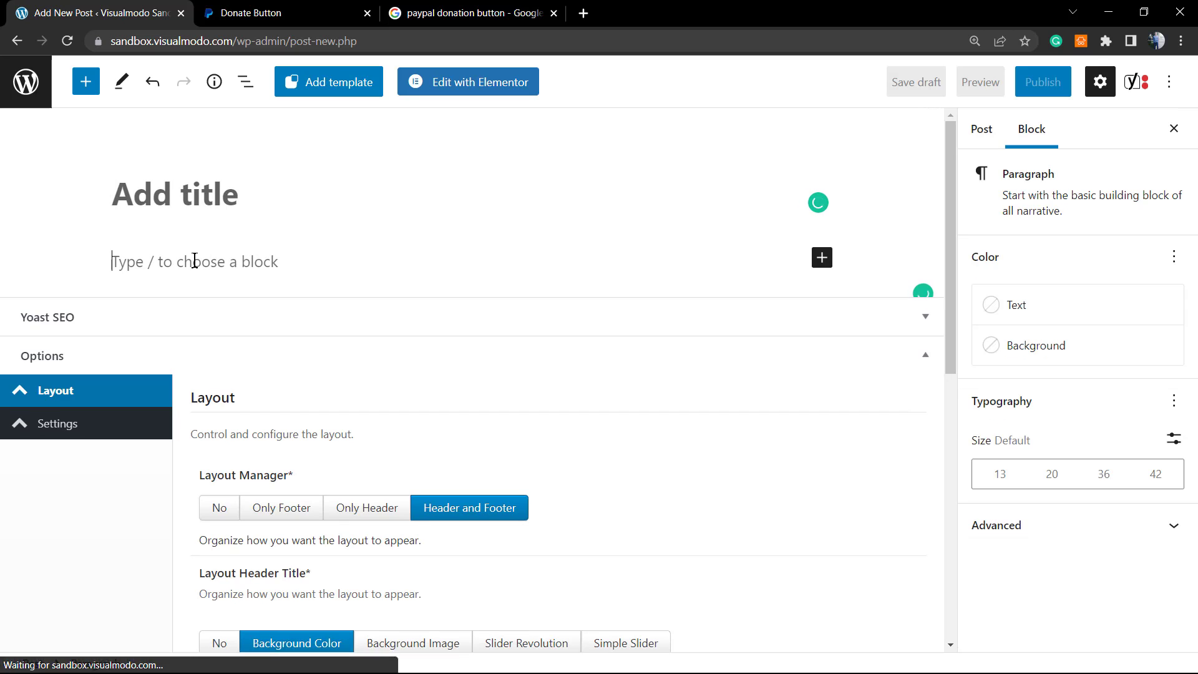
Step: Insert a Buttons block labelled 'Donate' linked to the PayPal donation URL
{"action": "left_click", "coordinate": [822, 258]}
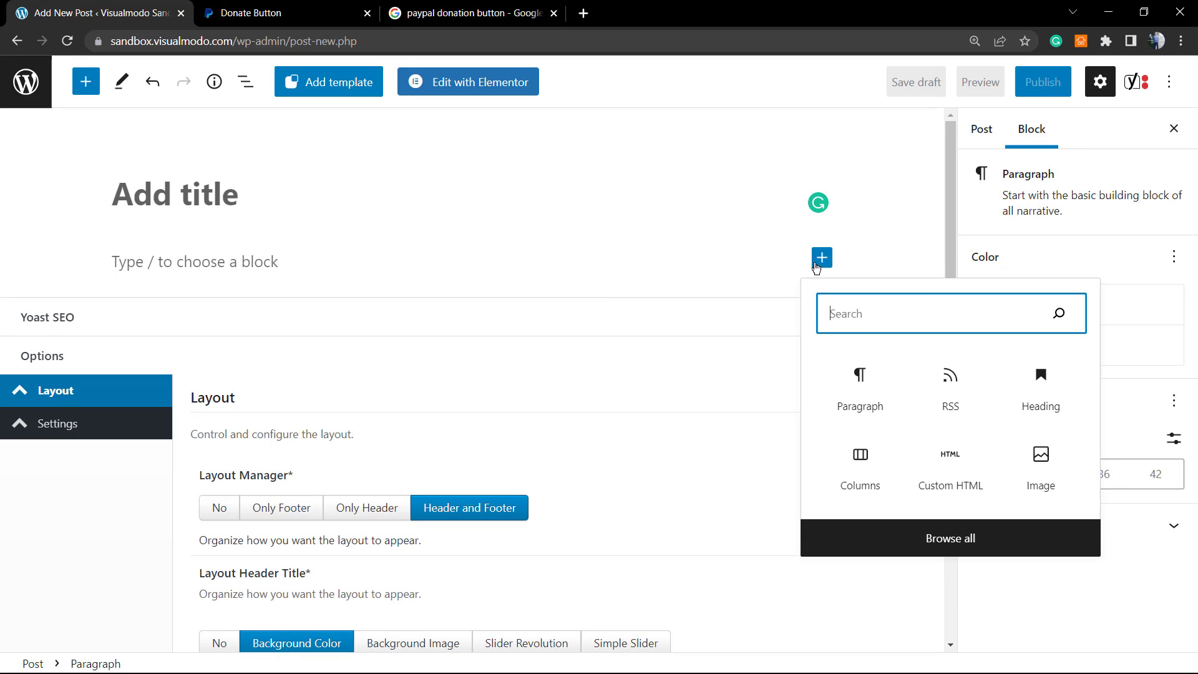
{"action": "mouse_move", "coordinate": [863, 324]}
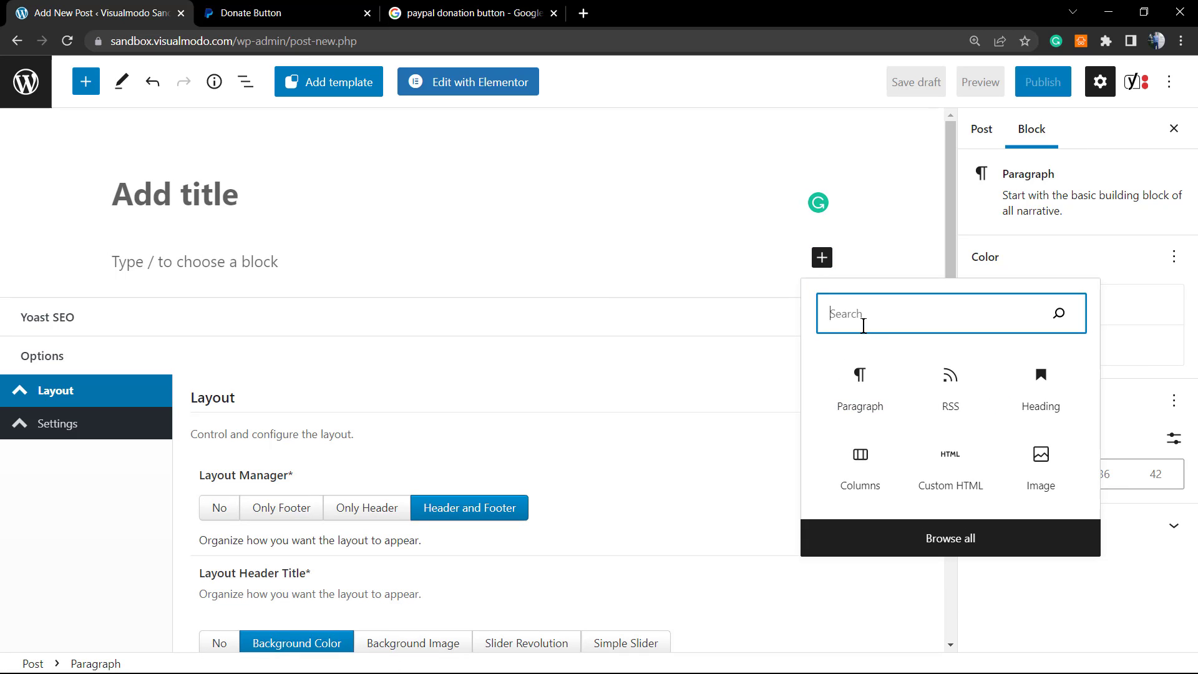
{"action": "type", "text": "b"}
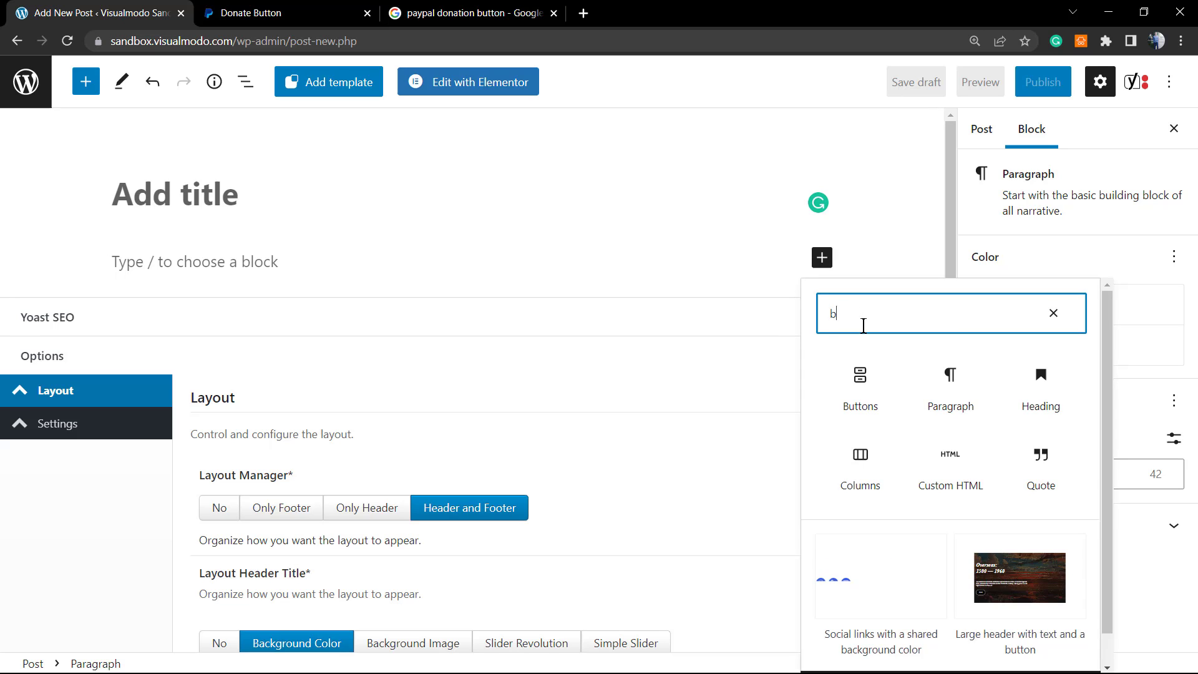
{"action": "type", "text": "u"}
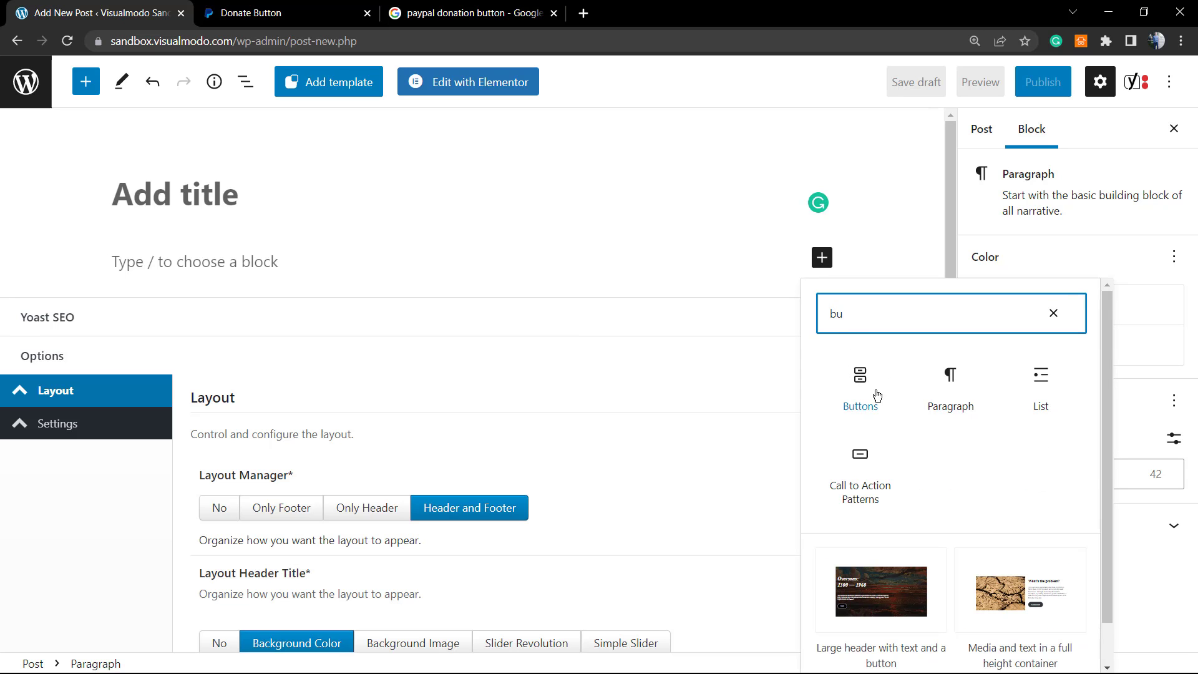
{"action": "left_click", "coordinate": [860, 386]}
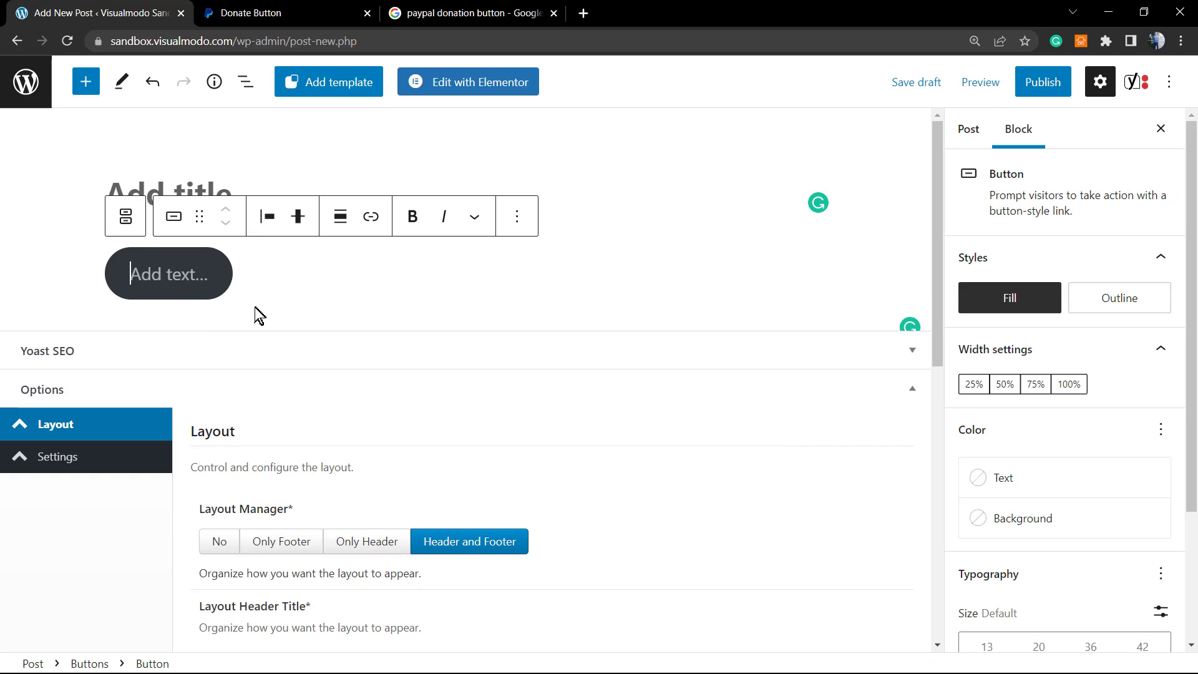
{"action": "mouse_move", "coordinate": [339, 198]}
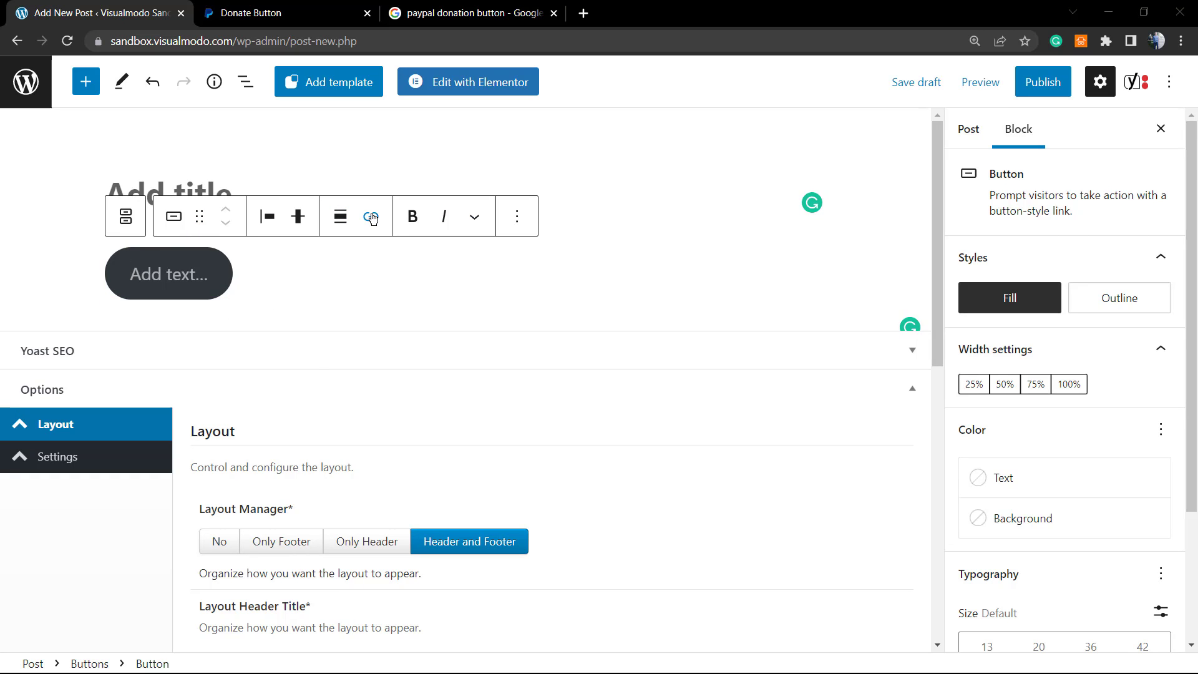
{"action": "left_click", "coordinate": [371, 216]}
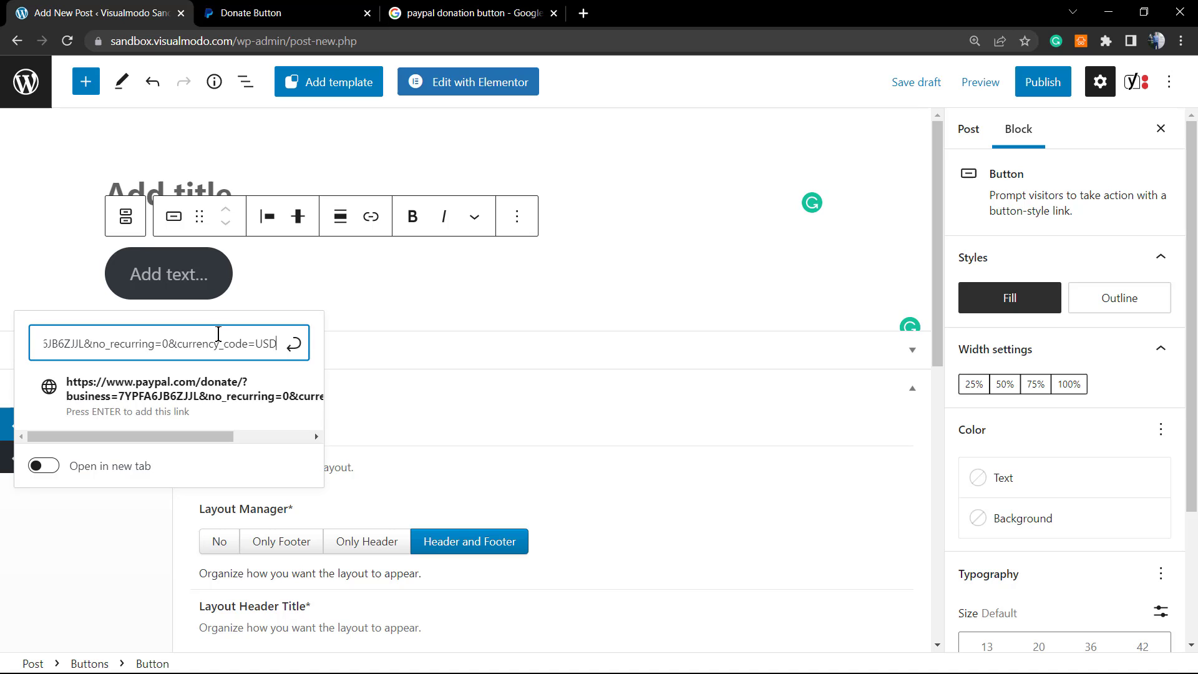
{"action": "key", "text": "Return"}
{"action": "type", "text": "Donate"}
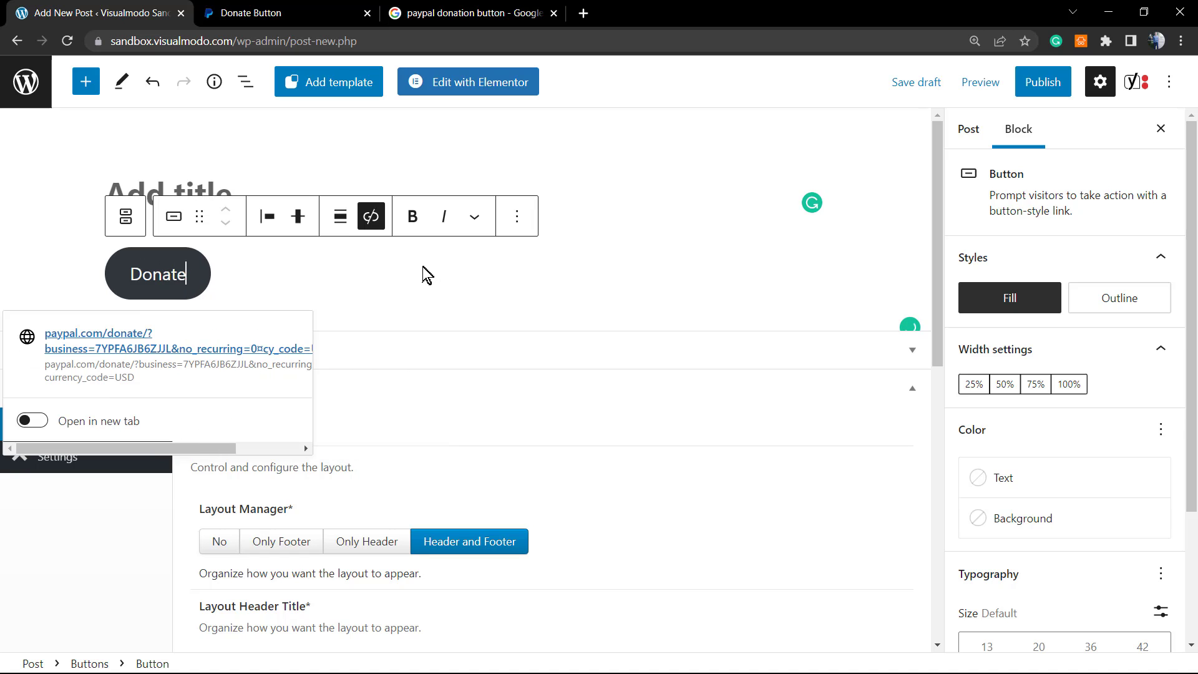
{"action": "left_click", "coordinate": [402, 317]}
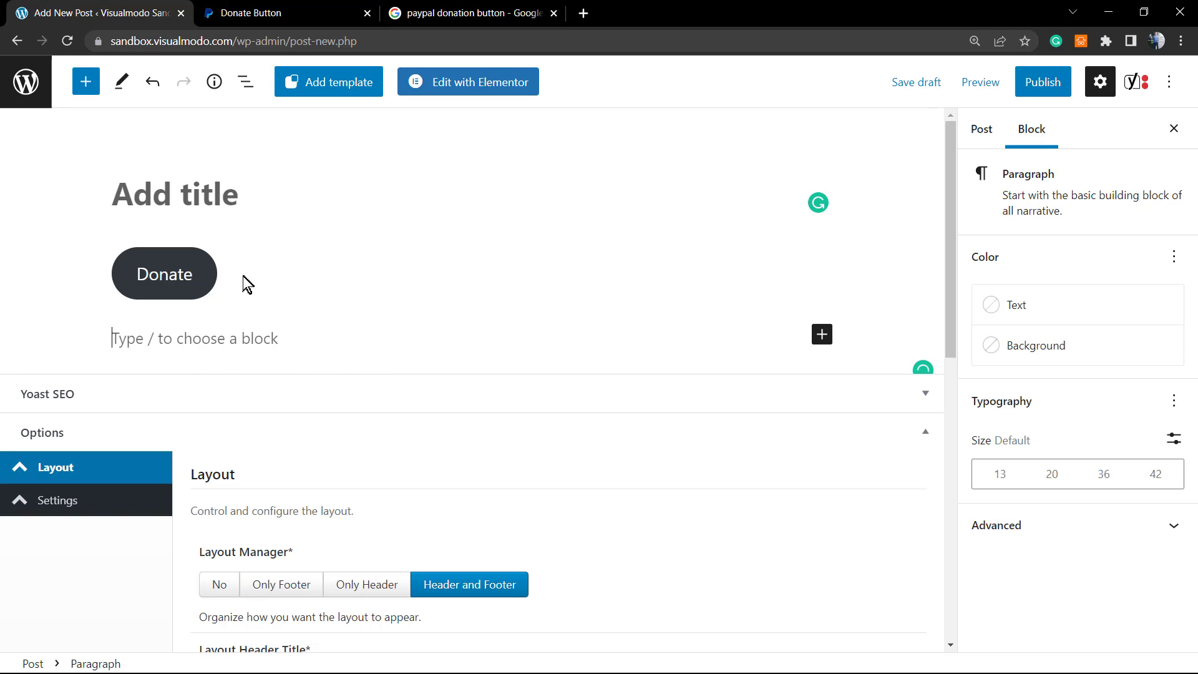
{"action": "mouse_move", "coordinate": [274, 345]}
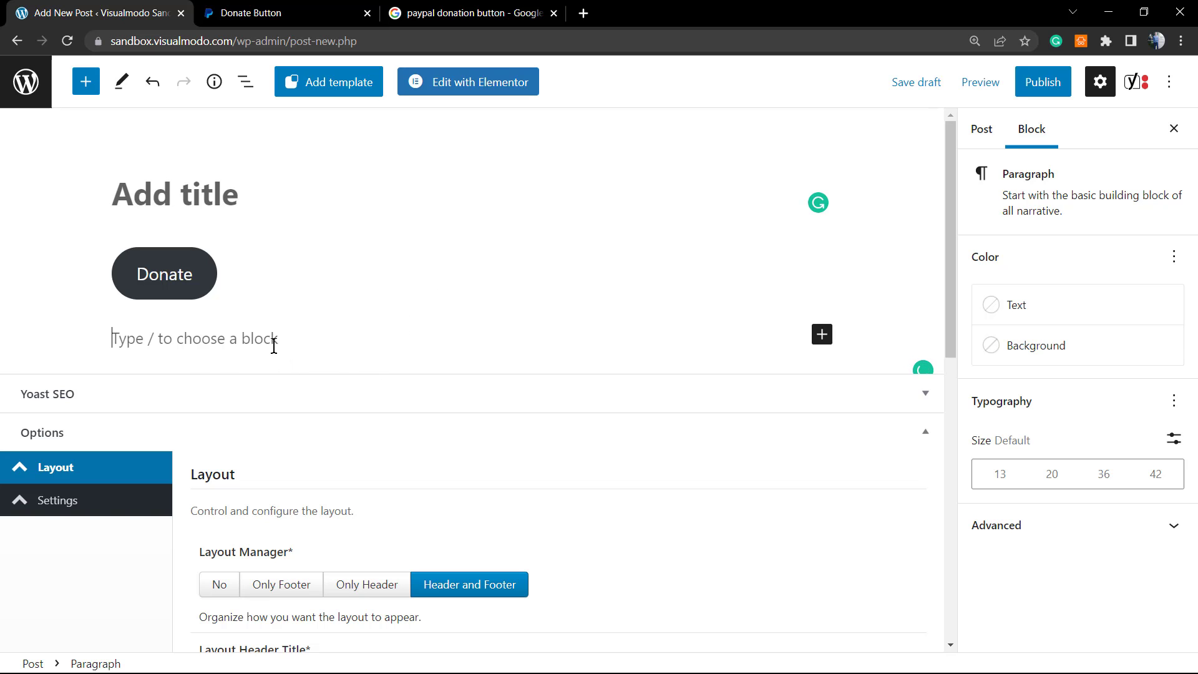
{"action": "mouse_move", "coordinate": [821, 334]}
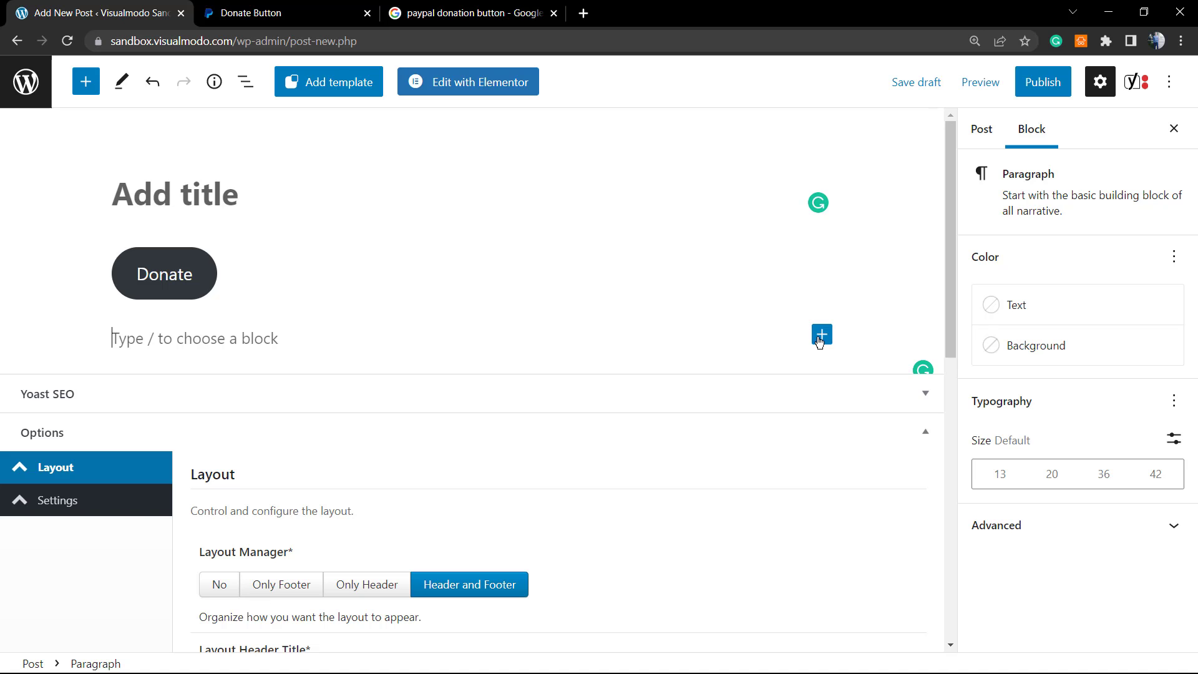
Step: Back in PayPal, preview the donation page and close the preview
{"action": "left_click", "coordinate": [253, 13]}
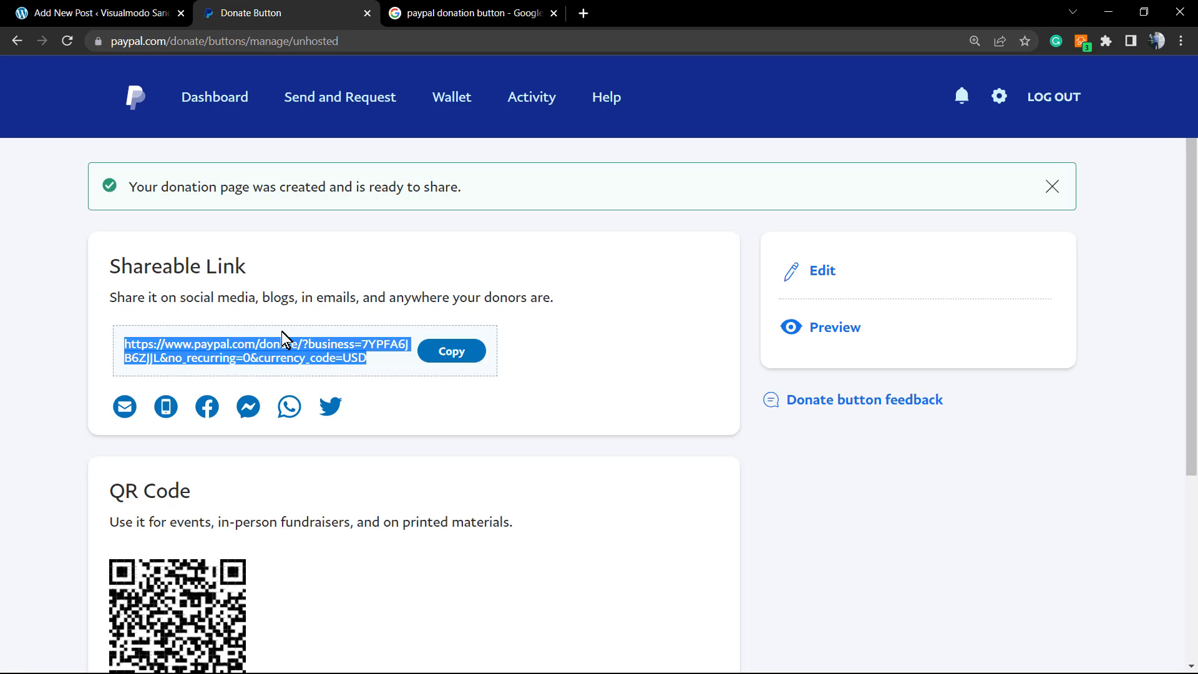
{"action": "mouse_move", "coordinate": [248, 322]}
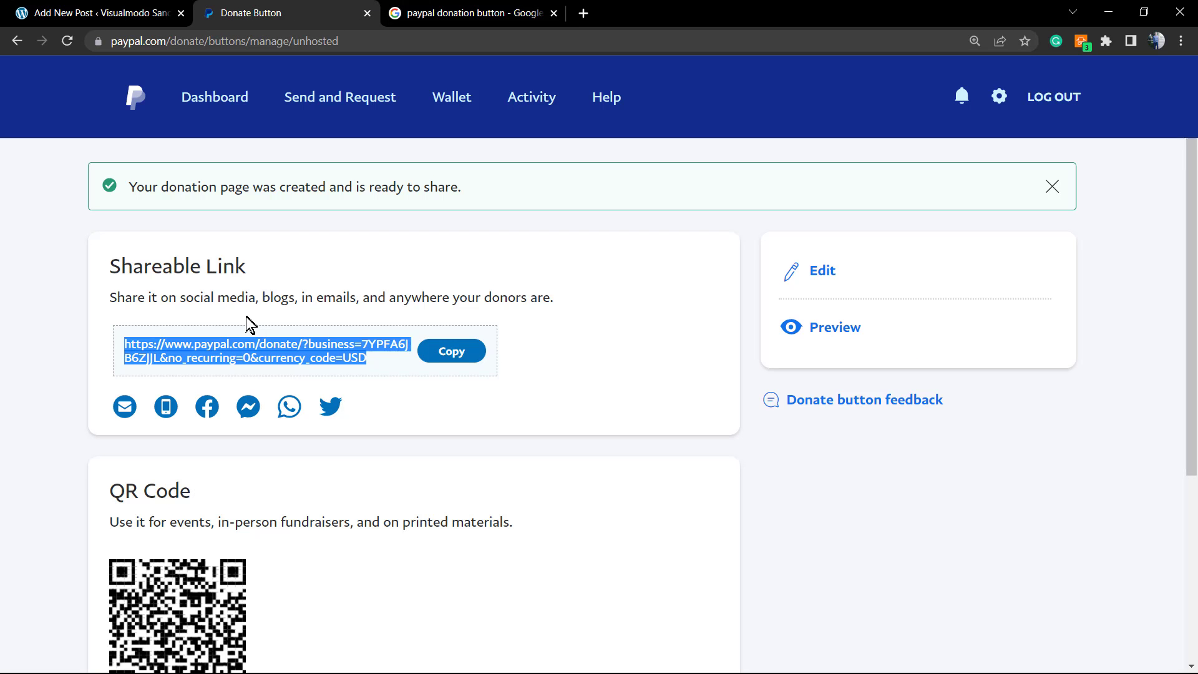
{"action": "mouse_move", "coordinate": [508, 394]}
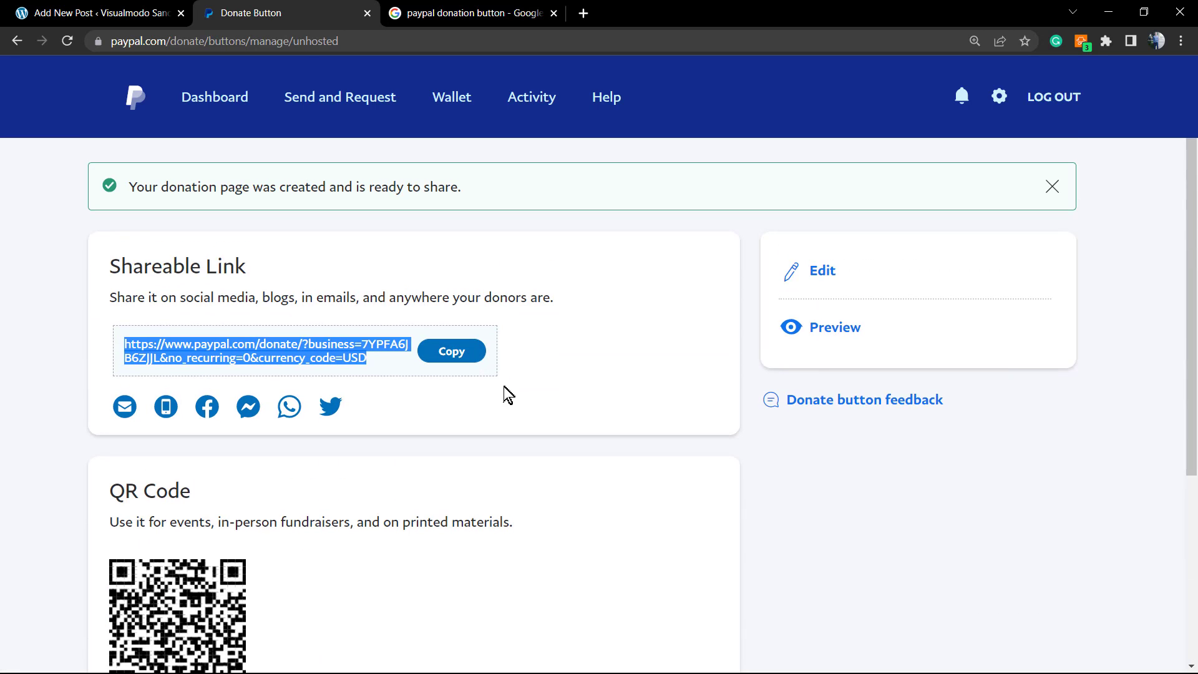
{"action": "mouse_move", "coordinate": [720, 345]}
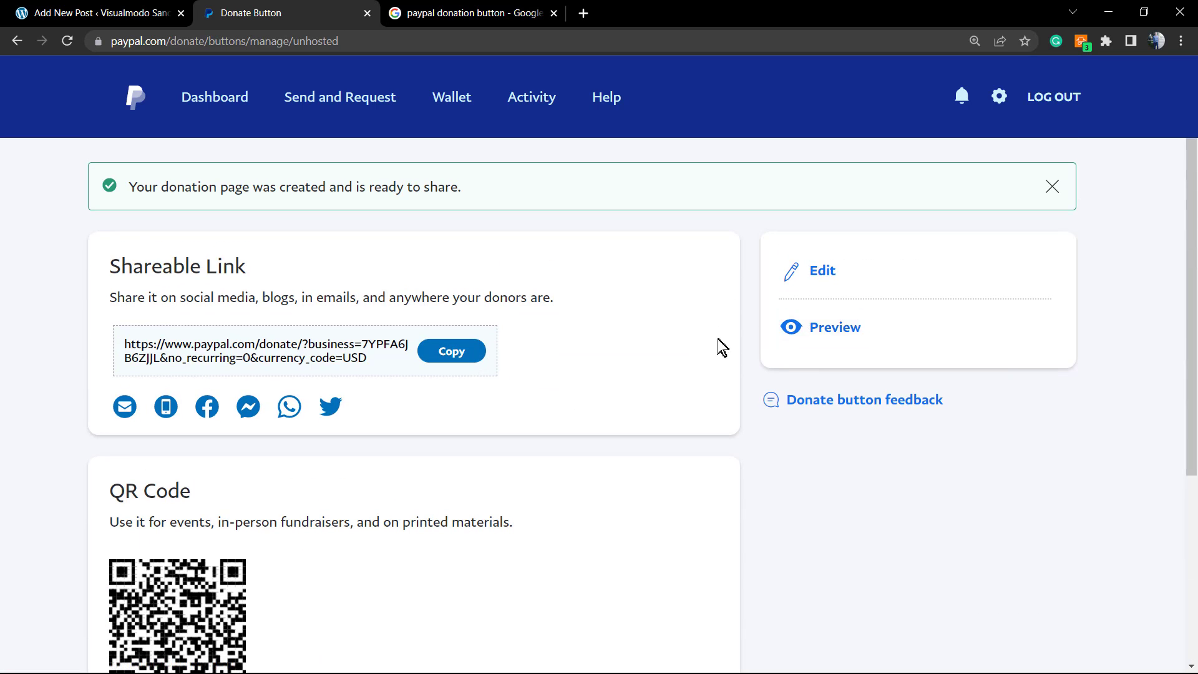
{"action": "left_click", "coordinate": [834, 327]}
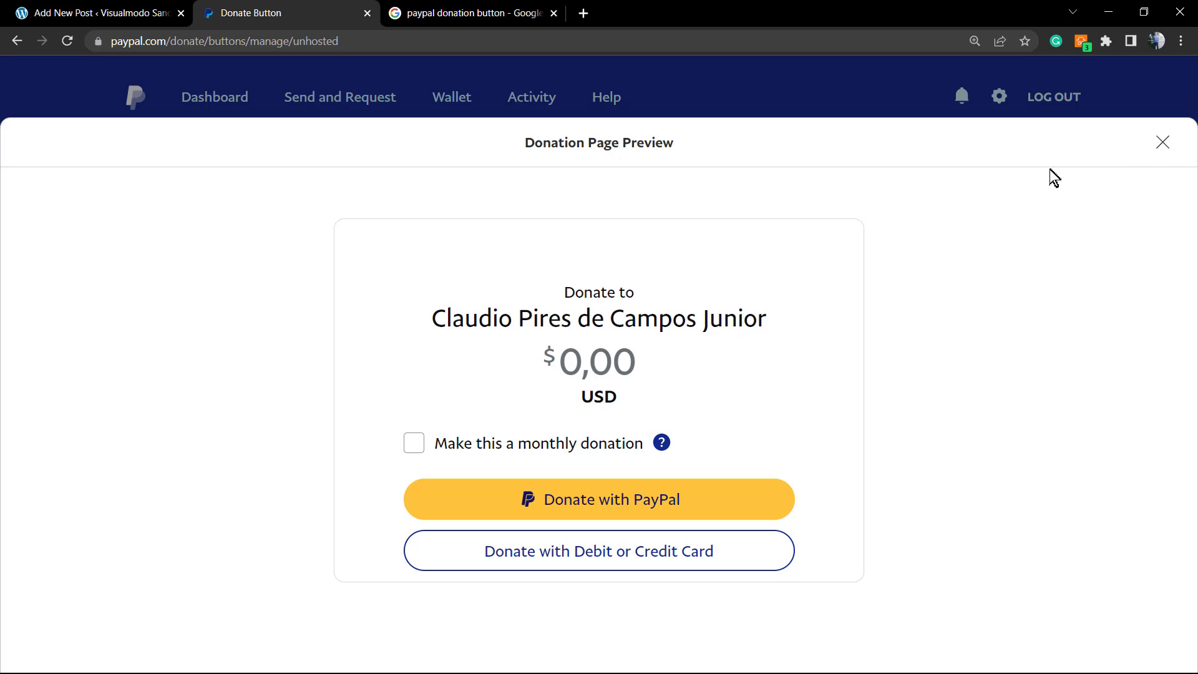
{"action": "left_click", "coordinate": [1162, 142]}
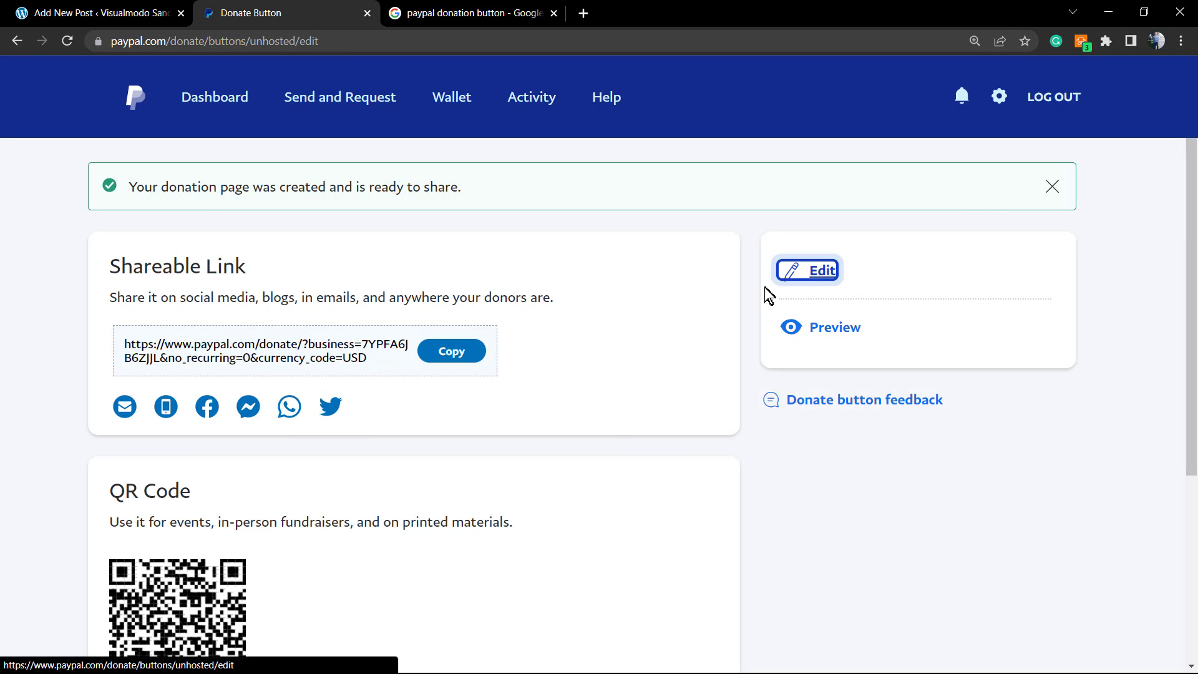
Step: Reopen the donation page settings, click through Continue and Finish, then return to WordPress
{"action": "left_click", "coordinate": [807, 269]}
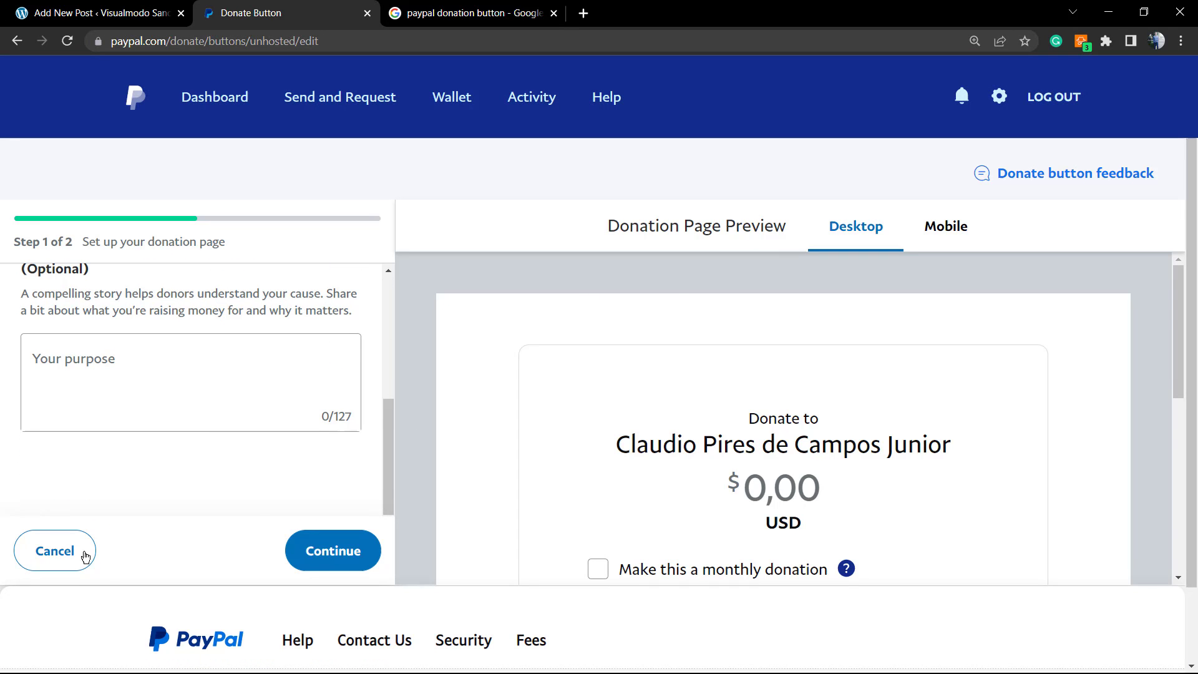
{"action": "left_click", "coordinate": [55, 551]}
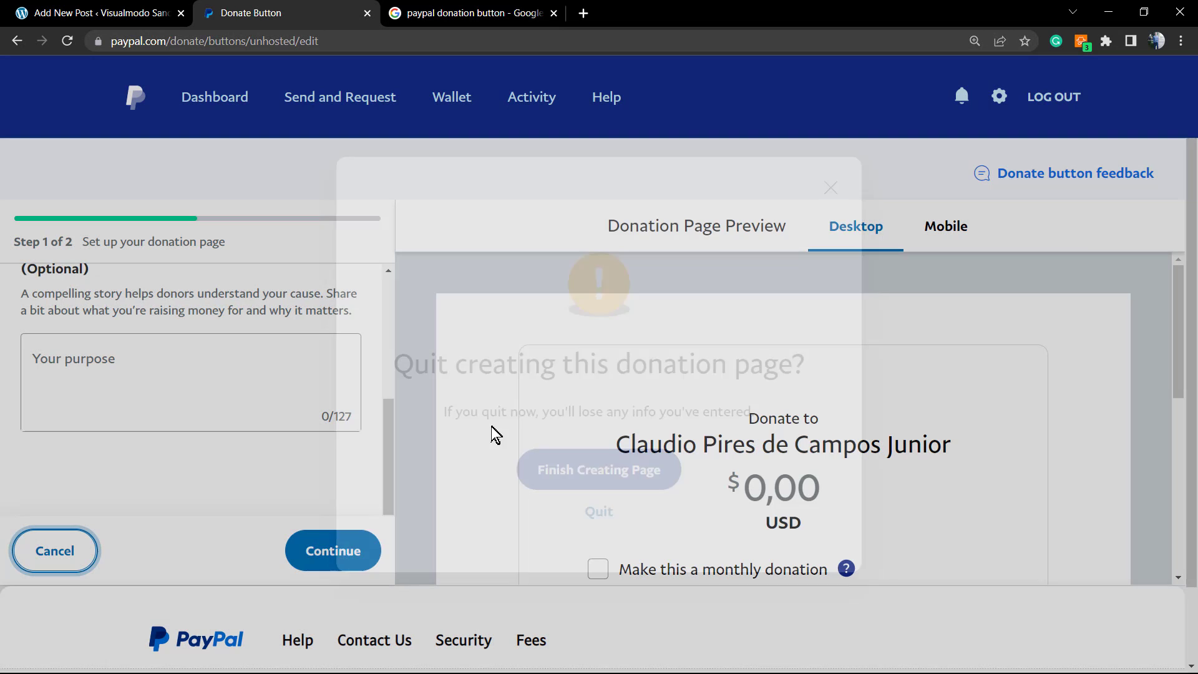
{"action": "left_click", "coordinate": [599, 469]}
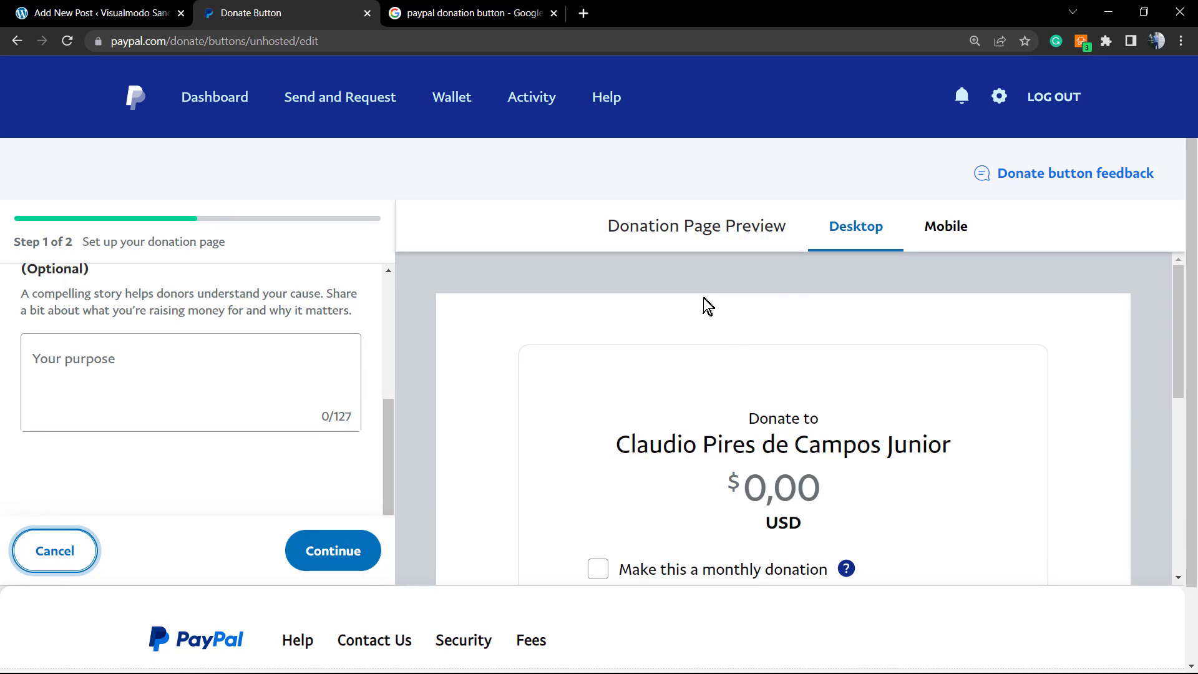
{"action": "mouse_move", "coordinate": [352, 556]}
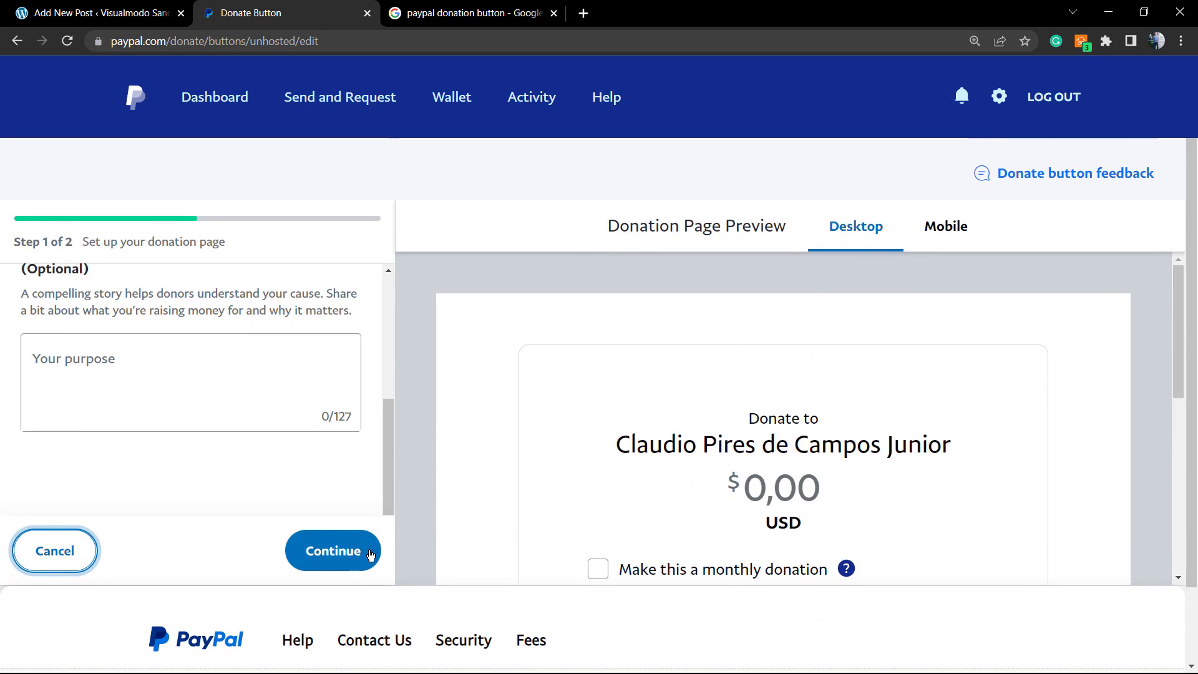
{"action": "left_click", "coordinate": [332, 551]}
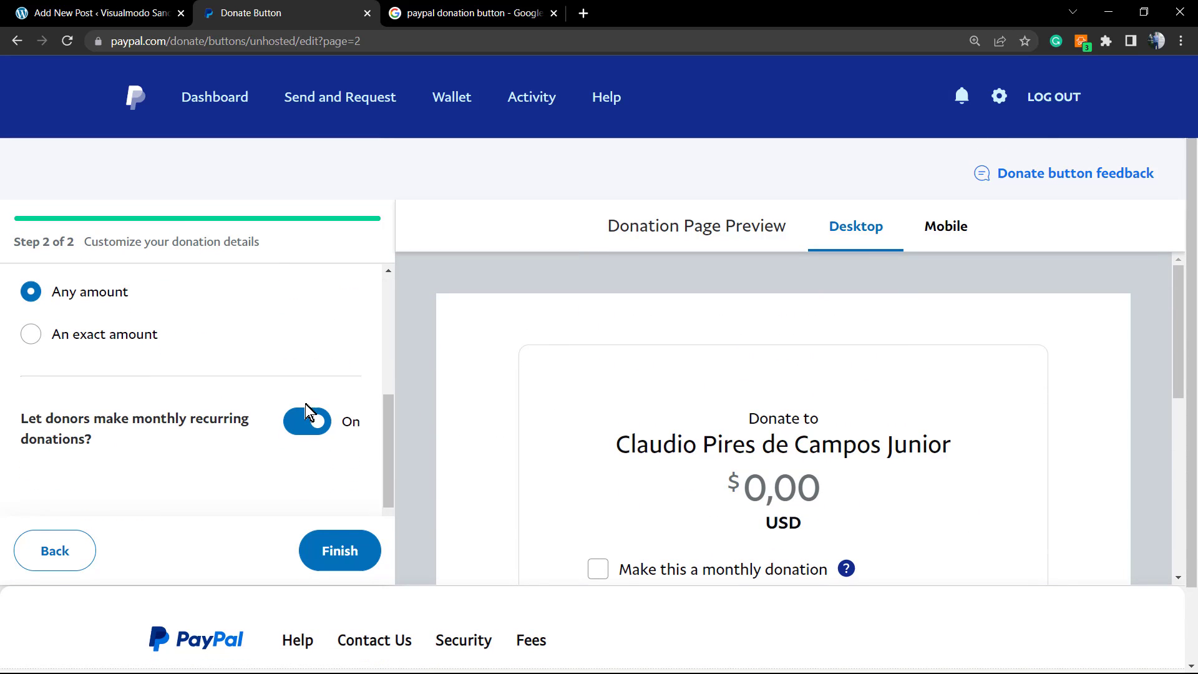
{"action": "left_click", "coordinate": [339, 551]}
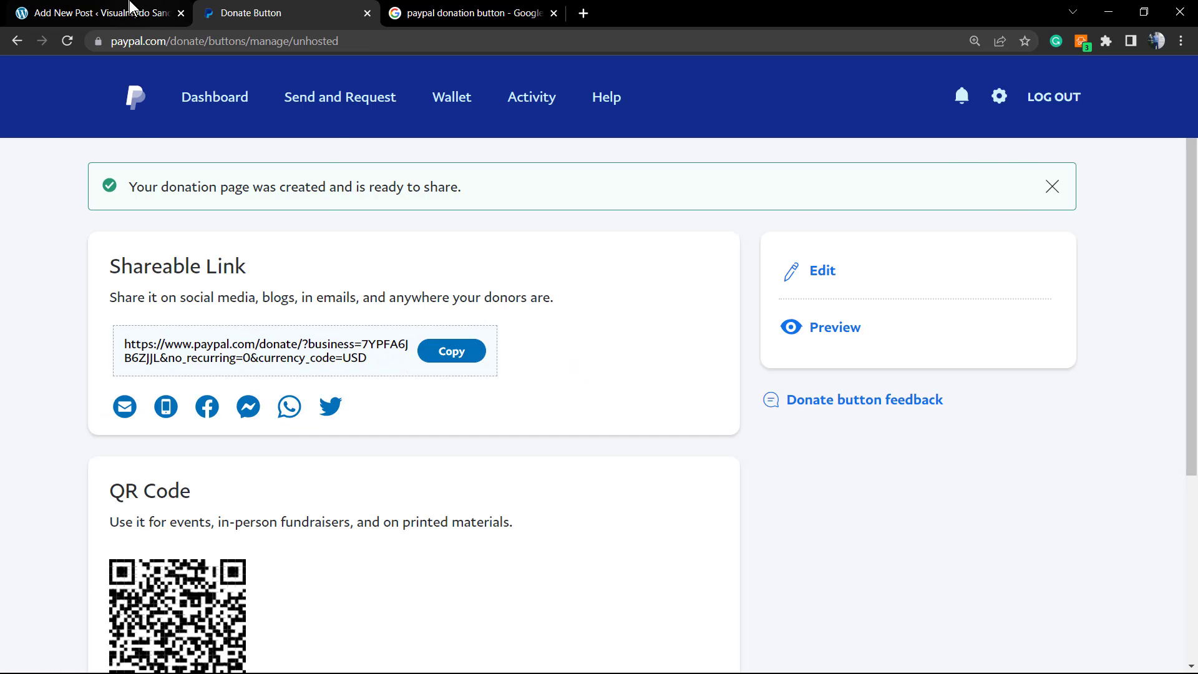
{"action": "left_click", "coordinate": [92, 14]}
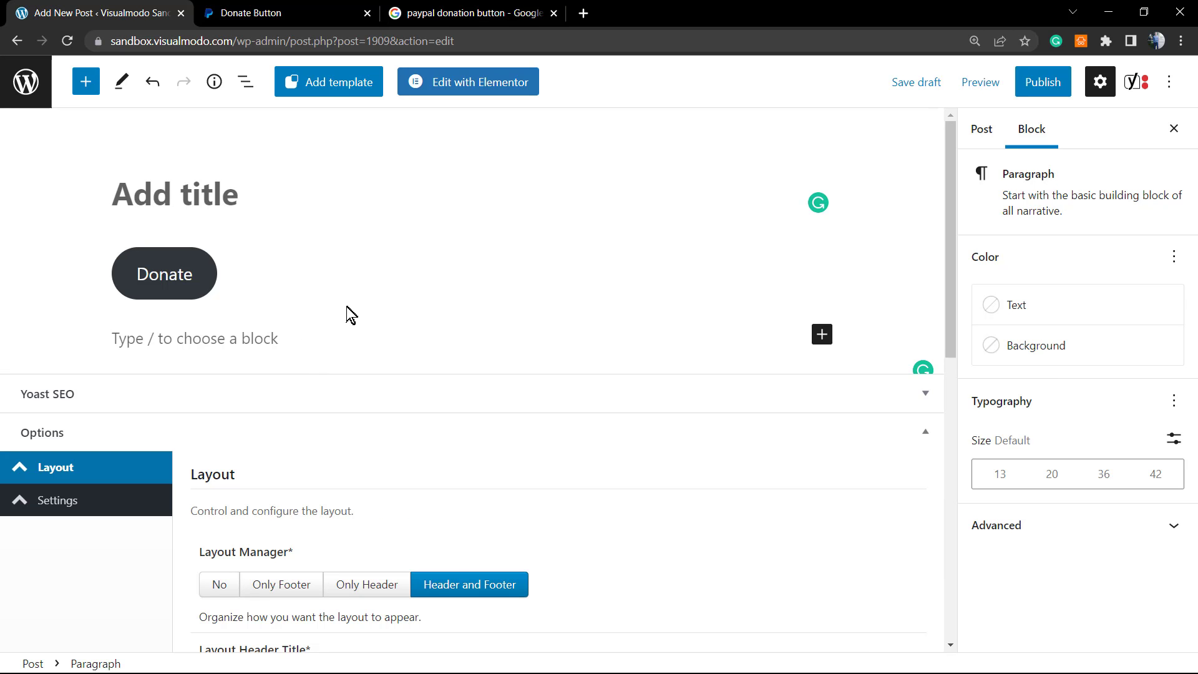
Step: Save the PayPal Donate button image from Google Images to Downloads as download.jpg
{"action": "left_click", "coordinate": [474, 13]}
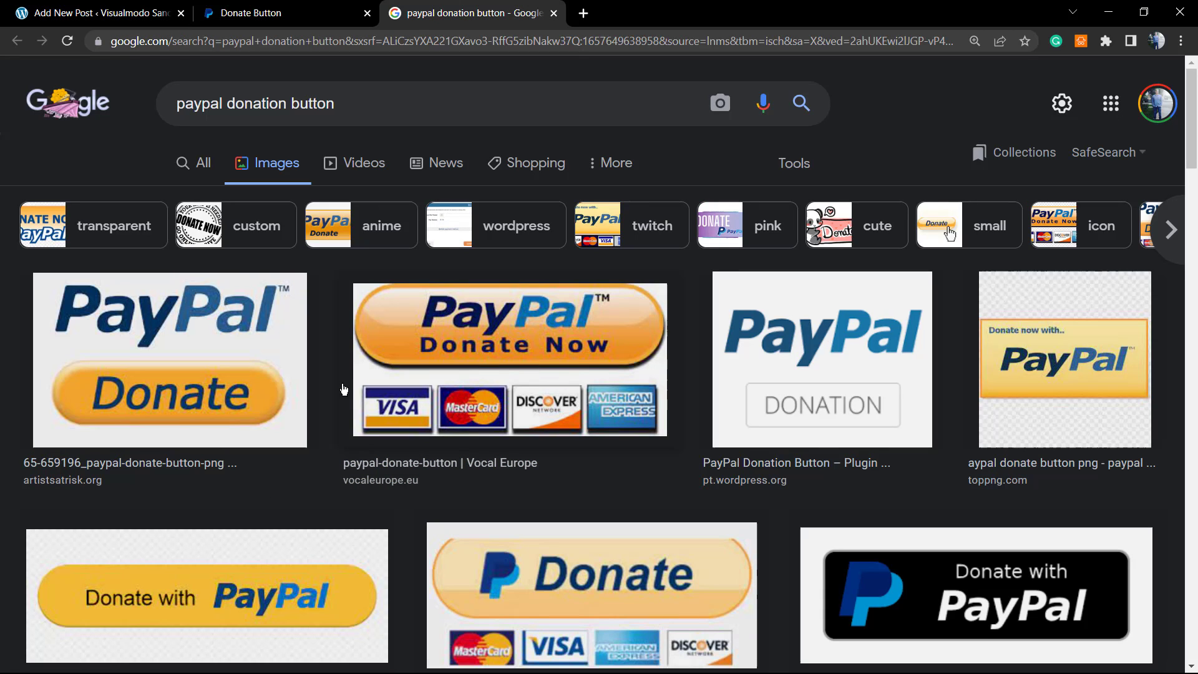
{"action": "scroll", "scroll_direction": "down", "scroll_amount": 3}
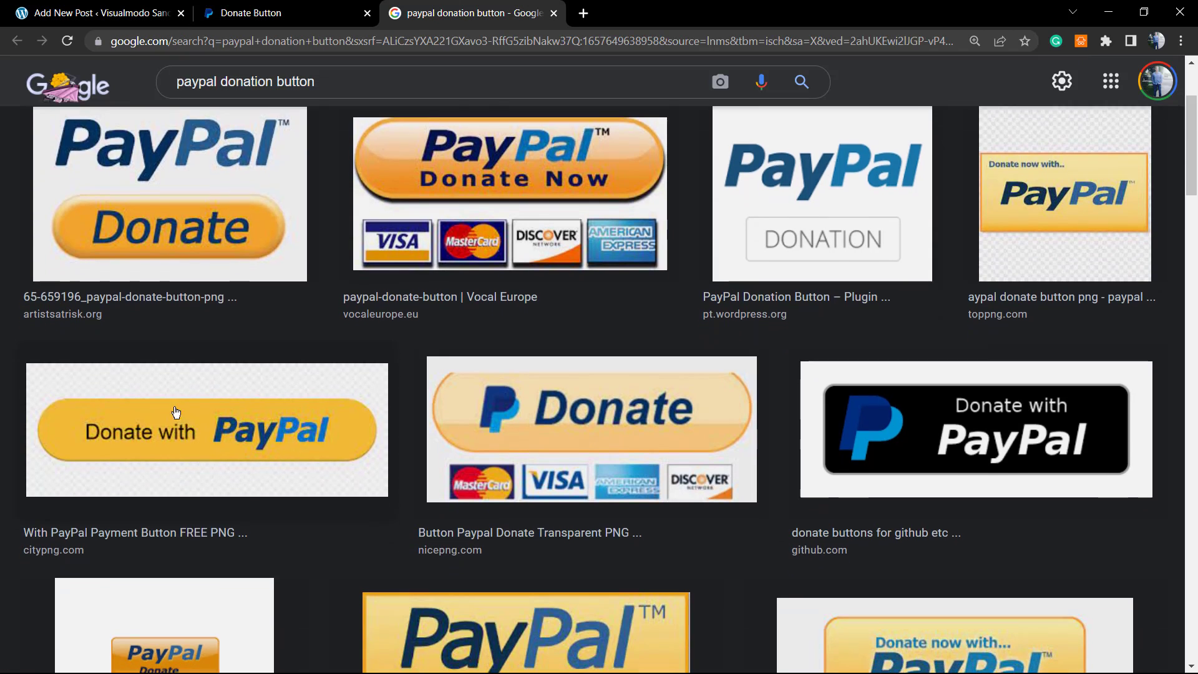
{"action": "scroll", "scroll_direction": "down", "scroll_amount": 3}
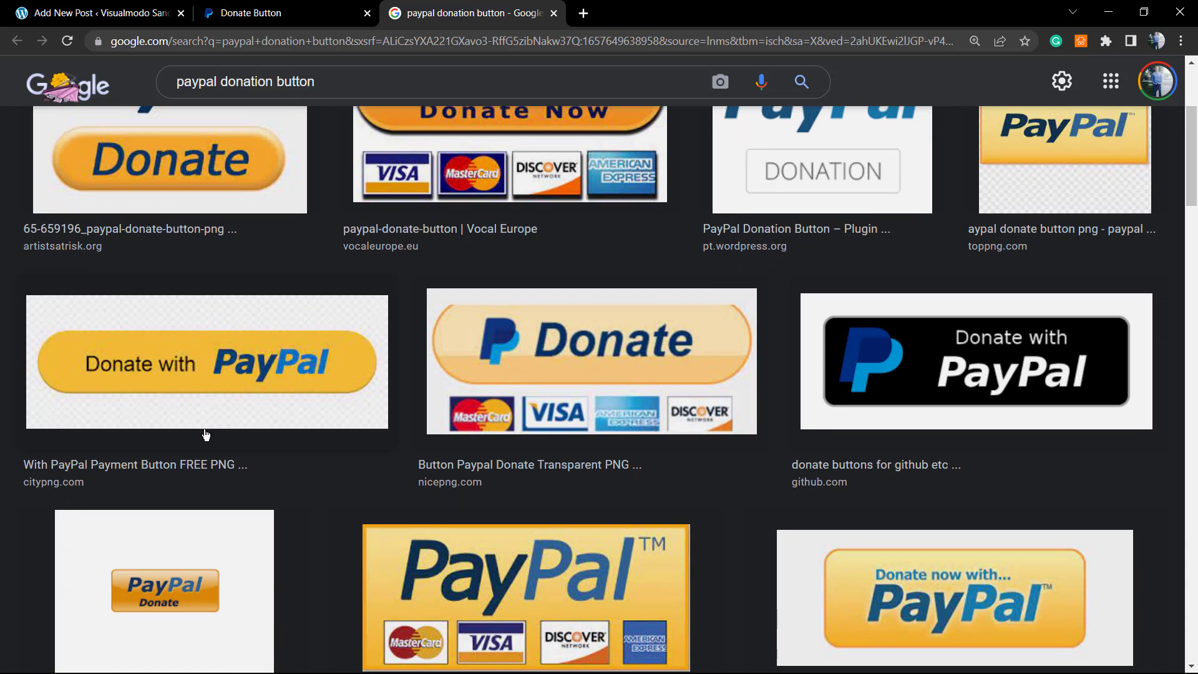
{"action": "scroll", "scroll_direction": "down", "scroll_amount": 3}
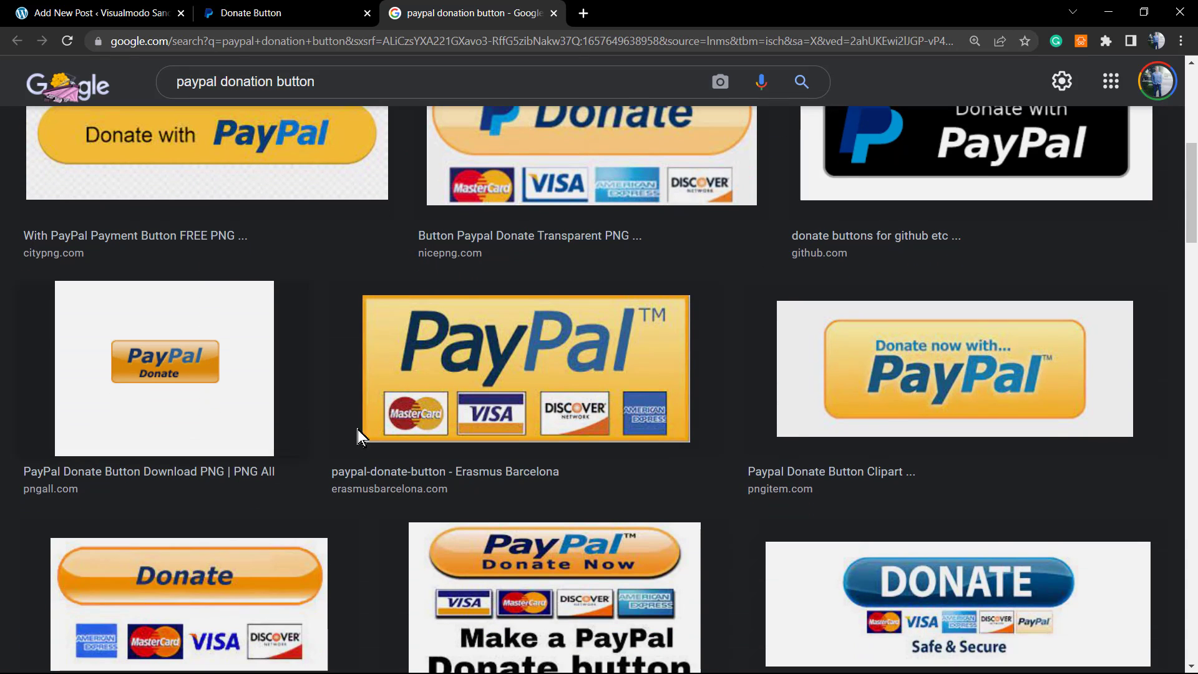
{"action": "scroll", "scroll_direction": "up", "scroll_amount": 3}
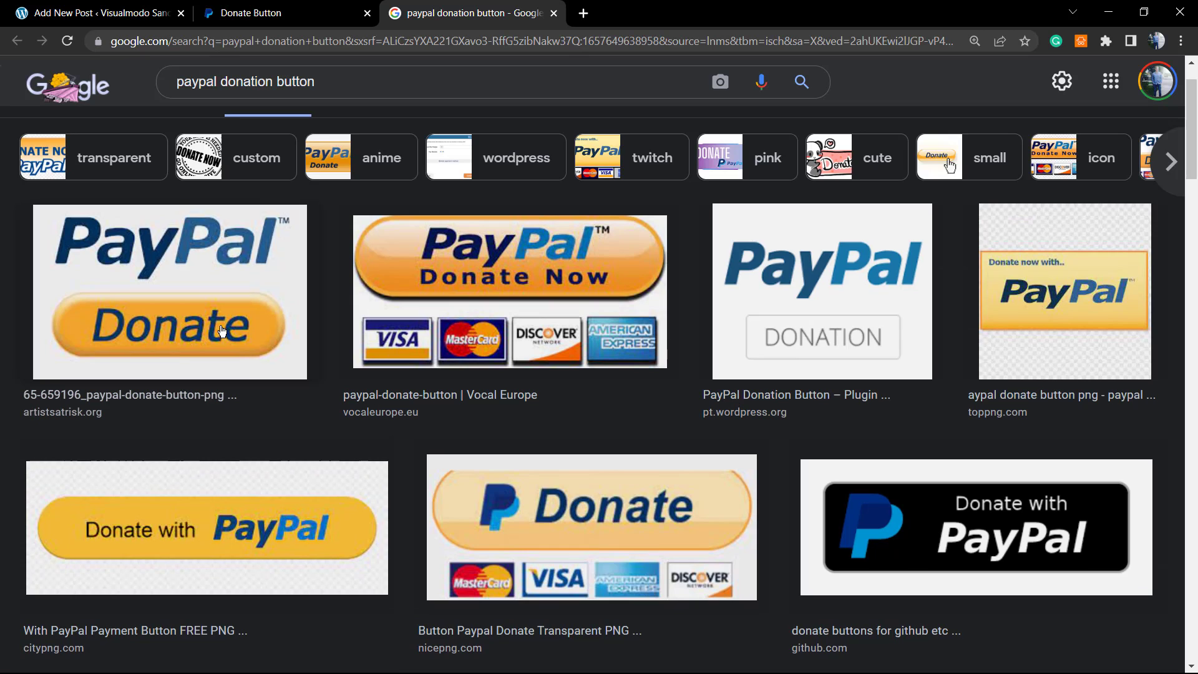
{"action": "left_click", "coordinate": [170, 290]}
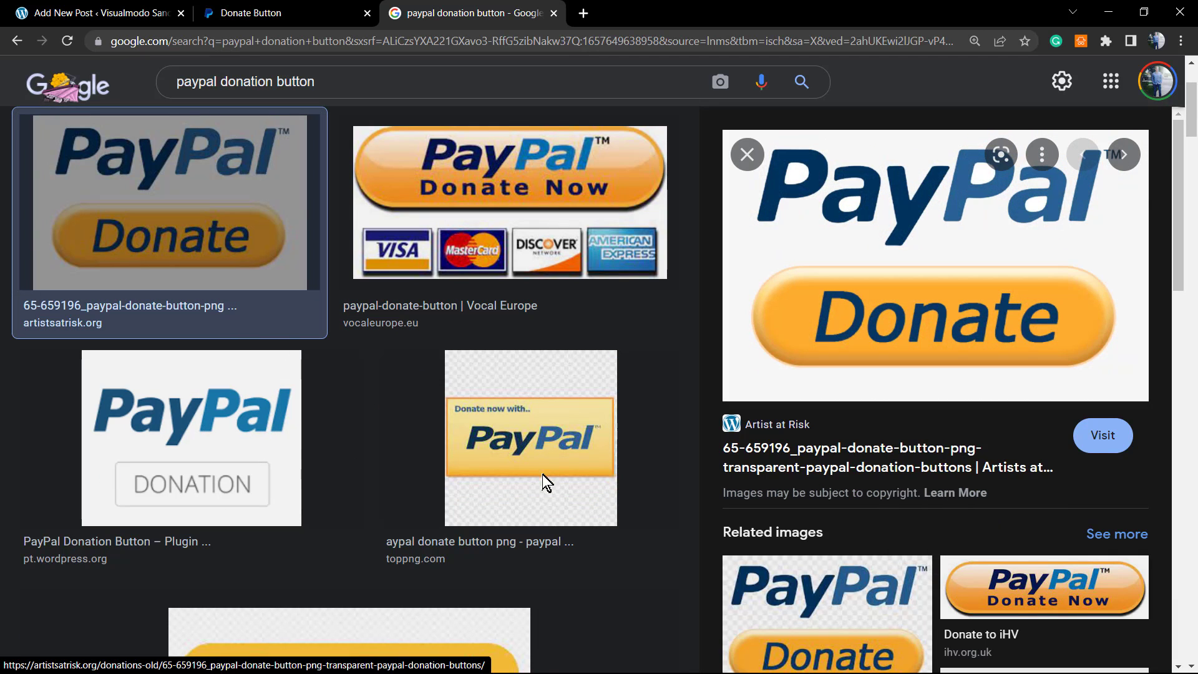
{"action": "mouse_move", "coordinate": [425, 416]}
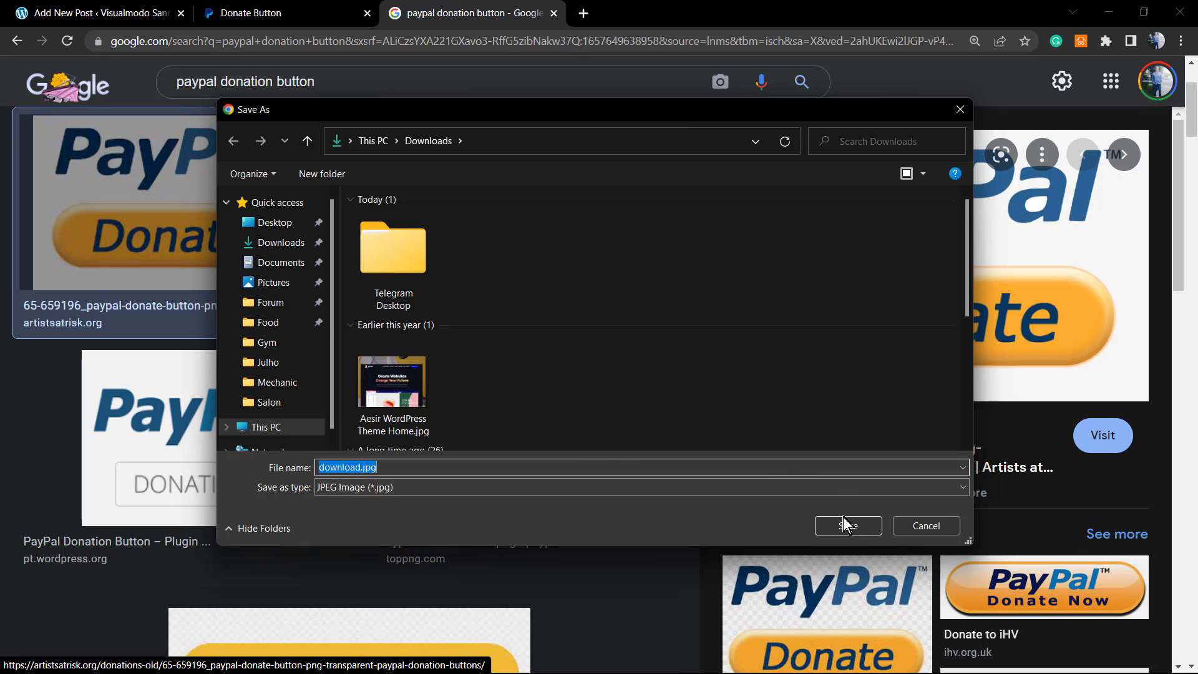
{"action": "left_click", "coordinate": [848, 526]}
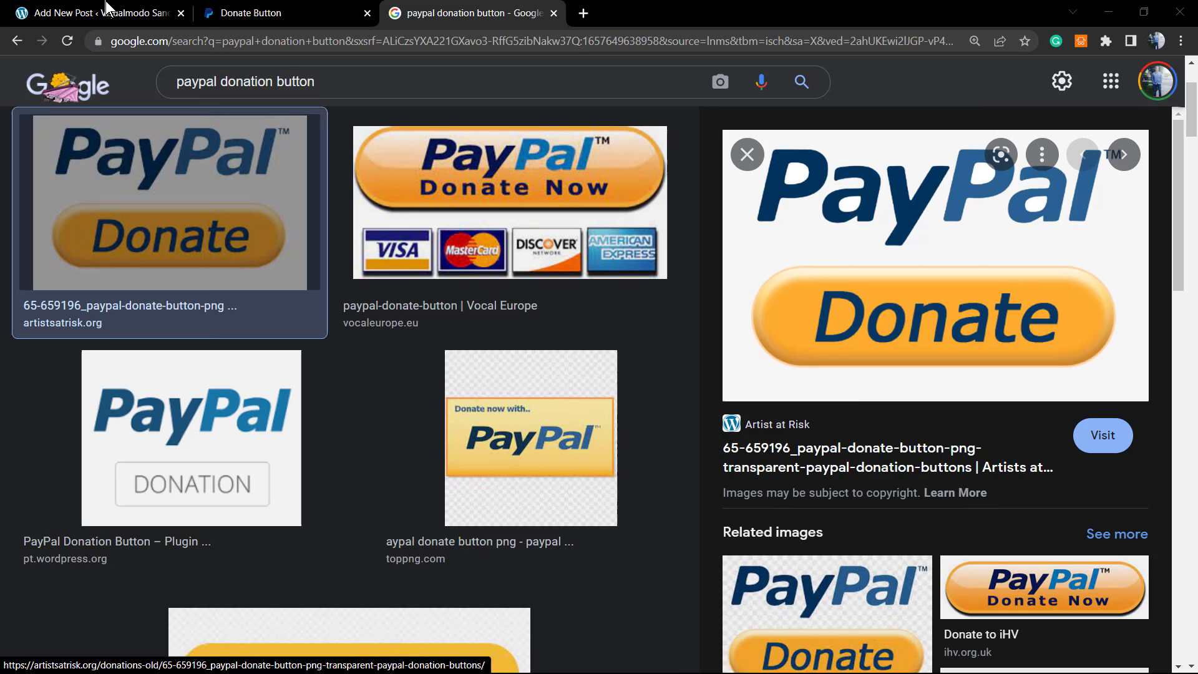
{"action": "left_click", "coordinate": [252, 13]}
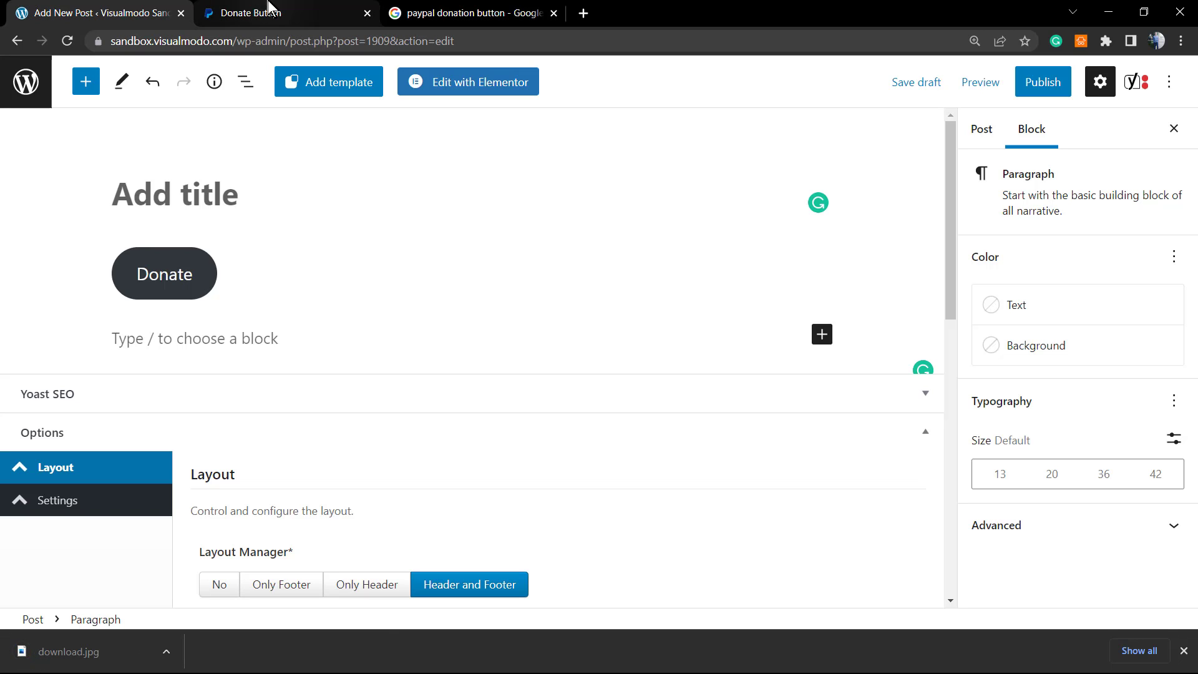
Step: Add an Image block below the button, uploading download.jpg from Downloads
{"action": "left_click", "coordinate": [821, 334]}
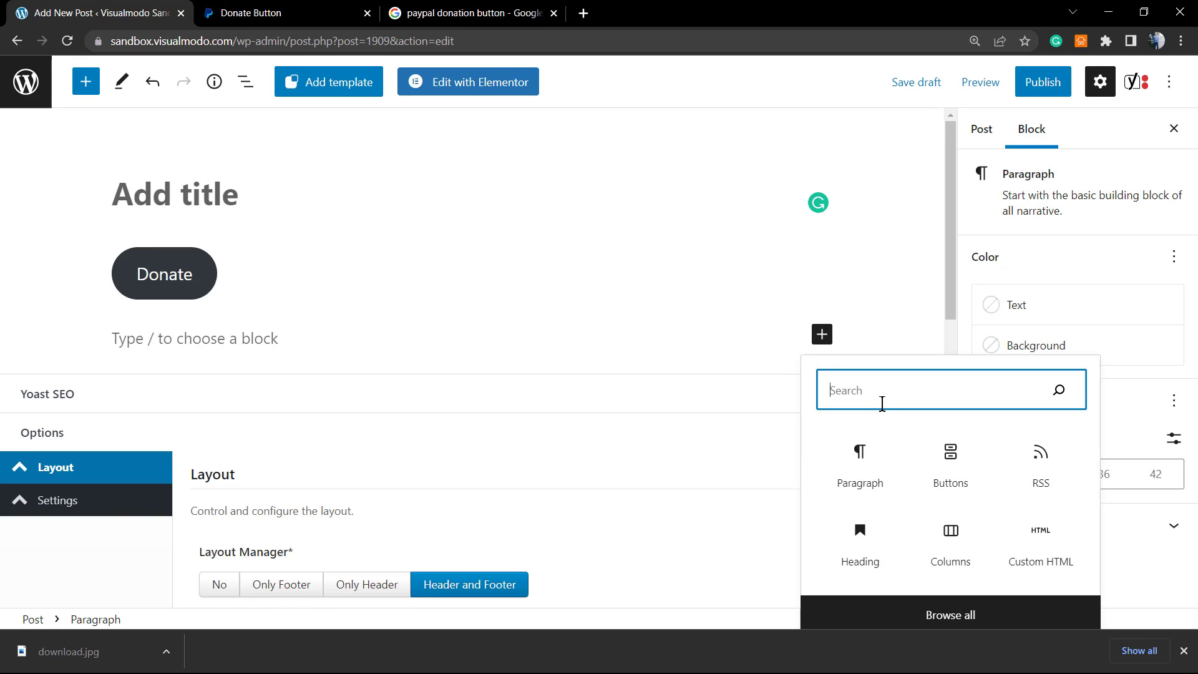
{"action": "type", "text": "im"}
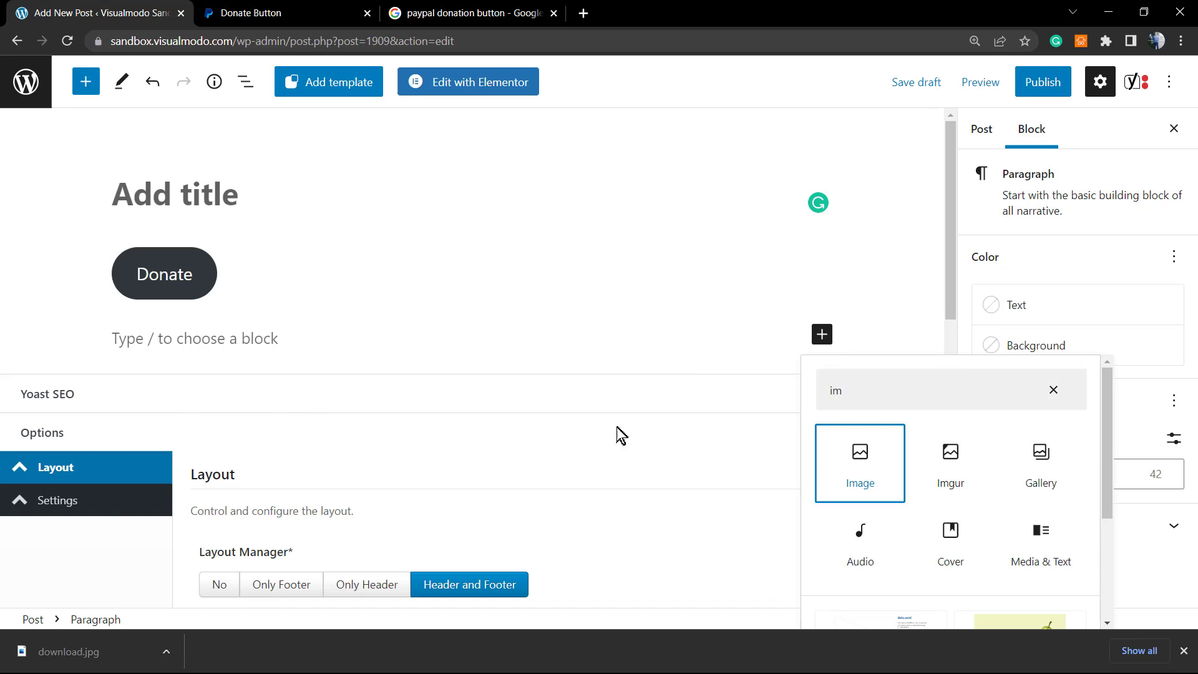
{"action": "left_click", "coordinate": [860, 463]}
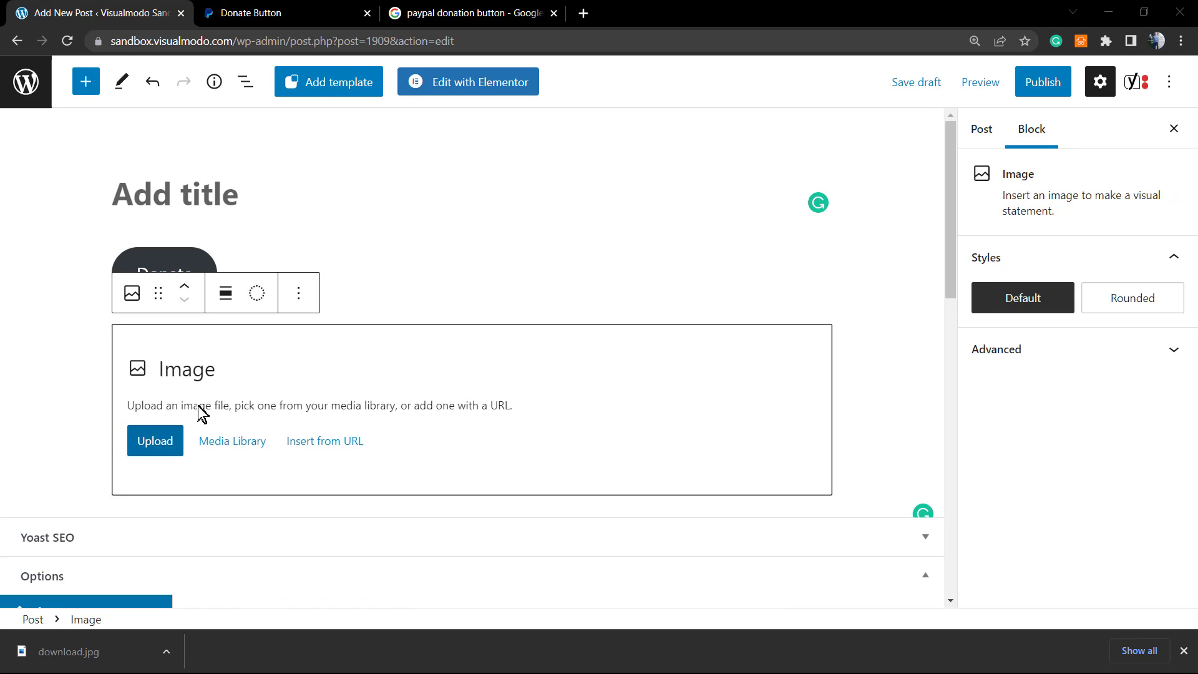
{"action": "left_click", "coordinate": [155, 440]}
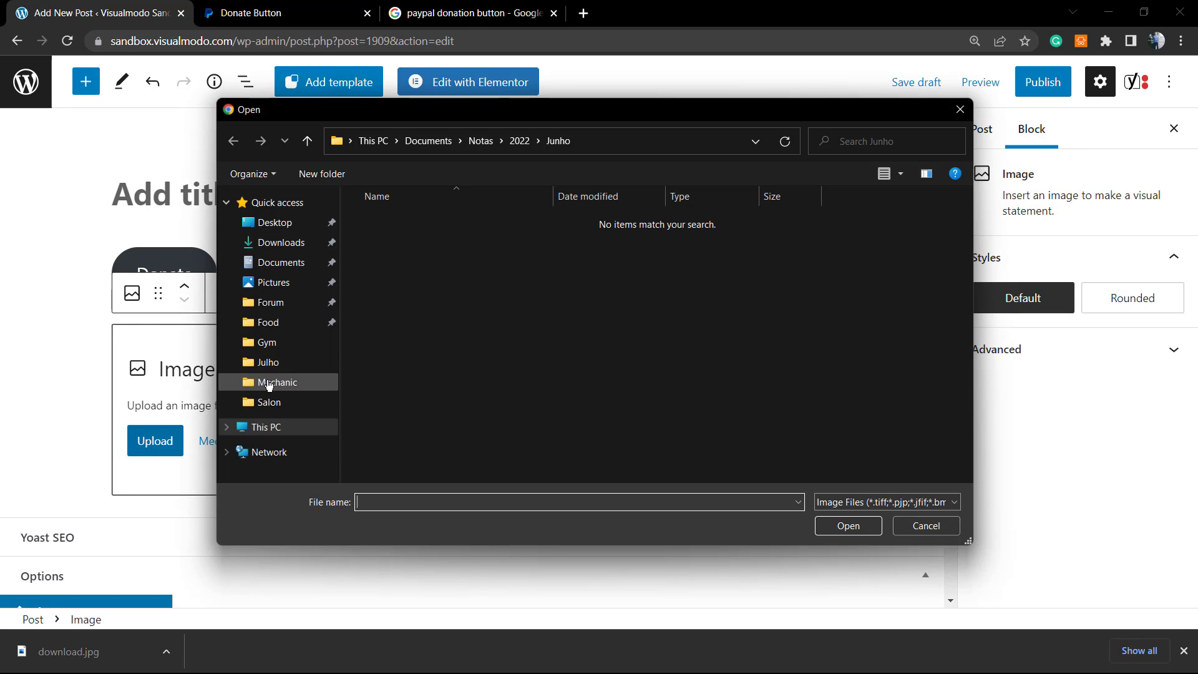
{"action": "left_click", "coordinate": [280, 242]}
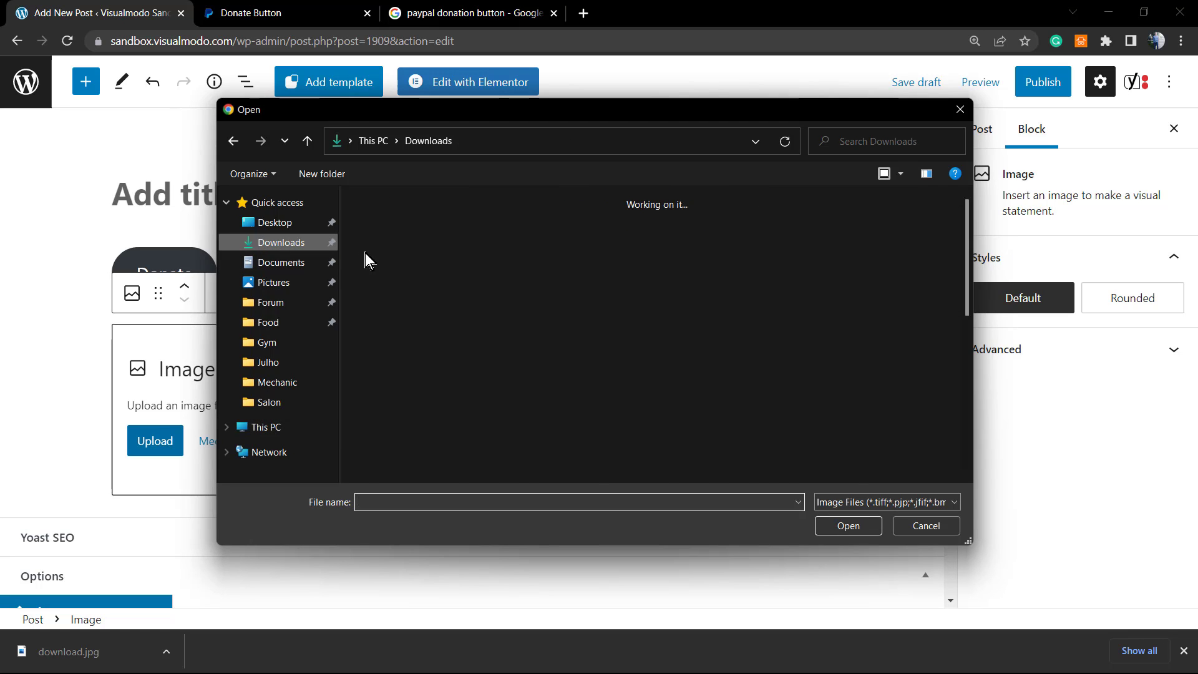
{"action": "left_click", "coordinate": [925, 525]}
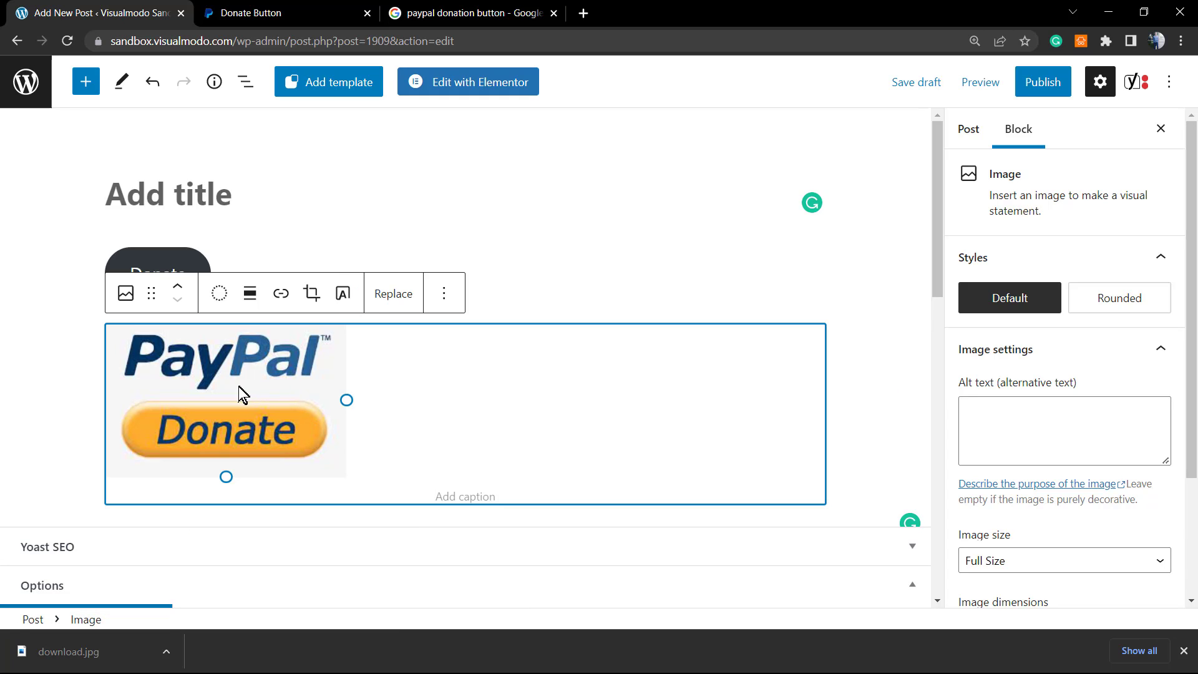
Step: Link the Donate image to paypal.com/donate/?business=7YPFA6JB6ZJJL and preview the PayPal page
{"action": "left_click", "coordinate": [281, 293]}
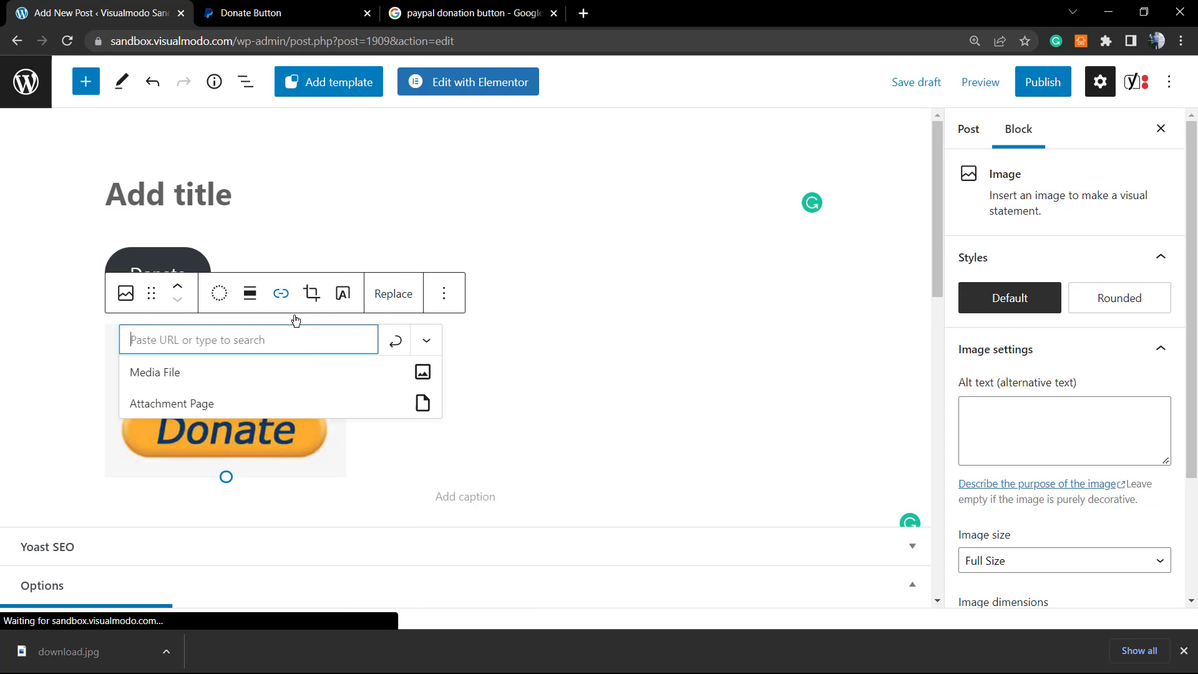
{"action": "type", "text": "paypal.com/donate/?business=7YPFA6JB6ZJJL&no_recurring=0&currency_code=USD..."}
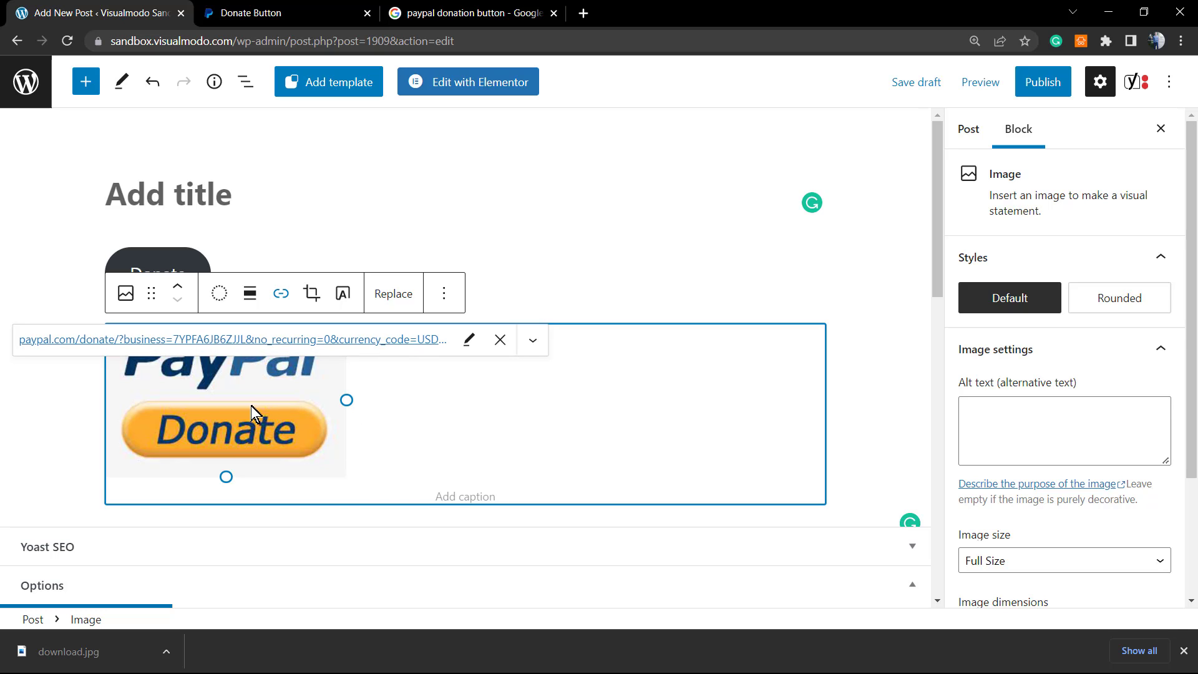
{"action": "mouse_move", "coordinate": [372, 425]}
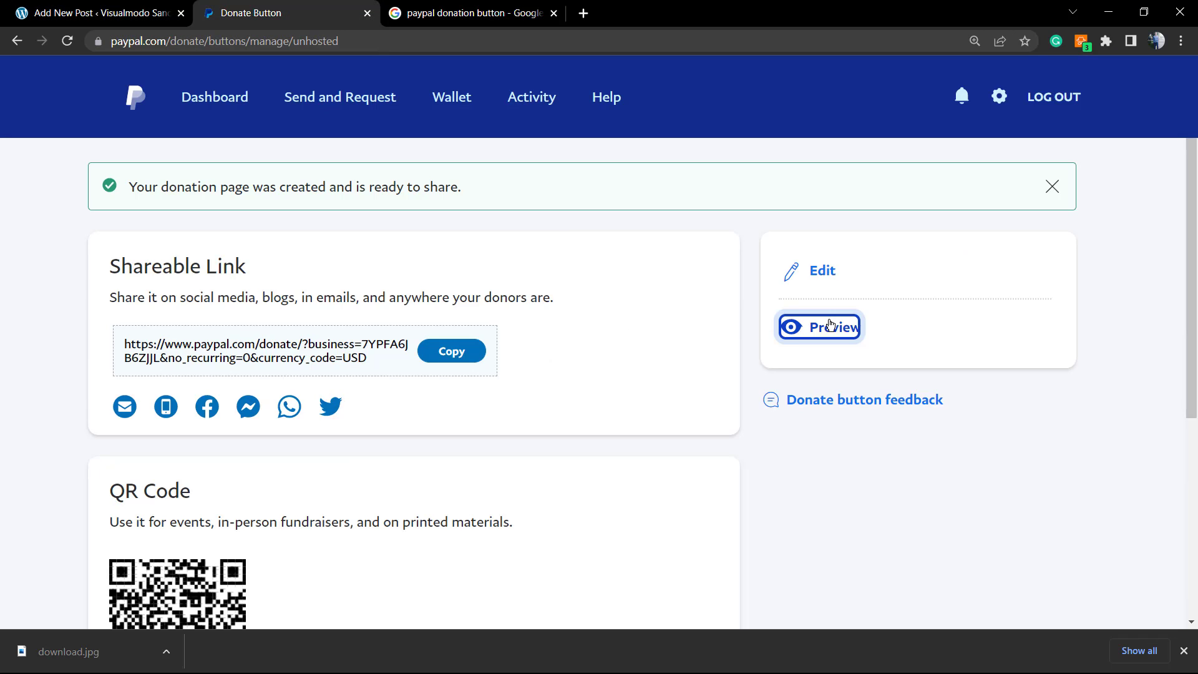
{"action": "left_click", "coordinate": [818, 326]}
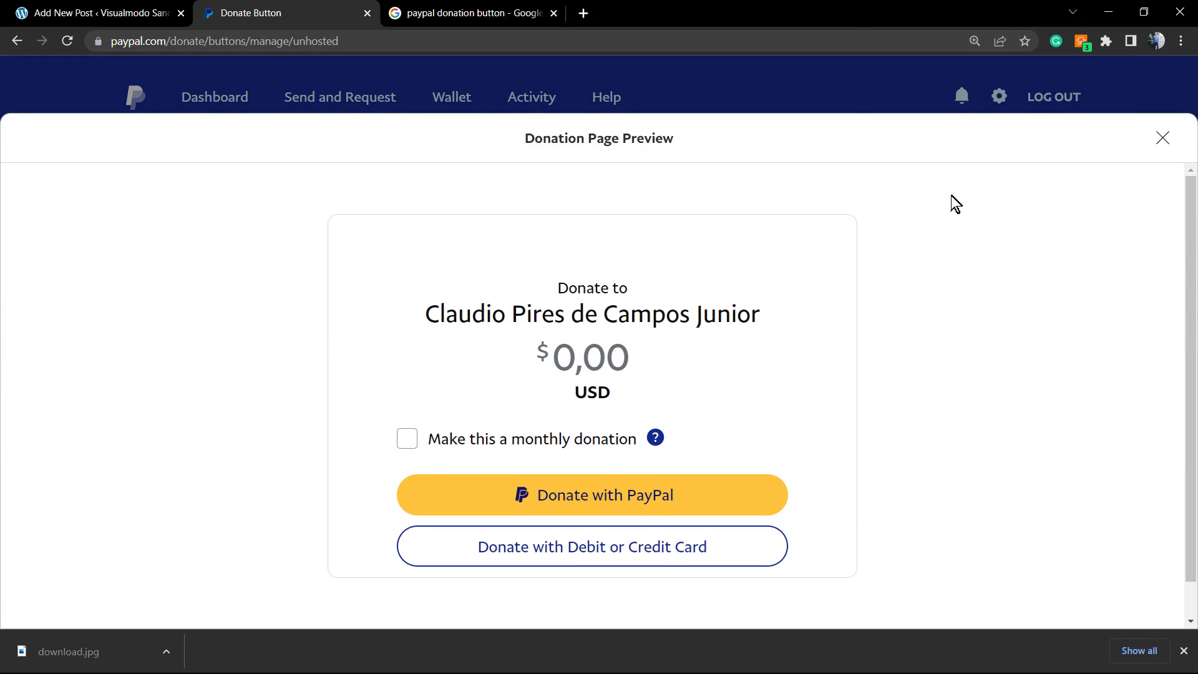
{"action": "left_click", "coordinate": [96, 13]}
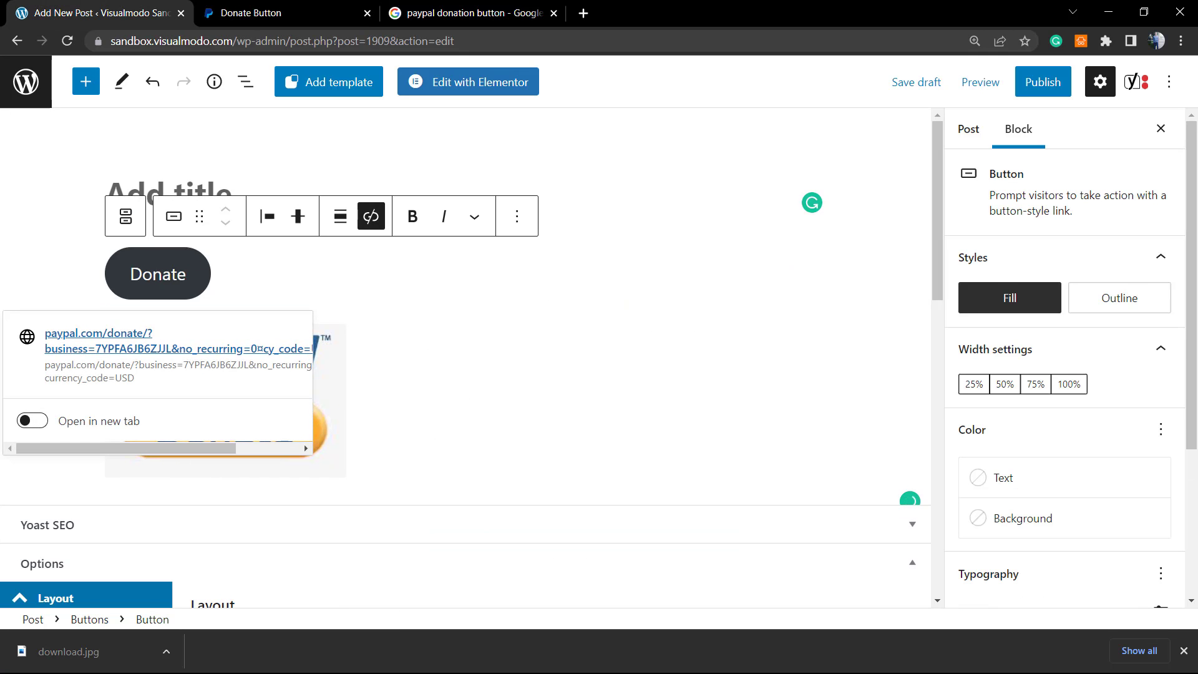
Step: Leave the post without saving and open Appearance > Menus for the Main Menu
{"action": "left_click", "coordinate": [25, 82]}
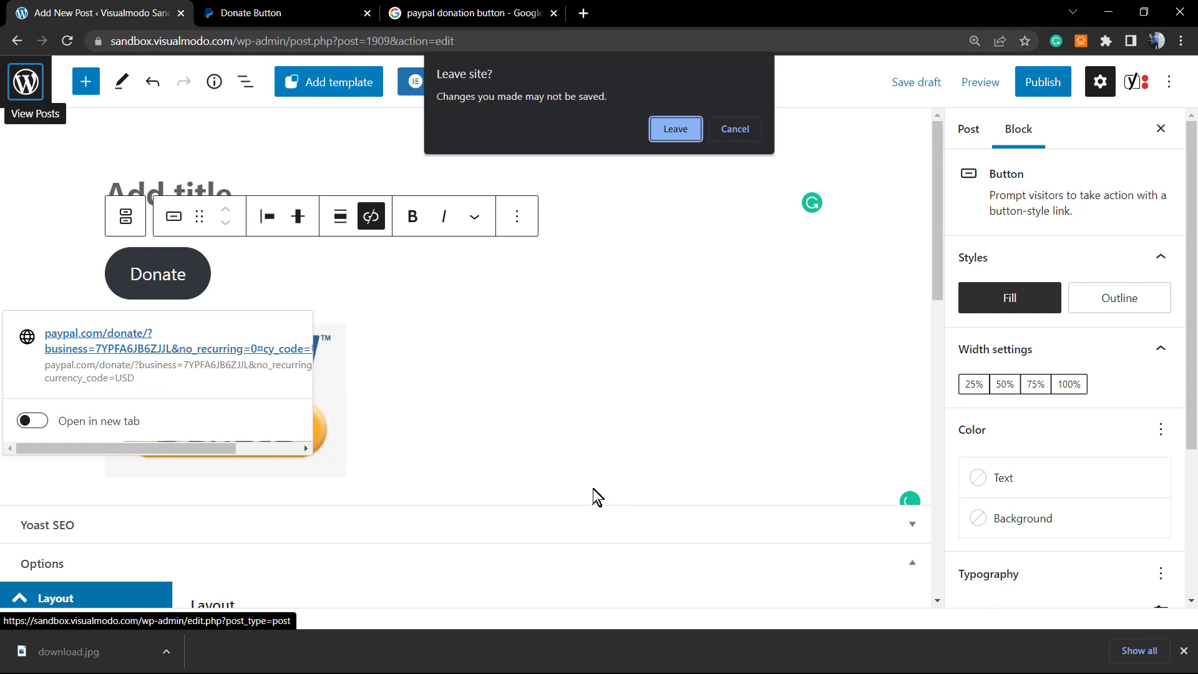
{"action": "mouse_move", "coordinate": [640, 477]}
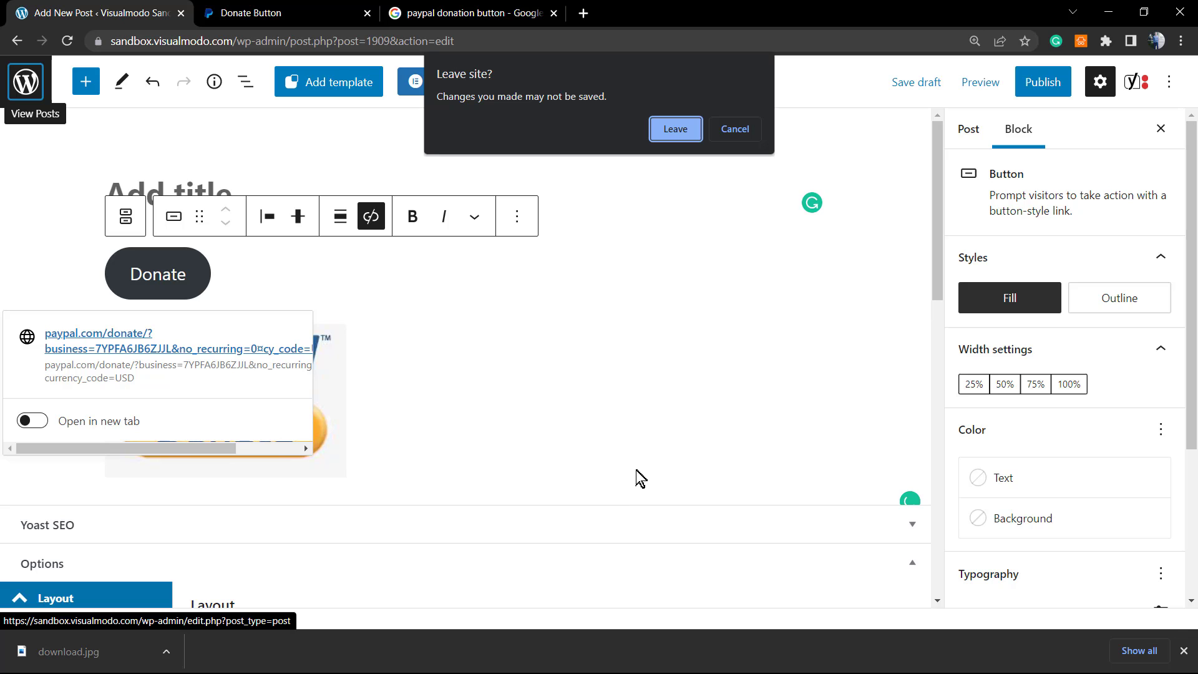
{"action": "left_click", "coordinate": [674, 129]}
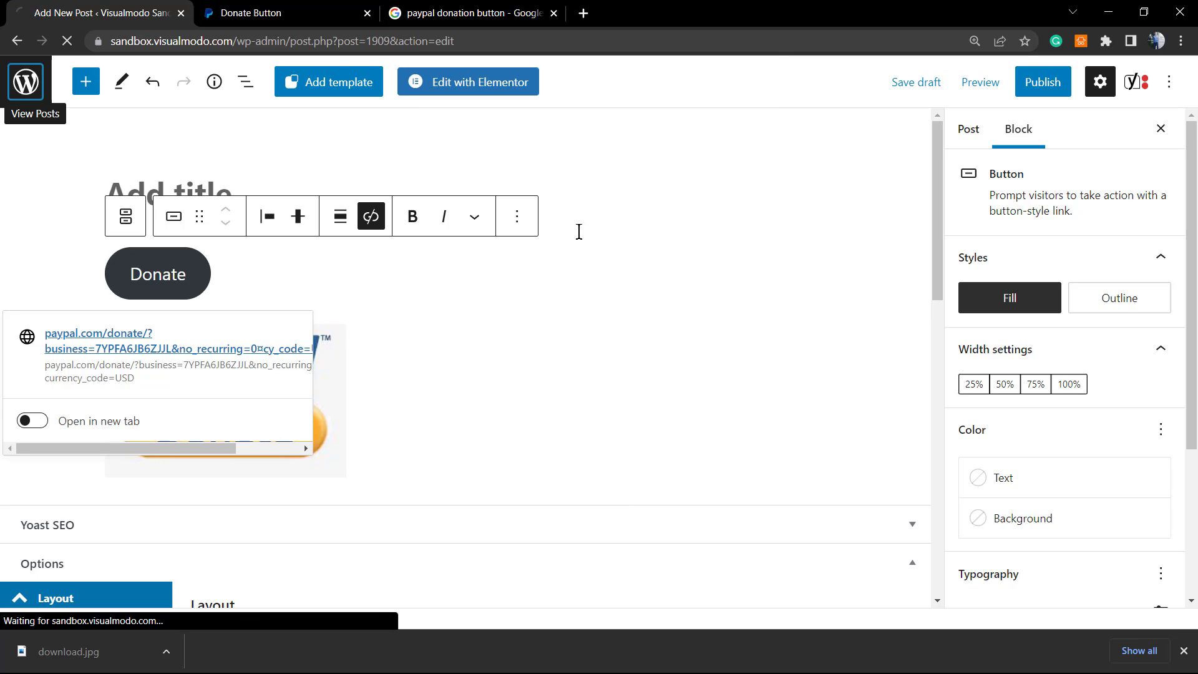
{"action": "left_click", "coordinate": [34, 114]}
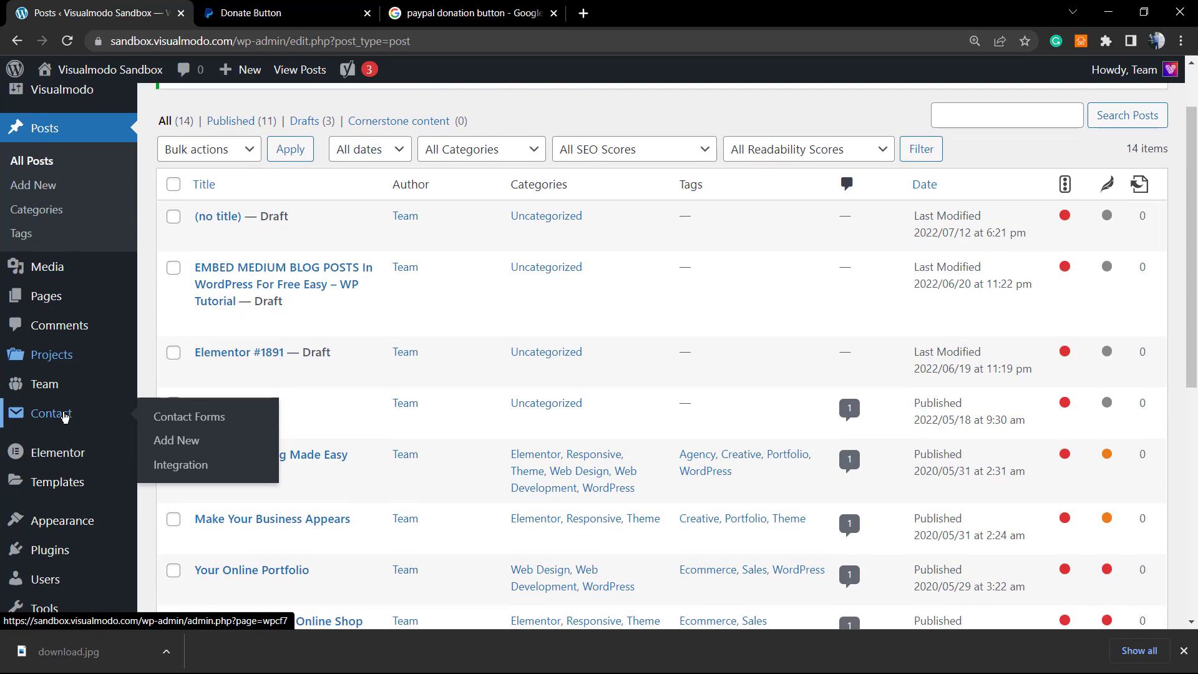
{"action": "mouse_move", "coordinate": [61, 520]}
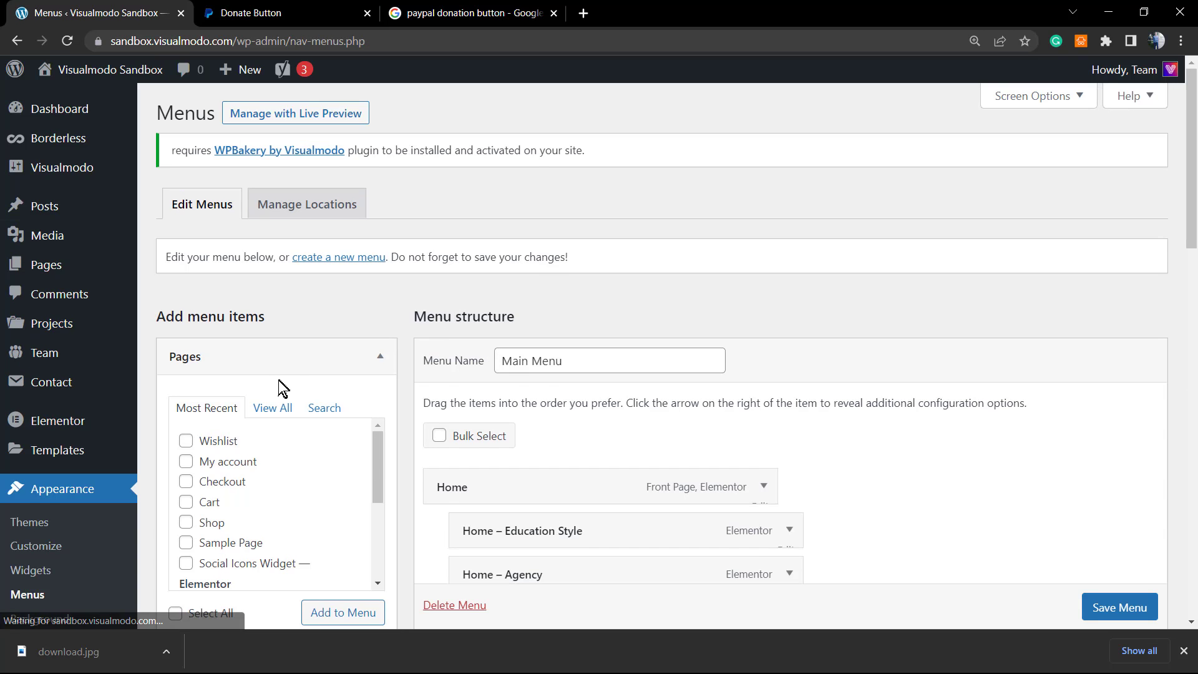
{"action": "scroll", "scroll_direction": "down", "scroll_amount": 3}
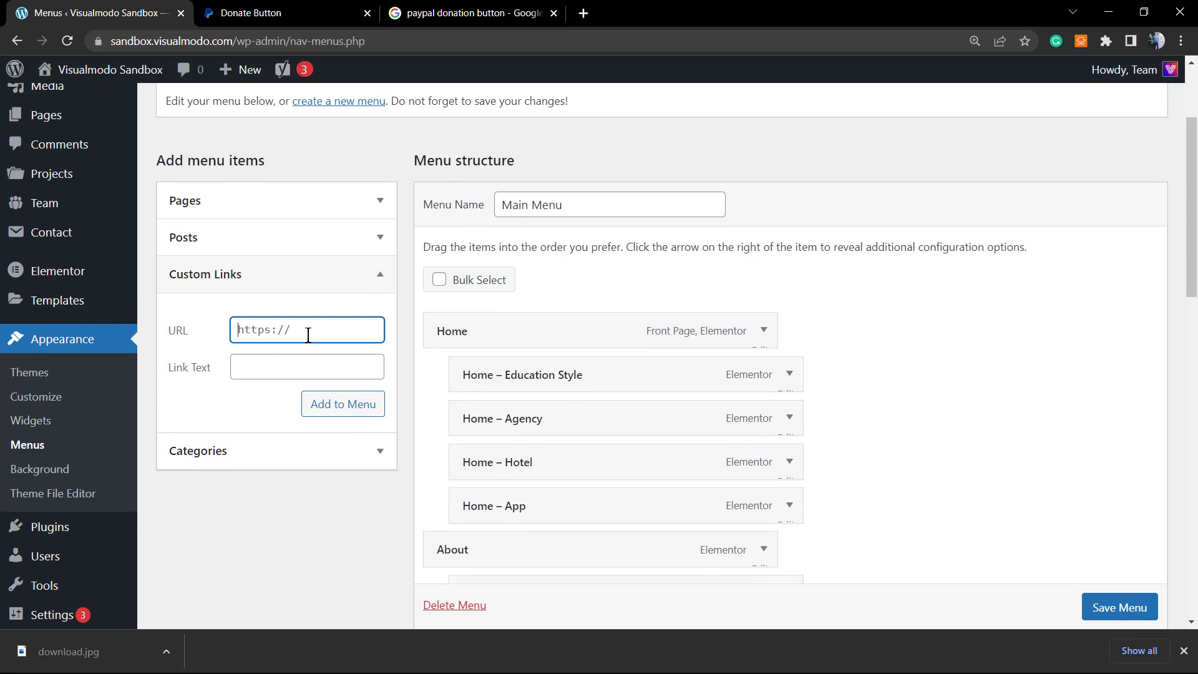
Step: Add a 'Donate Now' custom link with the PayPal donate URL and save the menu
{"action": "type", "text": "g=0&currency_code=USD"}
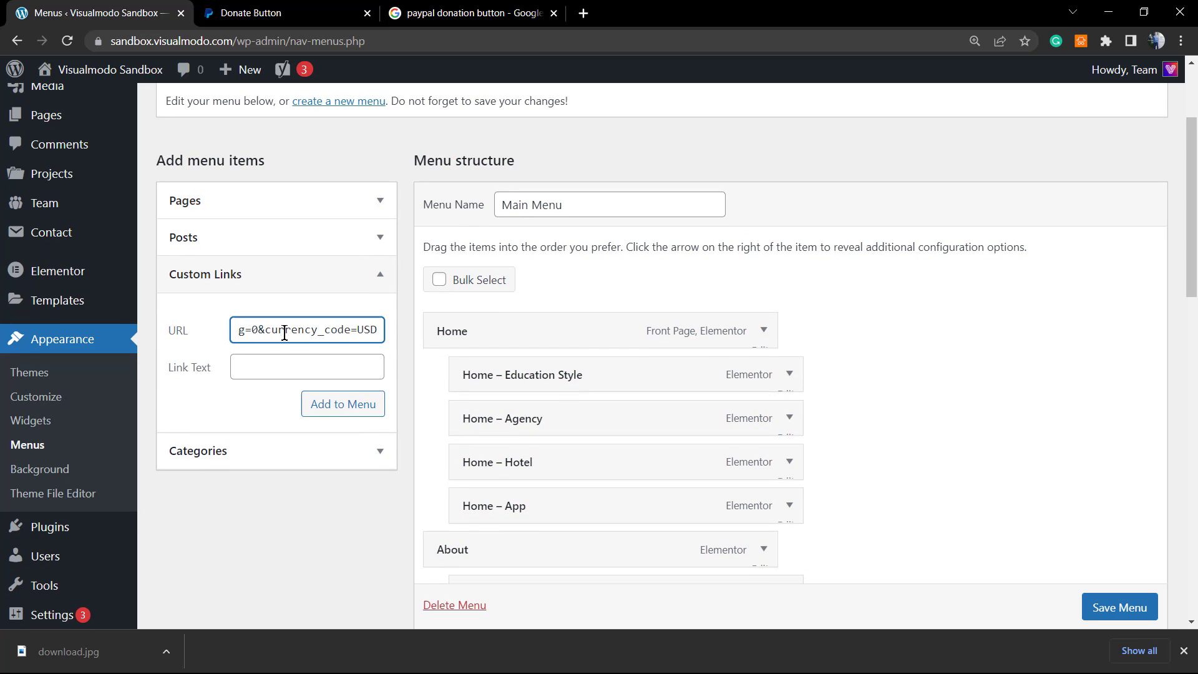
{"action": "left_click", "coordinate": [307, 367]}
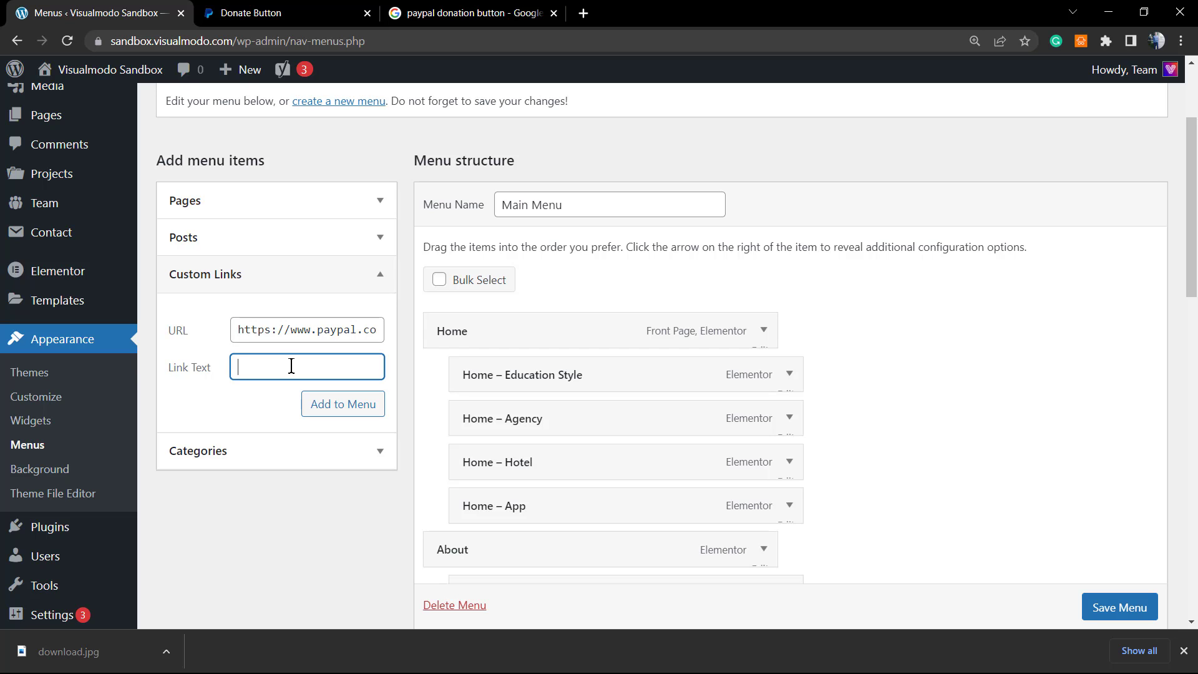
{"action": "type", "text": "Donate N"}
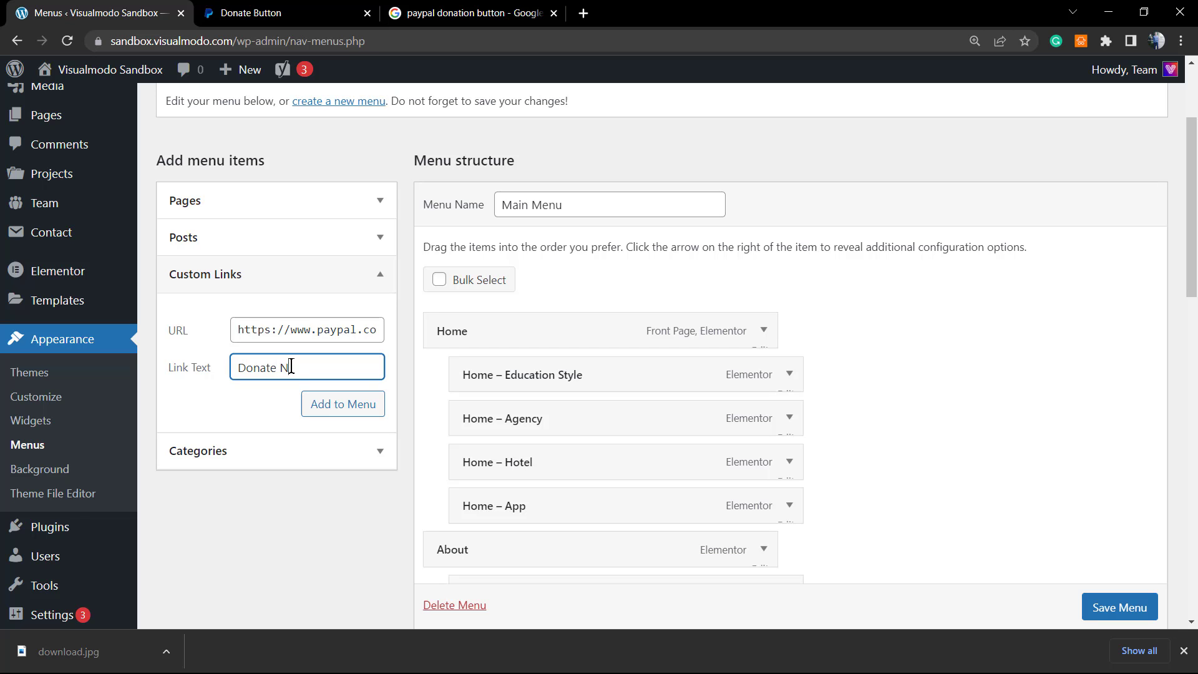
{"action": "type", "text": "ow"}
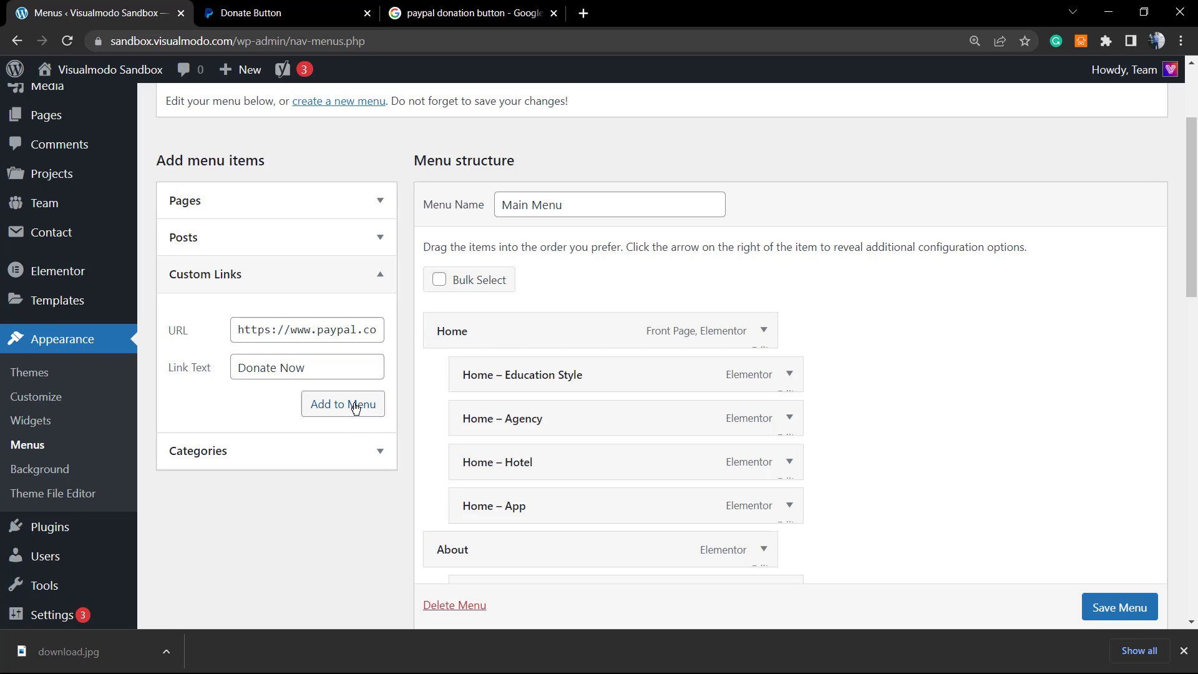
{"action": "left_click", "coordinate": [343, 404]}
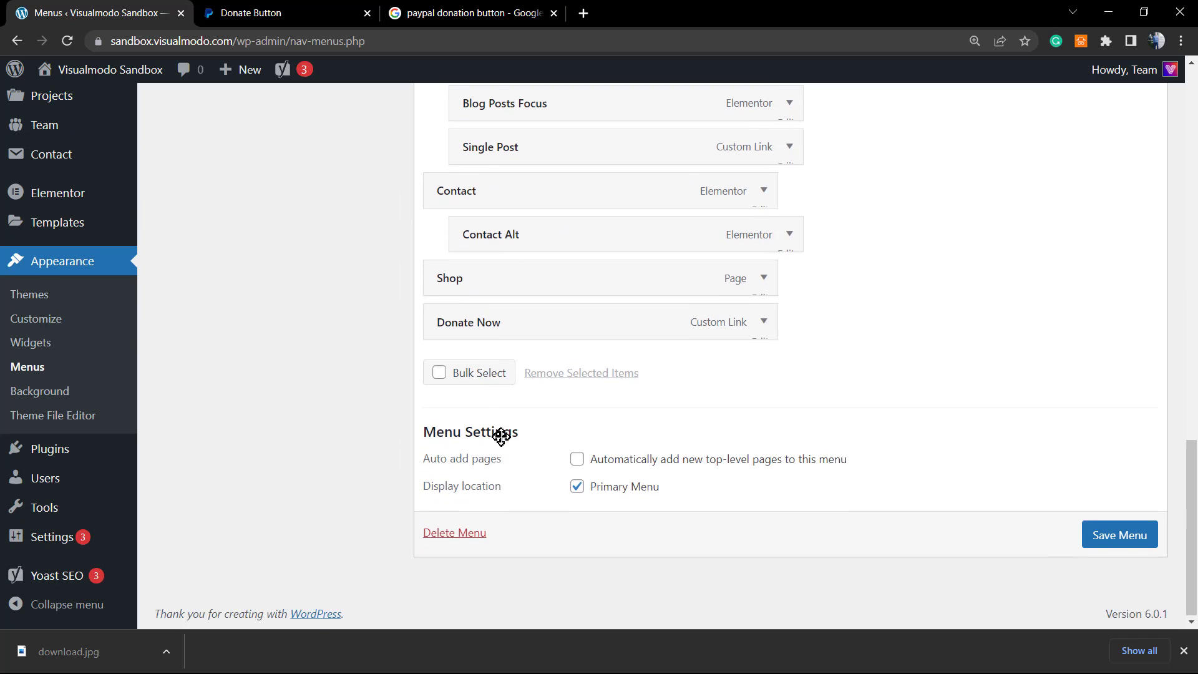
{"action": "scroll", "scroll_direction": "up", "scroll_amount": 3}
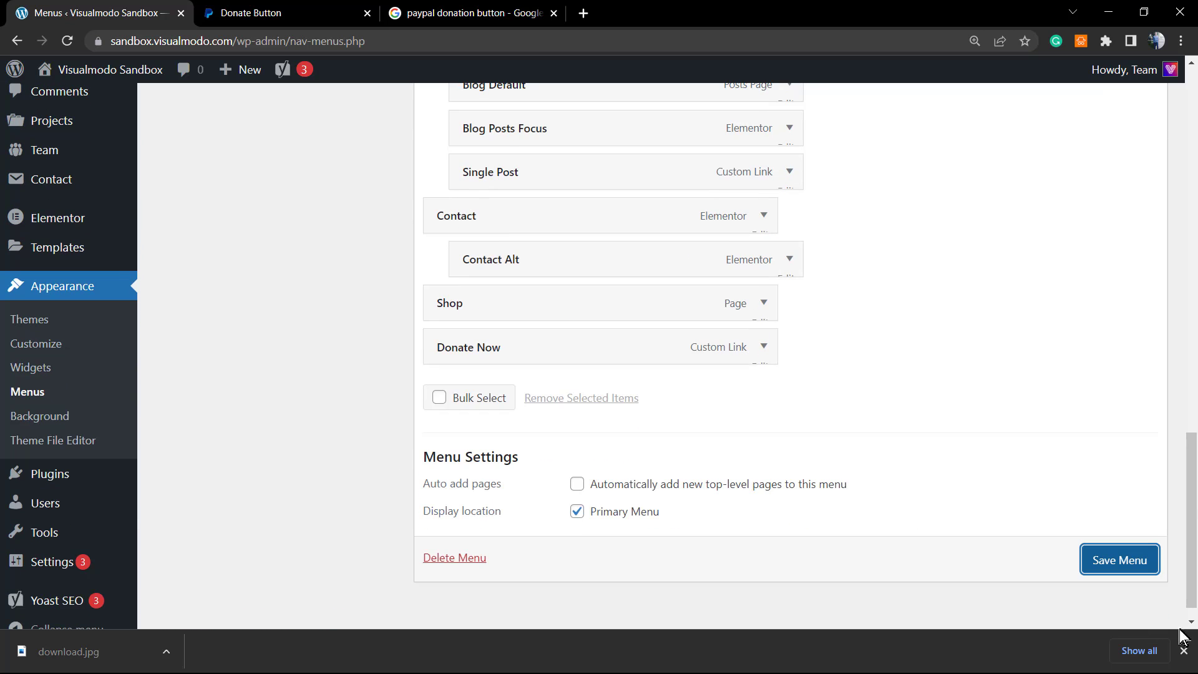
{"action": "scroll", "scroll_direction": "down", "scroll_amount": 3}
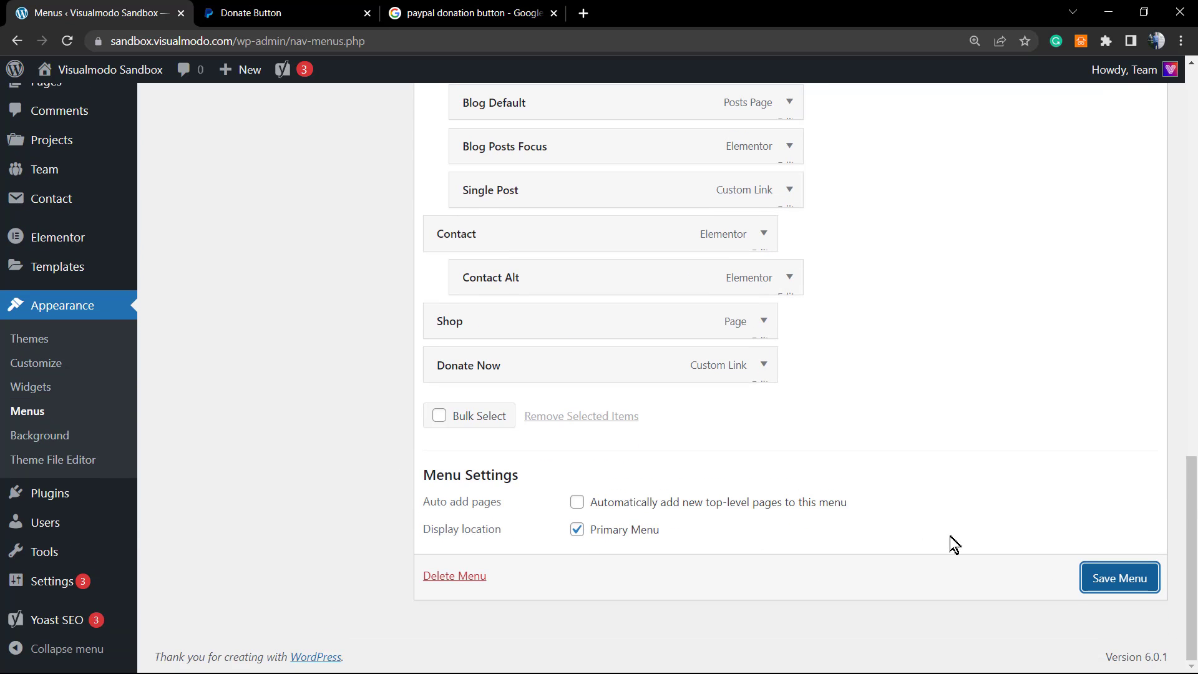
{"action": "mouse_move", "coordinate": [1119, 577]}
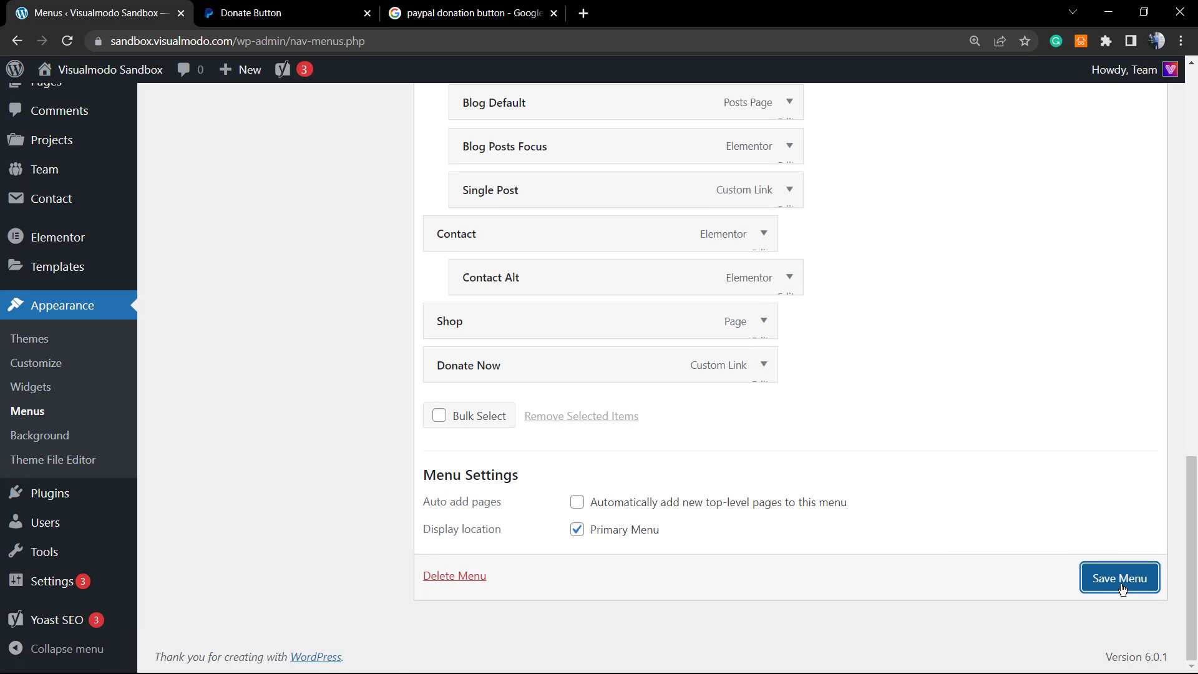
{"action": "left_click", "coordinate": [1117, 577]}
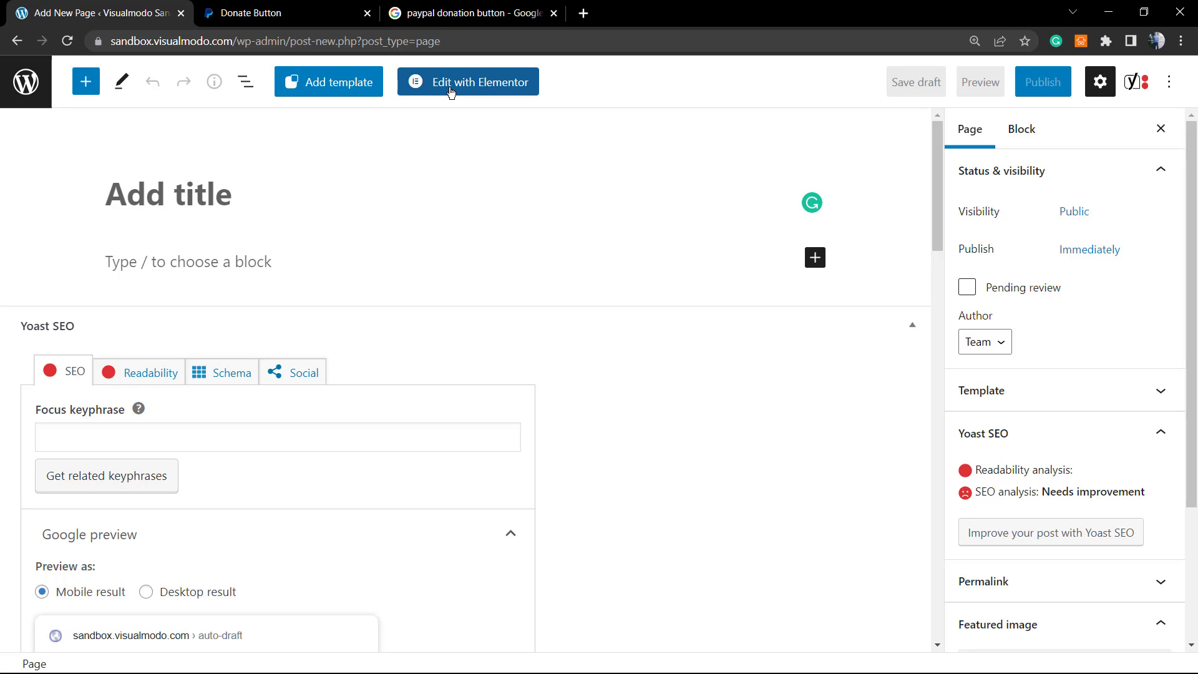
Step: Open the new blank page in Elementor and add an empty section
{"action": "left_click", "coordinate": [467, 82]}
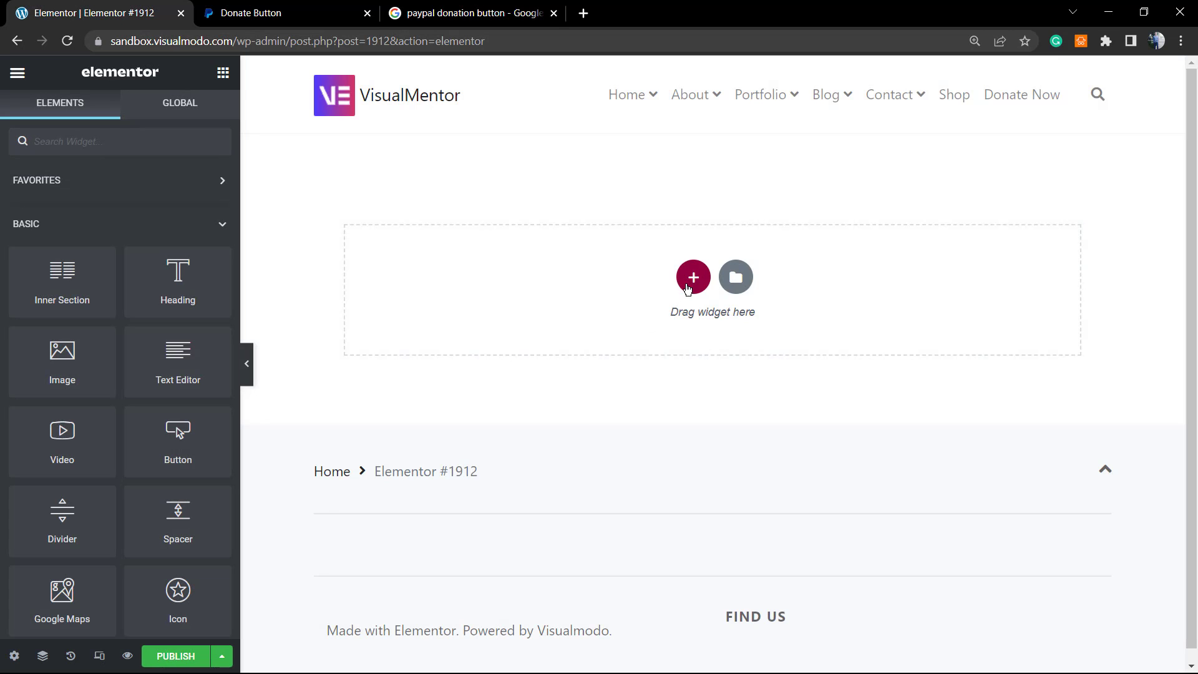
{"action": "left_click", "coordinate": [694, 277]}
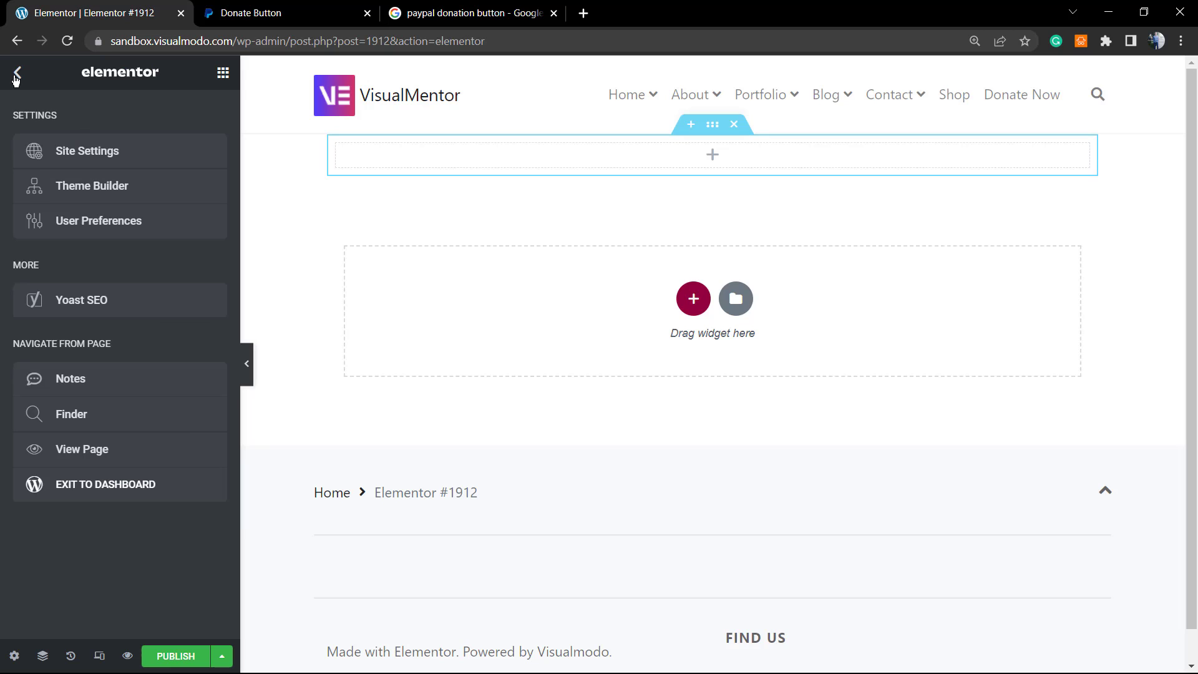
Step: Add a Button widget labelled 'Donate' linking to PayPal, then try uploading an SVG icon
{"action": "left_click", "coordinate": [15, 72]}
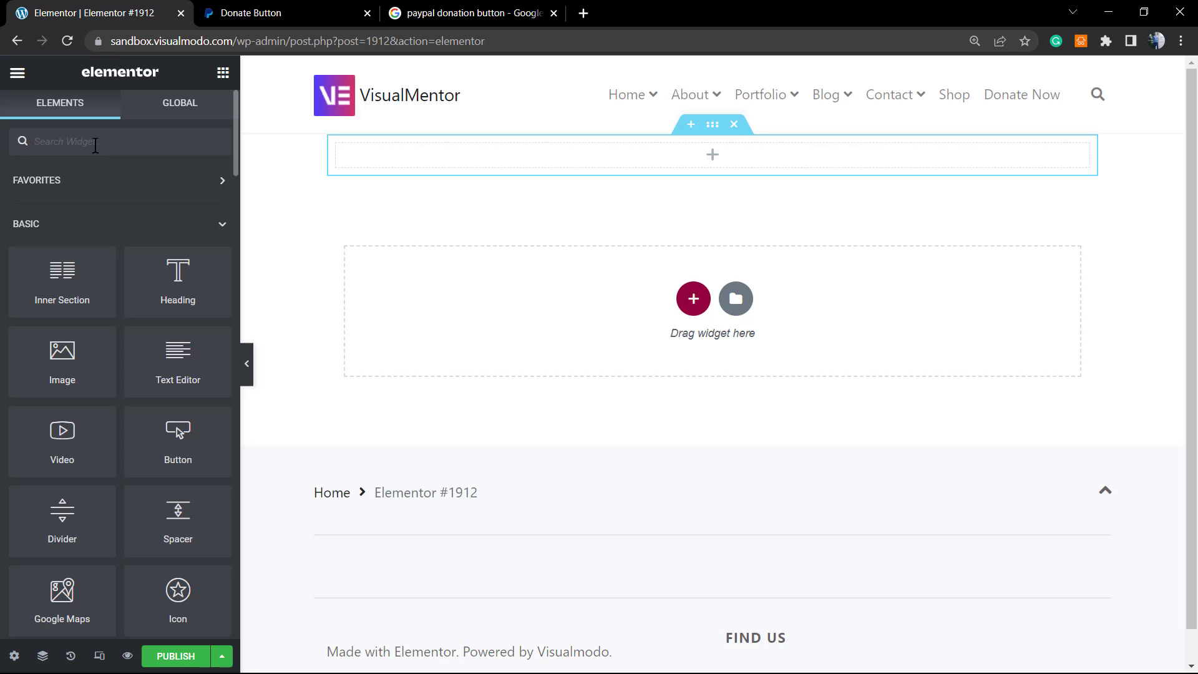
{"action": "type", "text": "bu"}
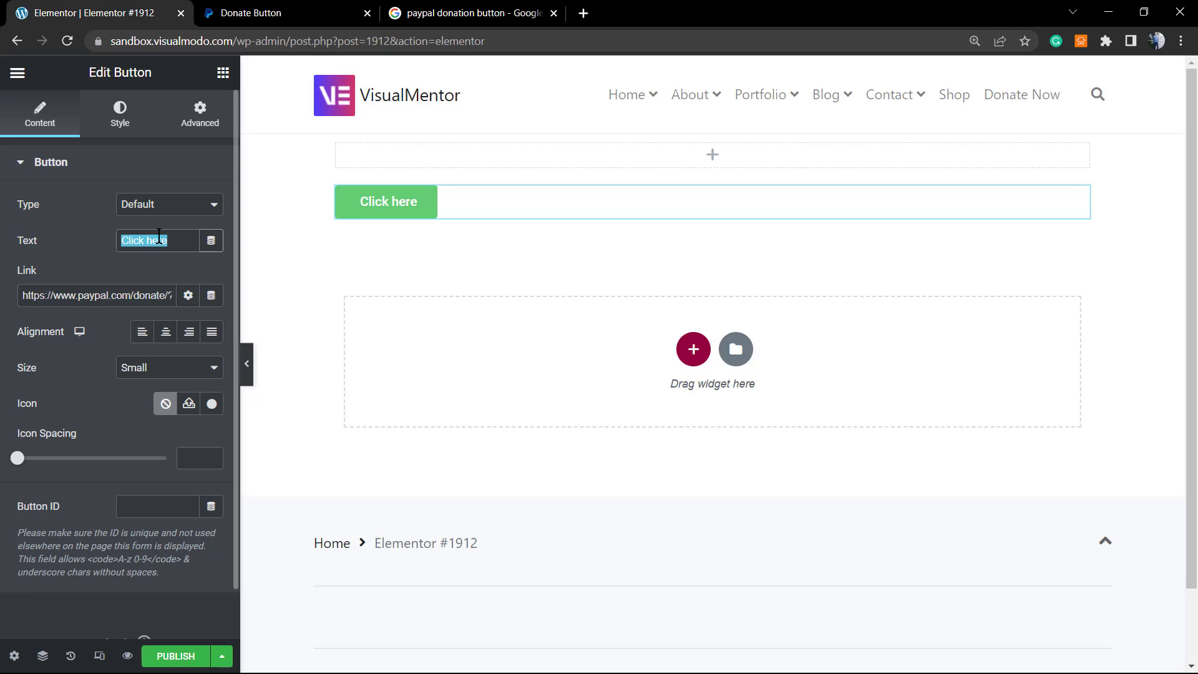
{"action": "type", "text": "Don"}
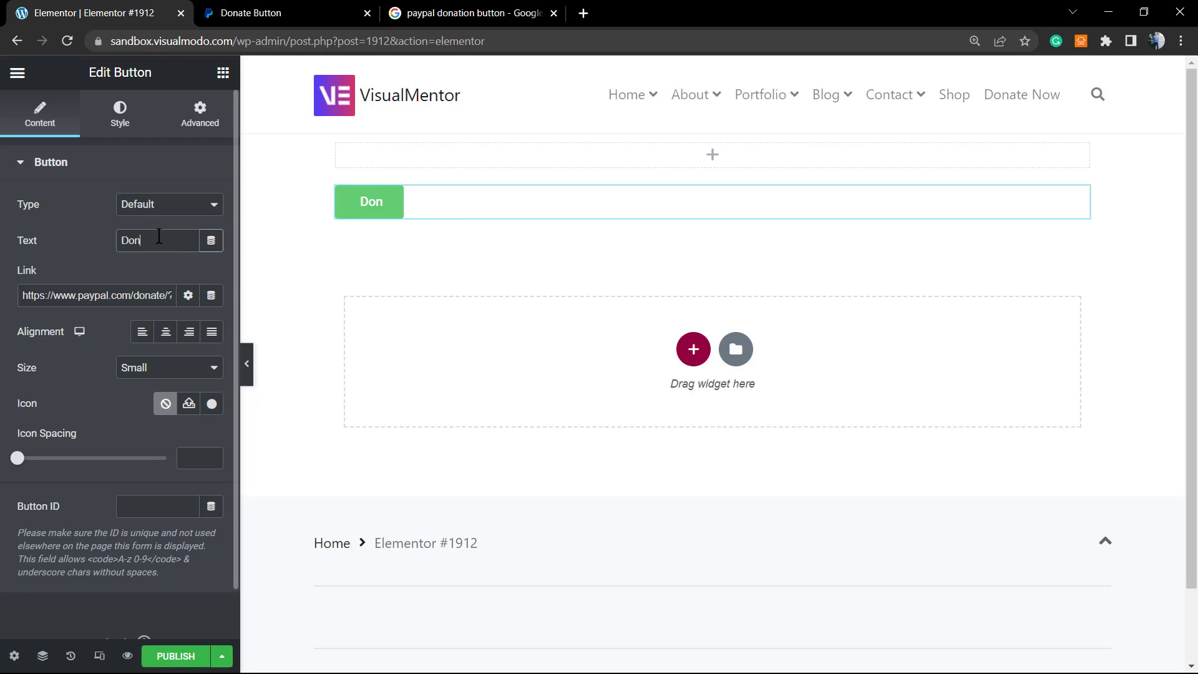
{"action": "type", "text": "ate"}
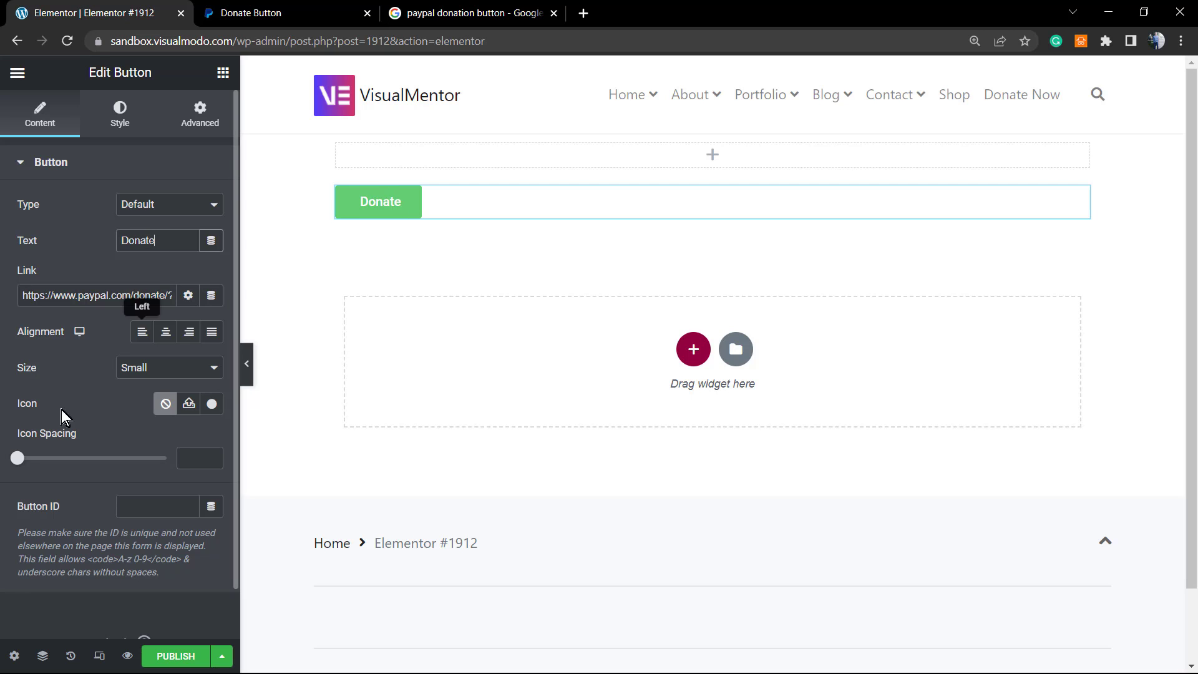
{"action": "left_click", "coordinate": [188, 403]}
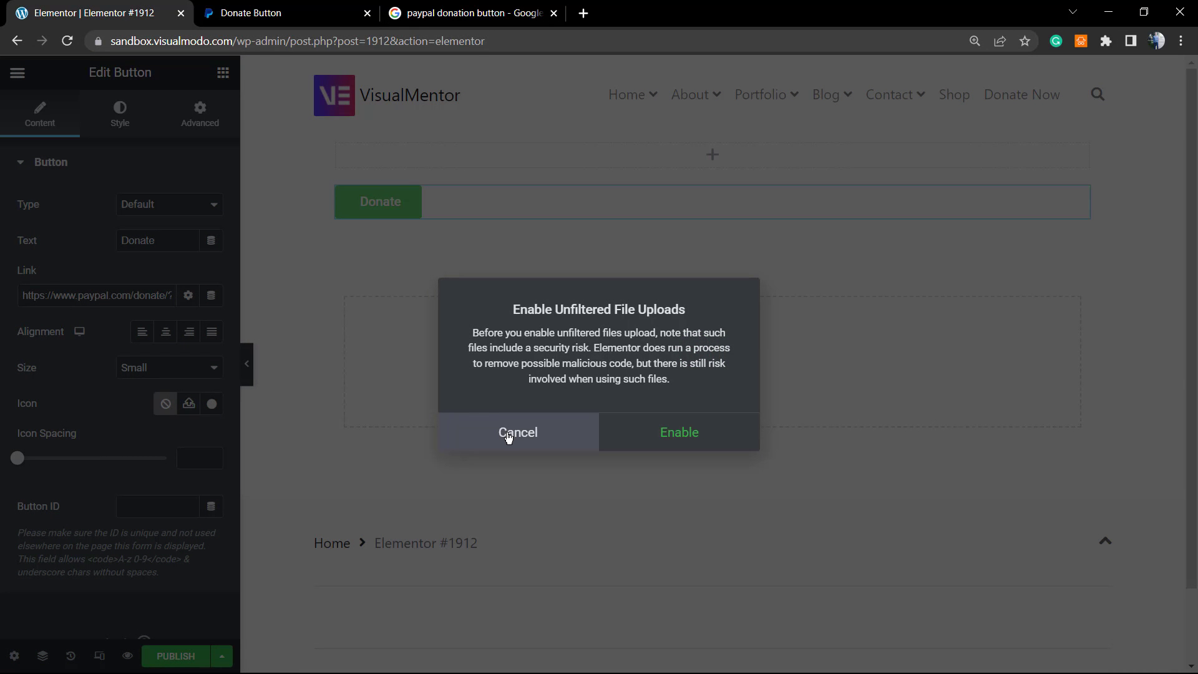
Step: Decline unfiltered uploads and insert the Donate icon from the Icon Library
{"action": "left_click", "coordinate": [517, 432]}
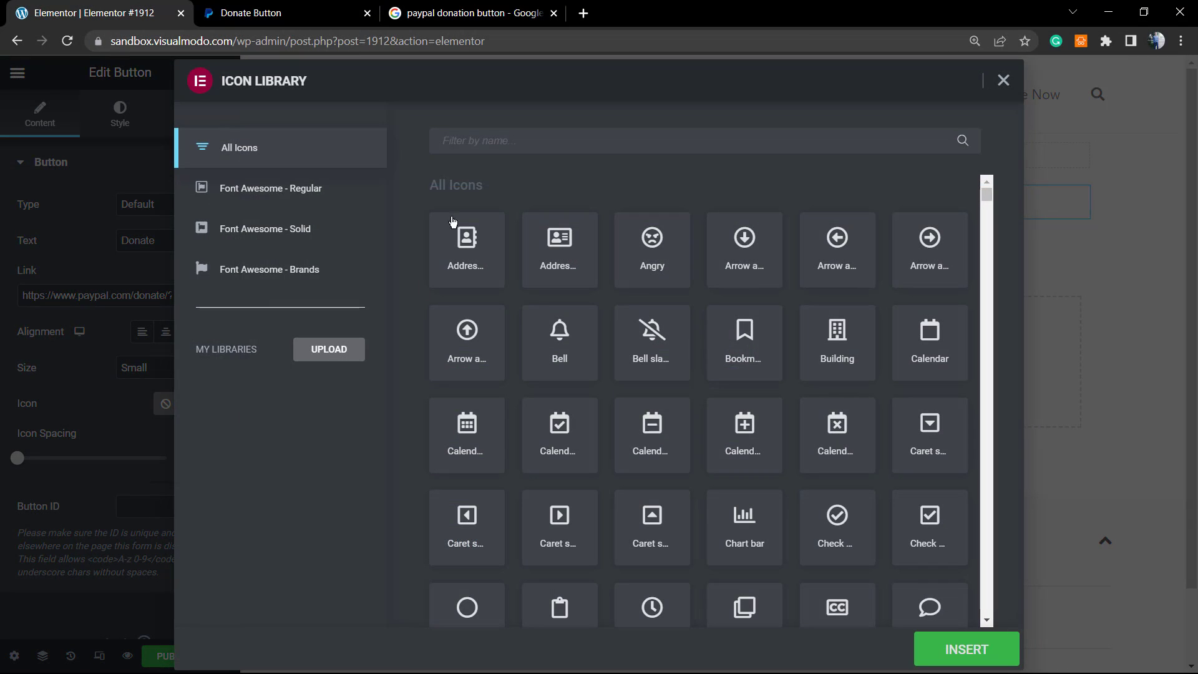
{"action": "mouse_move", "coordinate": [467, 165]}
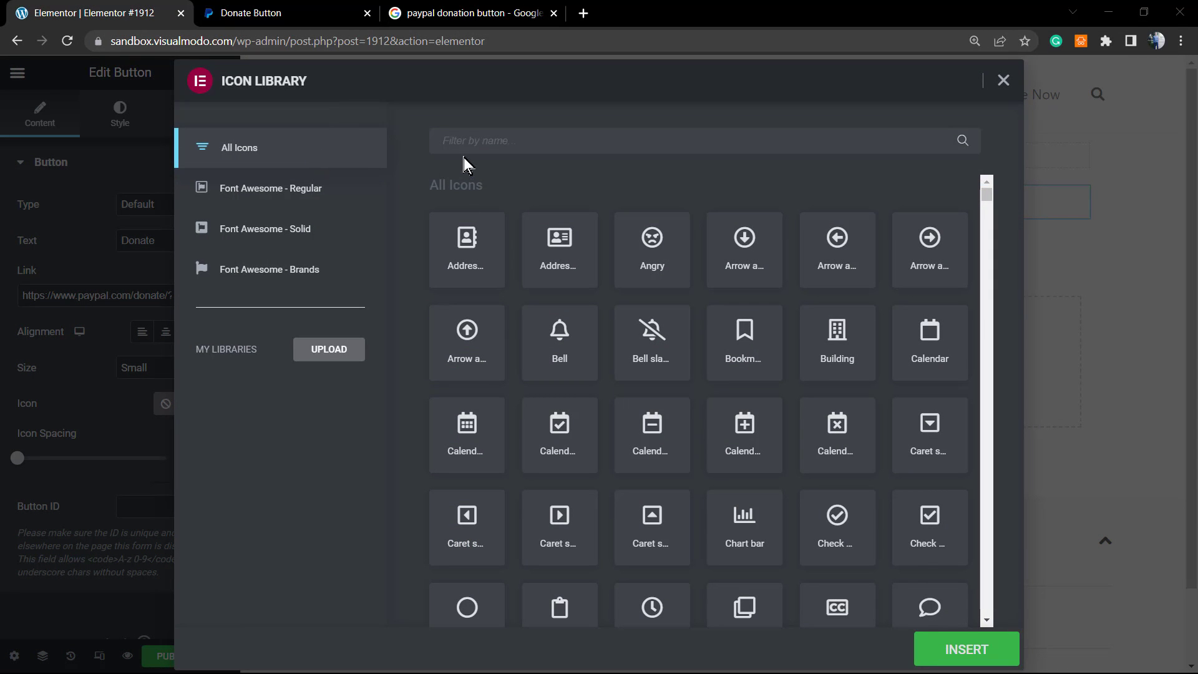
{"action": "type", "text": "don"}
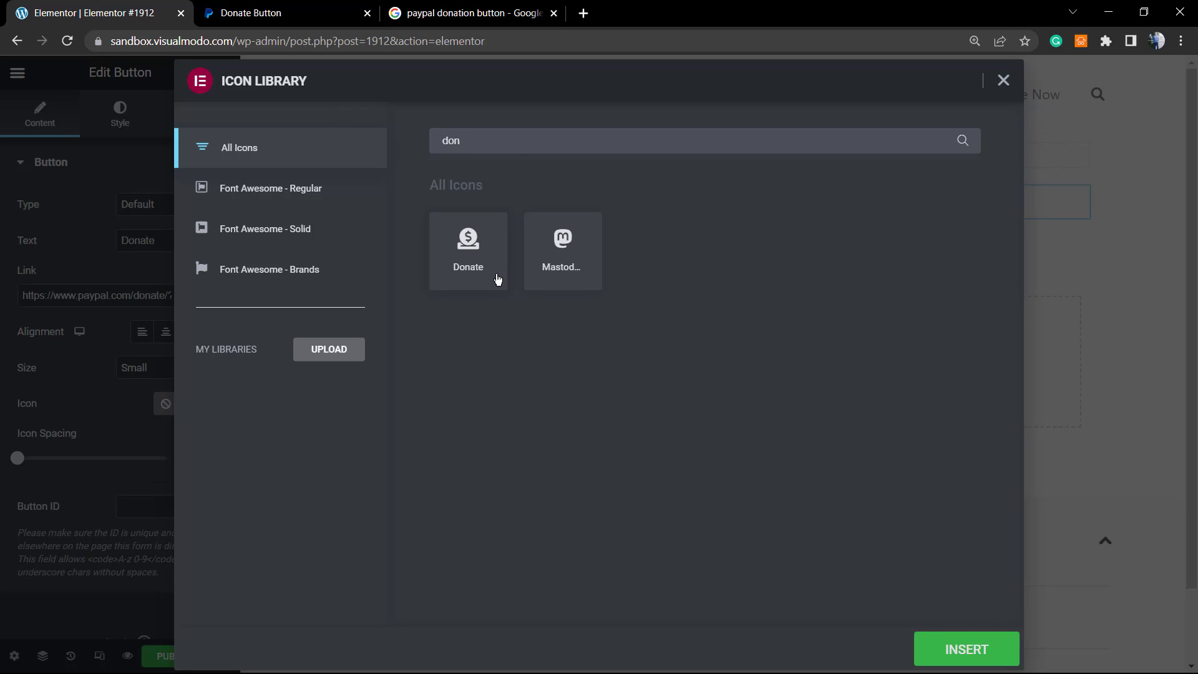
{"action": "left_click", "coordinate": [467, 251]}
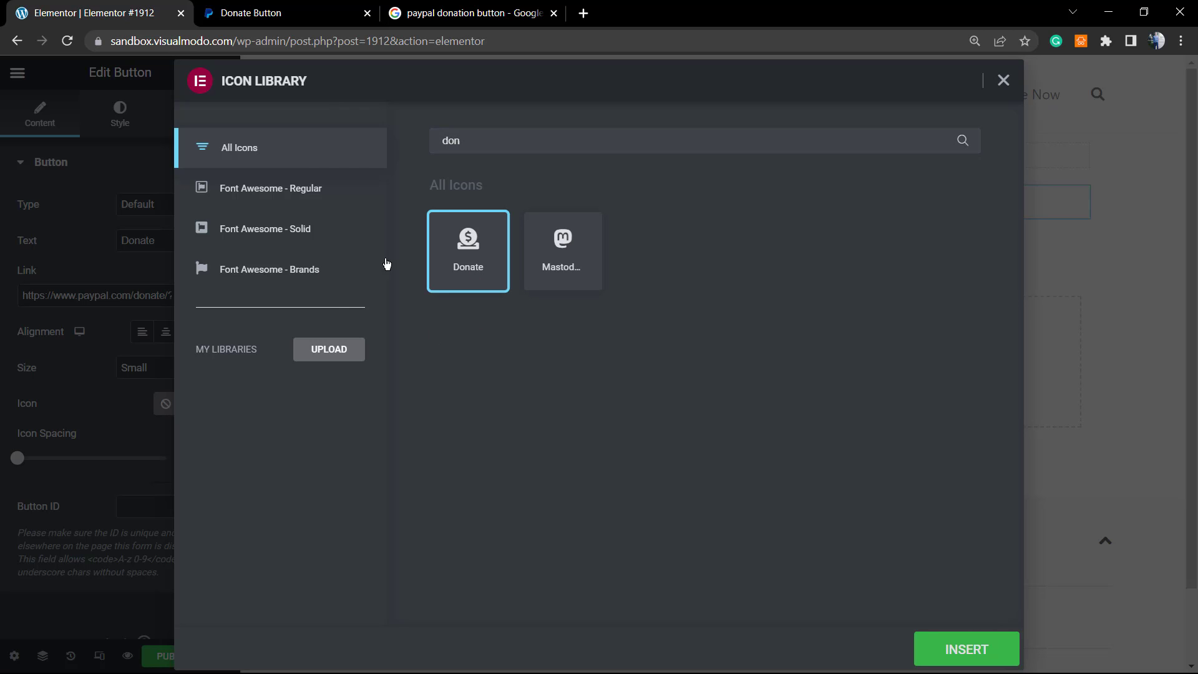
{"action": "left_click", "coordinate": [965, 649]}
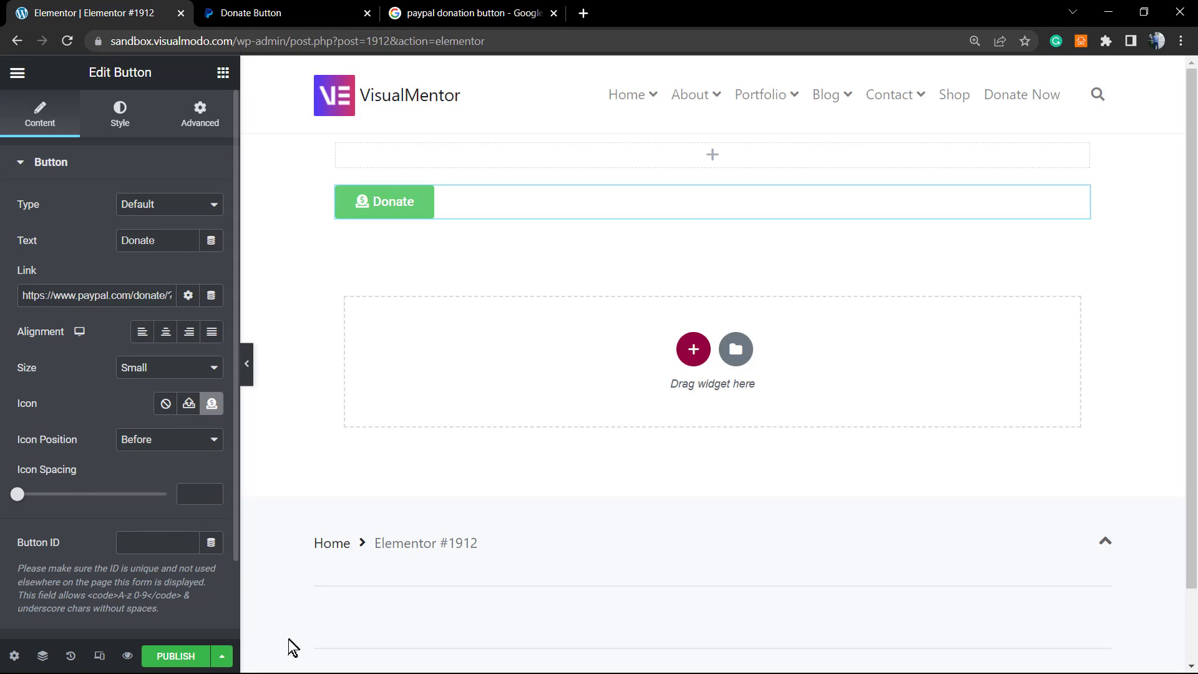
{"action": "mouse_move", "coordinate": [659, 362]}
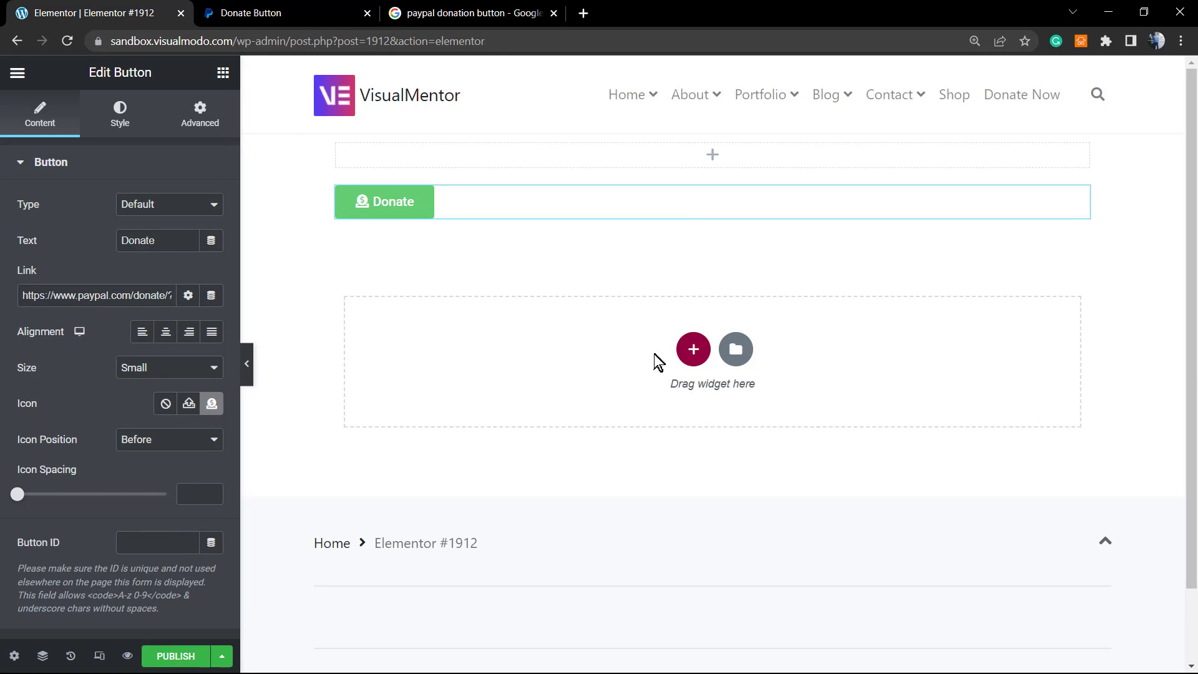
Step: Add a single-column section with an Icon widget showing the Donate icon
{"action": "left_click", "coordinate": [693, 349]}
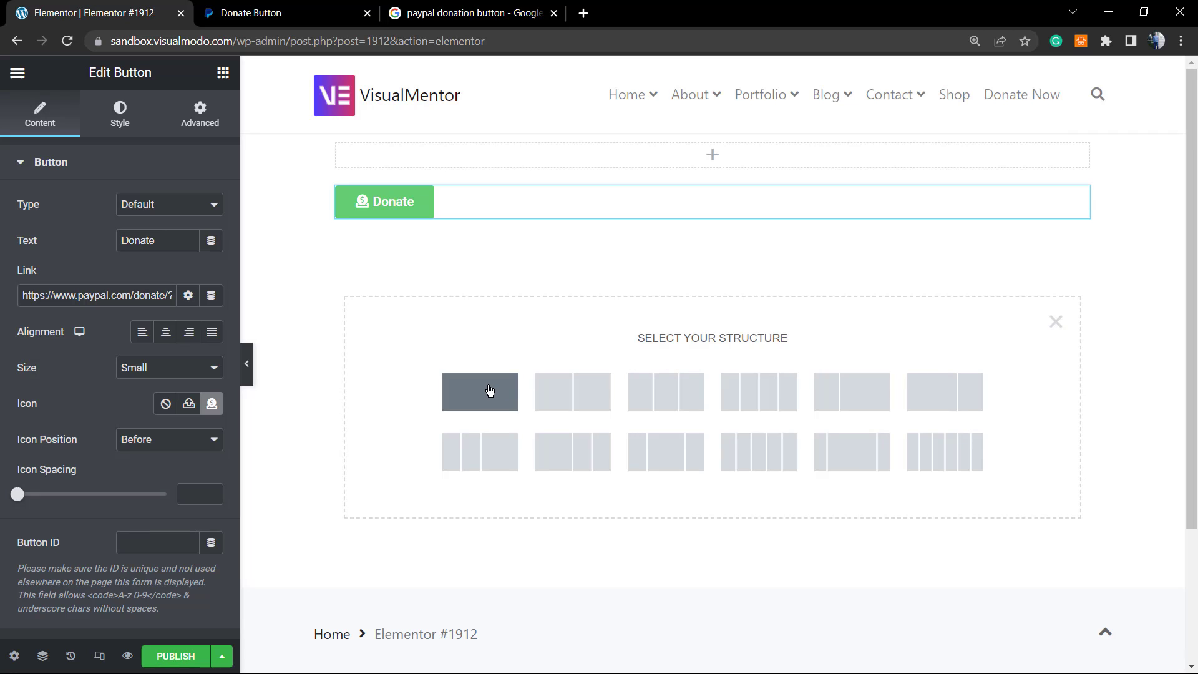
{"action": "left_click", "coordinate": [480, 391]}
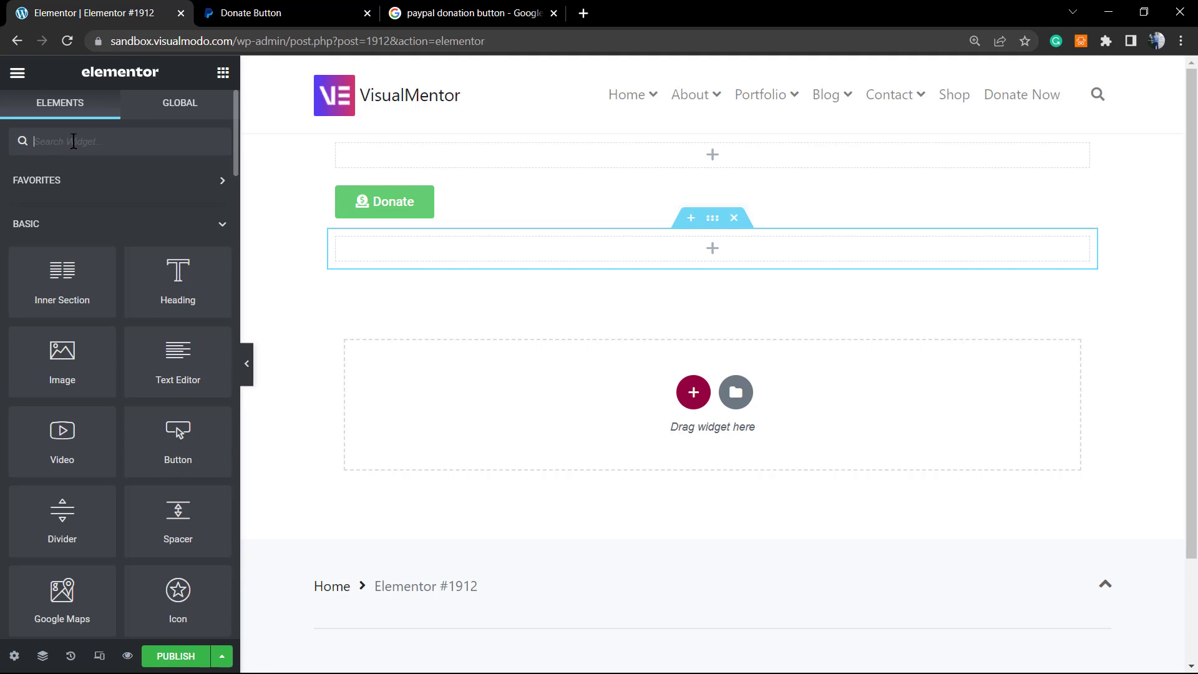
{"action": "type", "text": "ico"}
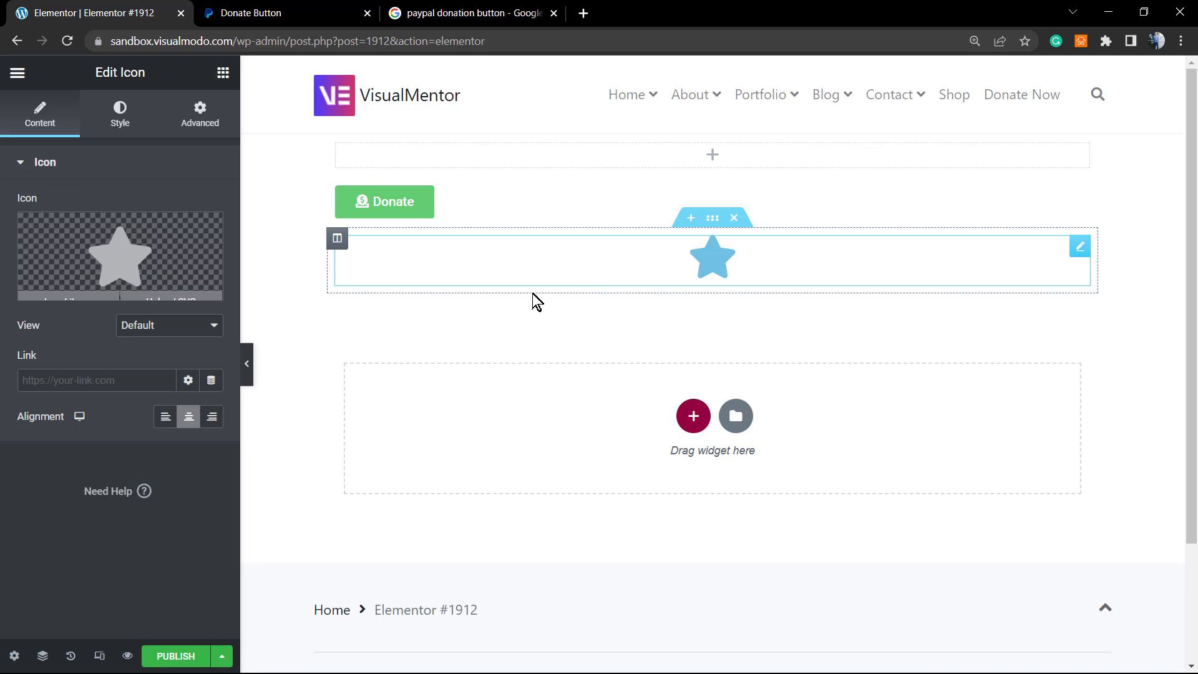
{"action": "left_click", "coordinate": [120, 254]}
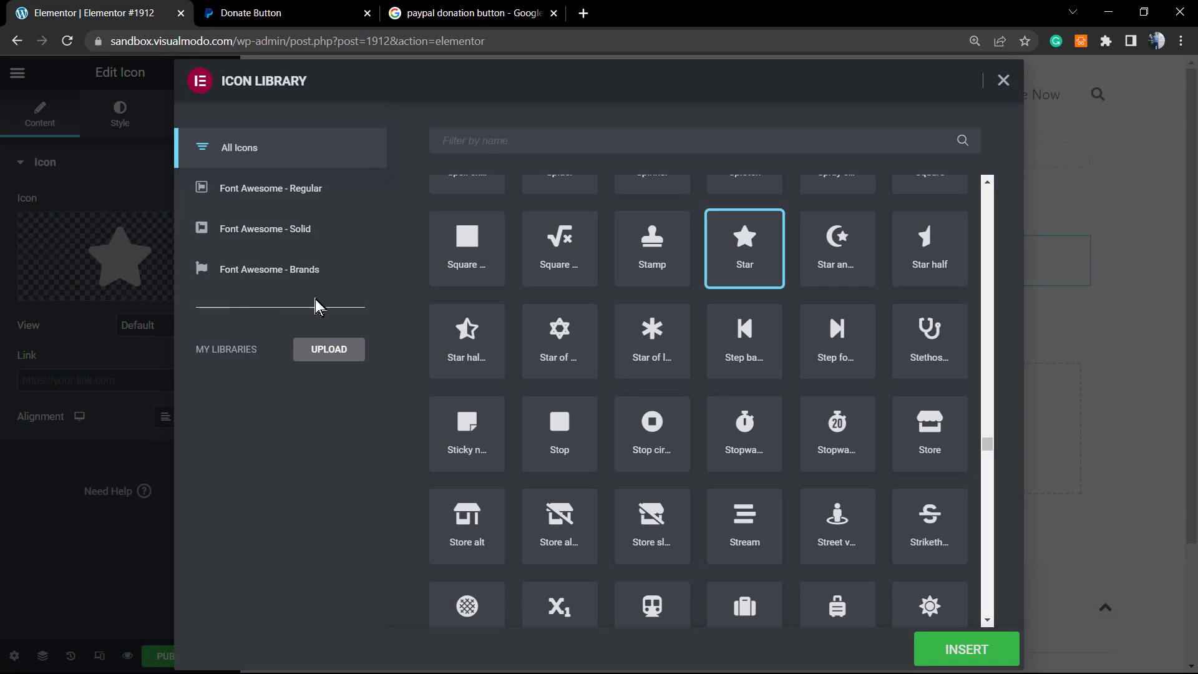
{"action": "type", "text": "d"}
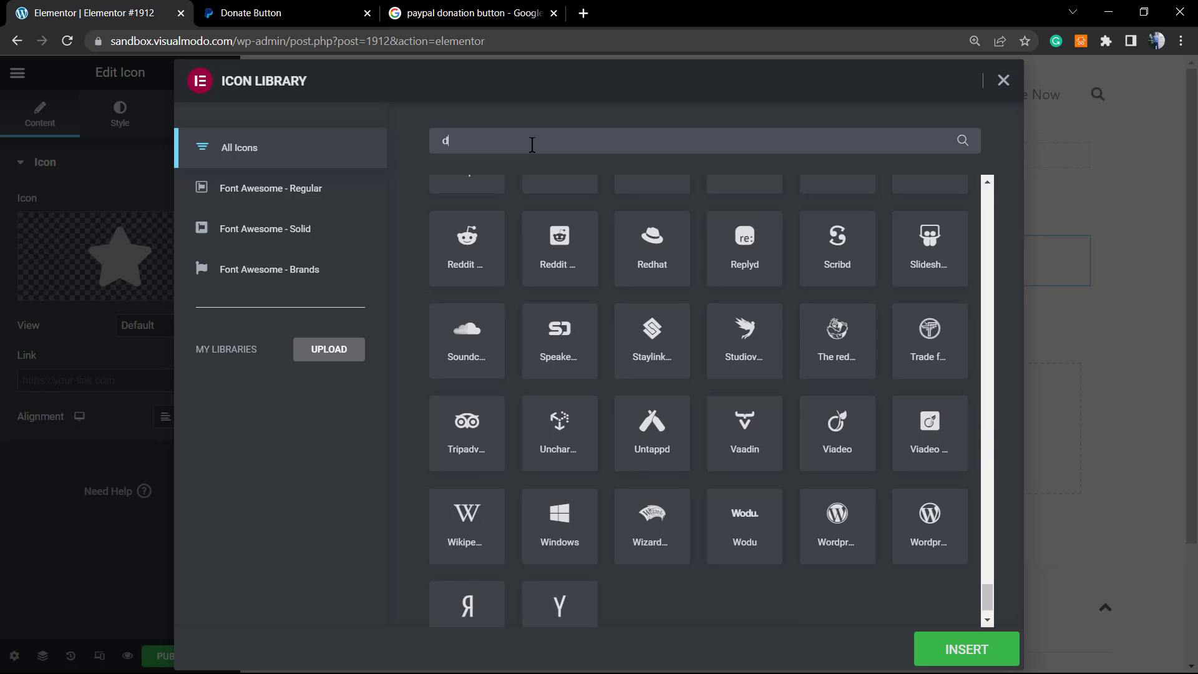
{"action": "type", "text": "on"}
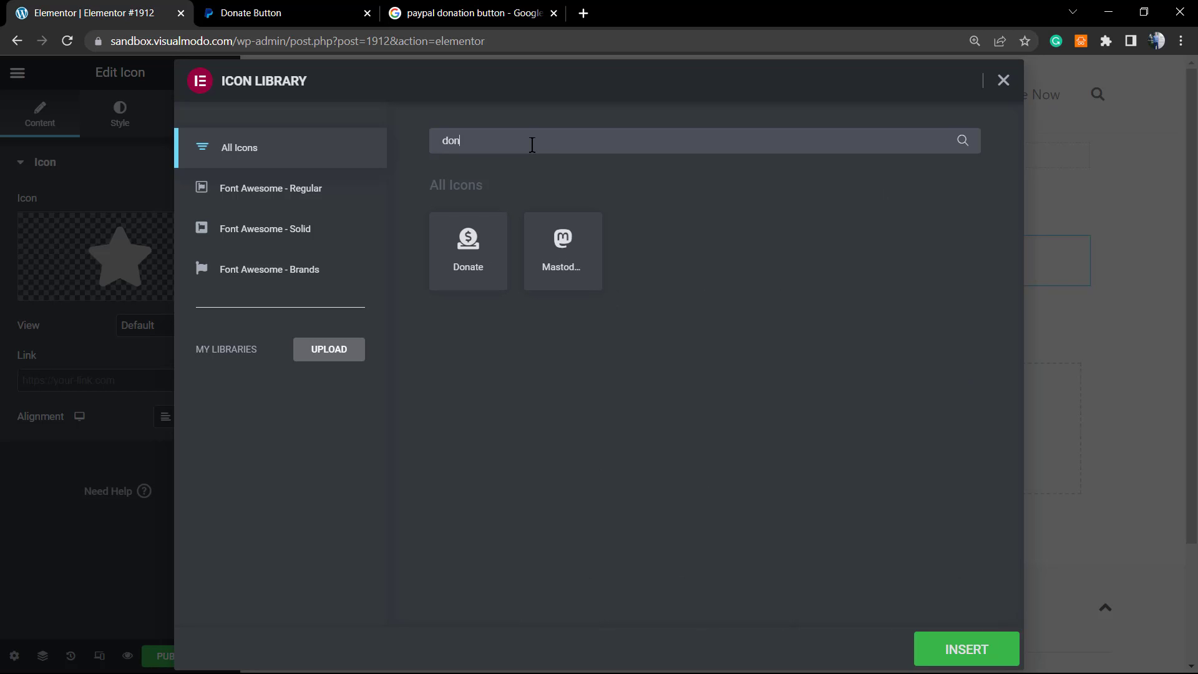
{"action": "mouse_move", "coordinate": [457, 259]}
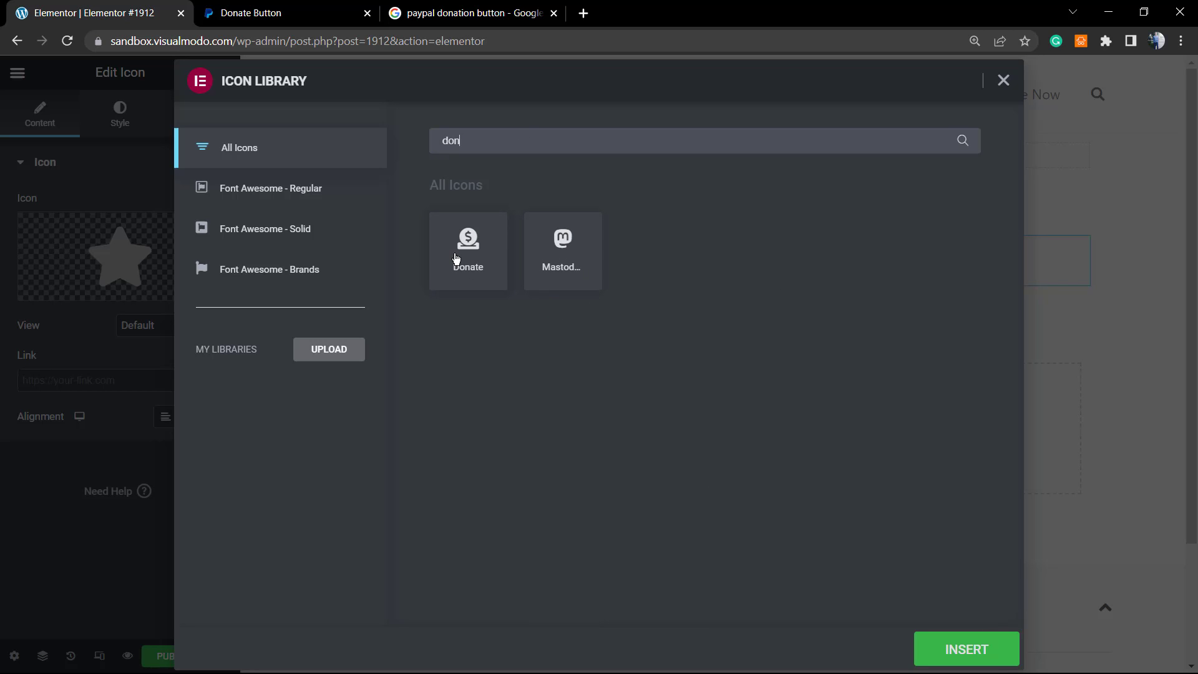
{"action": "left_click", "coordinate": [468, 250]}
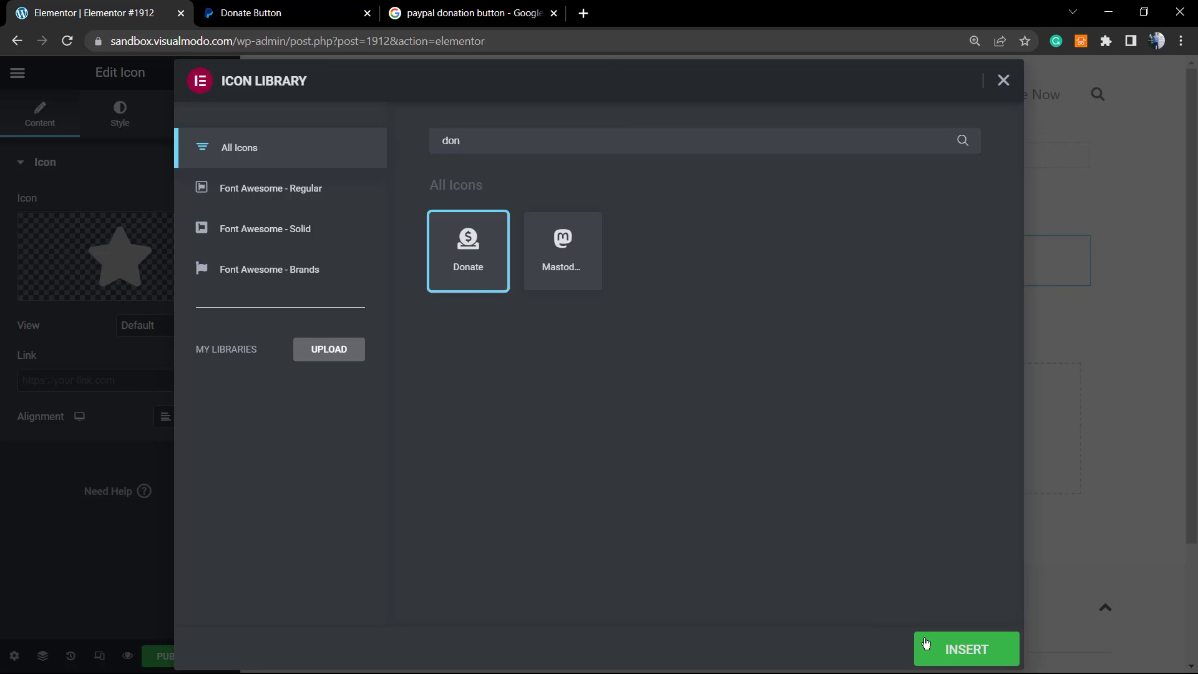
{"action": "left_click", "coordinate": [966, 649]}
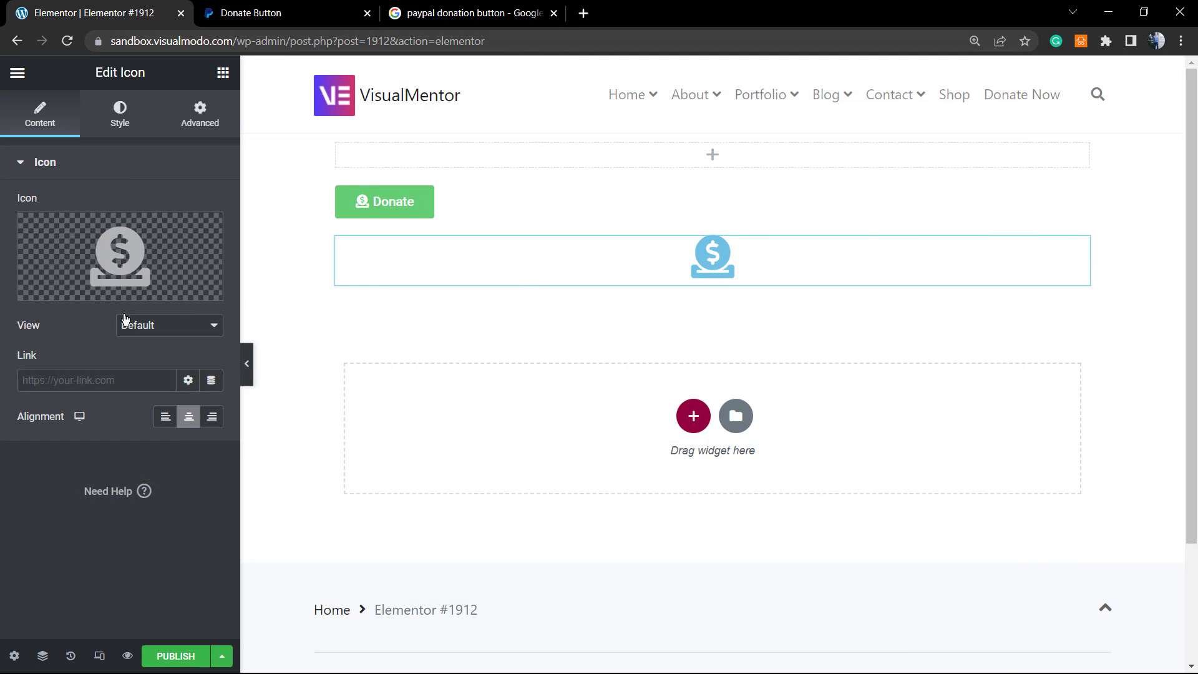
Step: Link the donate icon to PayPal, set its size to 205 and colour it near-black
{"action": "left_click", "coordinate": [167, 324]}
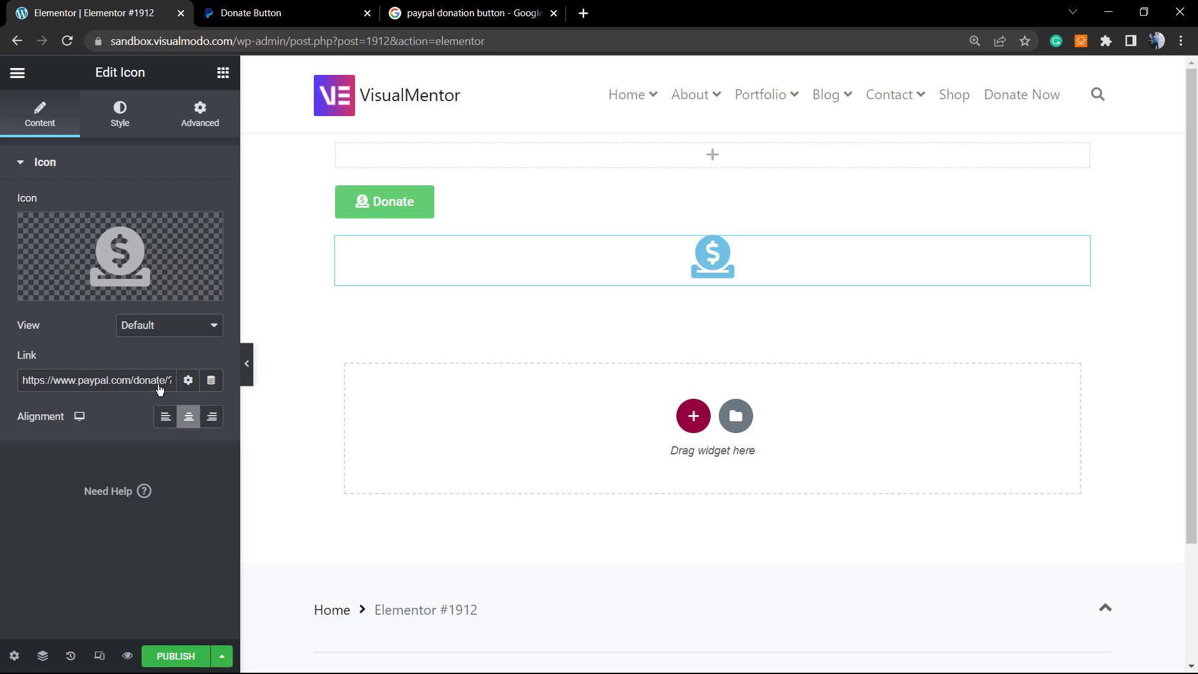
{"action": "left_click", "coordinate": [119, 114]}
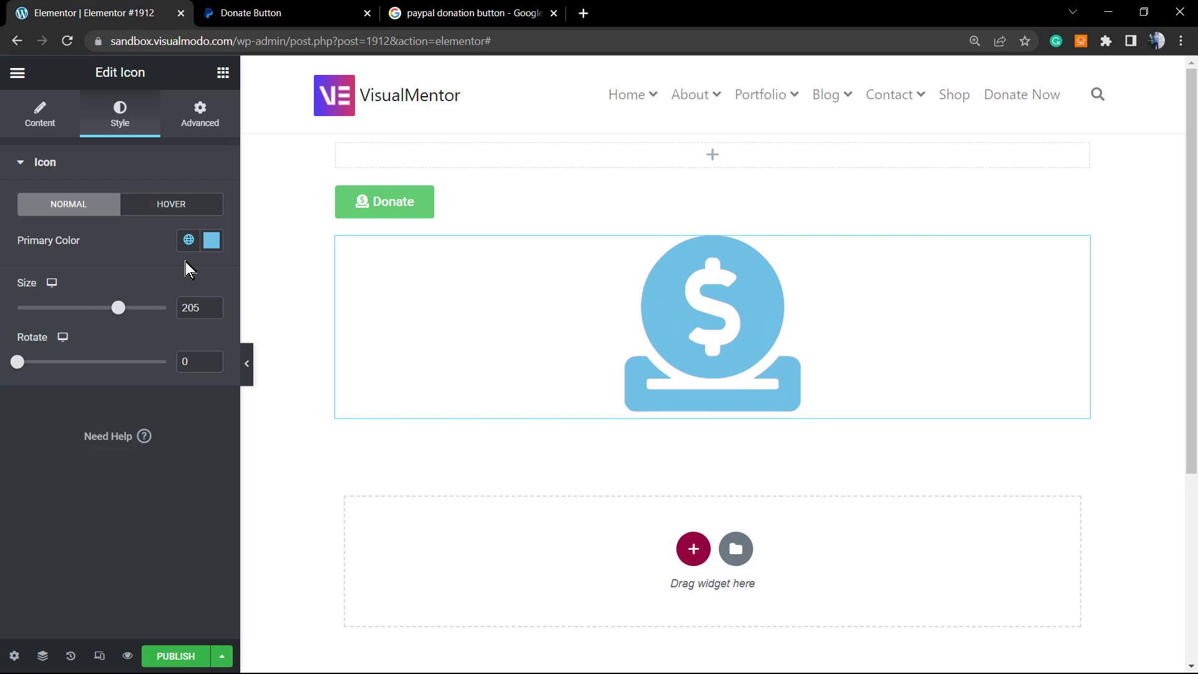
{"action": "left_click", "coordinate": [211, 241]}
{"action": "type", "text": "#045D83"}
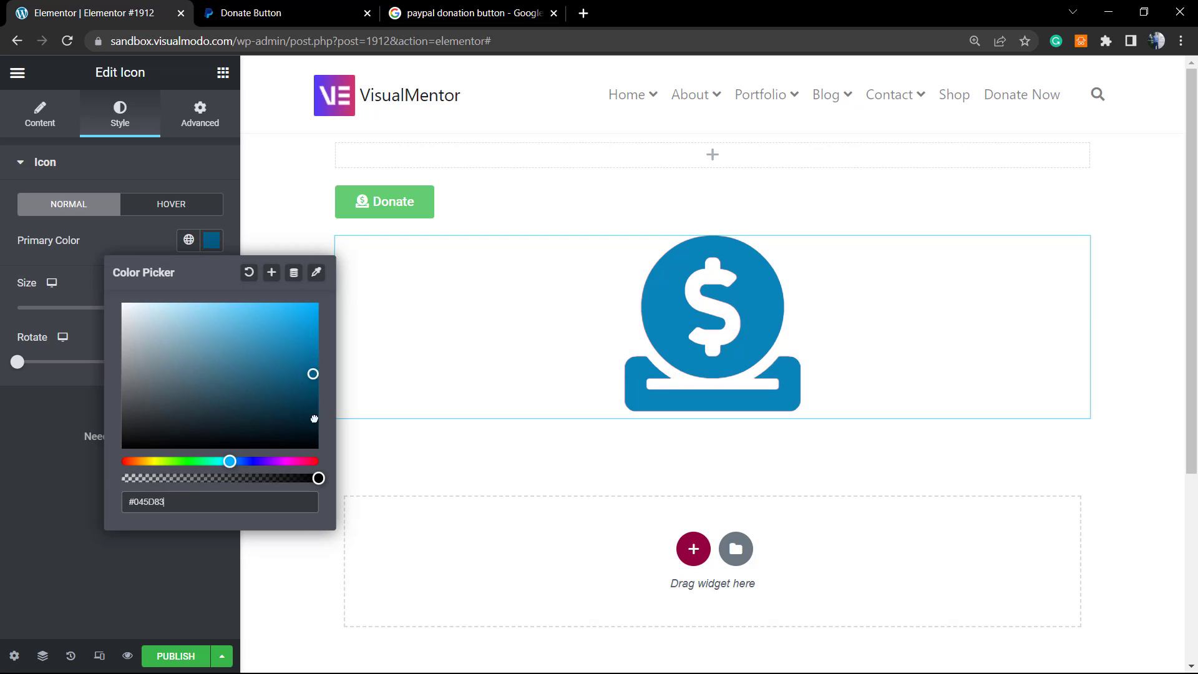
{"action": "left_click", "coordinate": [429, 332]}
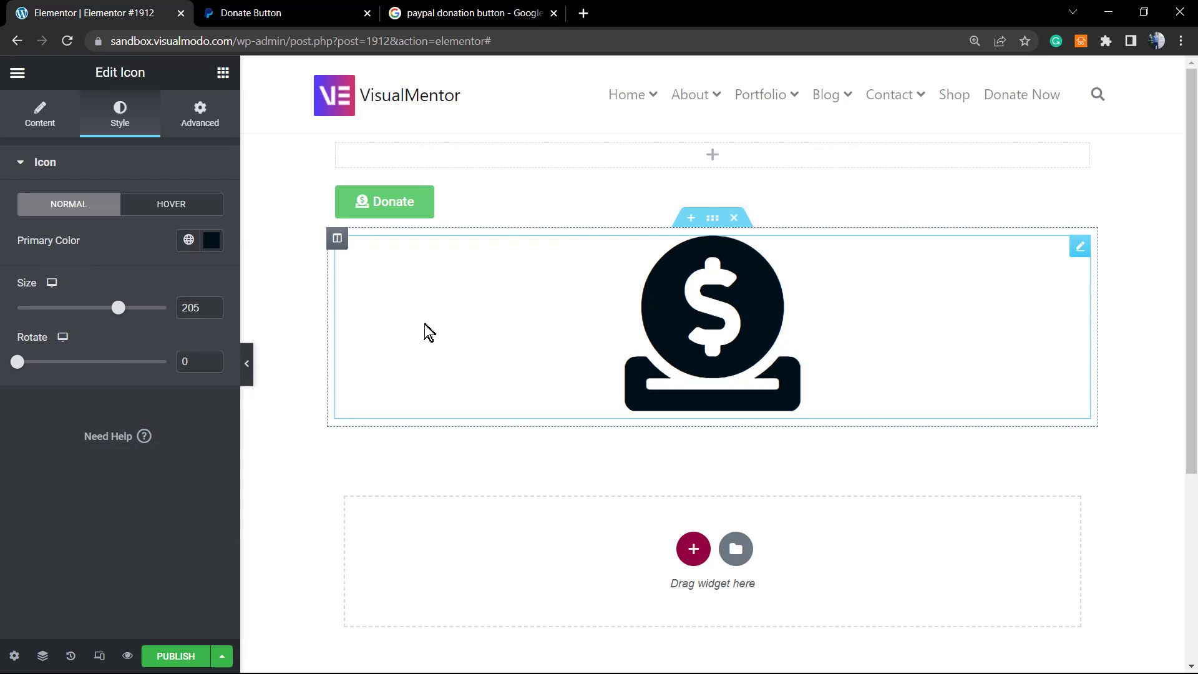
{"action": "left_click", "coordinate": [18, 72]}
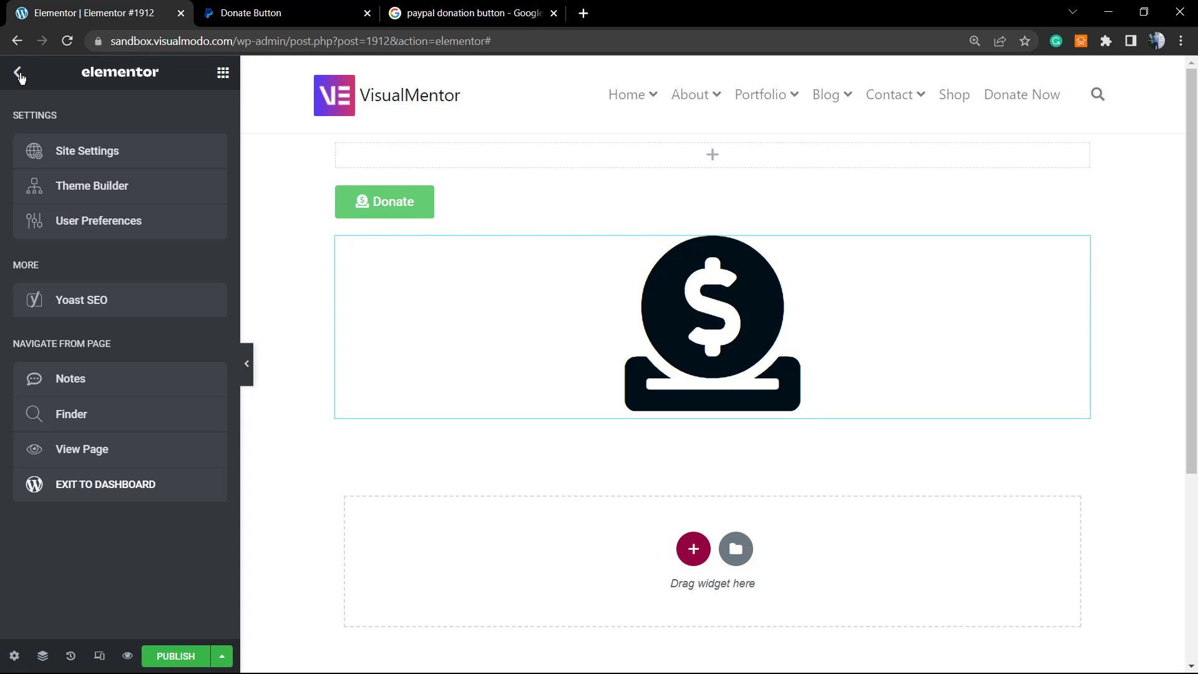
{"action": "mouse_move", "coordinate": [160, 459]}
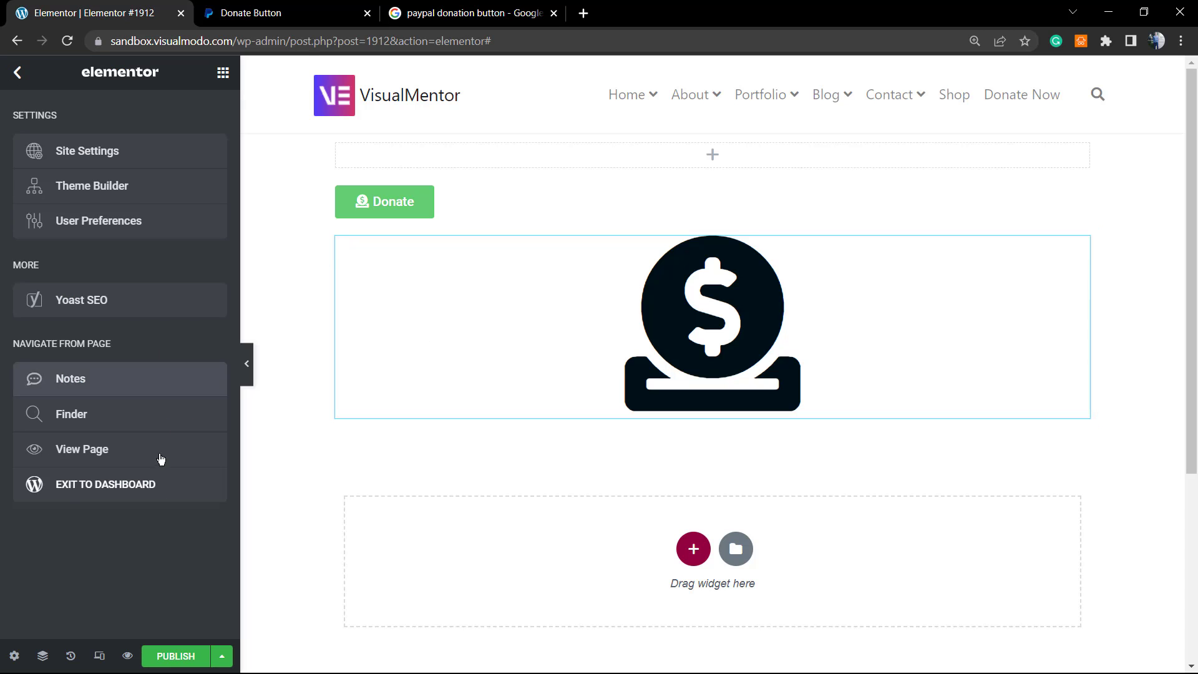
{"action": "mouse_move", "coordinate": [659, 139]}
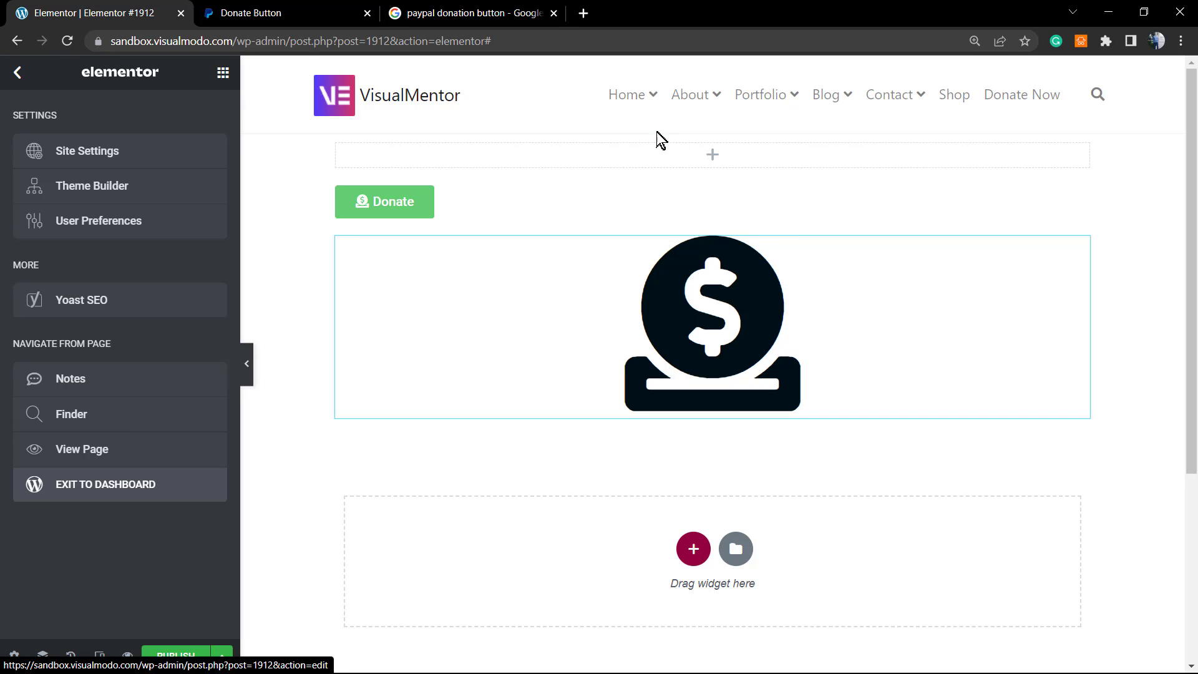
Step: Exit Elementor to the WordPress dashboard's Pages list
{"action": "left_click", "coordinate": [627, 94]}
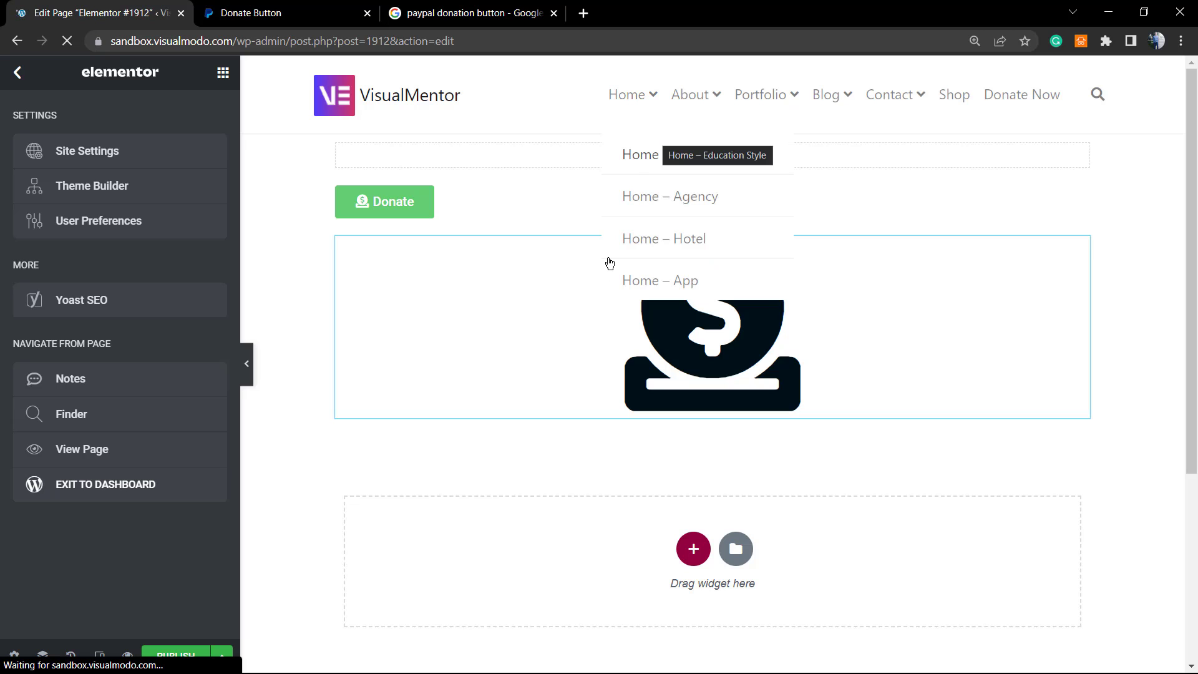
{"action": "left_click", "coordinate": [476, 82]}
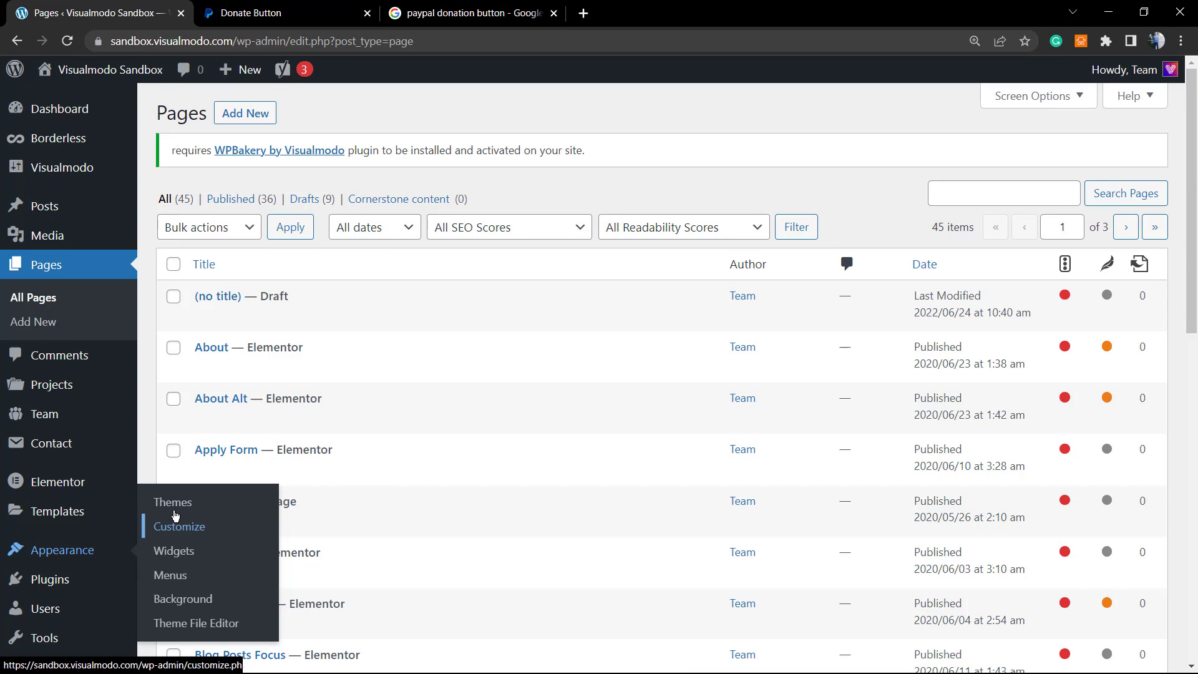
{"action": "mouse_move", "coordinate": [174, 551]}
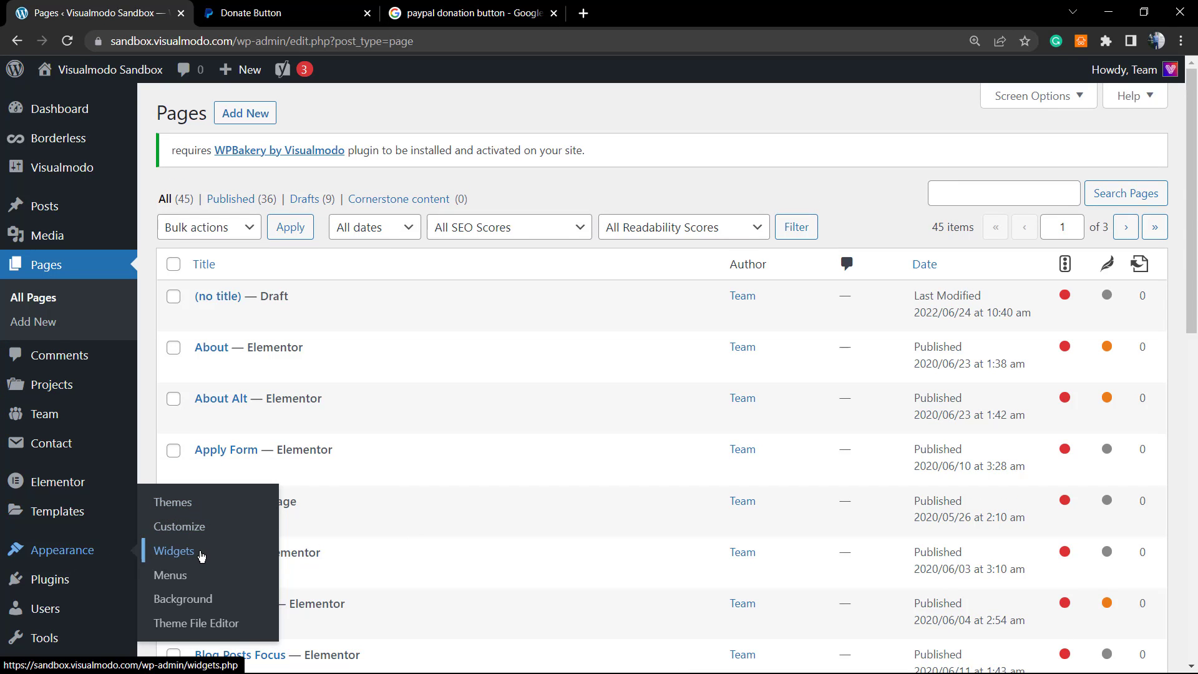
{"action": "mouse_move", "coordinate": [170, 575]}
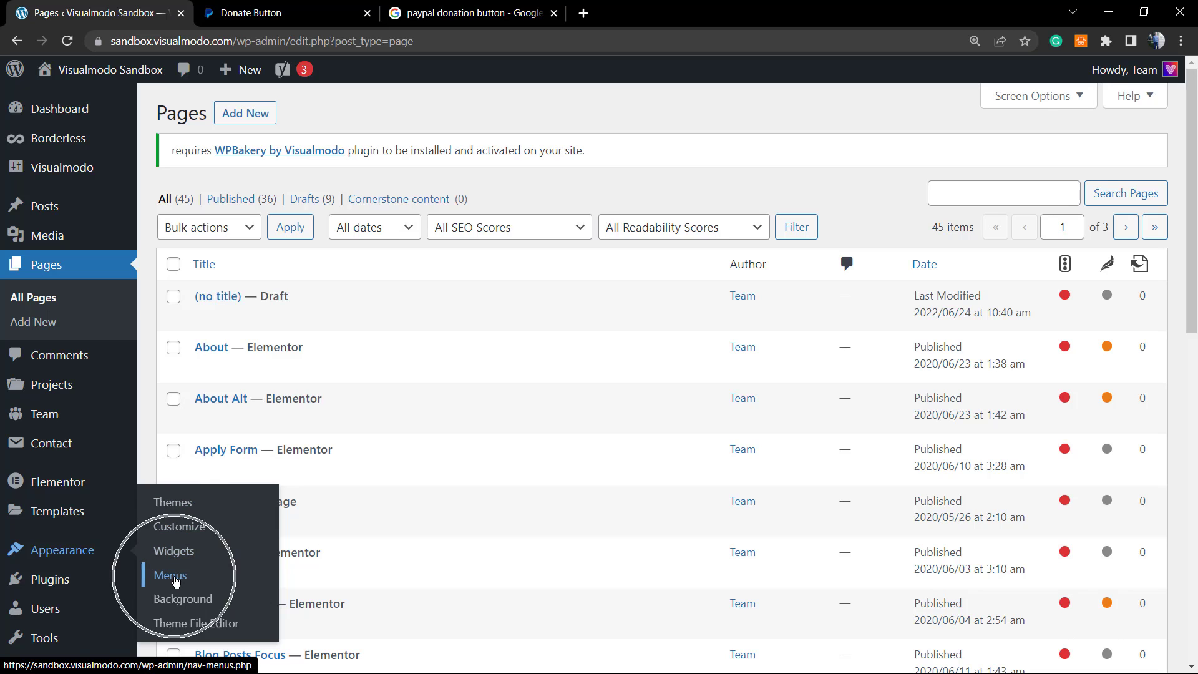
{"action": "mouse_move", "coordinate": [174, 551]}
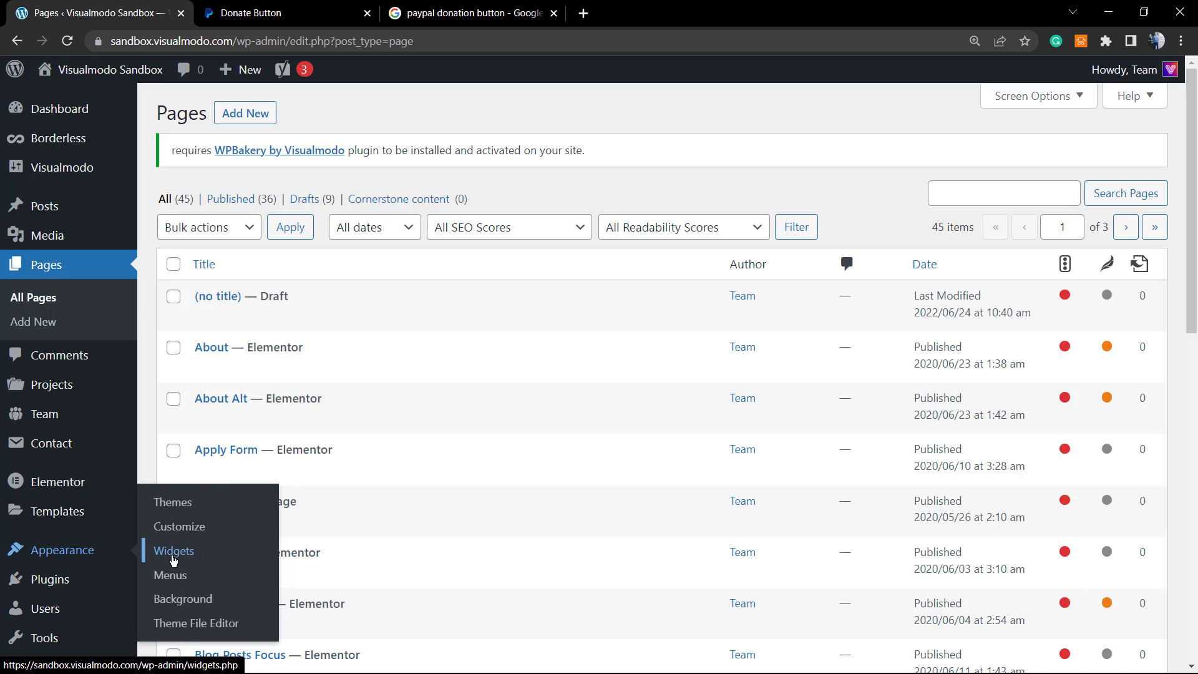
Step: Open Appearance > Widgets and scroll the Sidebar area down to its add-block slot
{"action": "left_click", "coordinate": [174, 551]}
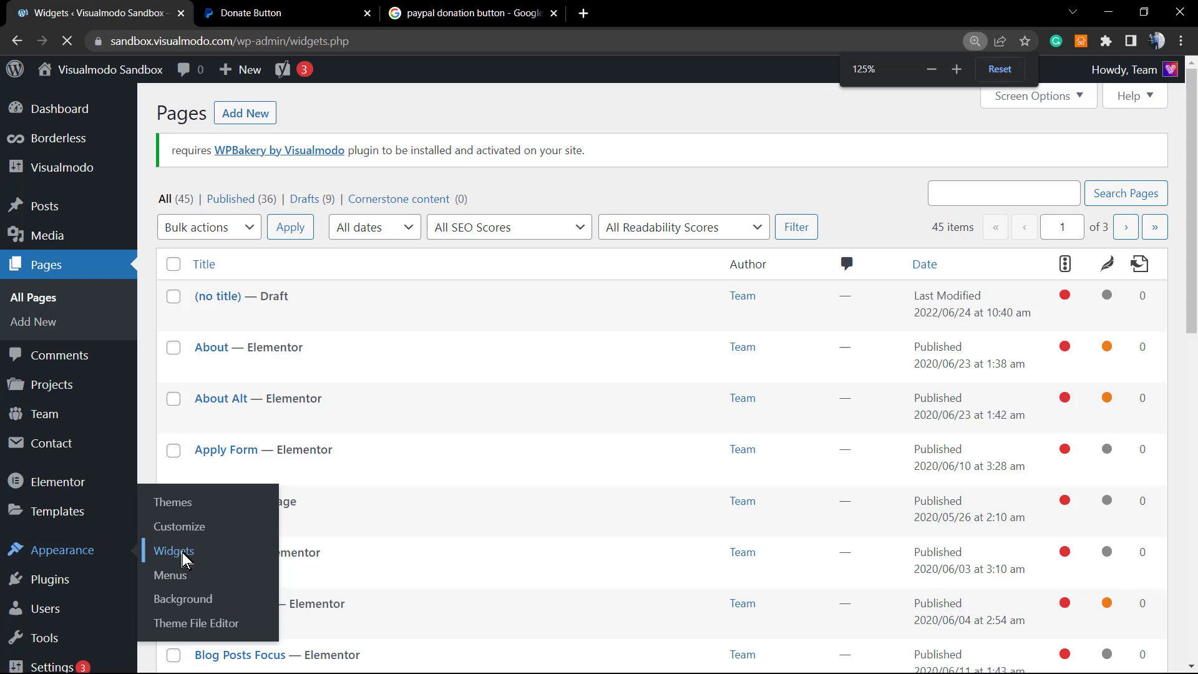
{"action": "left_click", "coordinate": [173, 551]}
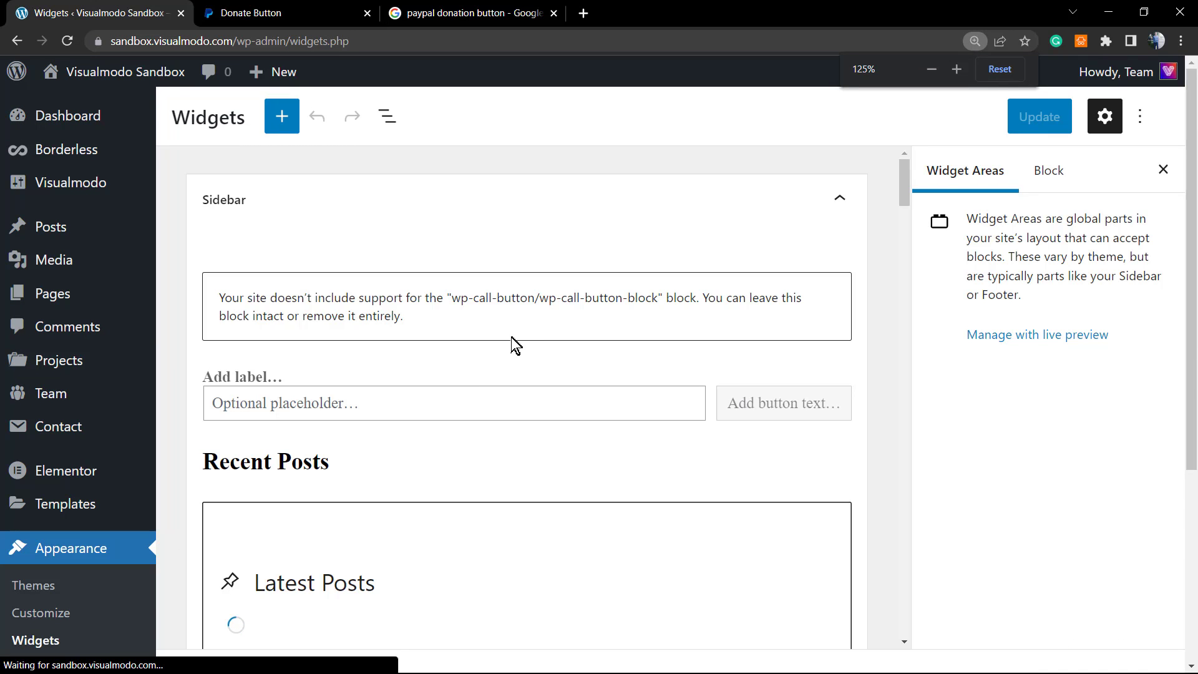
{"action": "mouse_move", "coordinate": [391, 281]}
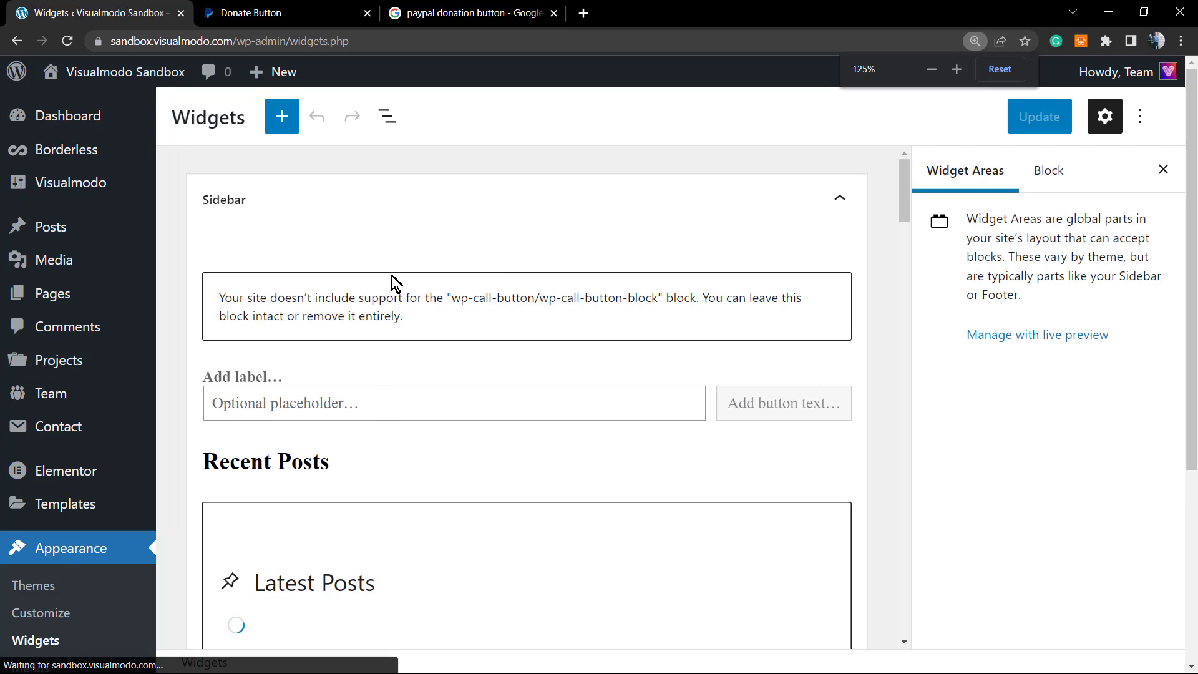
{"action": "scroll", "scroll_direction": "down", "scroll_amount": 3}
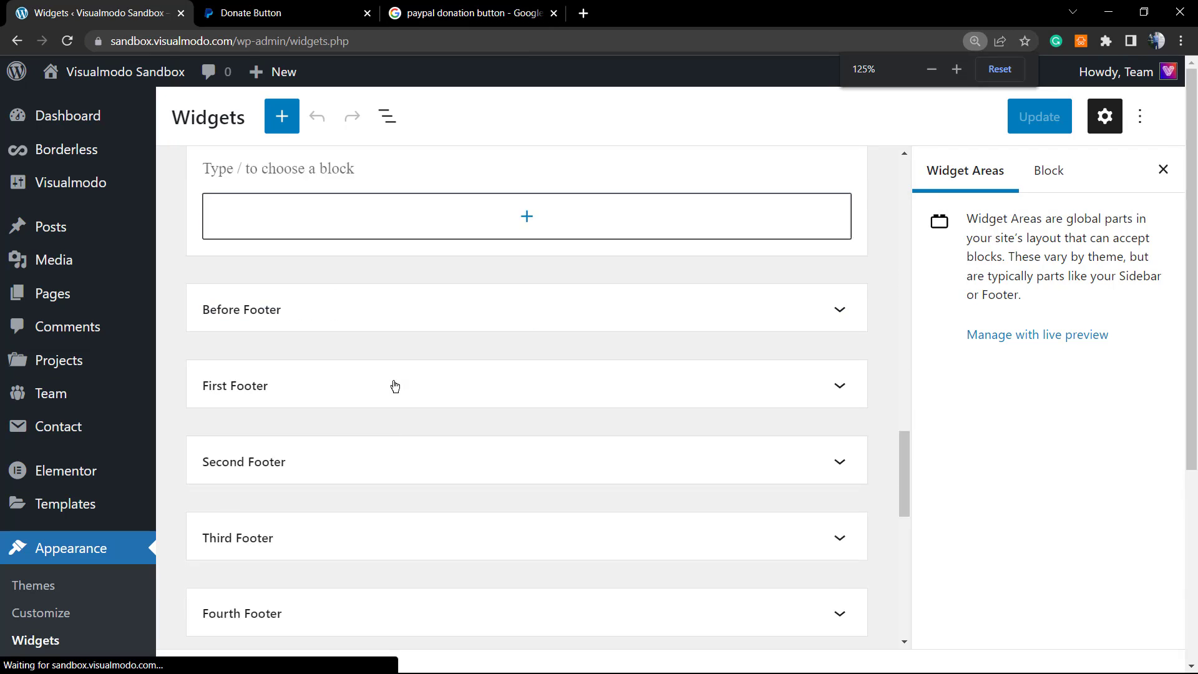
{"action": "scroll", "scroll_direction": "down", "scroll_amount": 3}
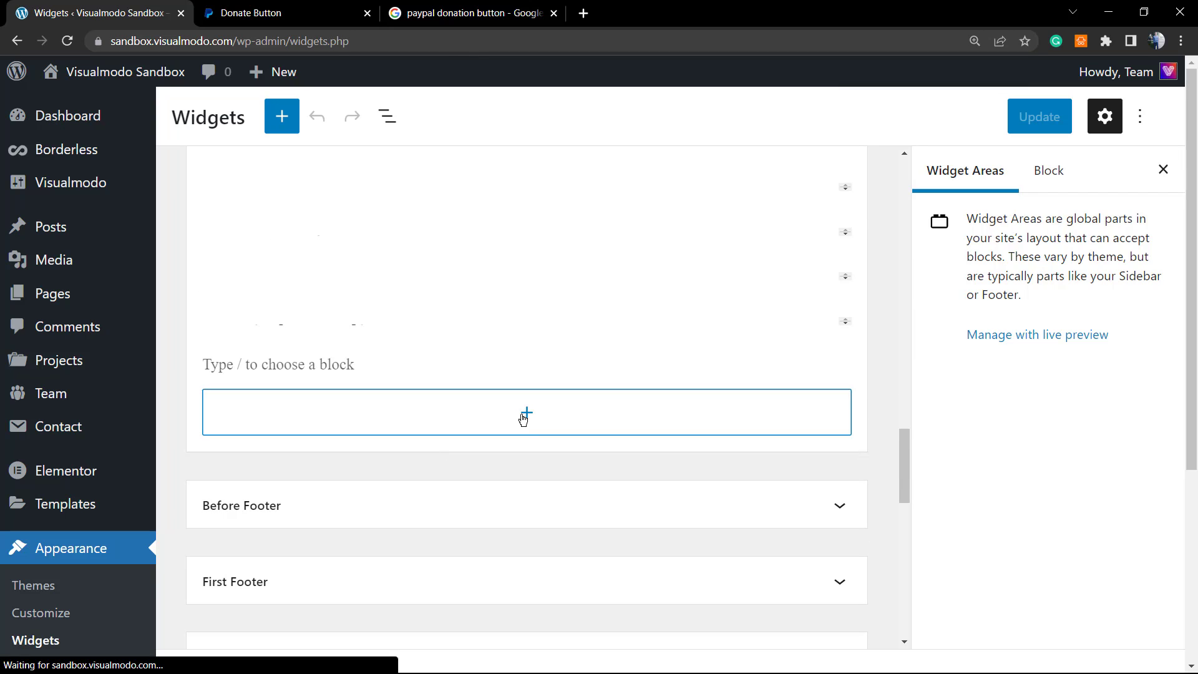
{"action": "mouse_move", "coordinate": [526, 412]}
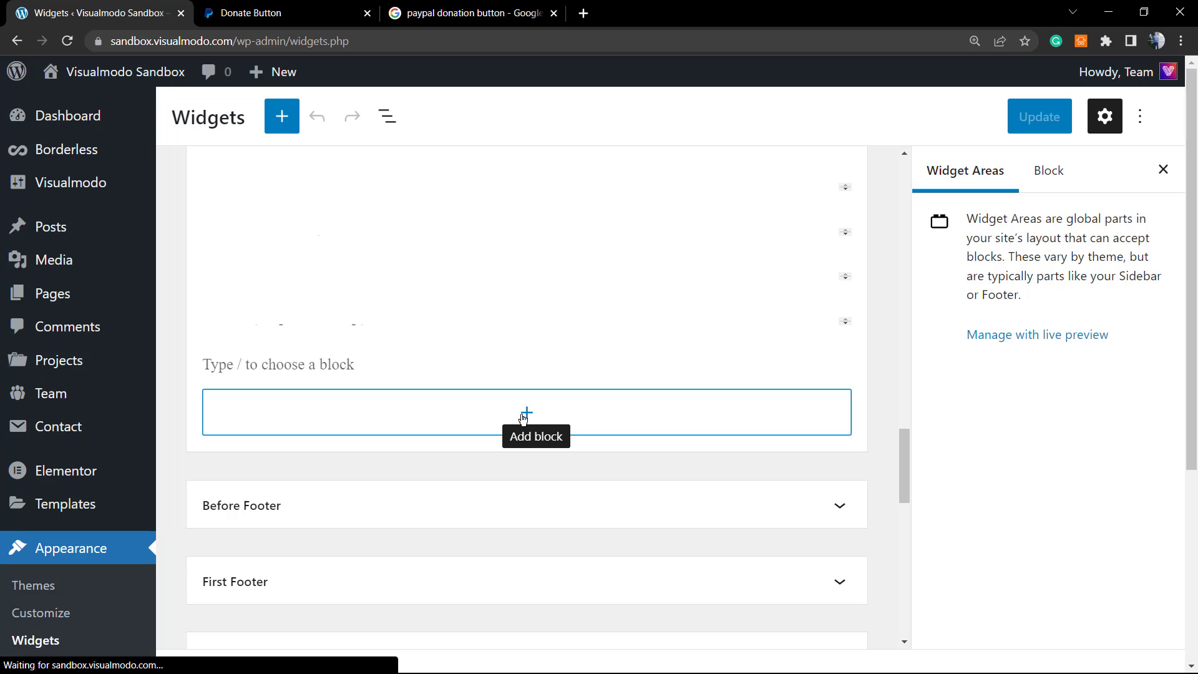
{"action": "scroll", "scroll_direction": "up", "scroll_amount": 3}
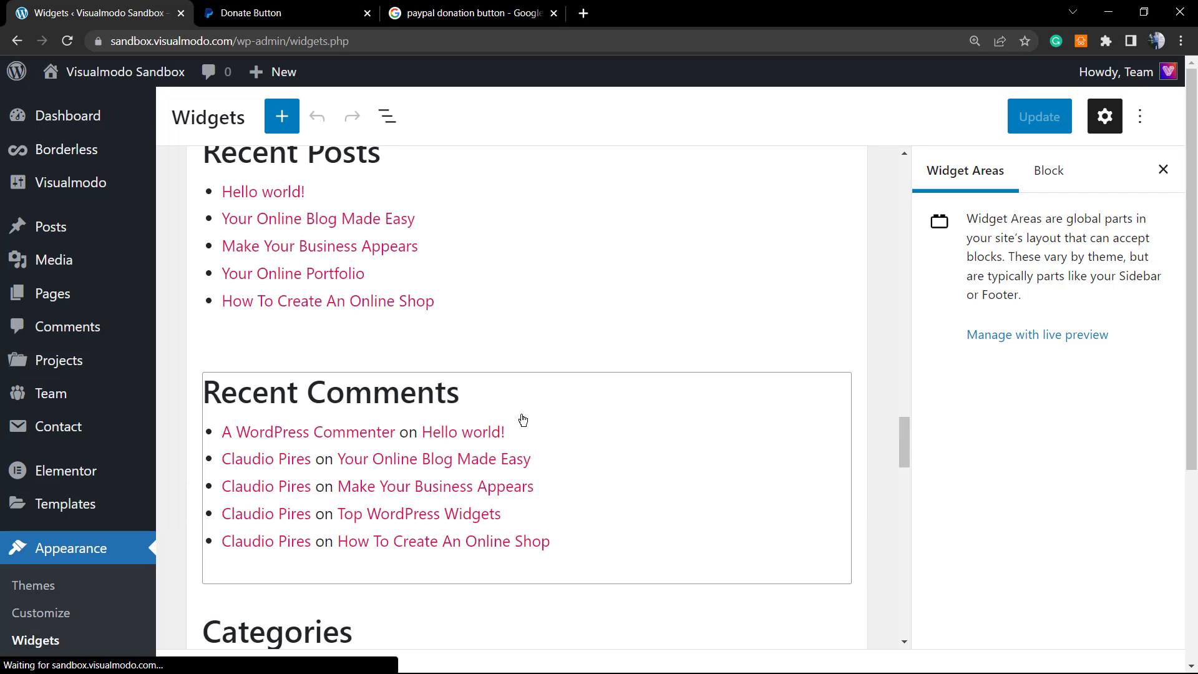
{"action": "scroll", "scroll_direction": "down", "scroll_amount": 3}
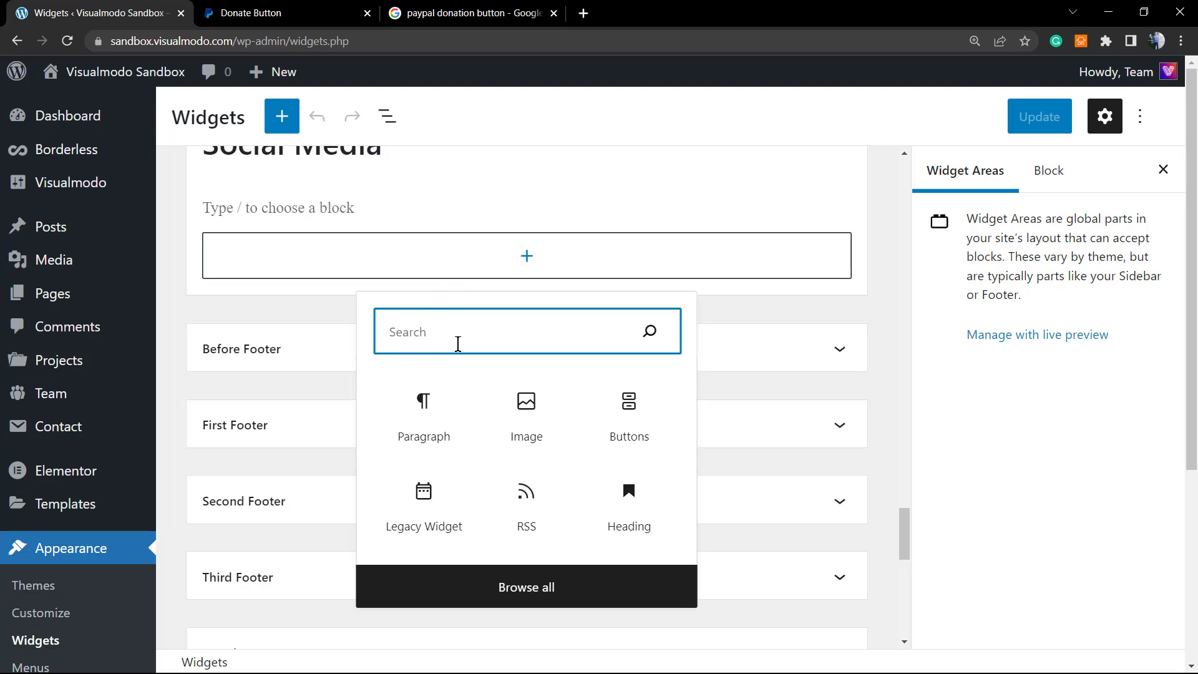
{"action": "mouse_move", "coordinate": [630, 436]}
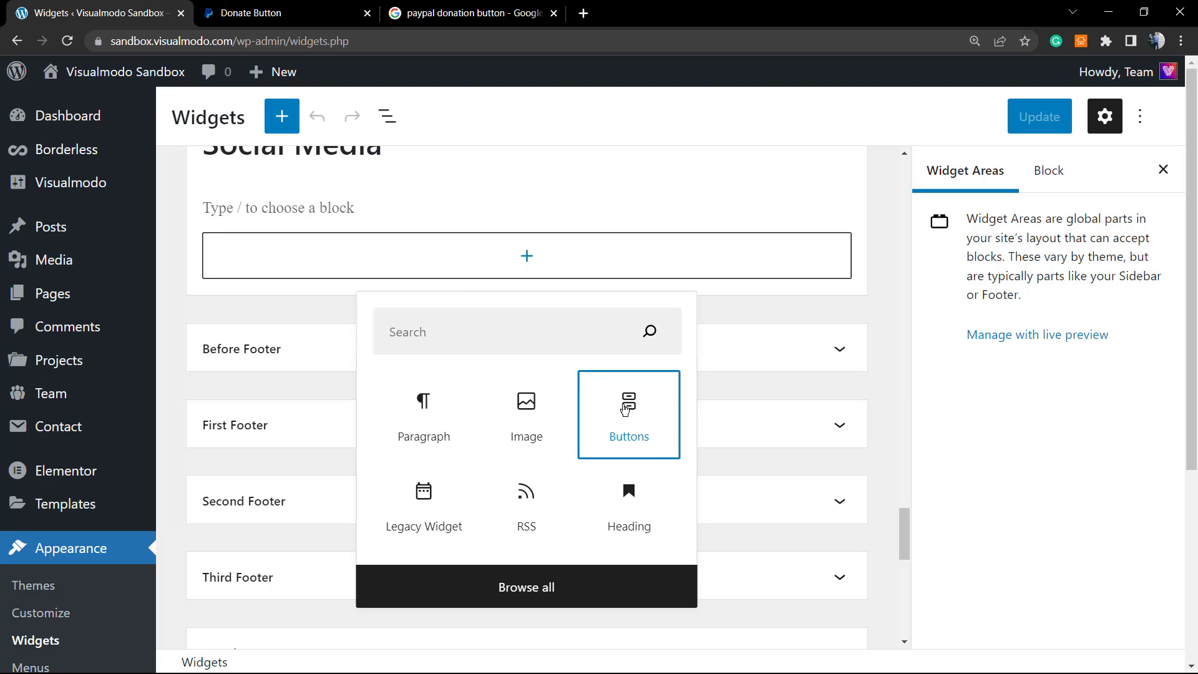
Step: Add a sidebar button linked to the PayPal donation URL, labelled 'Donate Now'
{"action": "left_click", "coordinate": [627, 415]}
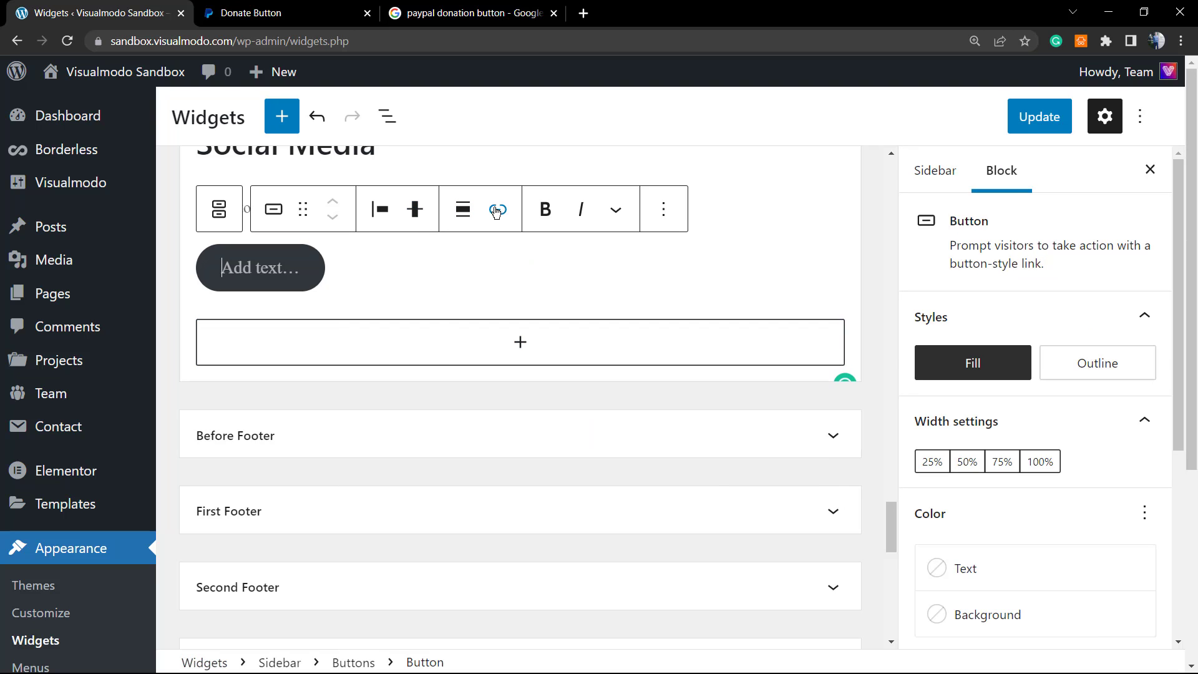
{"action": "left_click", "coordinate": [497, 209]}
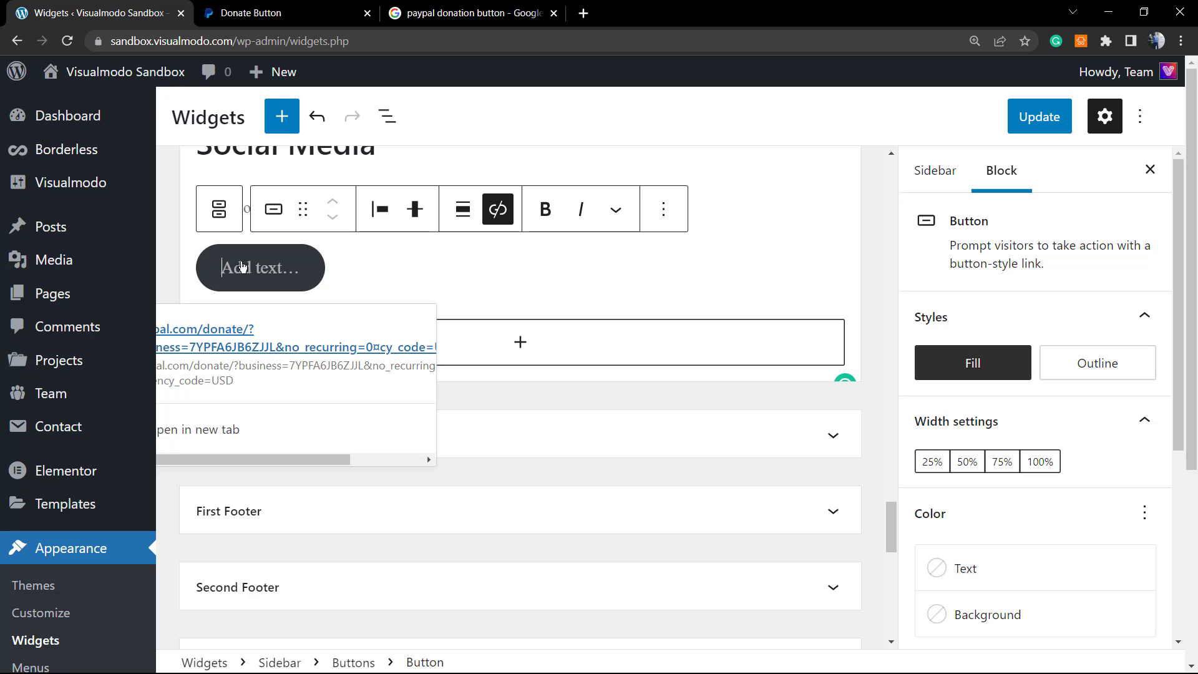
{"action": "type", "text": "Dona"}
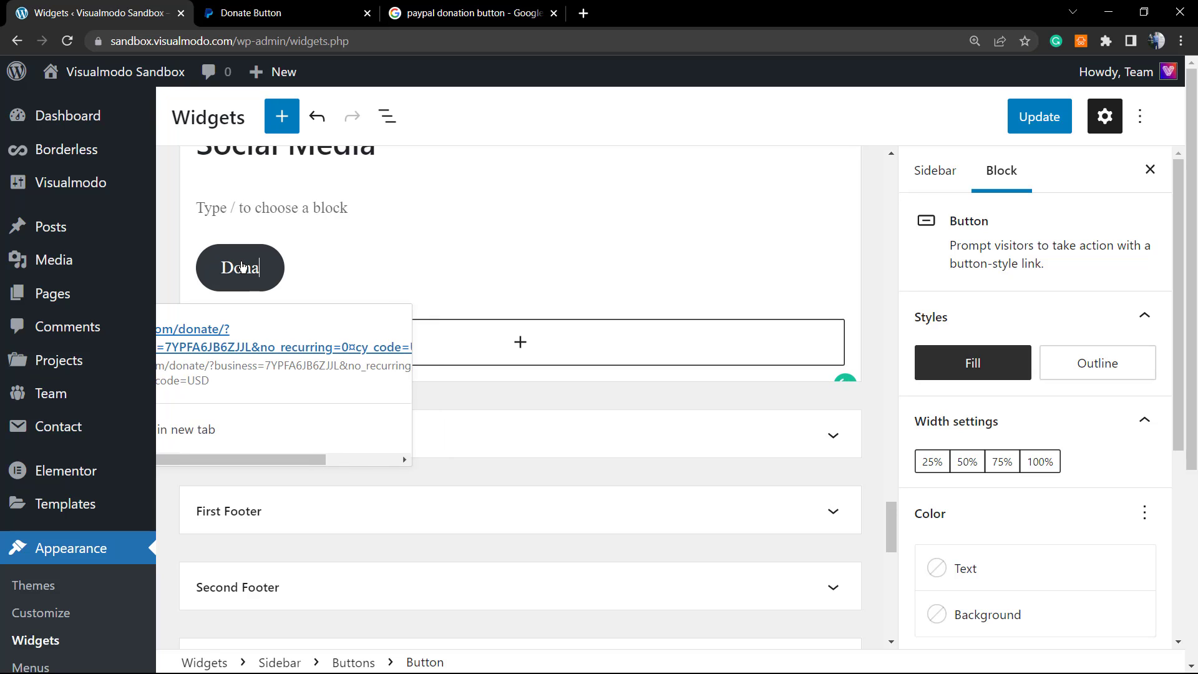
{"action": "type", "text": "te Now"}
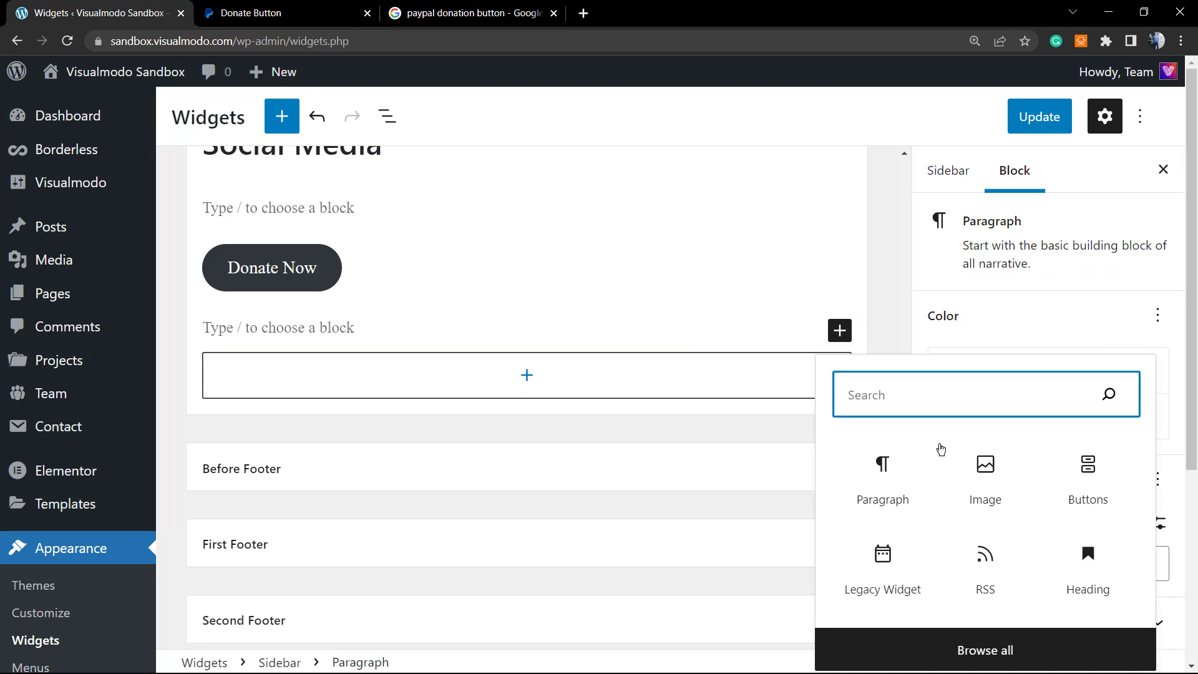
{"action": "mouse_move", "coordinate": [993, 480]}
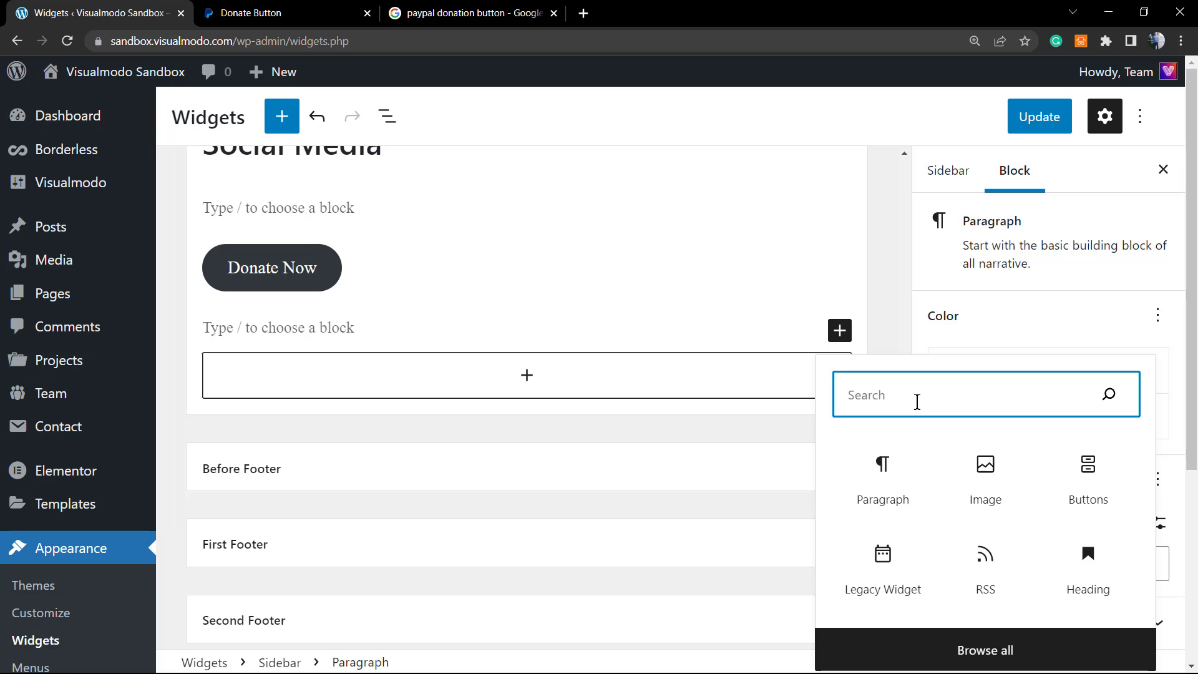
Step: Insert an Image block using the PayPal Donate image from the Media Library
{"action": "type", "text": "imag"}
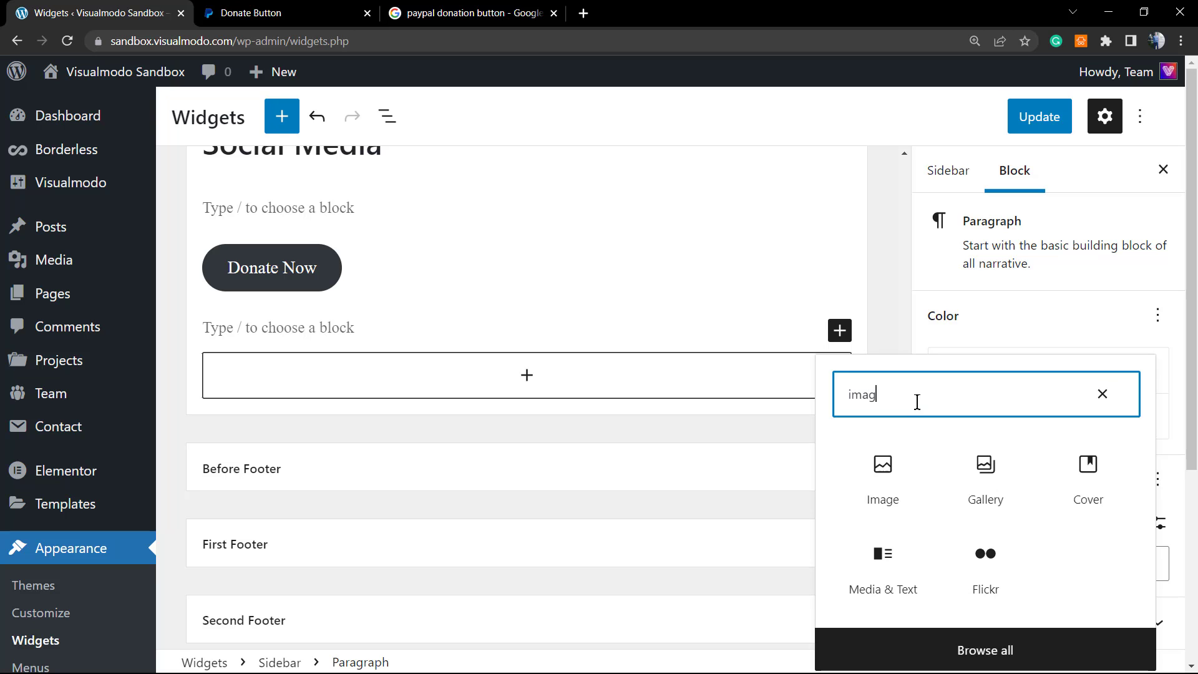
{"action": "left_click", "coordinate": [883, 481]}
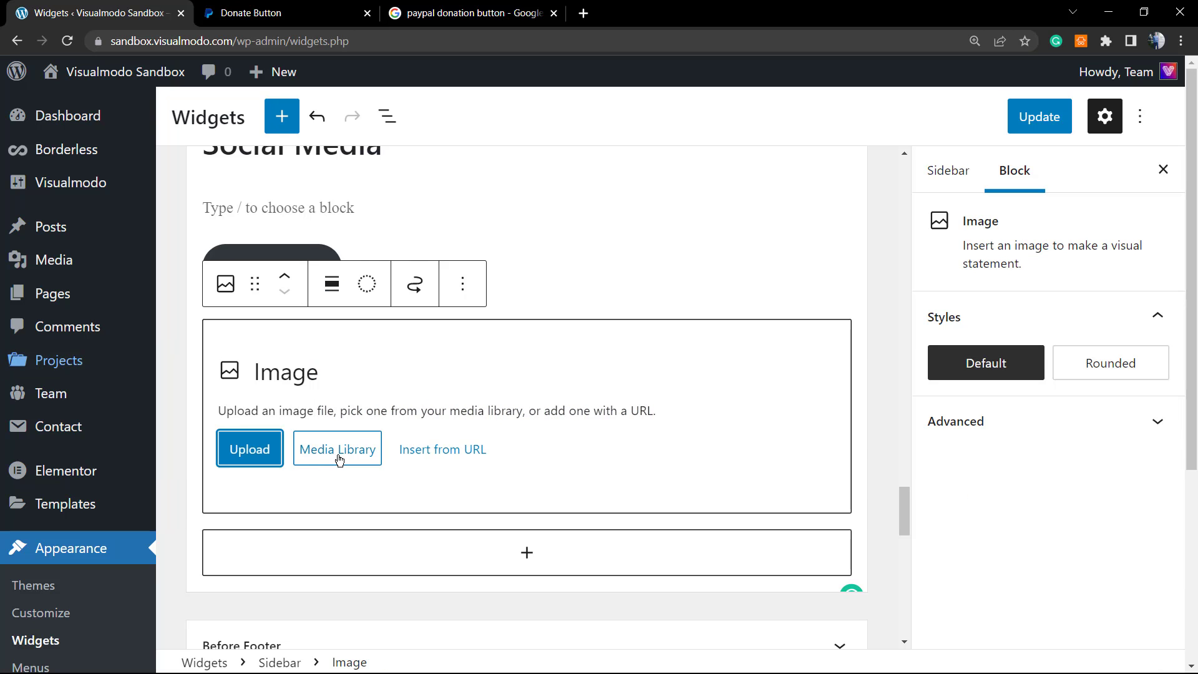
{"action": "left_click", "coordinate": [337, 449]}
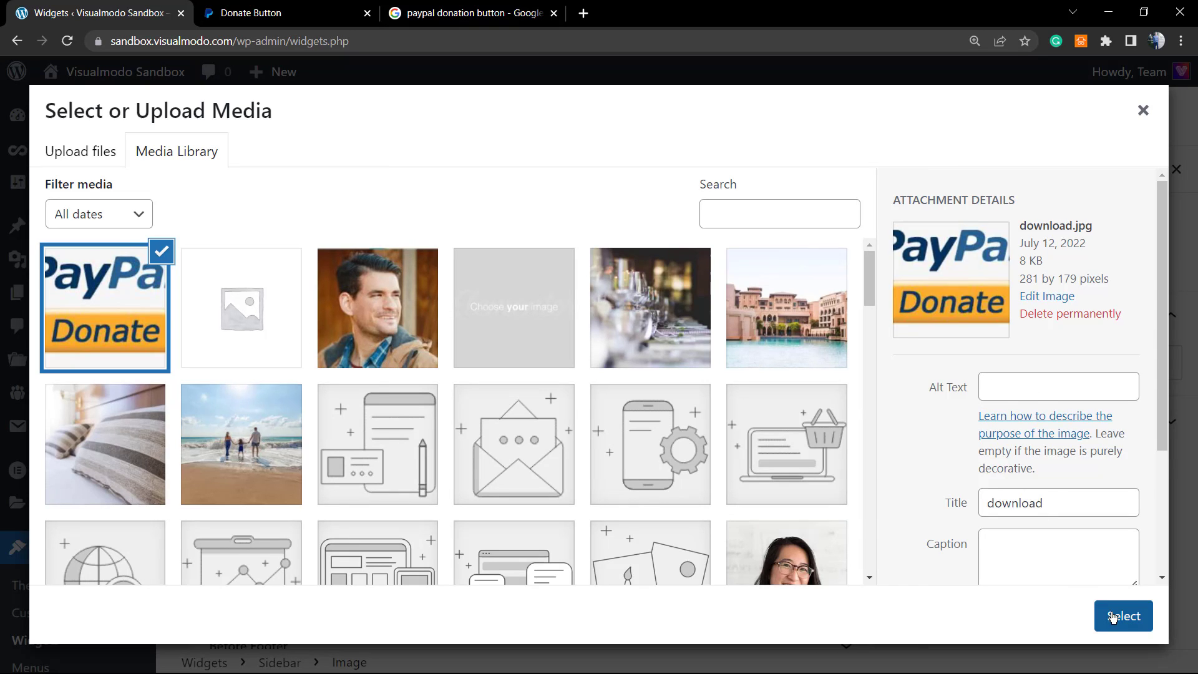
{"action": "left_click", "coordinate": [1124, 616]}
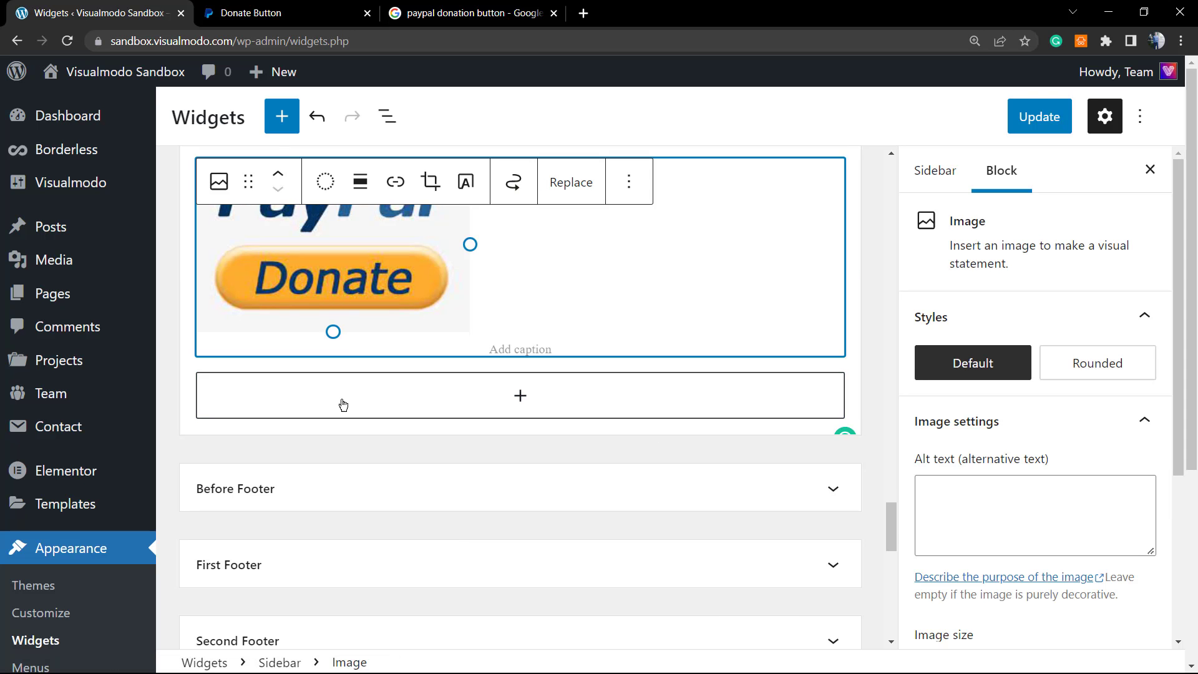
{"action": "scroll", "scroll_direction": "up", "scroll_amount": 3}
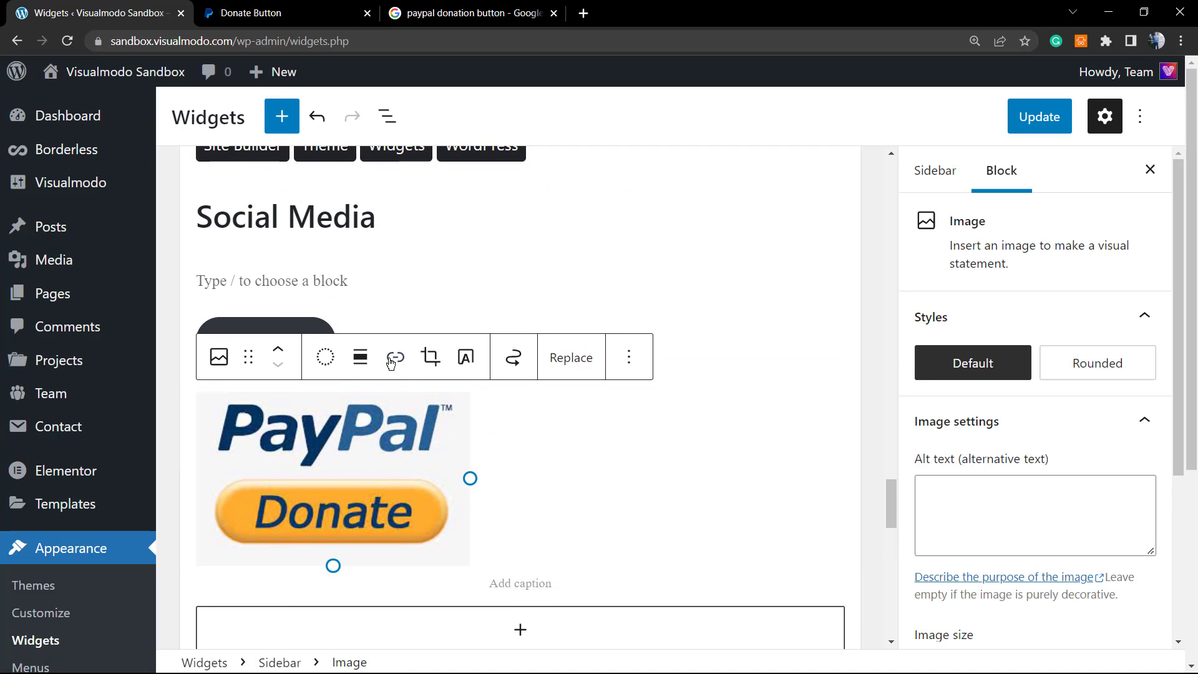
{"action": "left_click", "coordinate": [395, 357]}
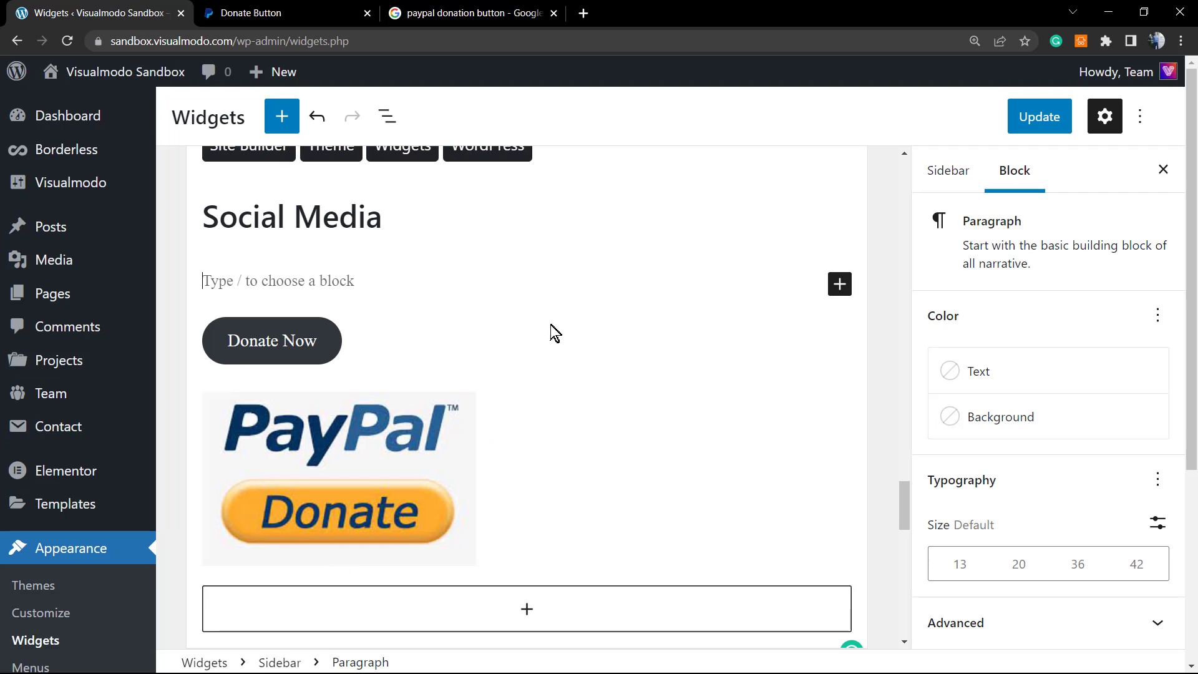
{"action": "scroll", "scroll_direction": "down", "scroll_amount": 3}
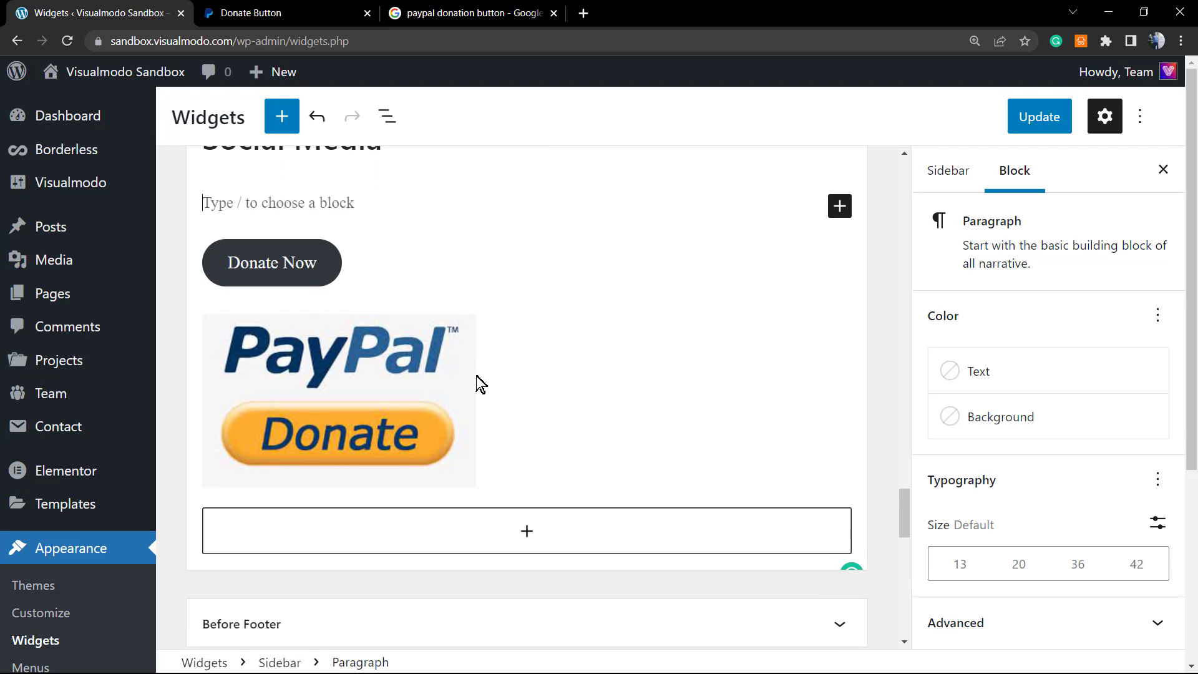
{"action": "scroll", "scroll_direction": "up", "scroll_amount": 3}
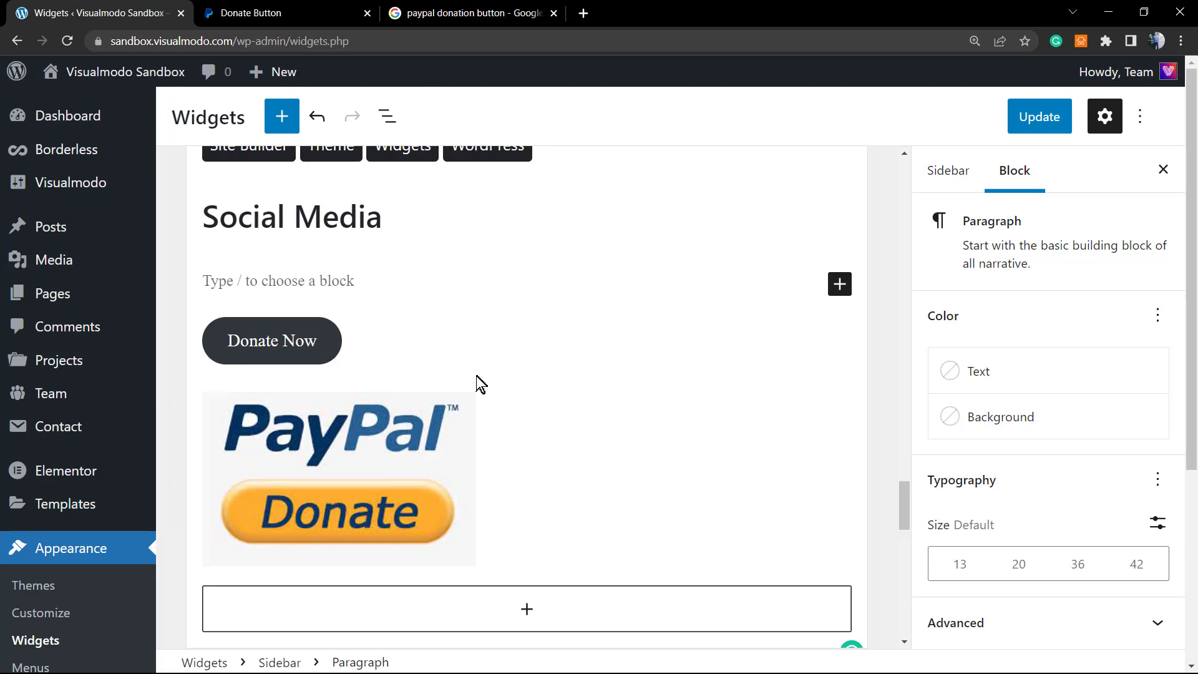
{"action": "left_click", "coordinate": [466, 13]}
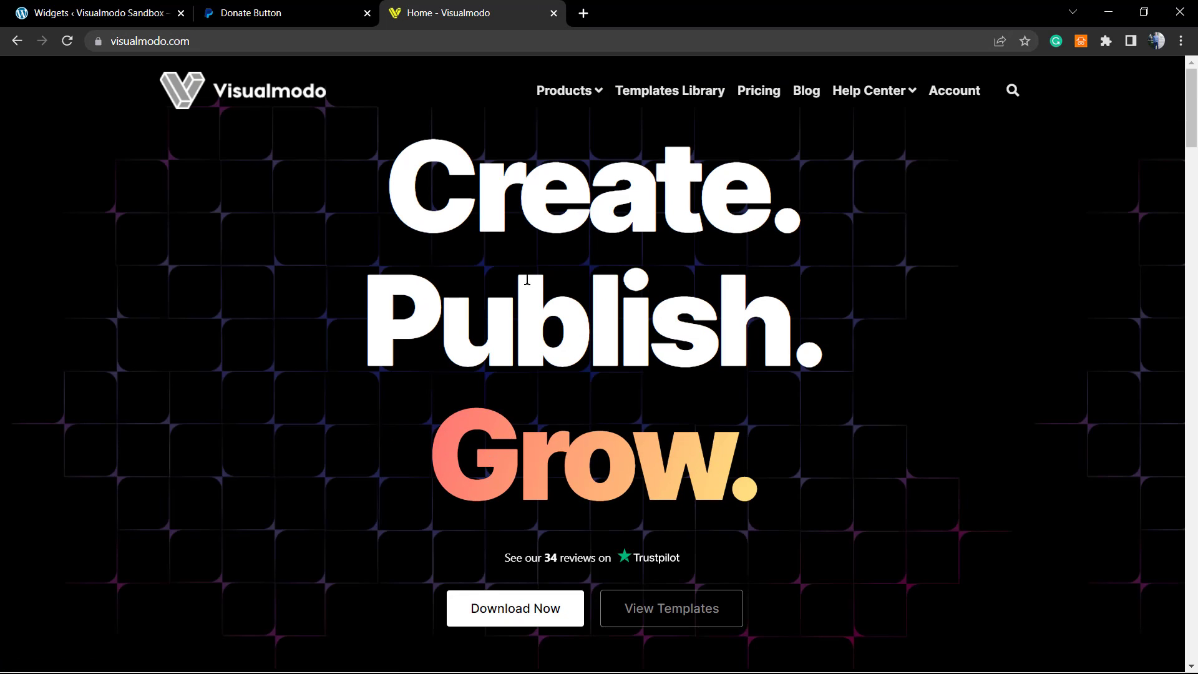
{"action": "mouse_move", "coordinate": [525, 127]}
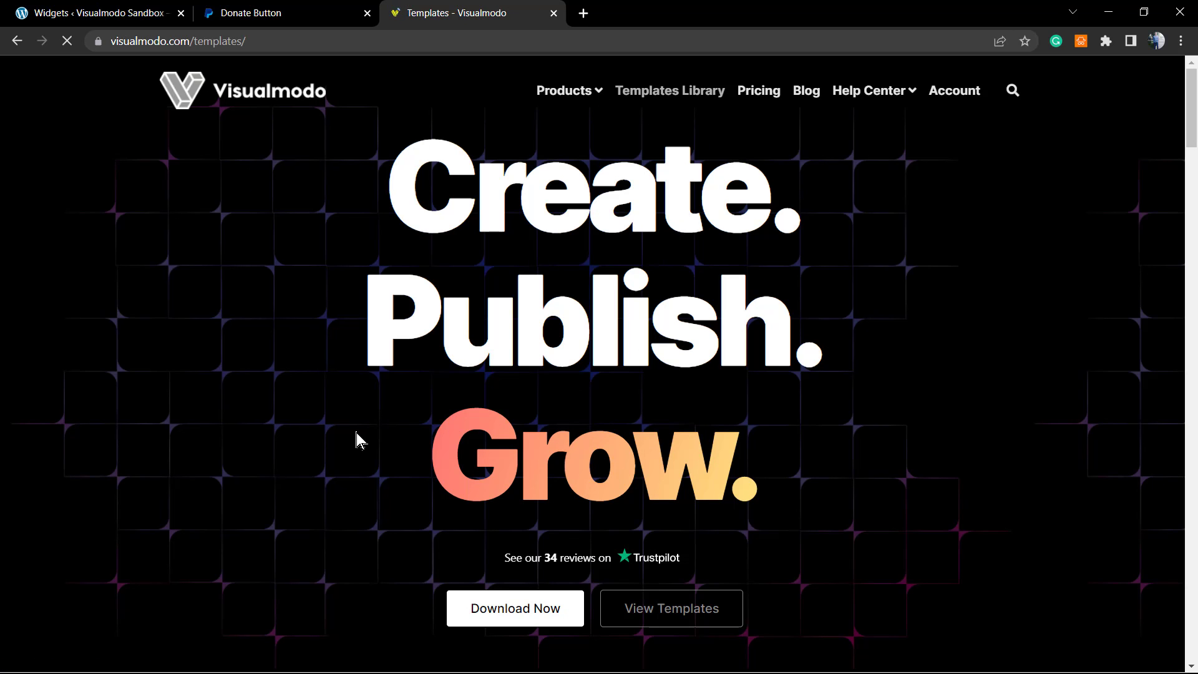
Step: Open Visualmodo's Templates Library and scroll to categories like Dentist, Yoga and Plant shop
{"action": "left_click", "coordinate": [669, 90]}
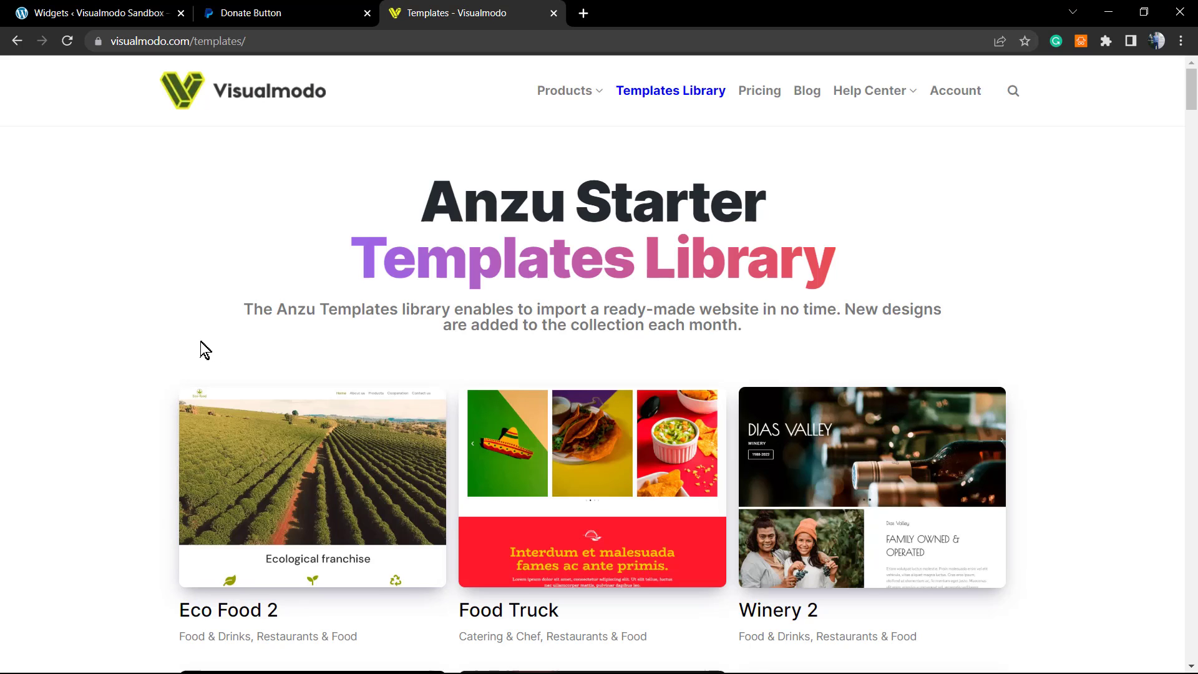
{"action": "scroll", "scroll_direction": "down", "scroll_amount": 3}
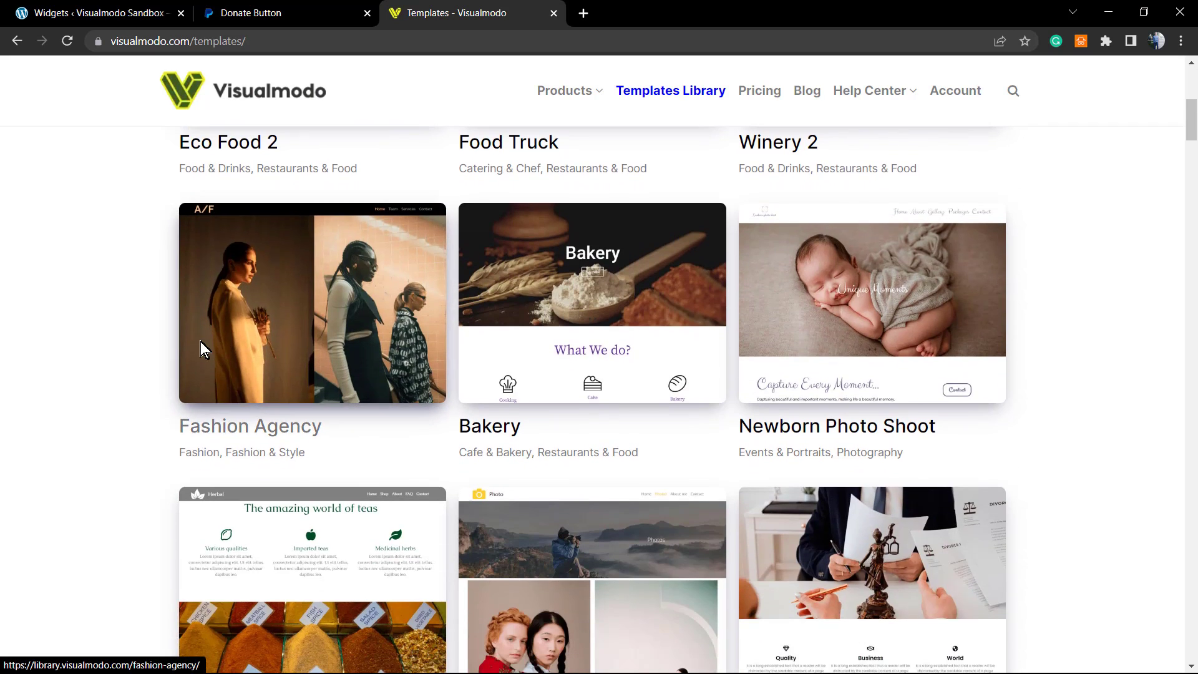
{"action": "scroll", "scroll_direction": "down", "scroll_amount": 3}
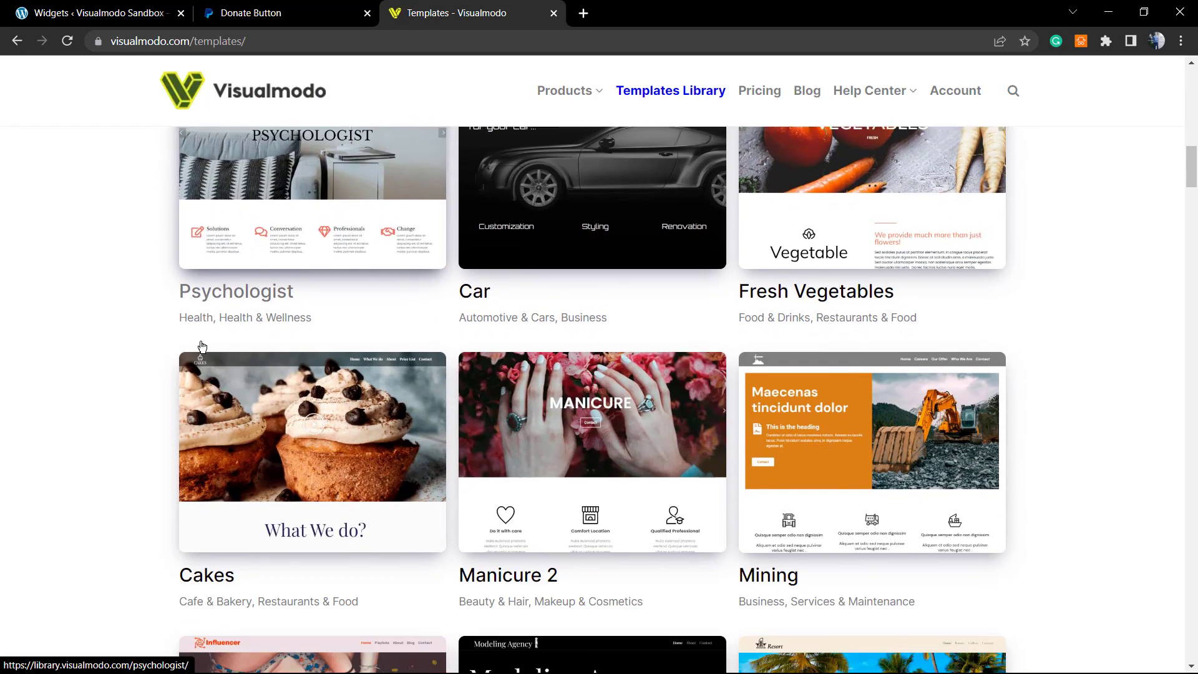
{"action": "scroll", "scroll_direction": "down", "scroll_amount": 3}
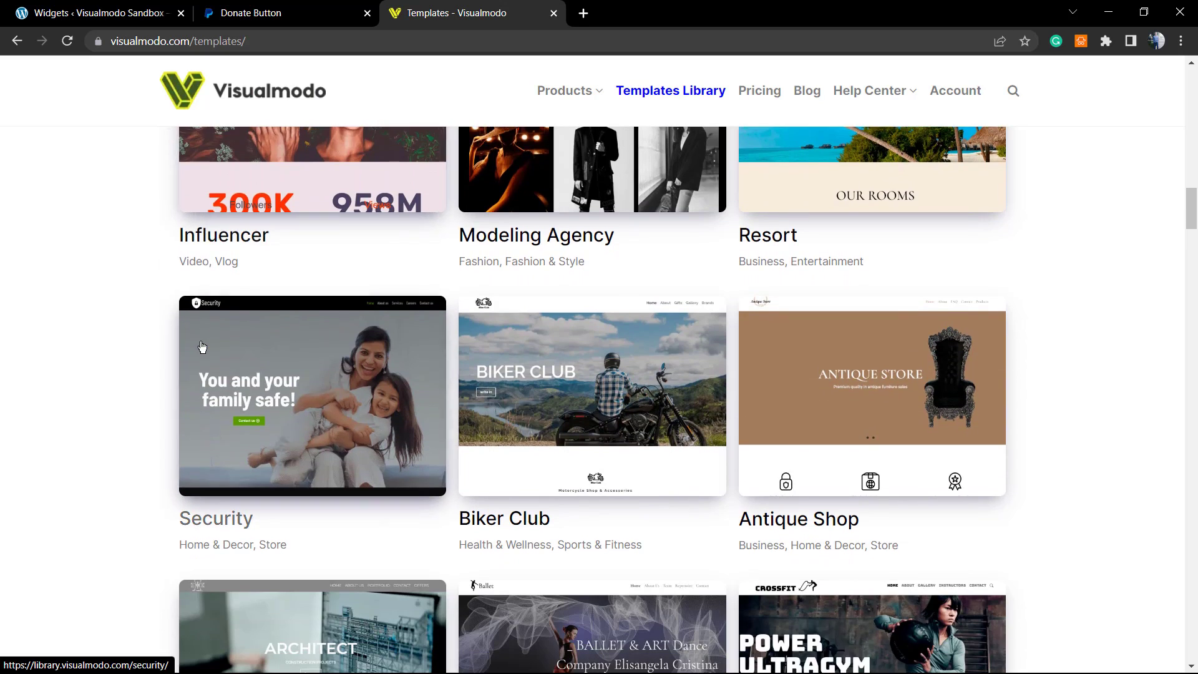
{"action": "scroll", "scroll_direction": "down", "scroll_amount": 3}
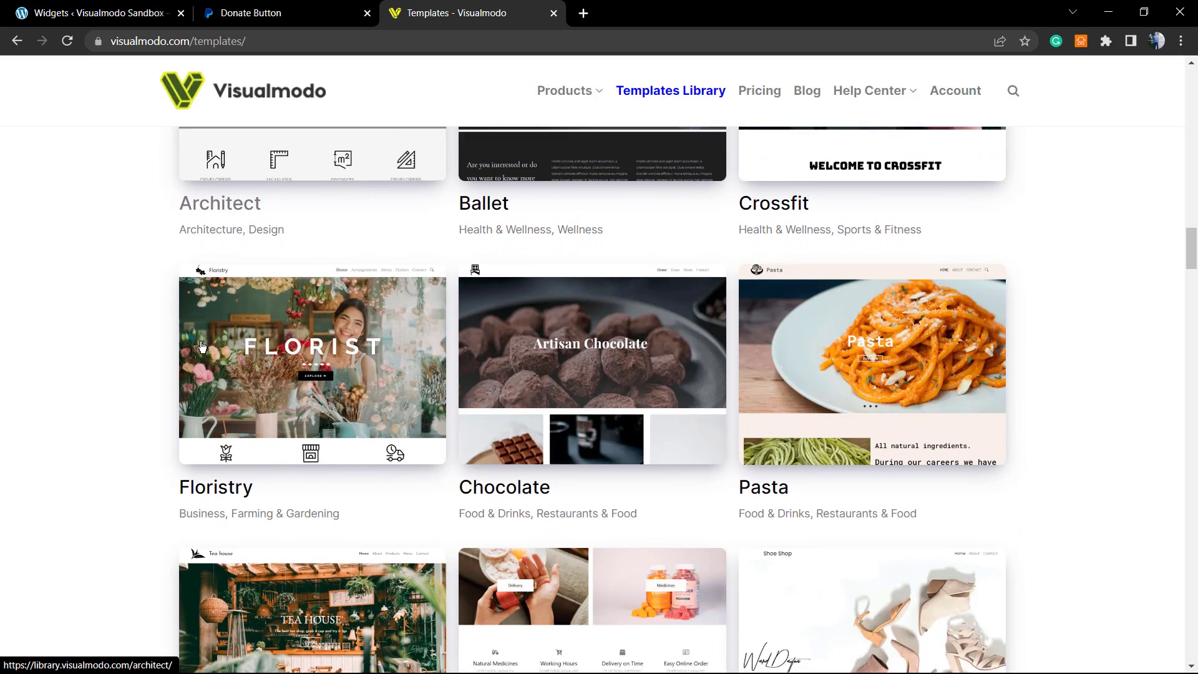
{"action": "scroll", "scroll_direction": "down", "scroll_amount": 3}
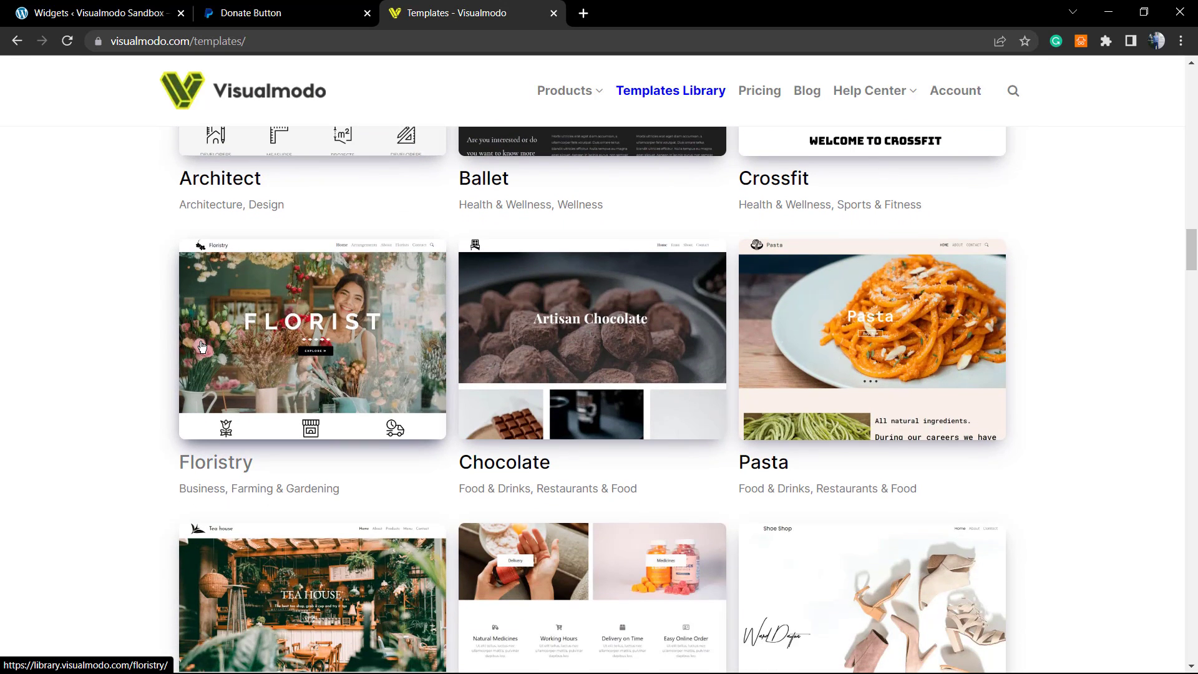
{"action": "scroll", "scroll_direction": "down", "scroll_amount": 3}
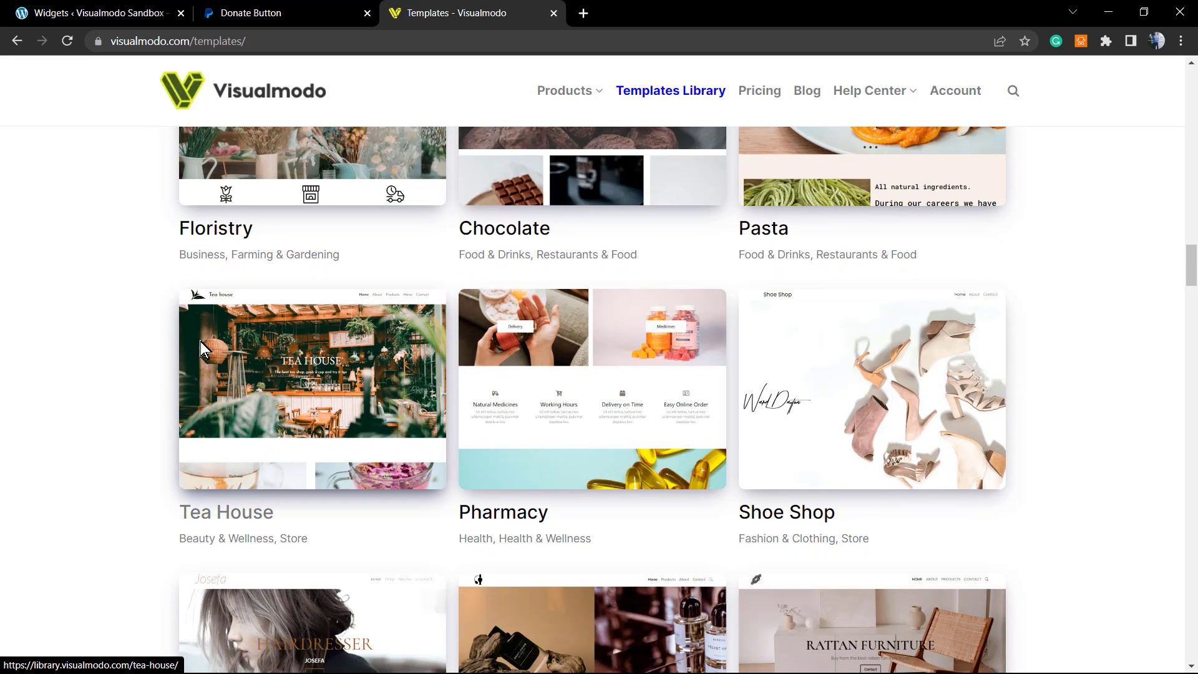
{"action": "scroll", "scroll_direction": "down", "scroll_amount": 3}
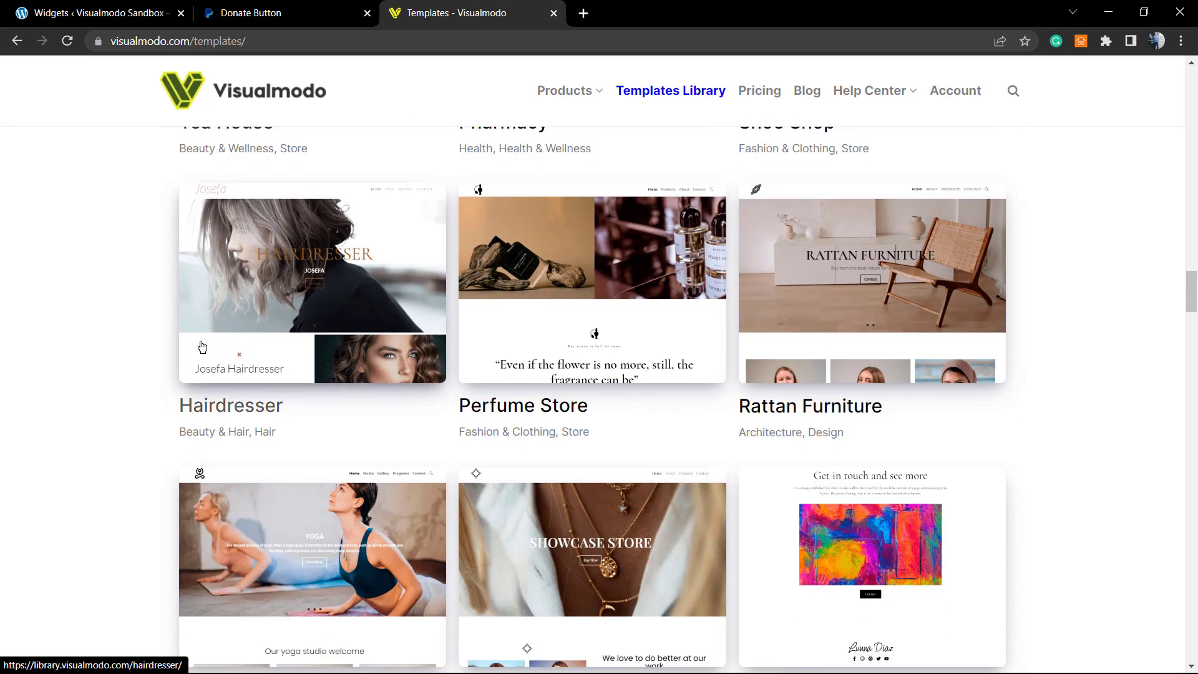
{"action": "scroll", "scroll_direction": "down", "scroll_amount": 3}
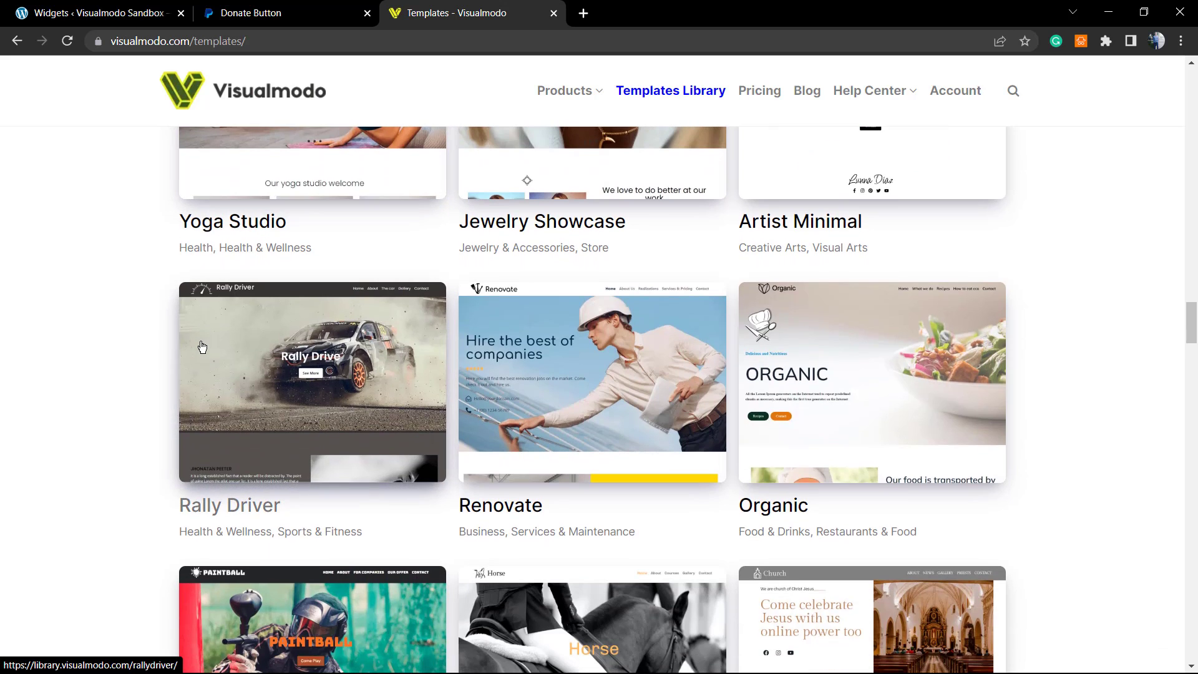
{"action": "scroll", "scroll_direction": "down", "scroll_amount": 3}
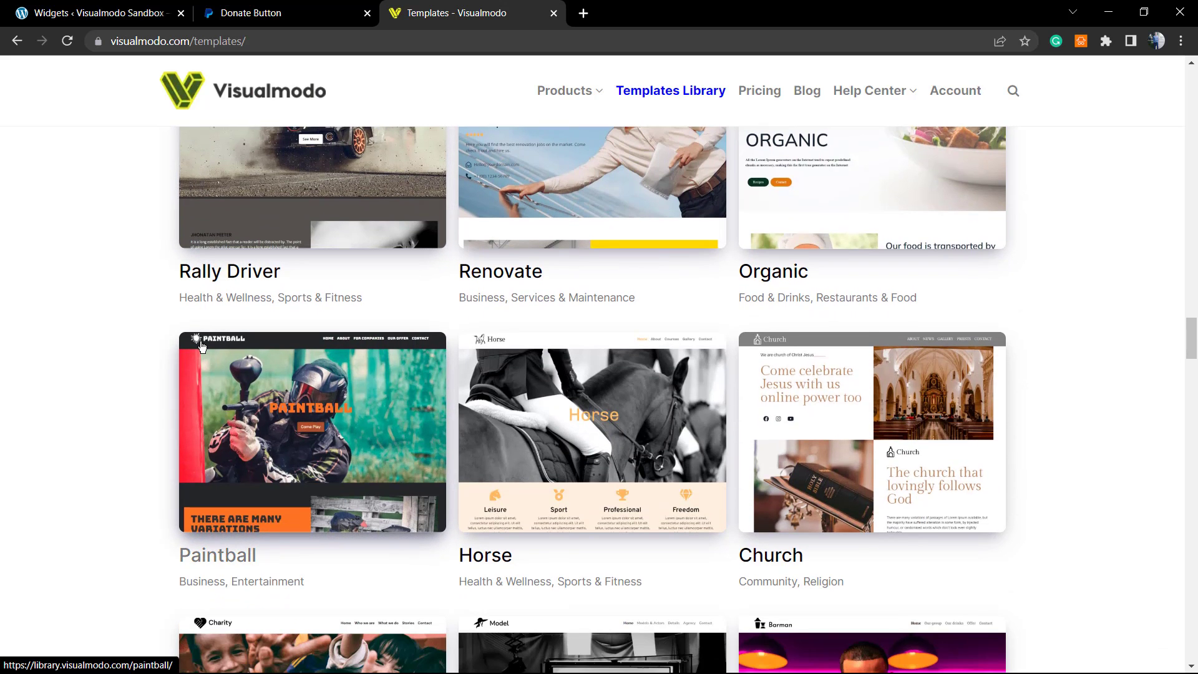
{"action": "scroll", "scroll_direction": "down", "scroll_amount": 3}
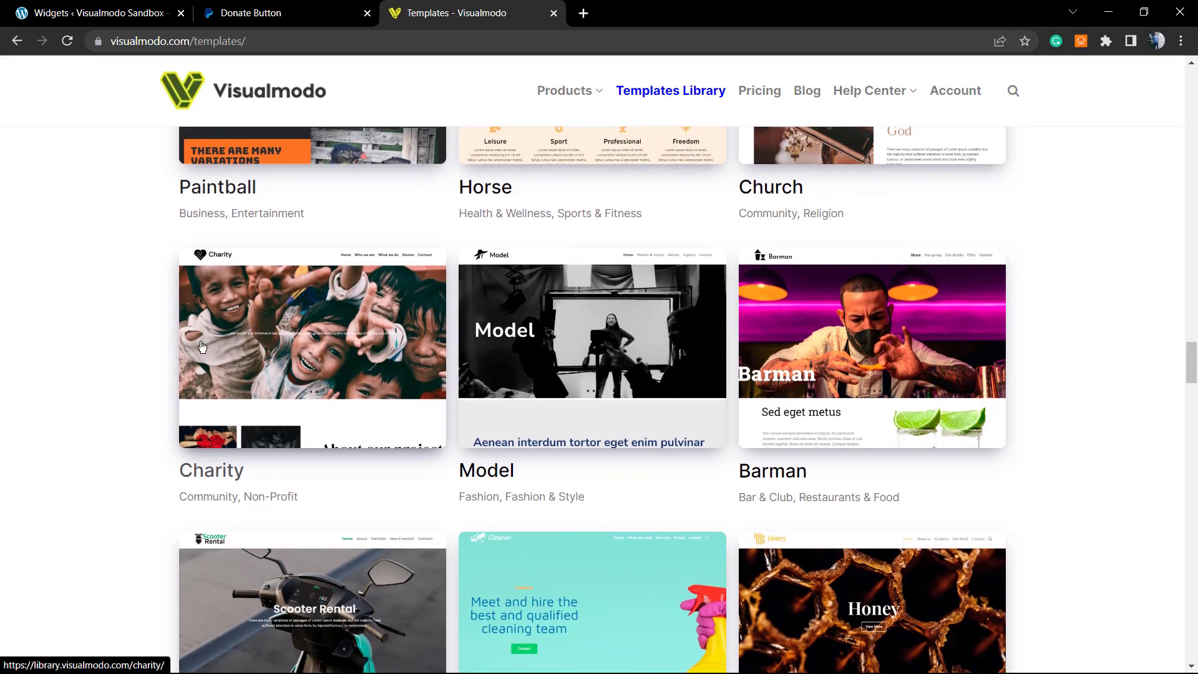
{"action": "scroll", "scroll_direction": "down", "scroll_amount": 3}
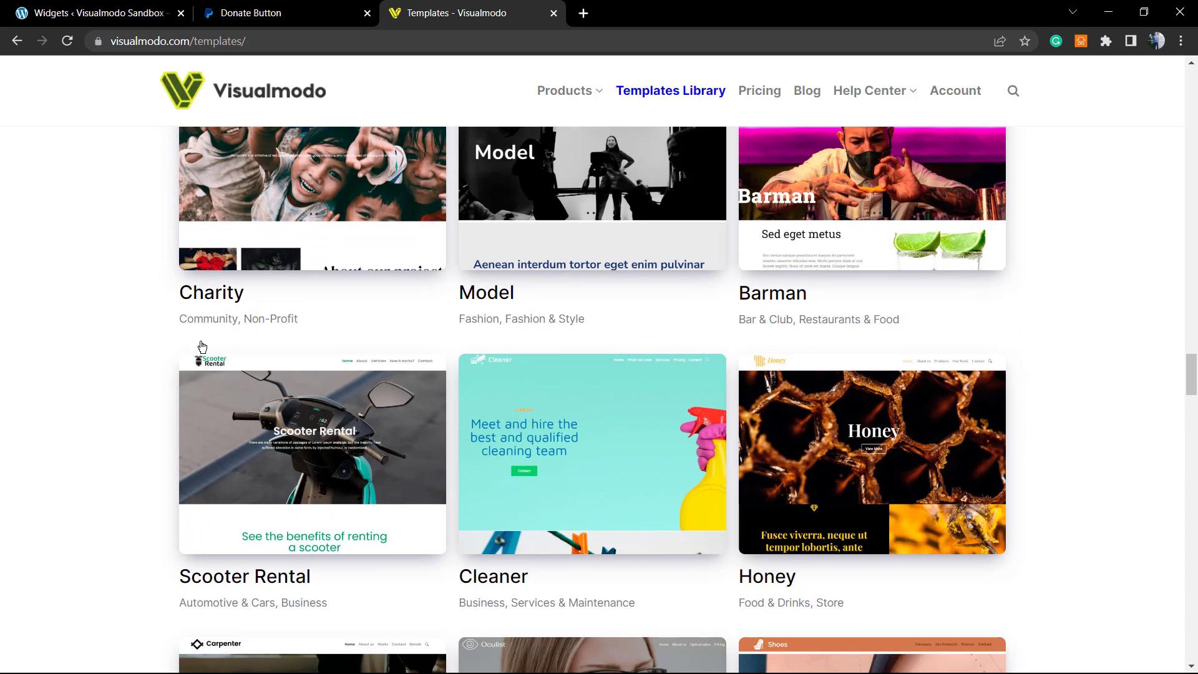
{"action": "scroll", "scroll_direction": "down", "scroll_amount": 3}
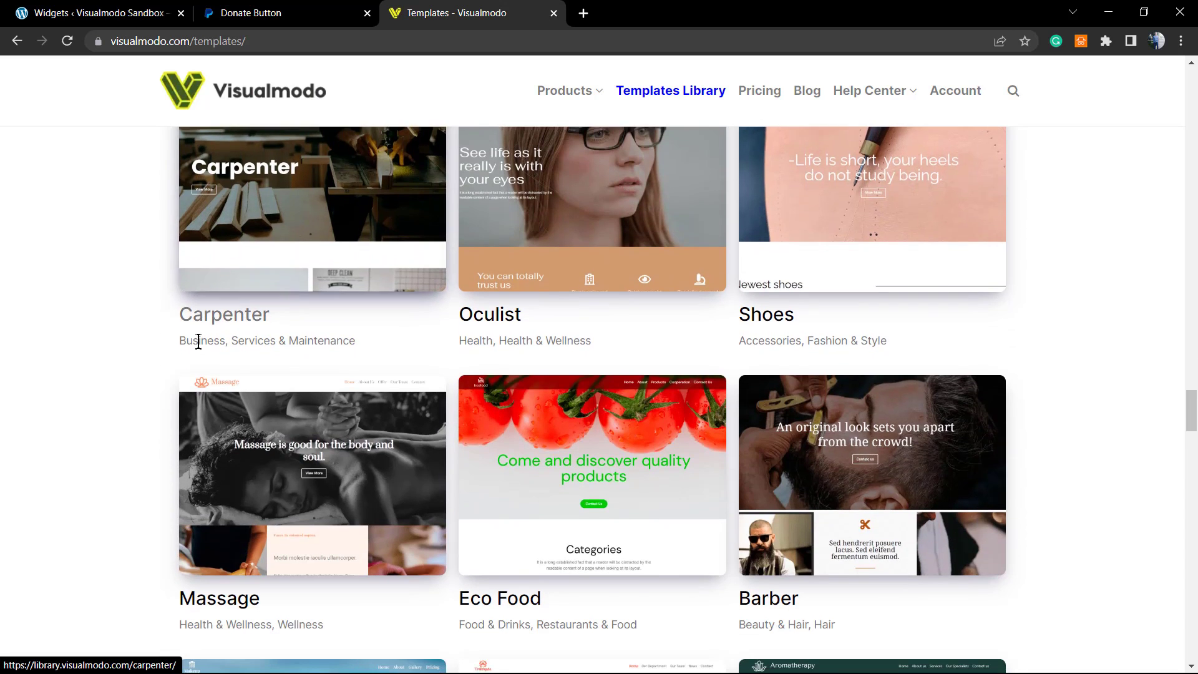
{"action": "scroll", "scroll_direction": "down", "scroll_amount": 3}
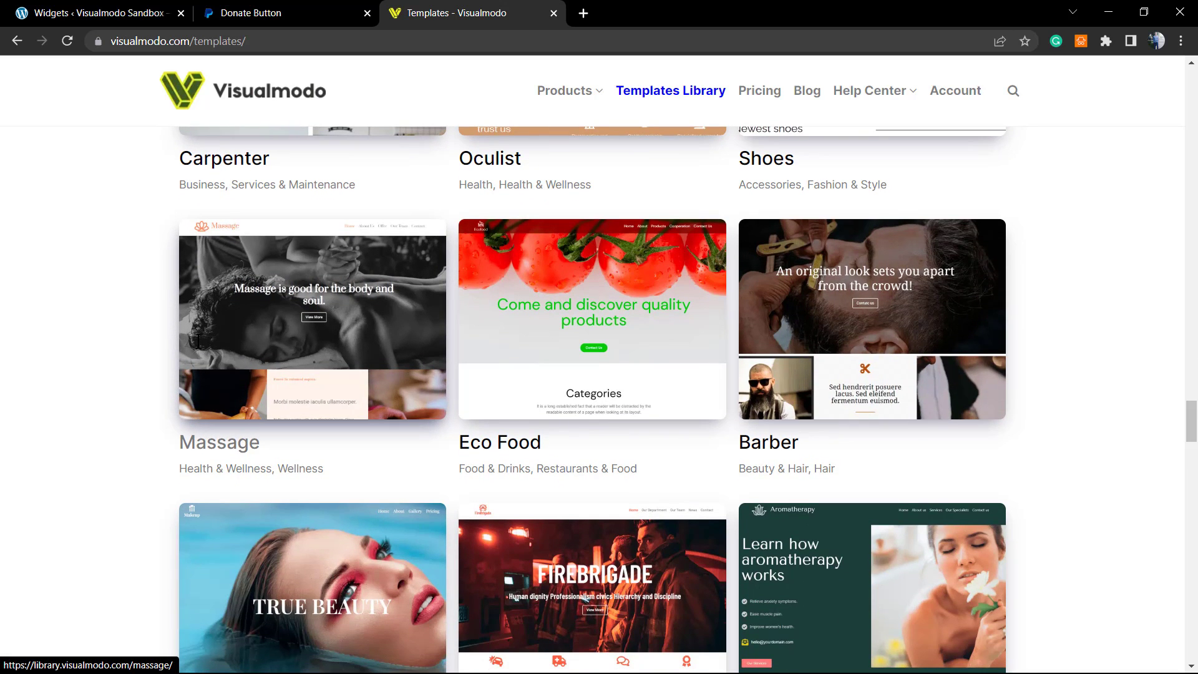
{"action": "scroll", "scroll_direction": "down", "scroll_amount": 3}
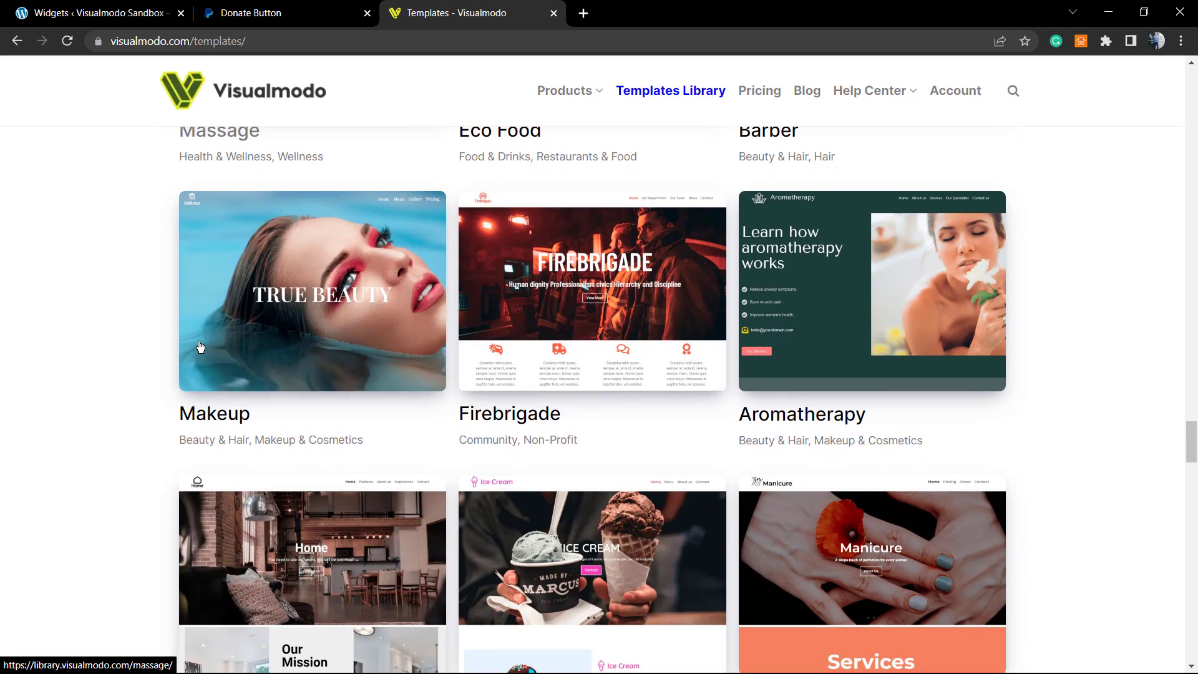
{"action": "scroll", "scroll_direction": "down", "scroll_amount": 3}
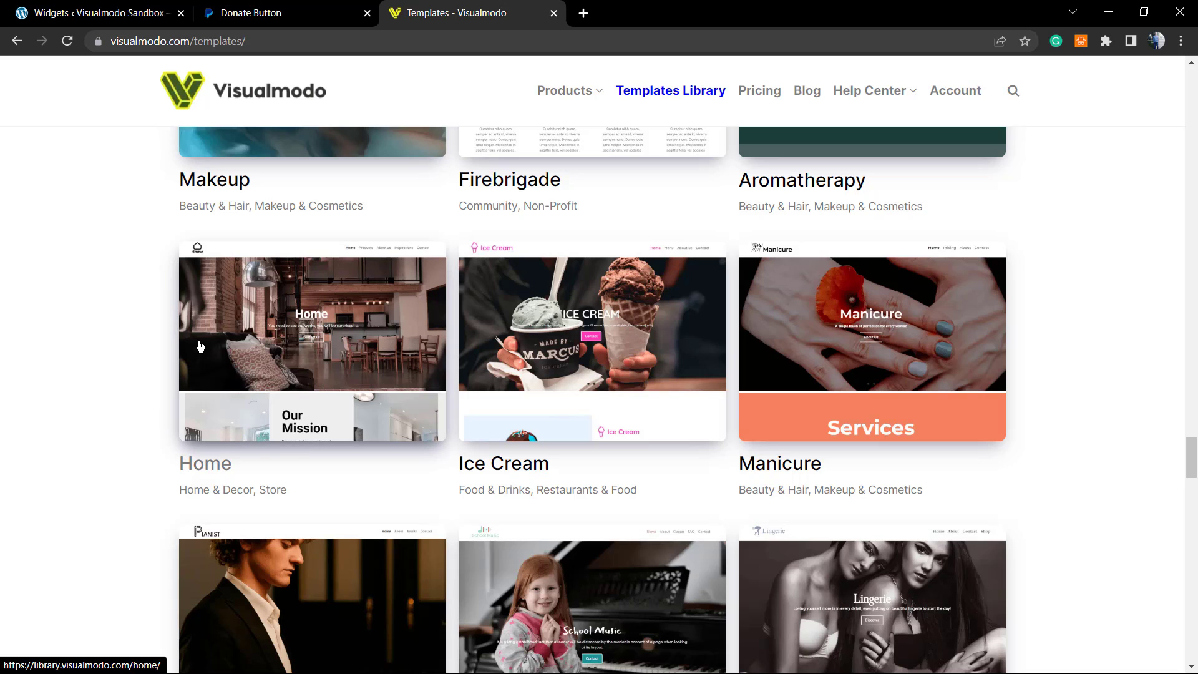
{"action": "scroll", "scroll_direction": "down", "scroll_amount": 3}
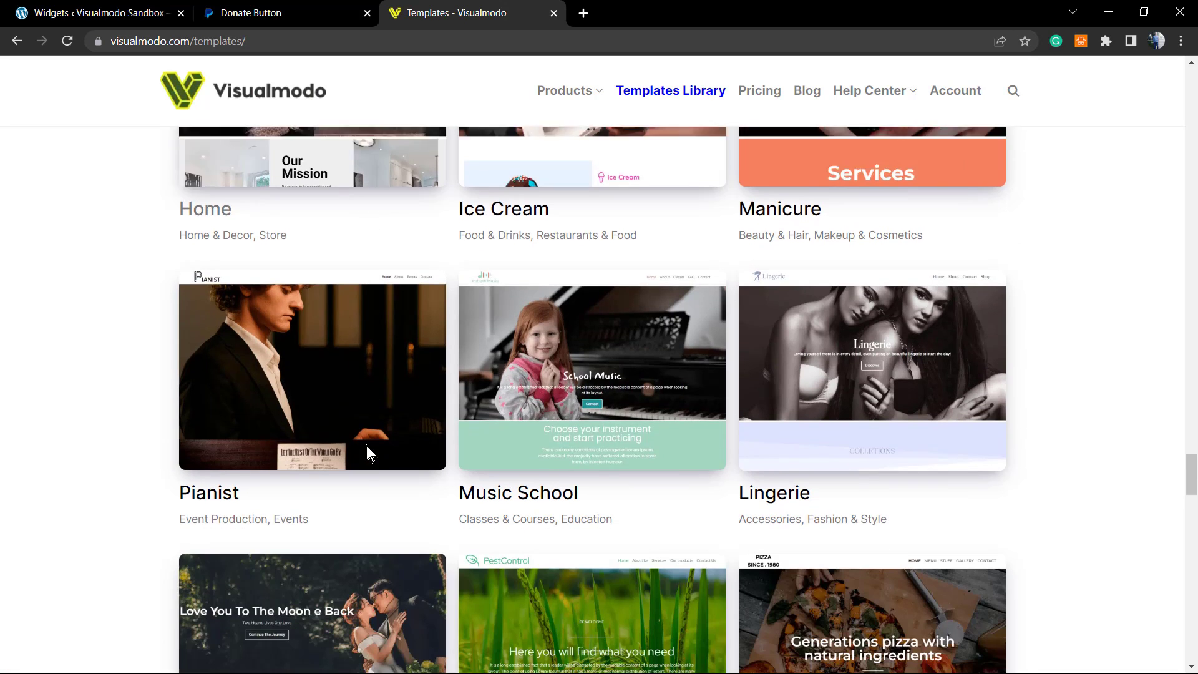
{"action": "scroll", "scroll_direction": "down", "scroll_amount": 3}
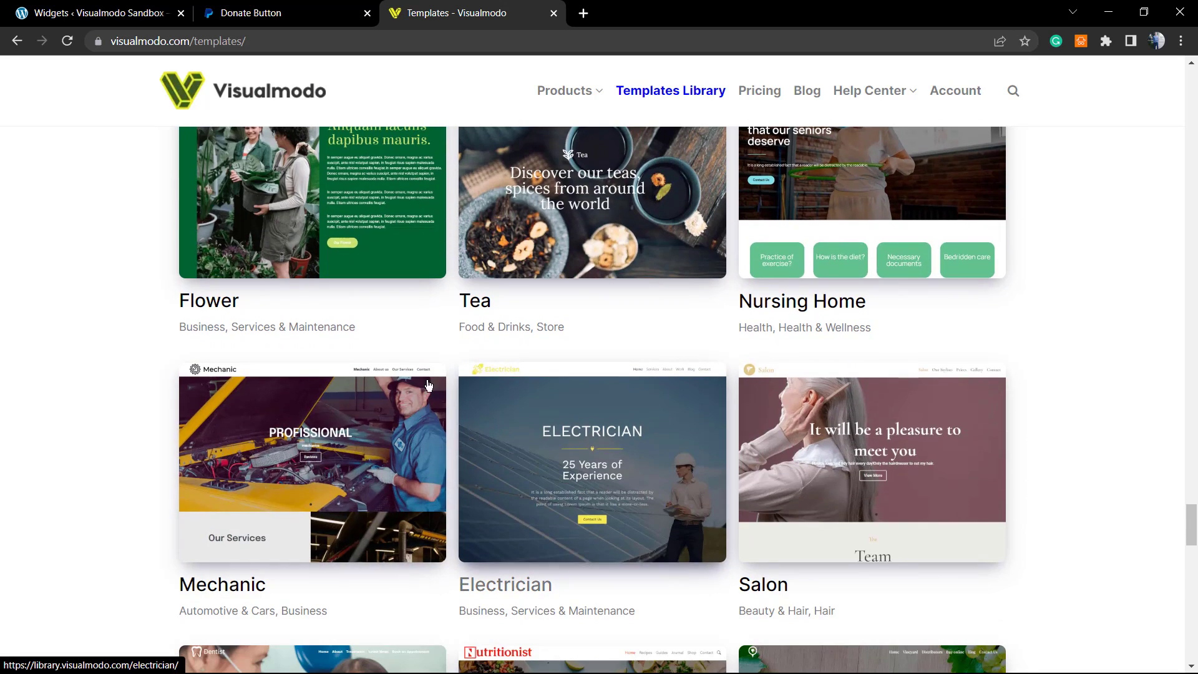
{"action": "scroll", "scroll_direction": "down", "scroll_amount": 3}
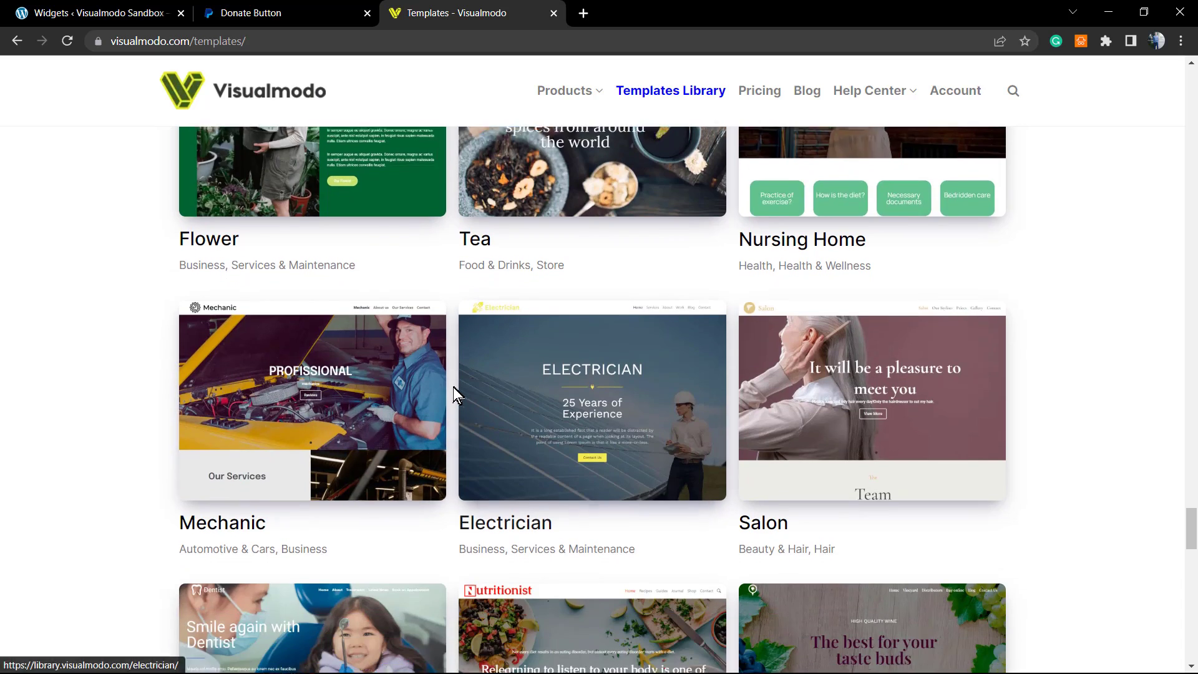
{"action": "scroll", "scroll_direction": "down", "scroll_amount": 3}
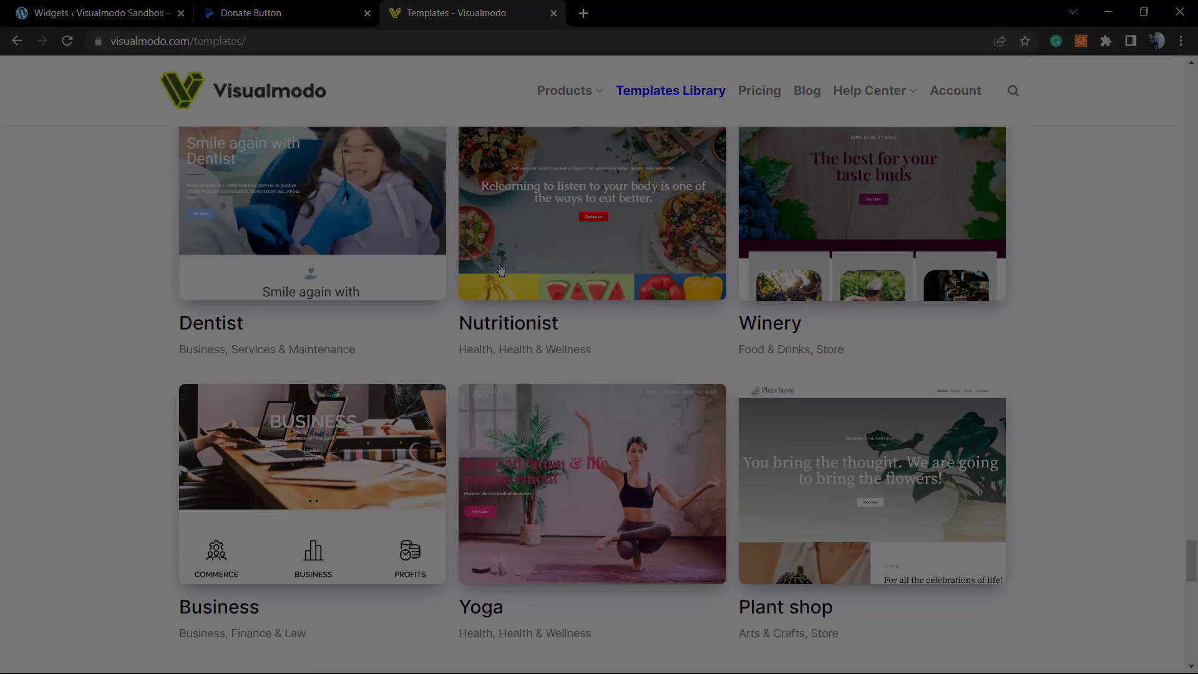